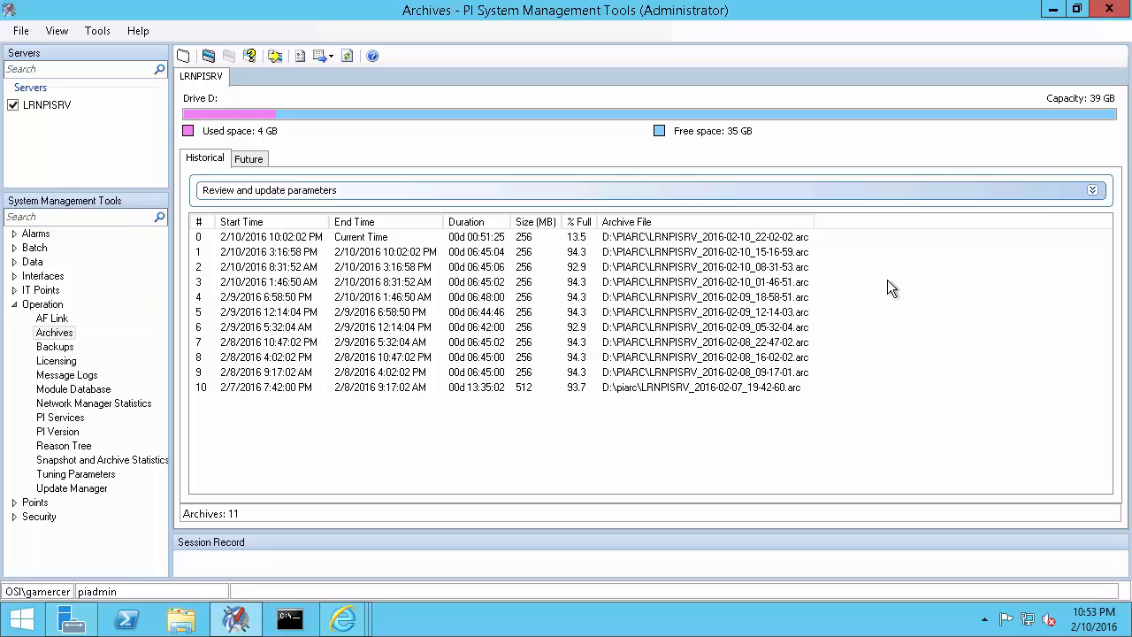
pyautogui.moveTo(881, 277)
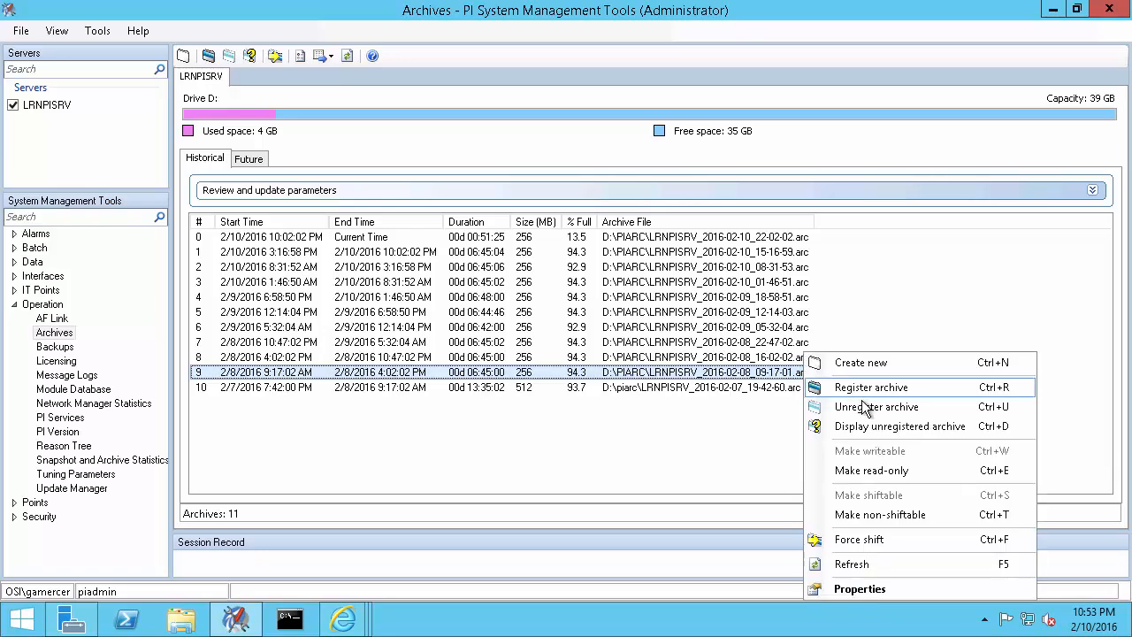
# Step: Unregister archive D:\PIARC\LRNPISRV_2016-02-08_09-17-01.arc and confirm the removal
pyautogui.click(876, 406)
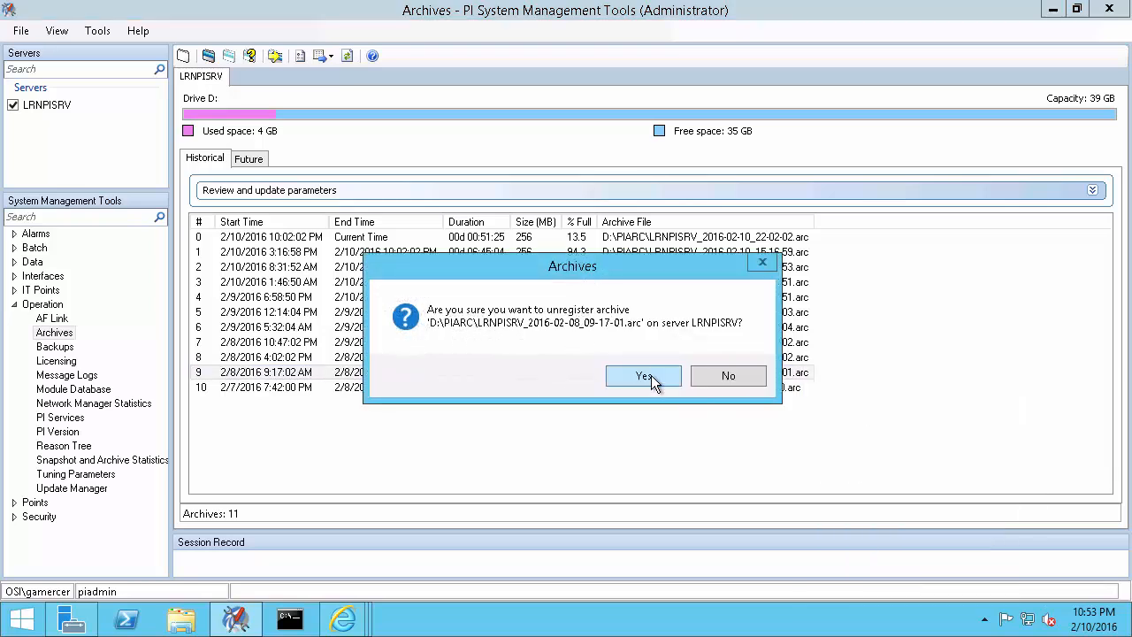
pyautogui.click(643, 375)
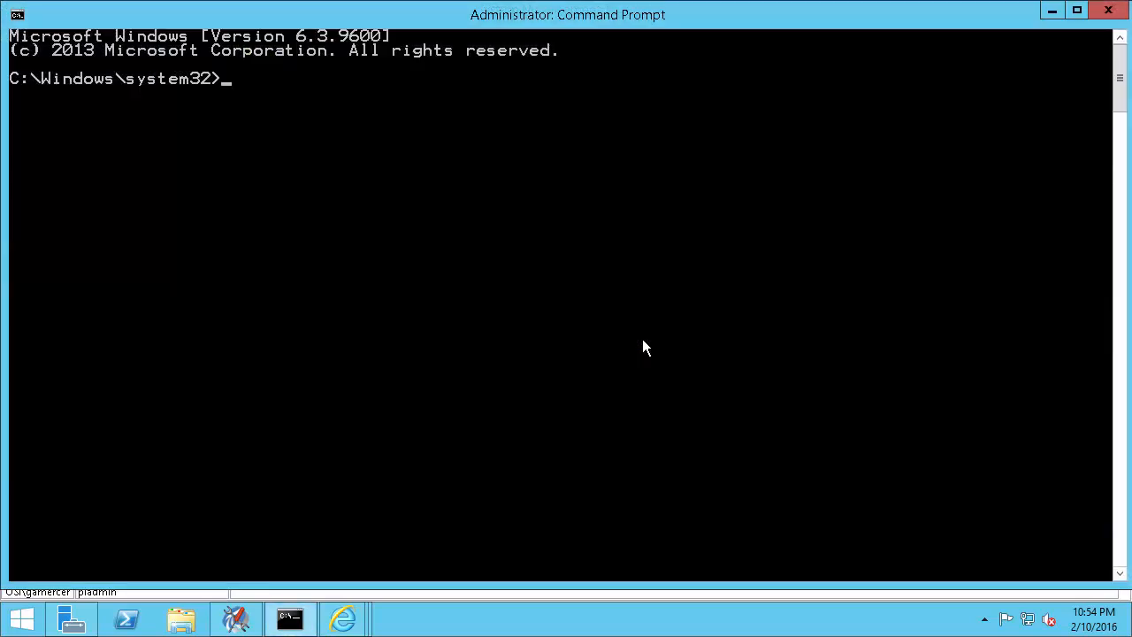
# Step: Change to the %piserver%\bin folder and review the piarchss -? usage help
pyautogui.write('cd /d %piserv')
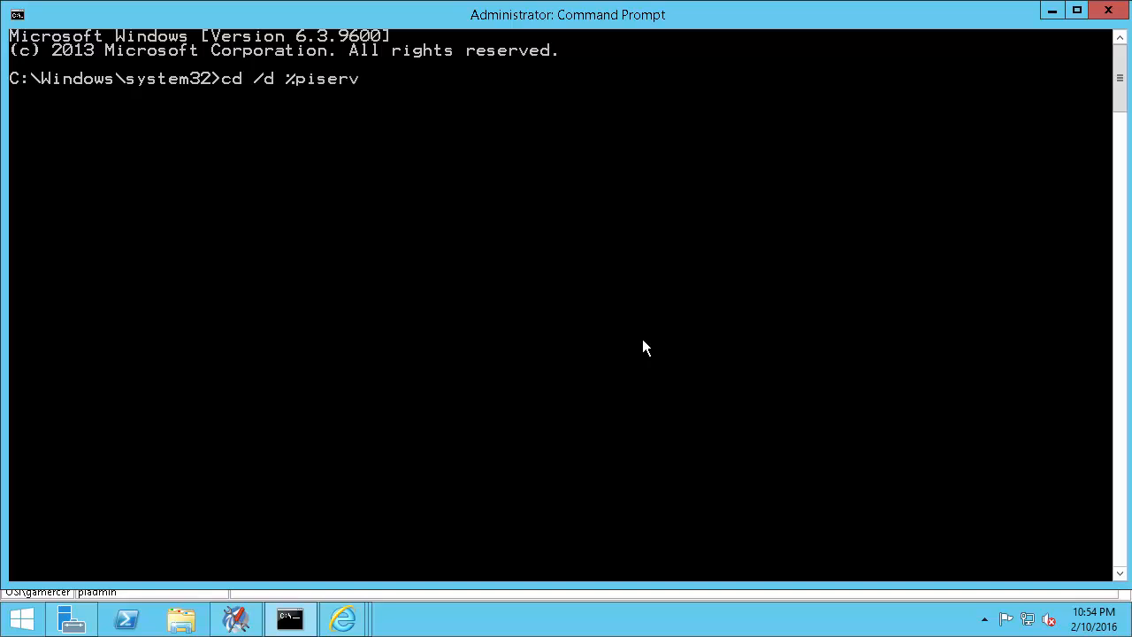
pyautogui.write('er%\\ad')
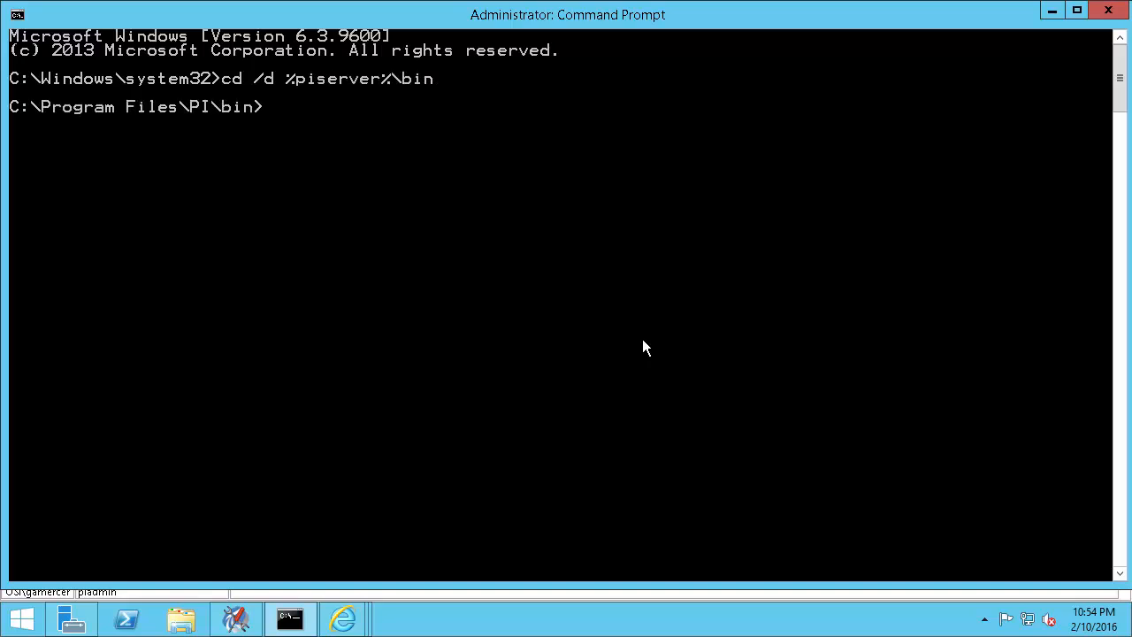
pyautogui.write('piarchss')
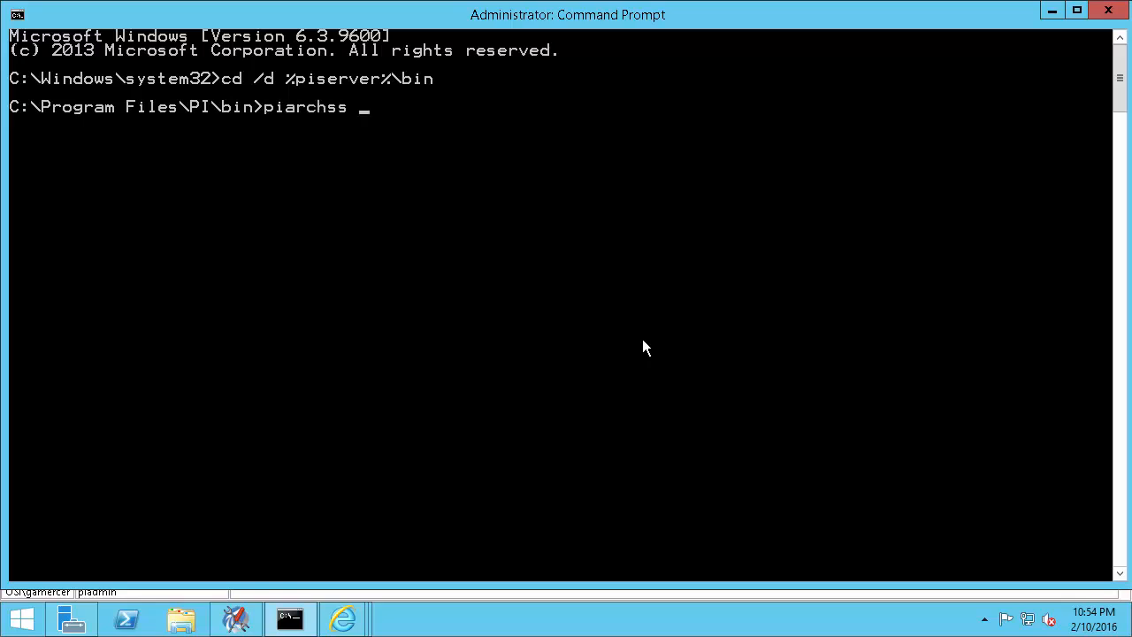
pyautogui.write('-?')
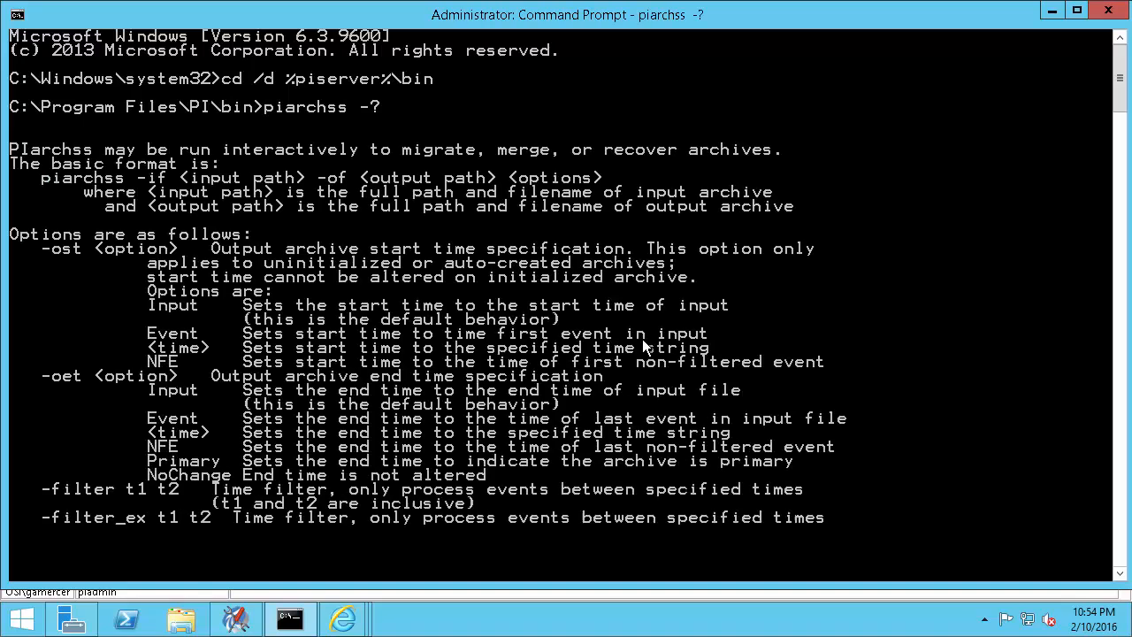
pyautogui.scroll(-3)
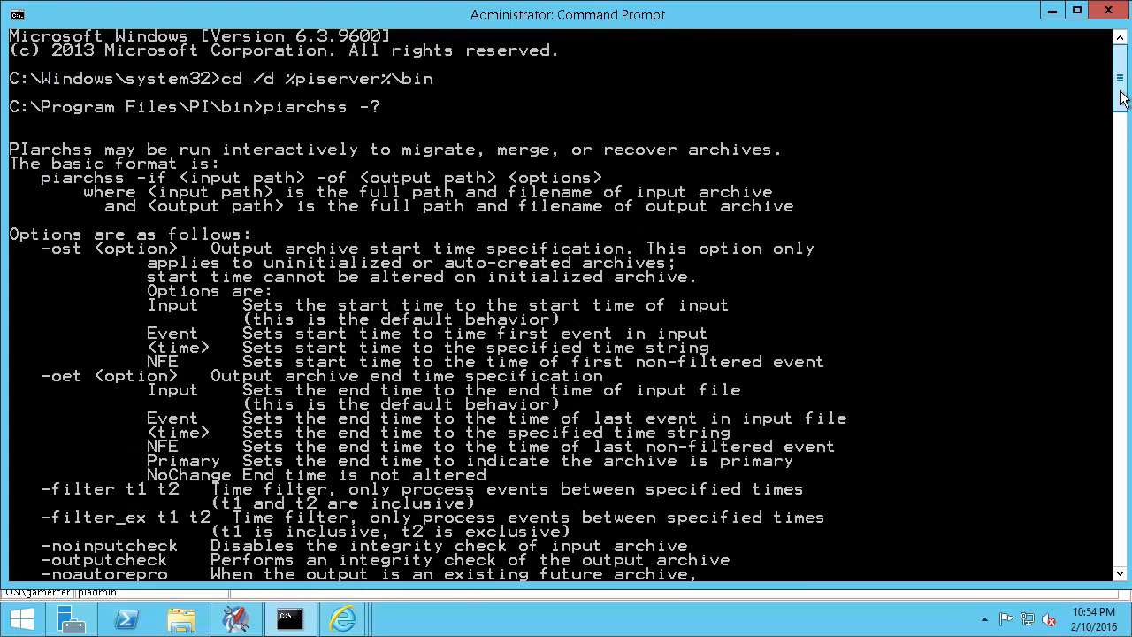
pyautogui.scroll(-3)
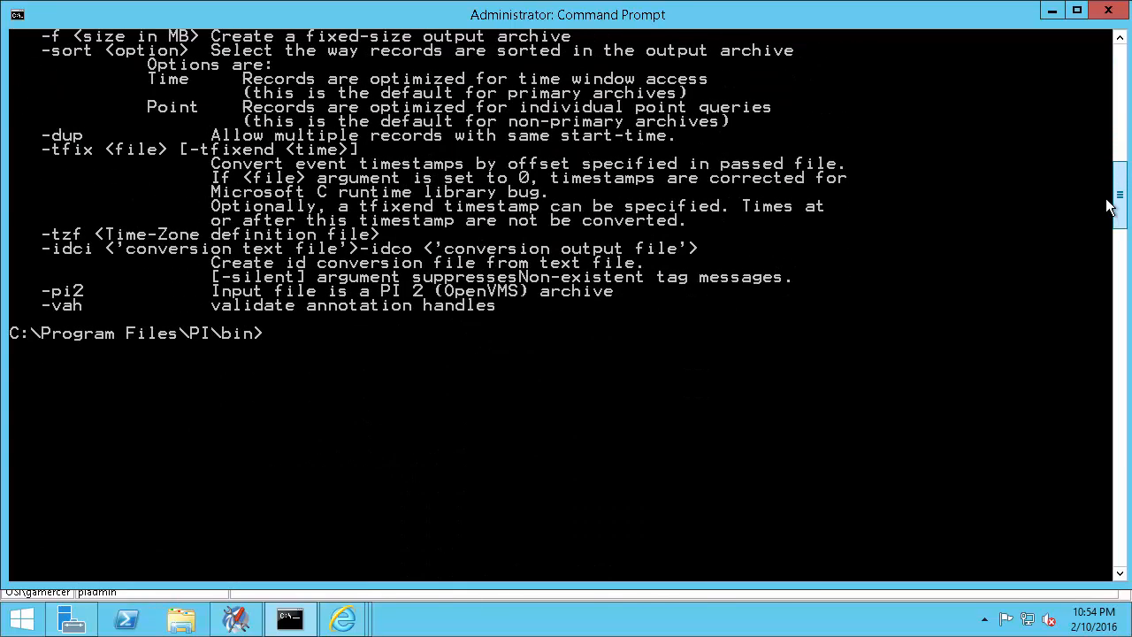
pyautogui.scroll(-3)
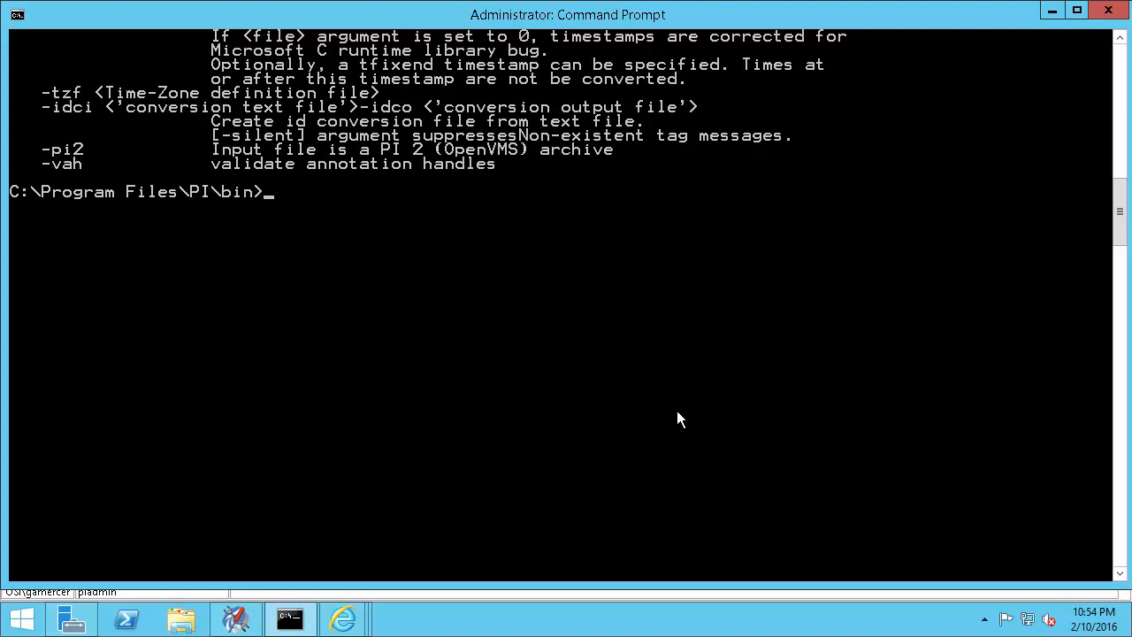
# Step: Begin typing a piarchss command and bring up a file browser for the archives
pyautogui.write('piarchss -if')
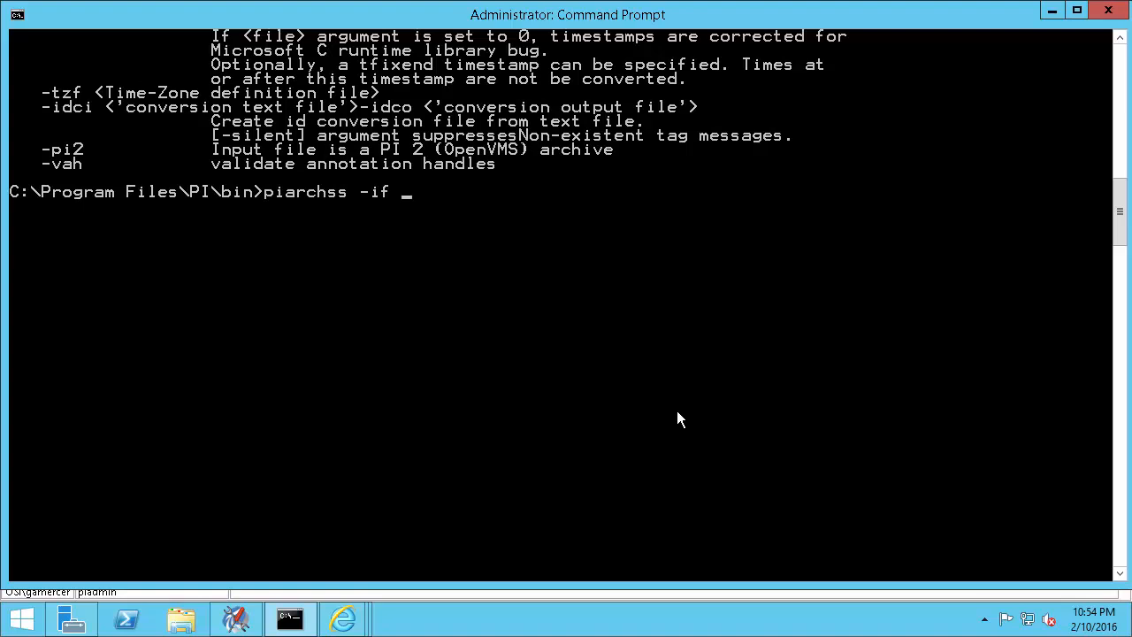
pyautogui.click(181, 618)
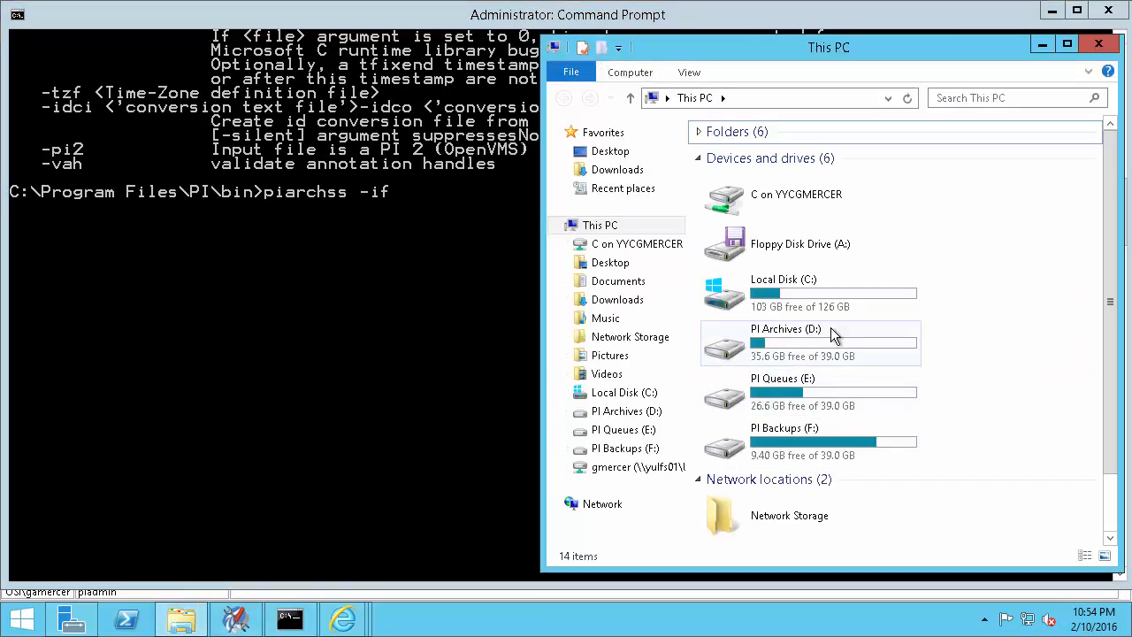
# Step: Copy LRNPISRV_2016-02-08_09-17-01.arc and its .arc.ann file from D:\piarc into F:\Reprocess
pyautogui.doubleClick(786, 329)
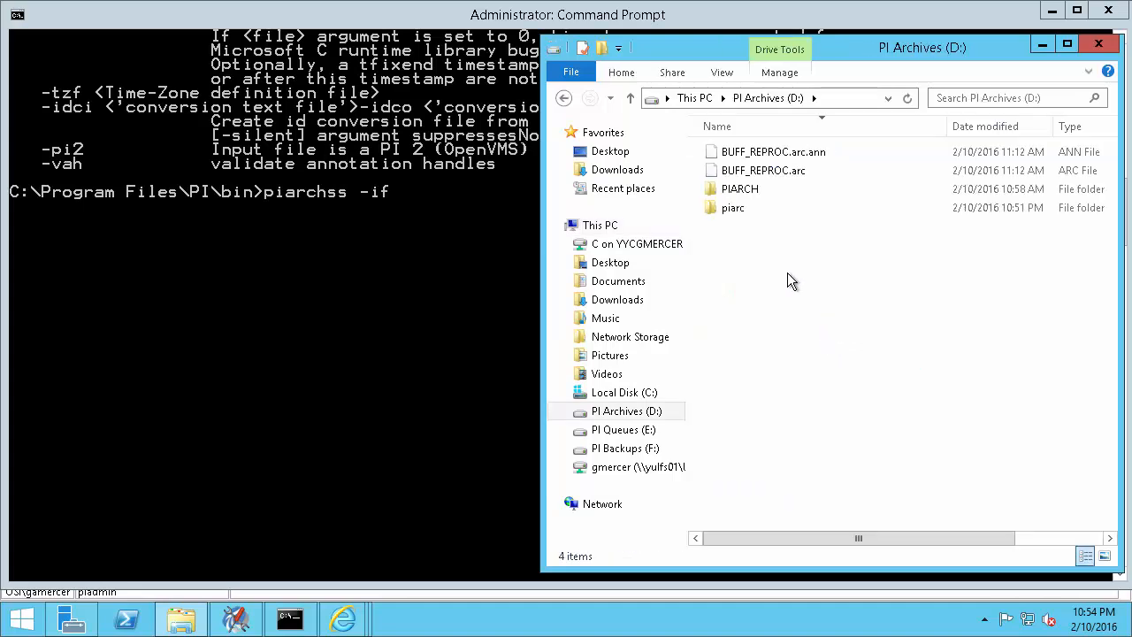
pyautogui.doubleClick(733, 207)
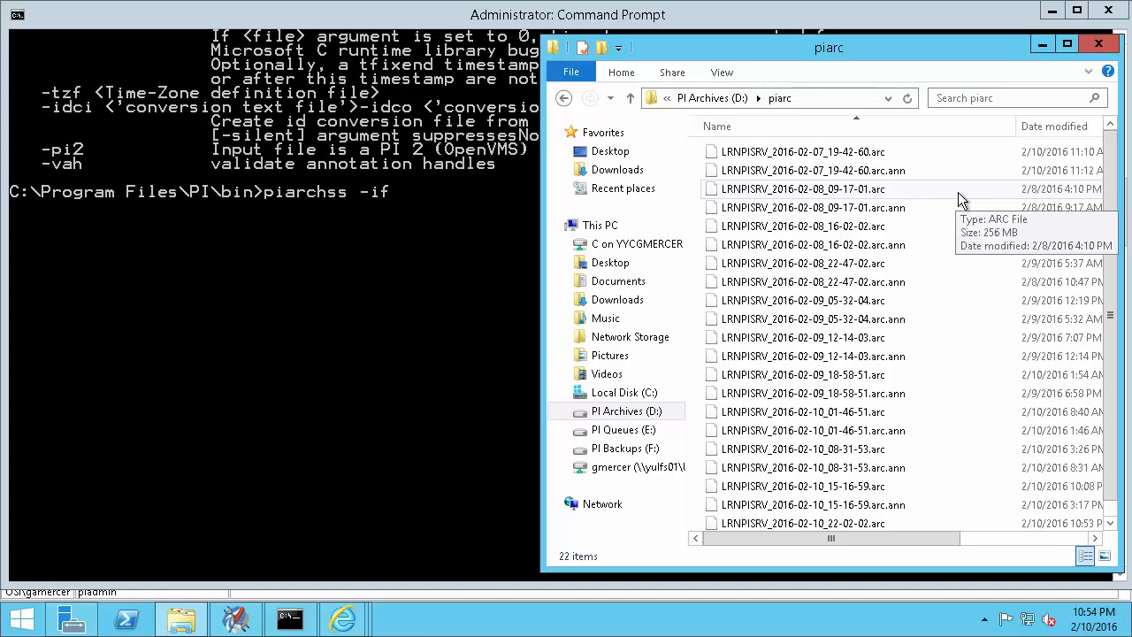
pyautogui.click(803, 189)
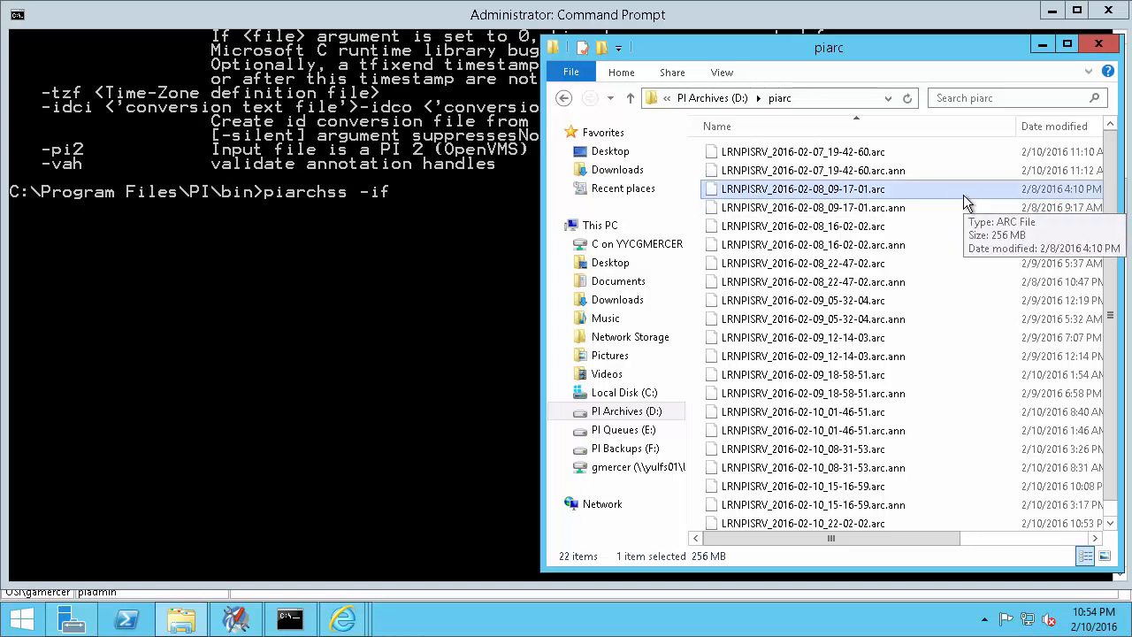
pyautogui.click(812, 207)
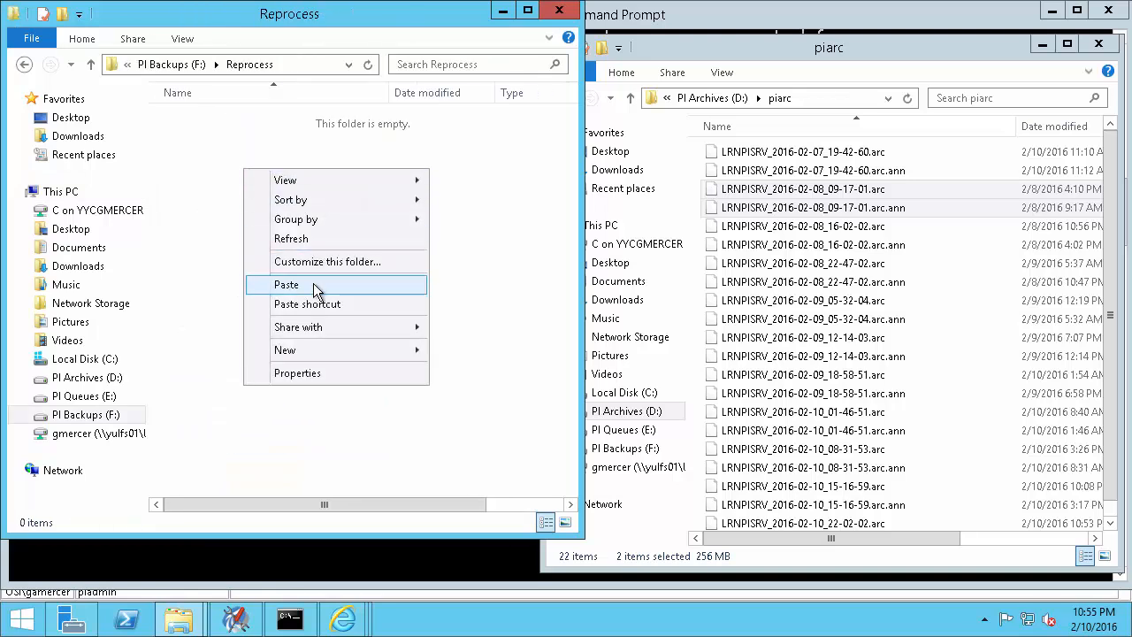
pyautogui.click(287, 284)
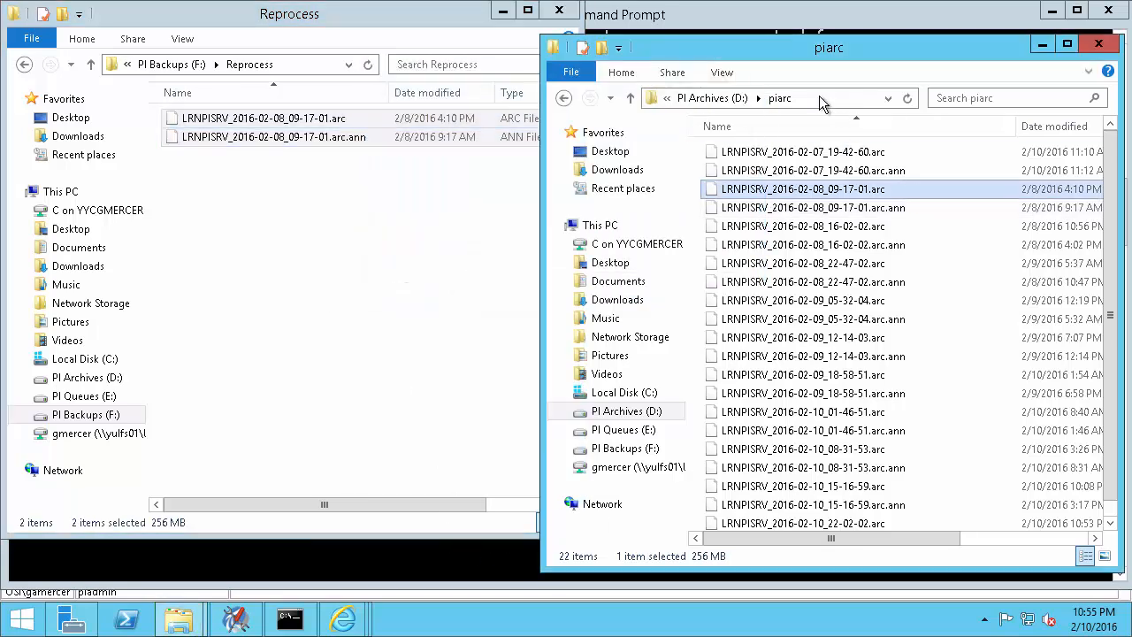
pyautogui.click(796, 98)
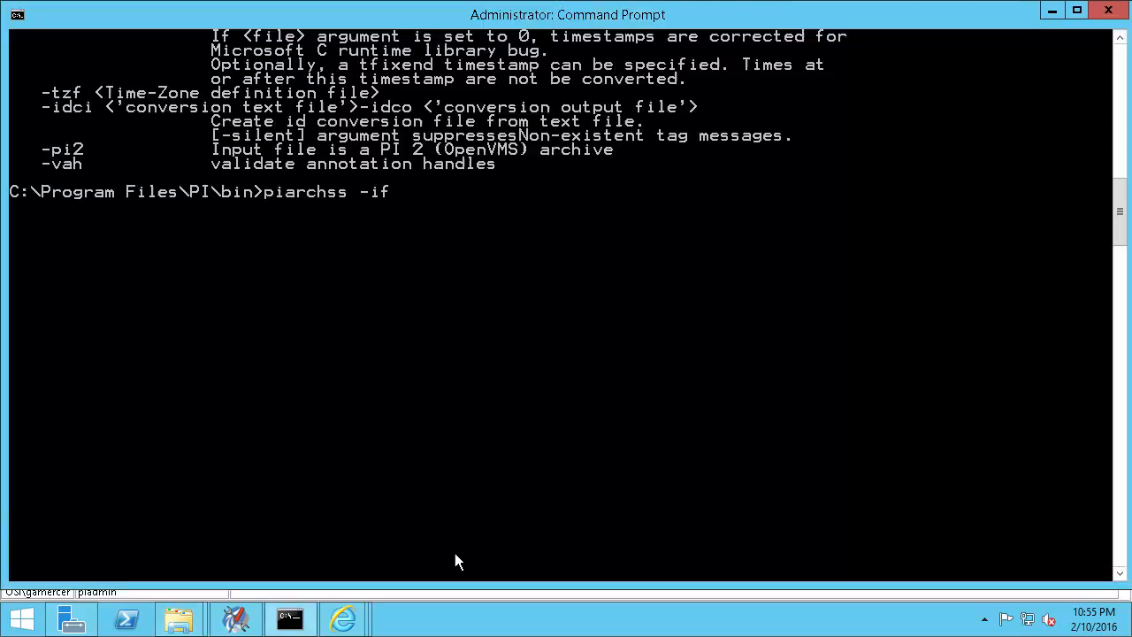
# Step: Set the piarchss input file to D:\piarc\LRNPISRV_2016-02-08_09-17-01.arc
pyautogui.write('D:\\piarc')
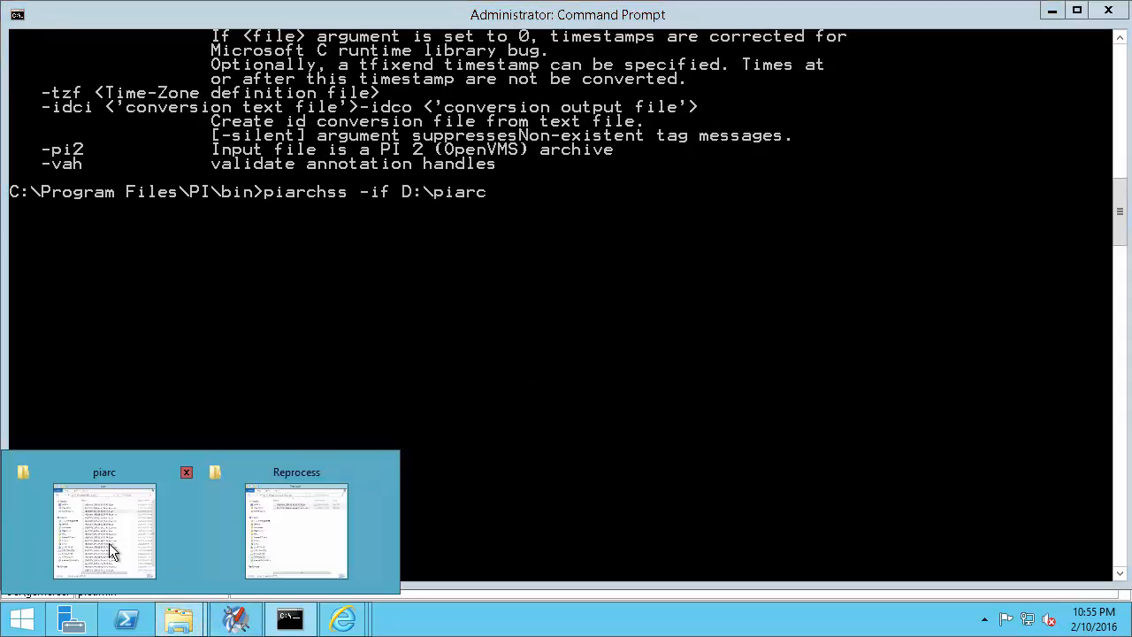
pyautogui.click(104, 531)
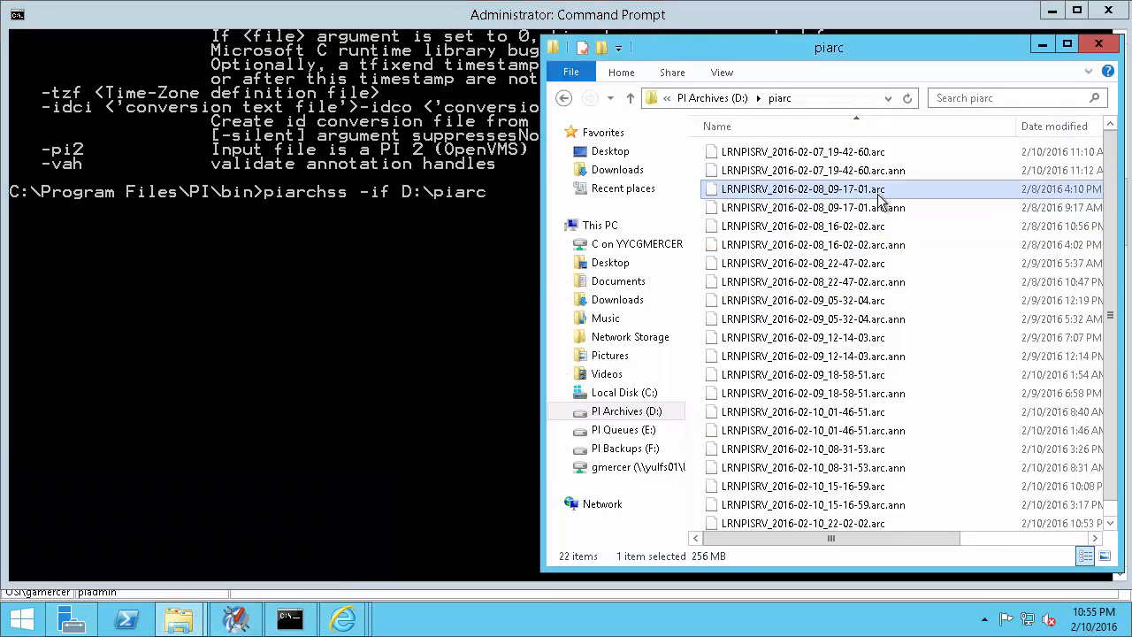
pyautogui.rightClick(802, 189)
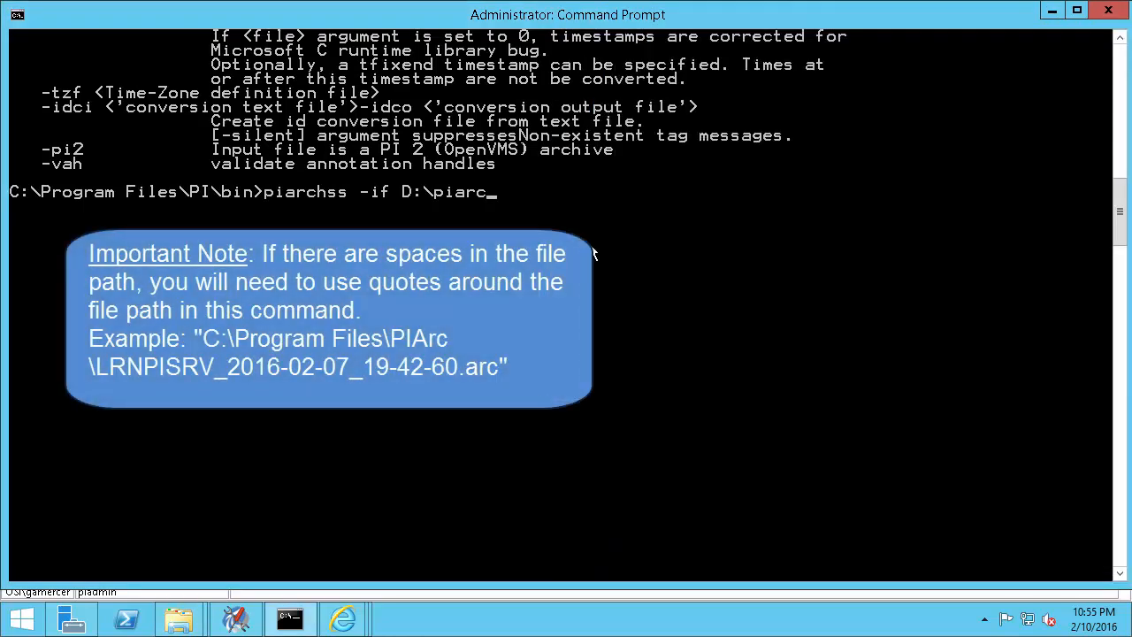
pyautogui.write('LRNPISRV_2016-02-08_09-17-01.arc')
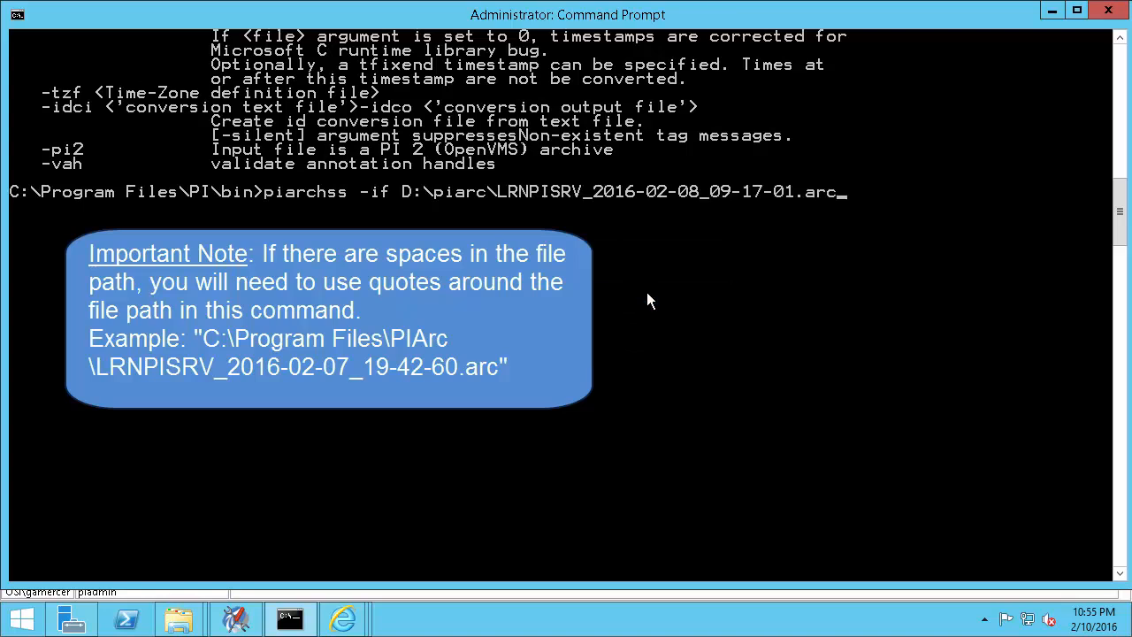
pyautogui.write('-of')
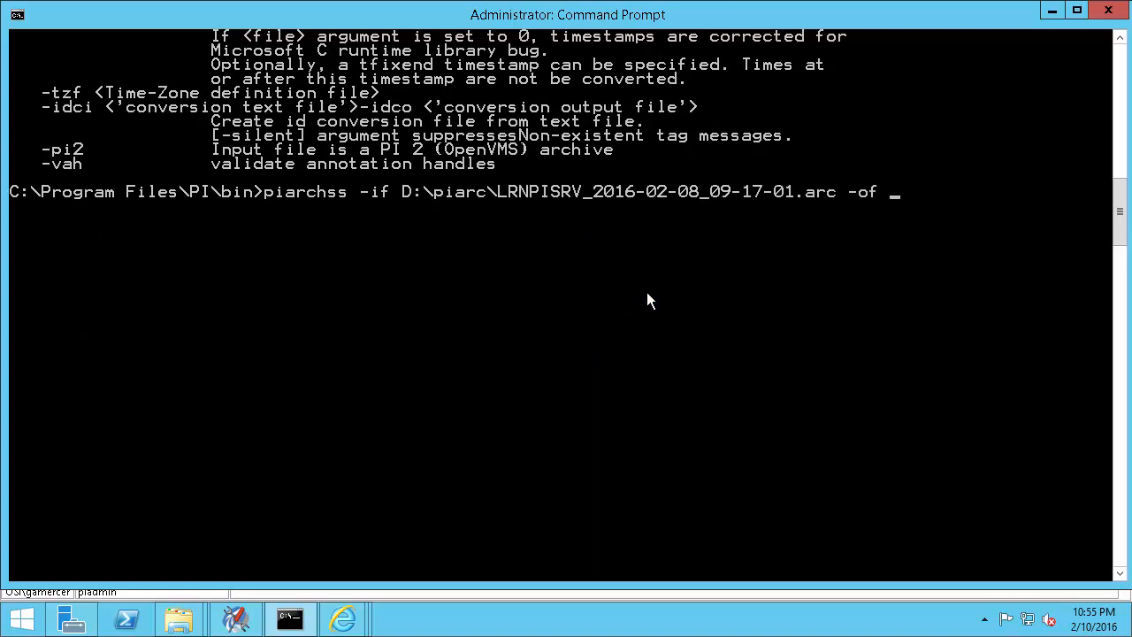
# Step: Add output file d:\piarc\LRNPISRV_2016-02-08_09-17-01_reprocess.arc to the command
pyautogui.write('d:\\')
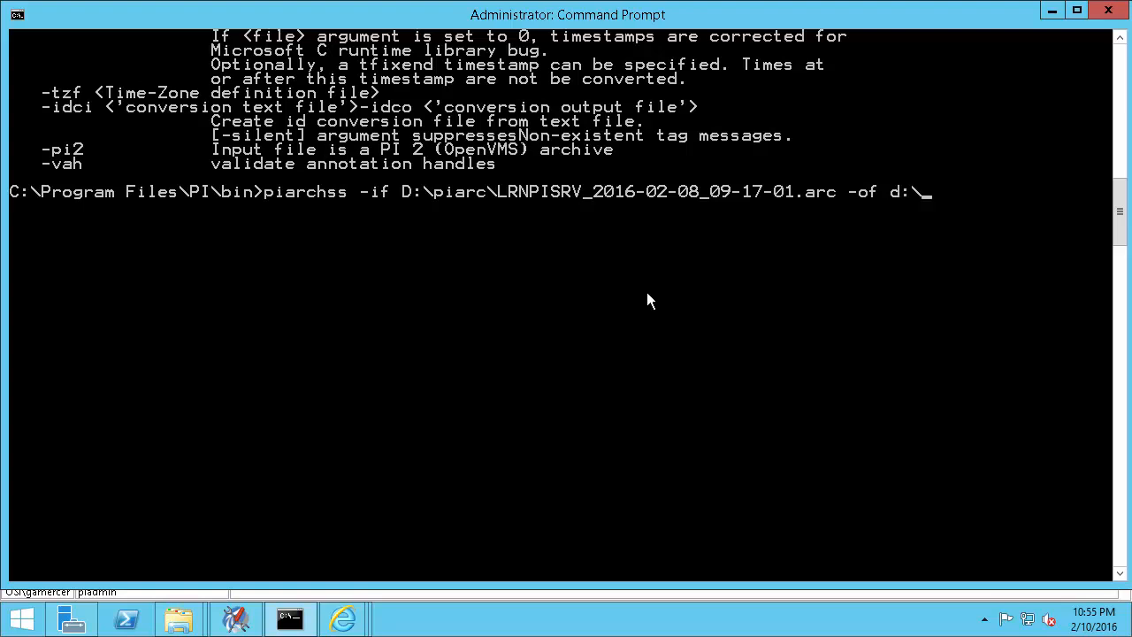
pyautogui.write('piarc\\')
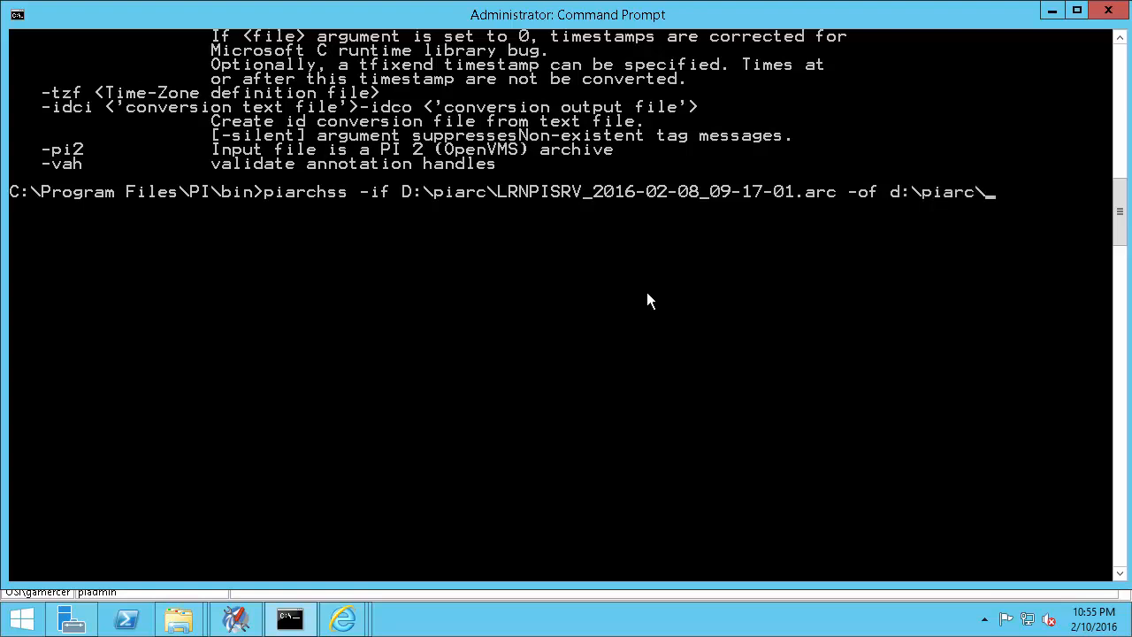
pyautogui.rightClick(650, 299)
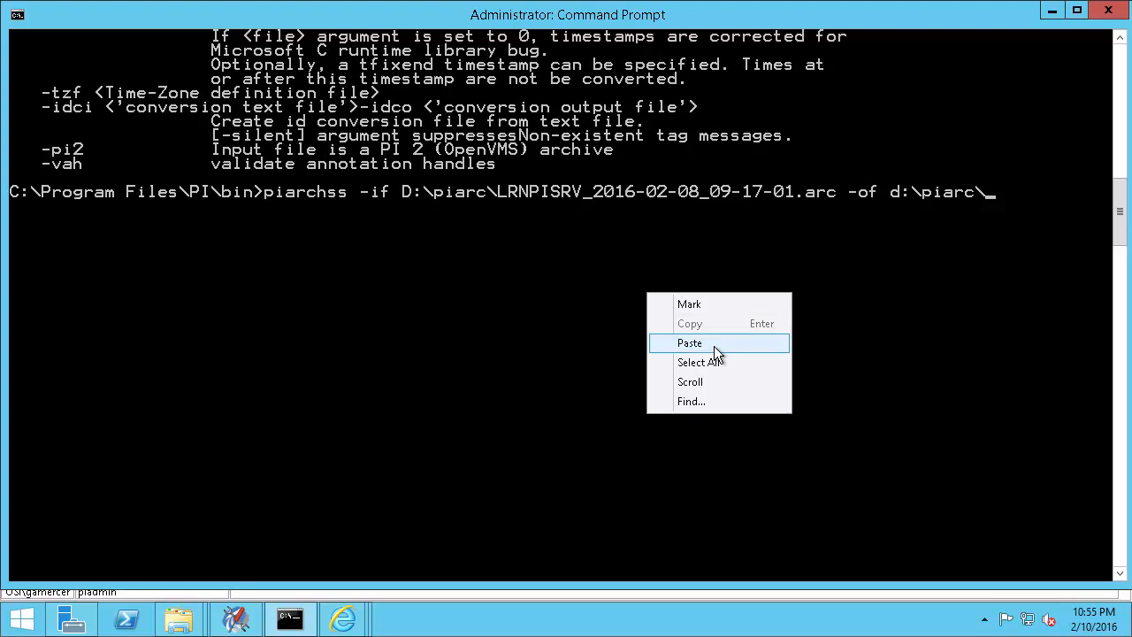
pyautogui.click(690, 342)
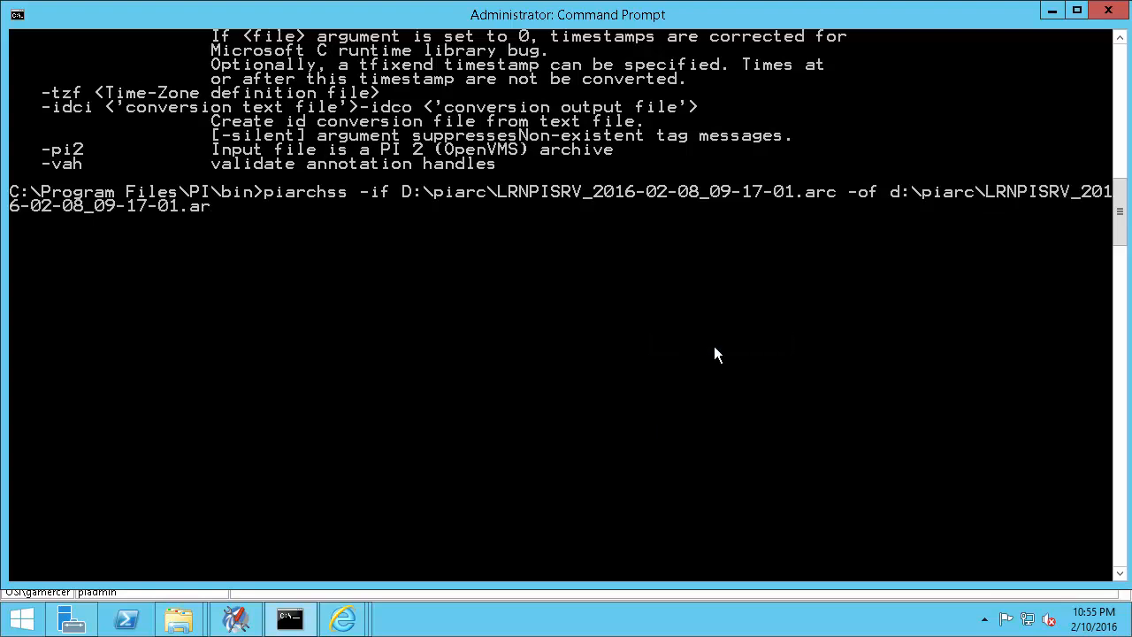
pyautogui.write('_repr')
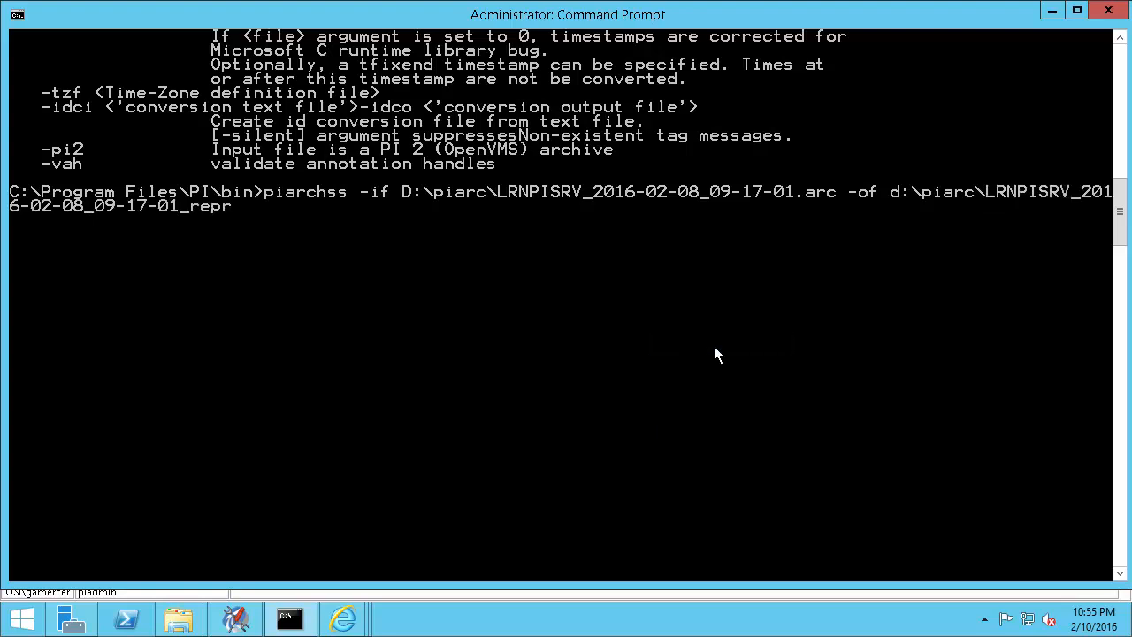
pyautogui.write('ocess.arc -')
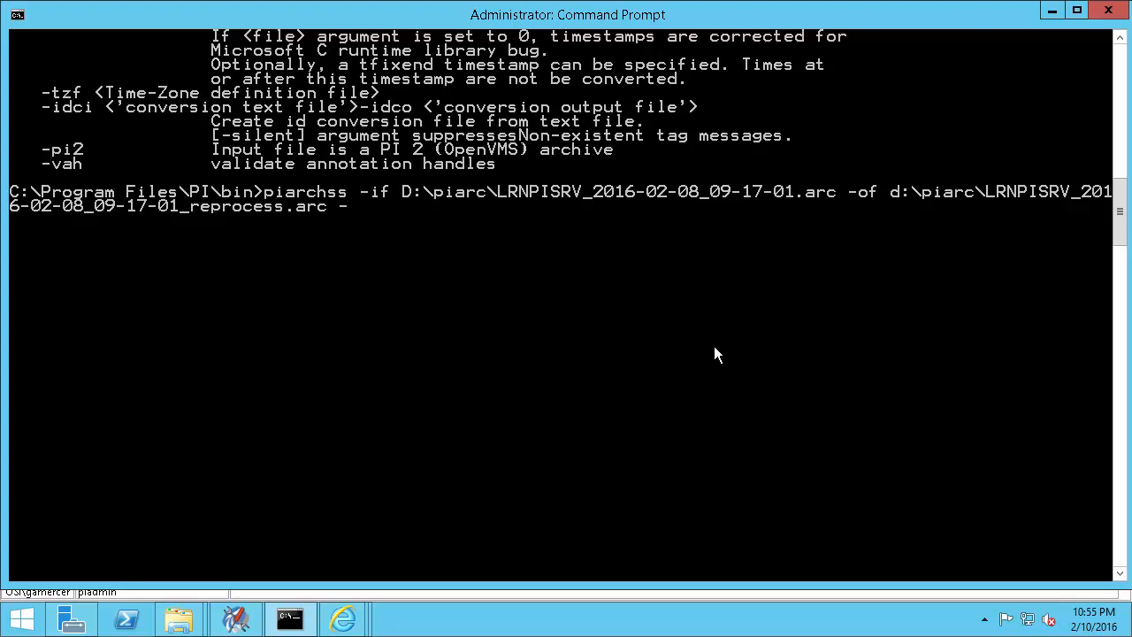
pyautogui.press('BackSpace')
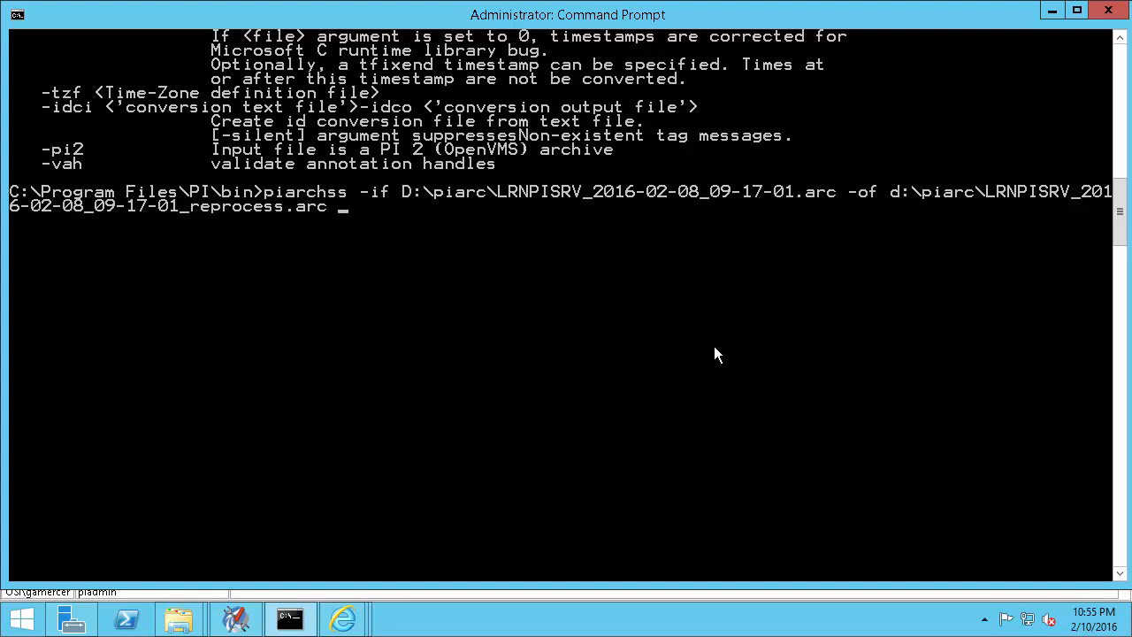
# Step: Append -noinputcheck -f 0 to the piarchss command
pyautogui.write('-noinput')
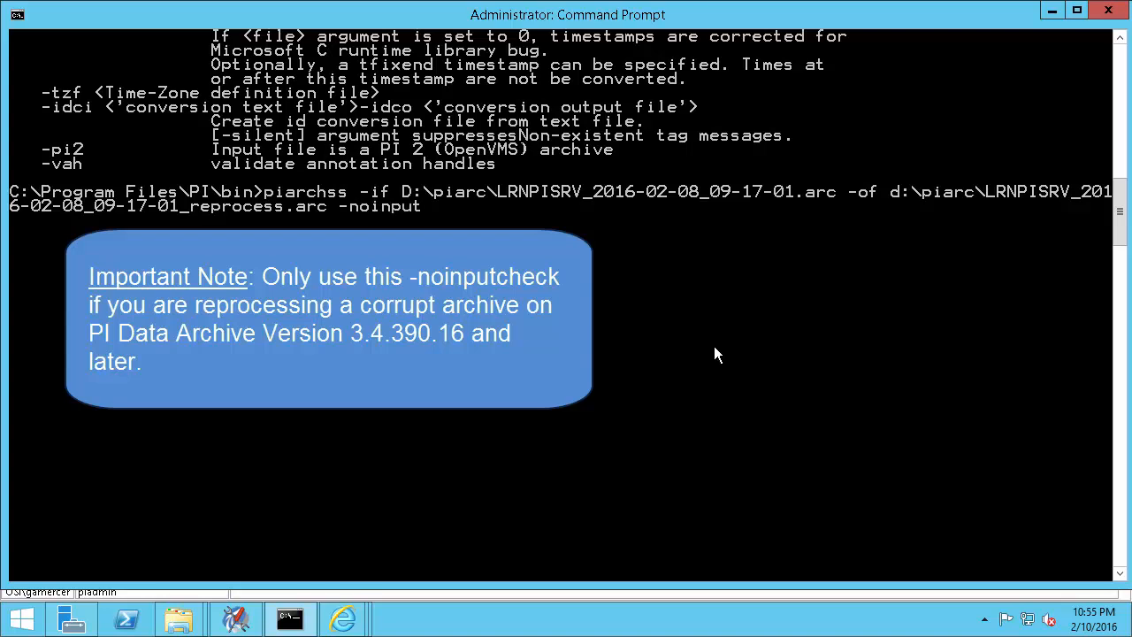
pyautogui.write('check')
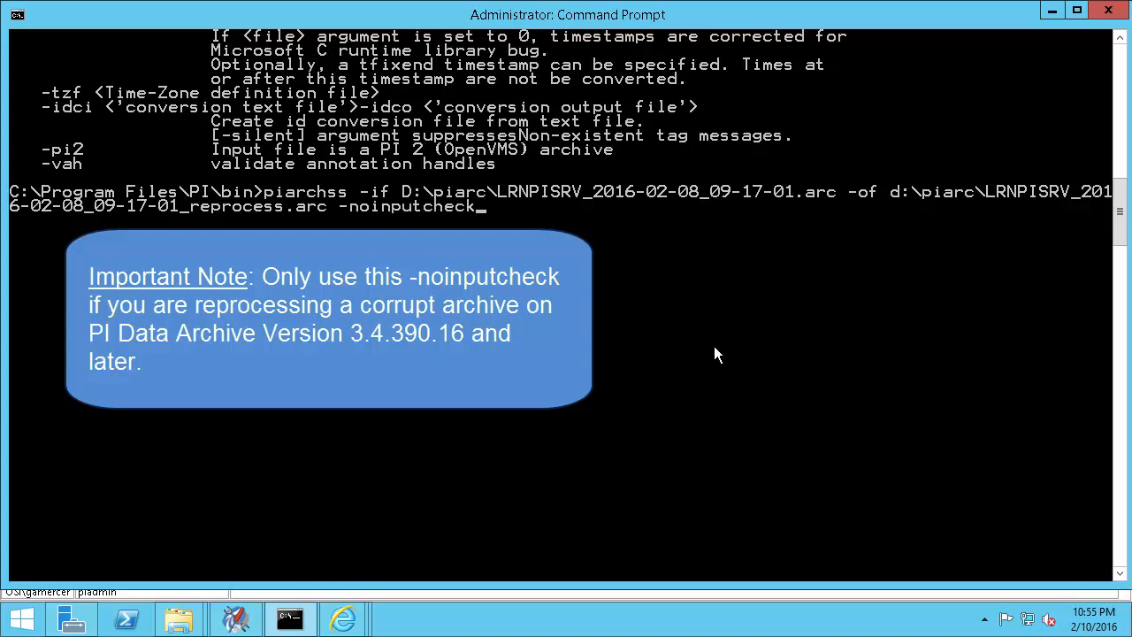
pyautogui.write('-')
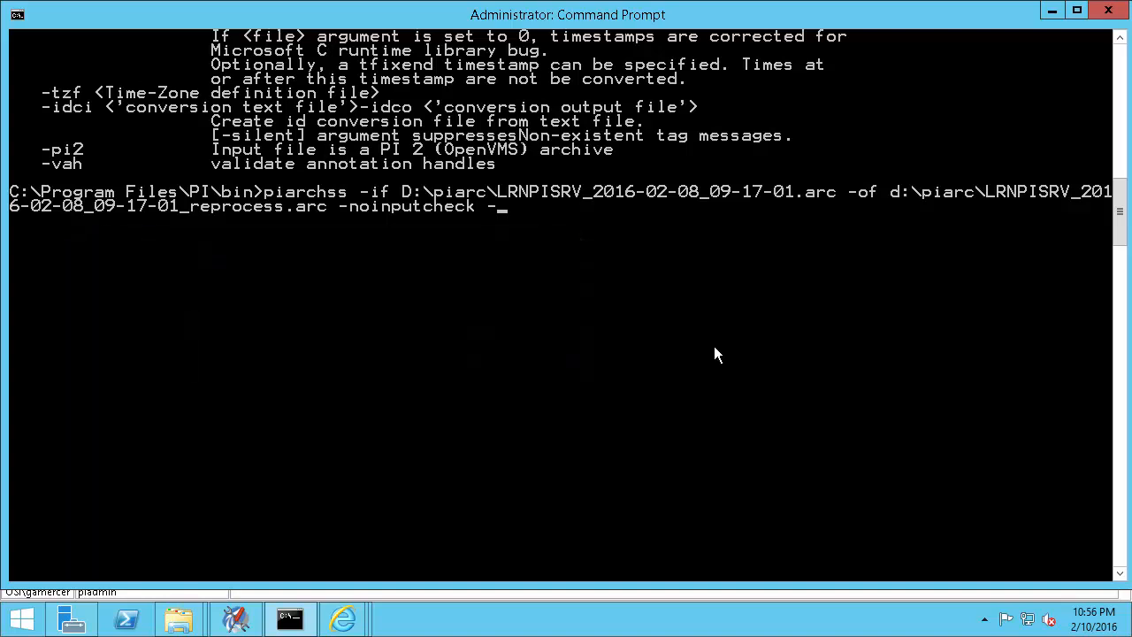
pyautogui.write('f 0')
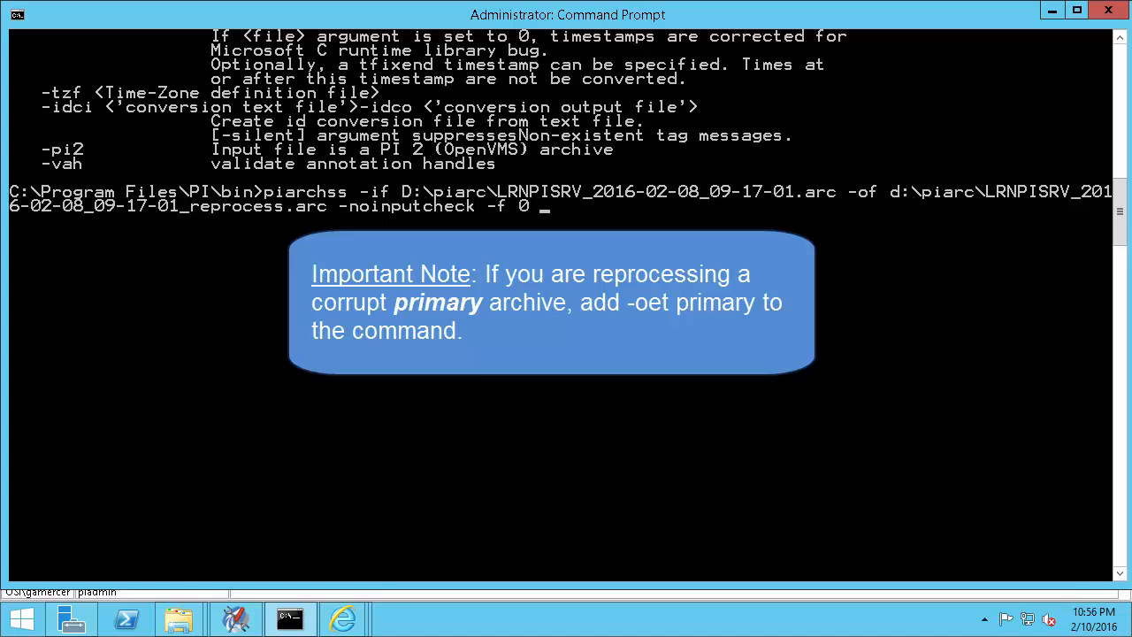
pyautogui.moveTo(716, 354)
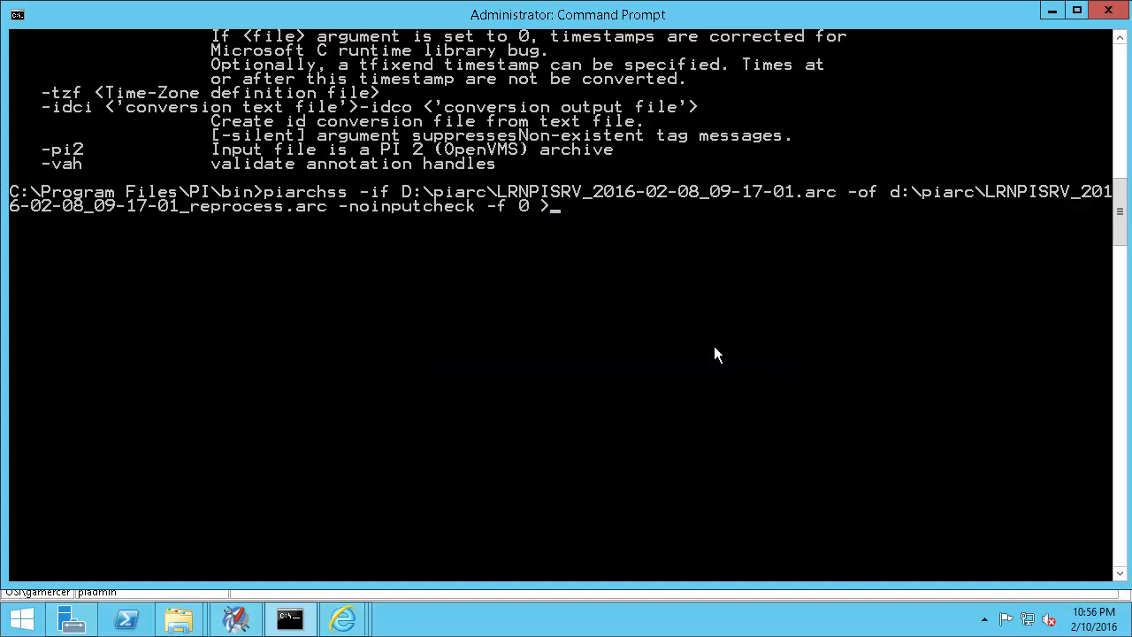
# Step: Redirect output to d:\reprocess_LRNPISRV_2016-02-08_09-17-01.arc.txt
pyautogui.write('d:\\')
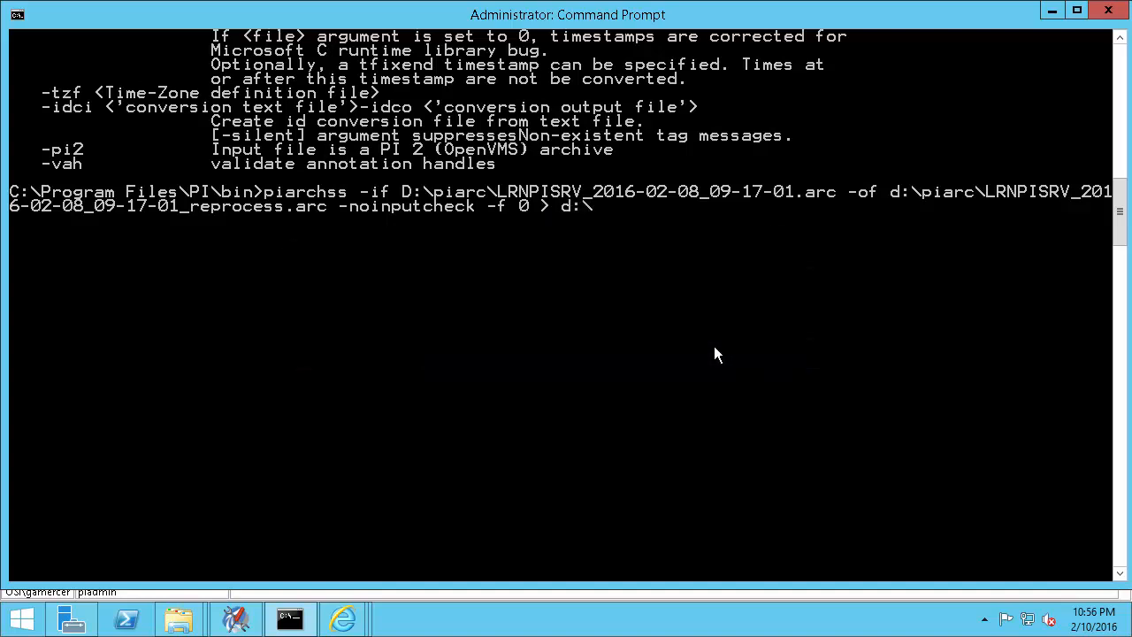
pyautogui.rightClick(716, 354)
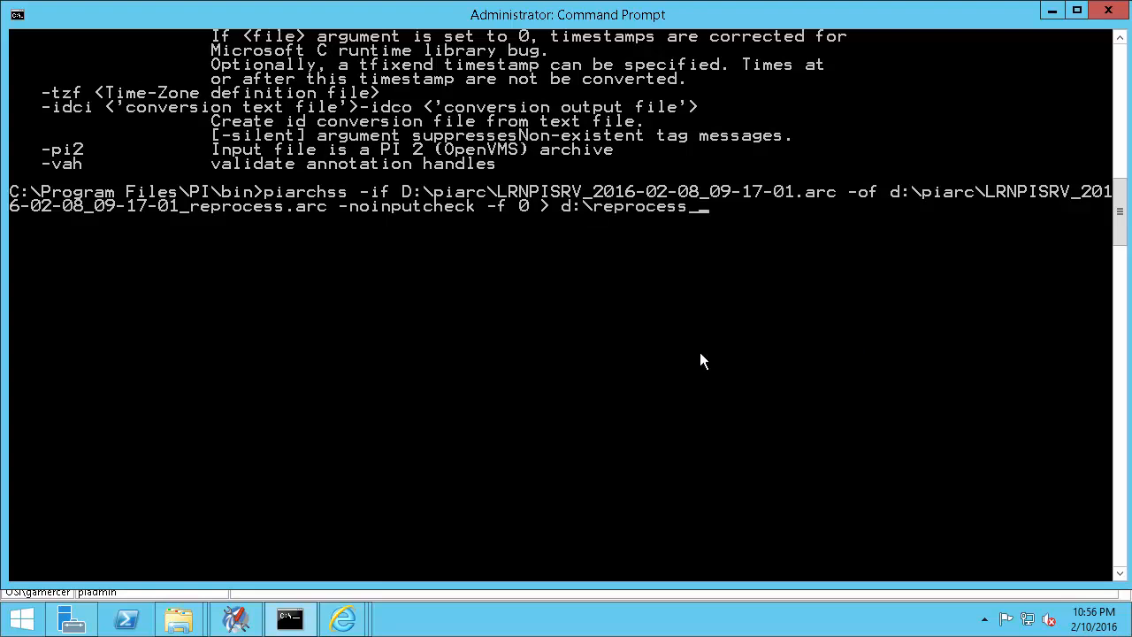
pyautogui.write('LRNPISRV_2016-02-08_09-17-01.arc')
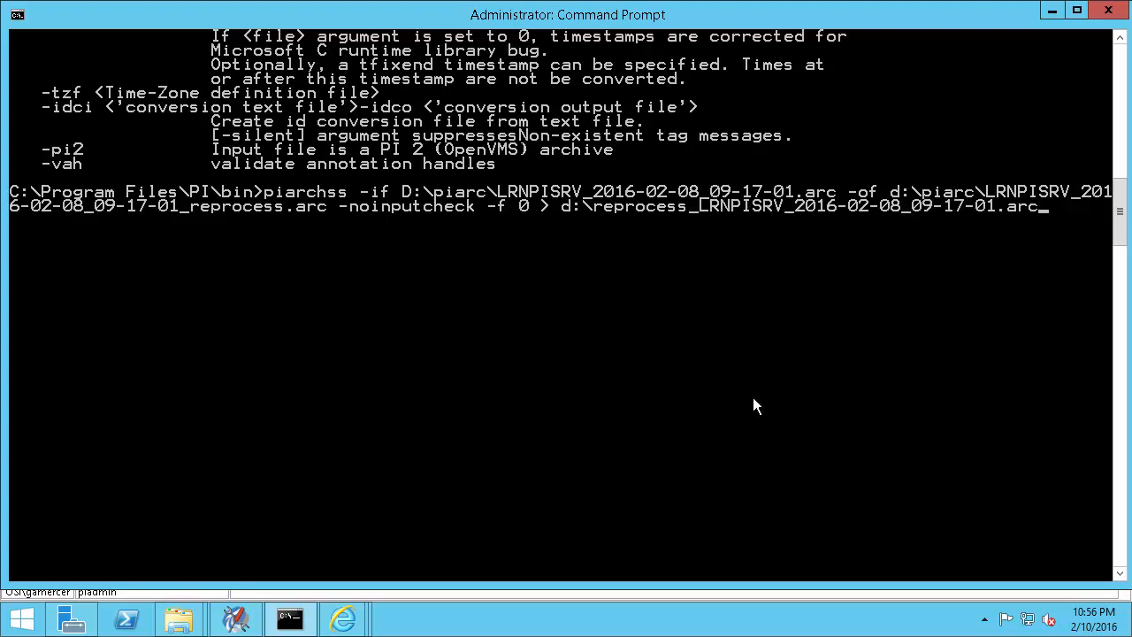
pyautogui.write('txt')
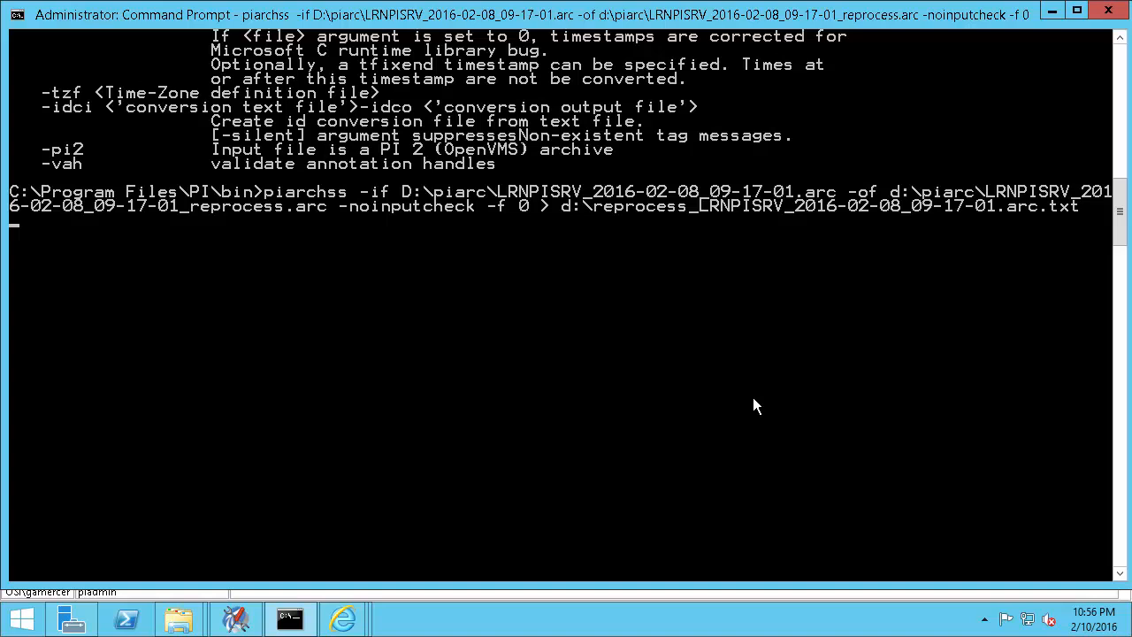
pyautogui.moveTo(331, 428)
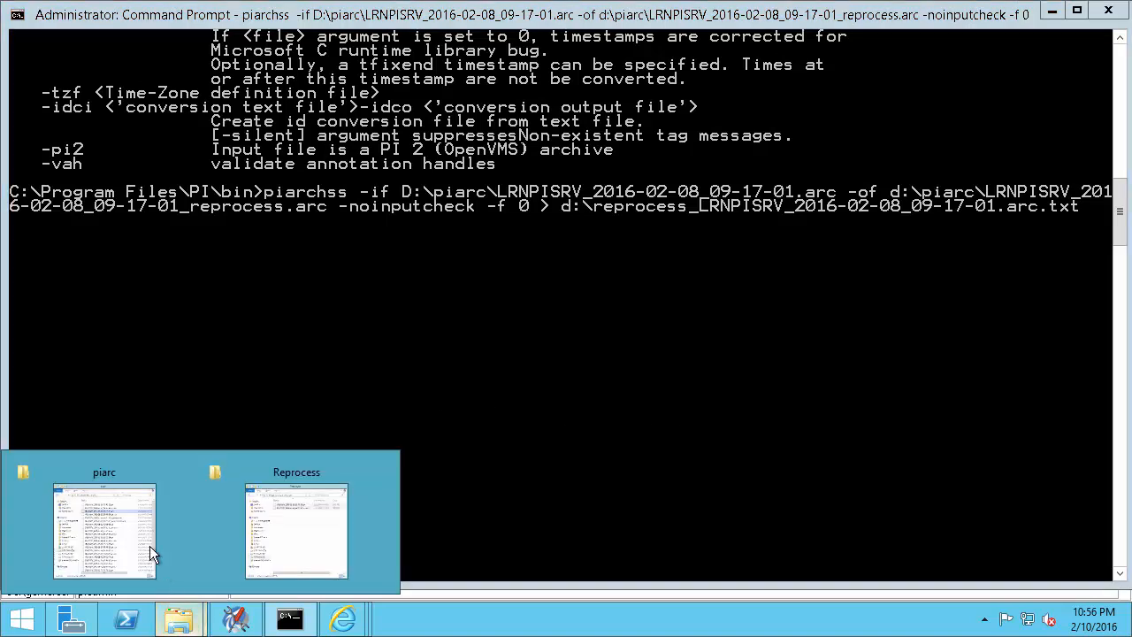
# Step: Follow the reprocess progress in the log from the PI Archives (D:) window
pyautogui.click(103, 531)
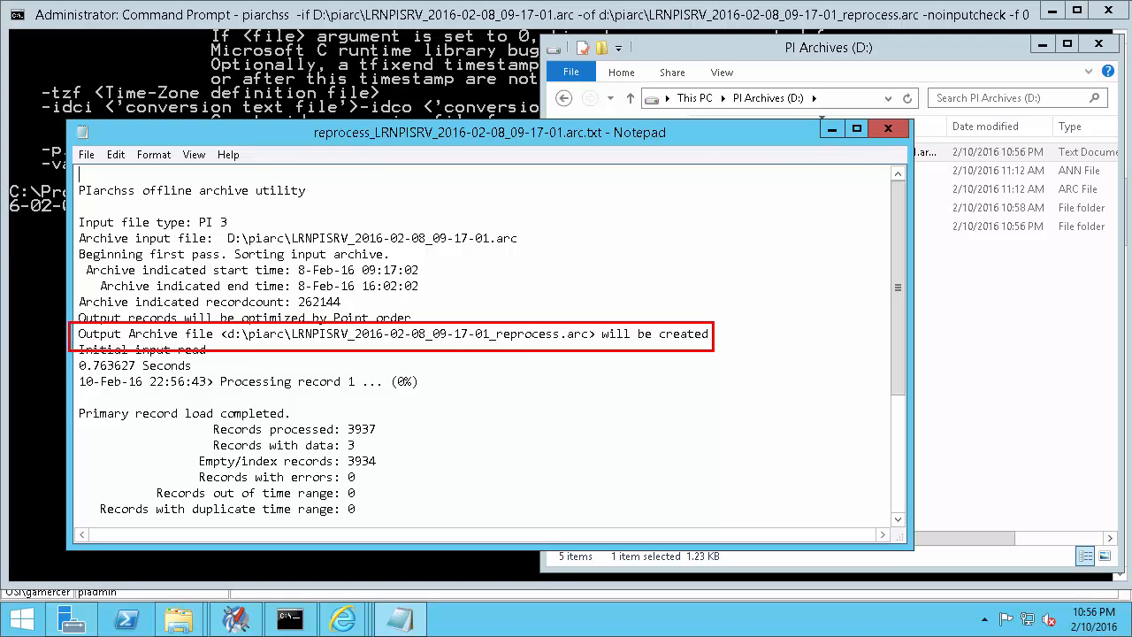
pyautogui.scroll(-3)
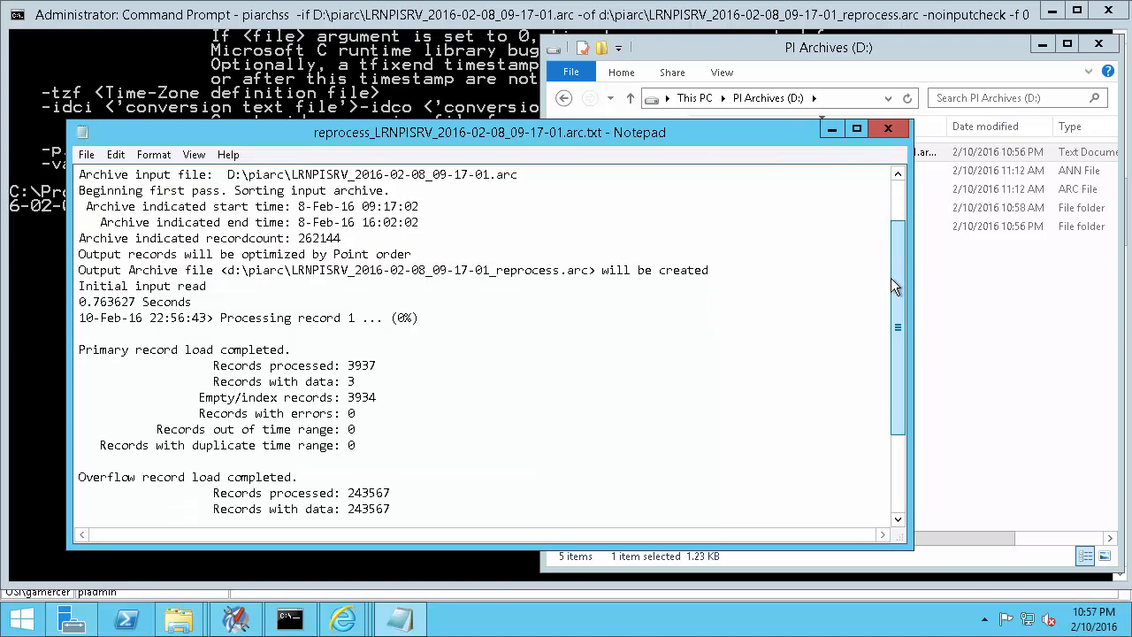
pyautogui.scroll(-3)
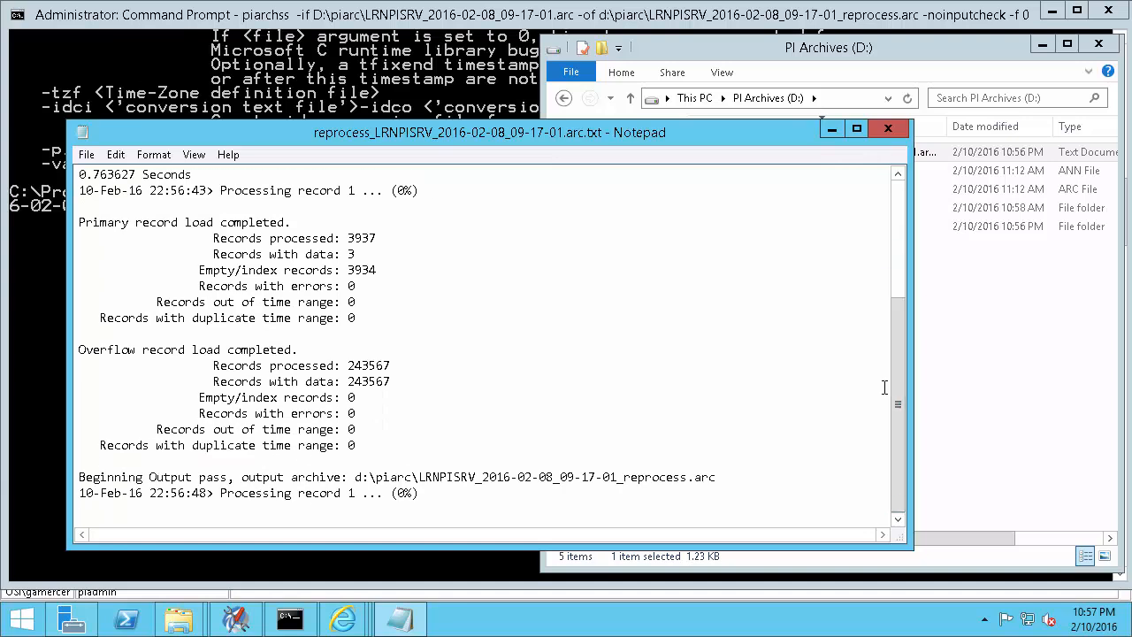
pyautogui.moveTo(802, 449)
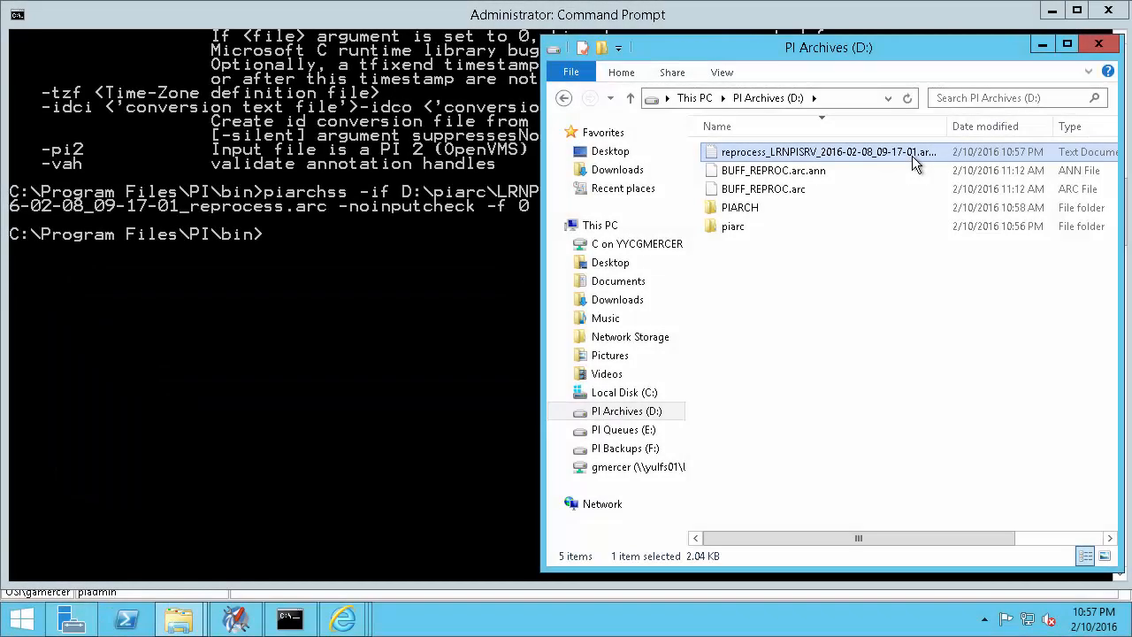
# Step: Open the reprocess .arc.txt log, verify successful completion at its end, and close it
pyautogui.doubleClick(813, 151)
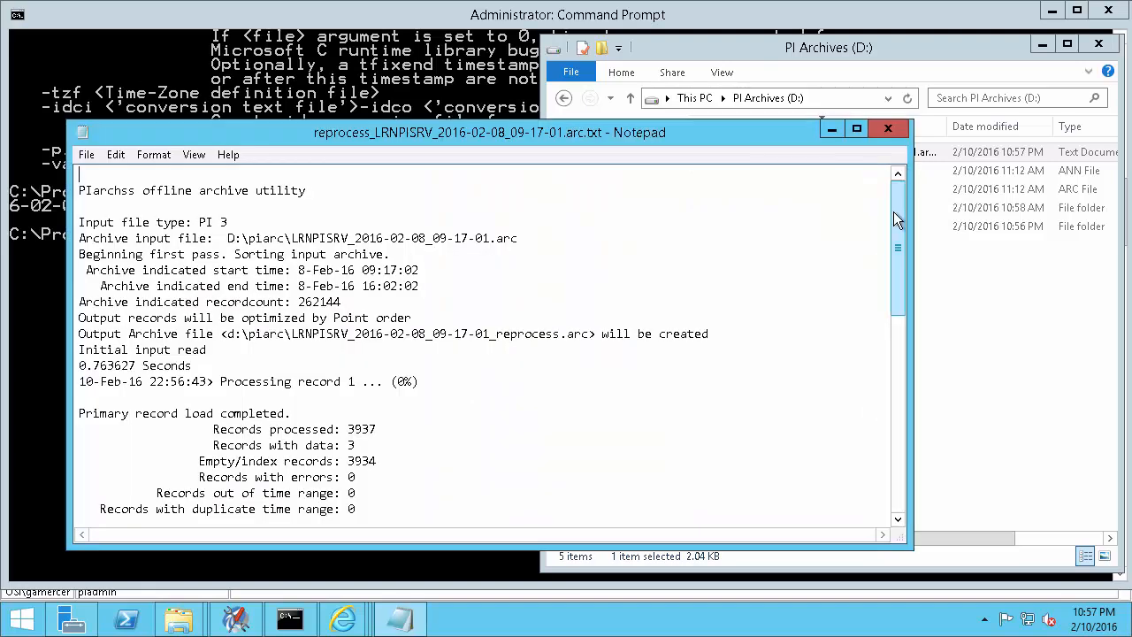
pyautogui.scroll(-3)
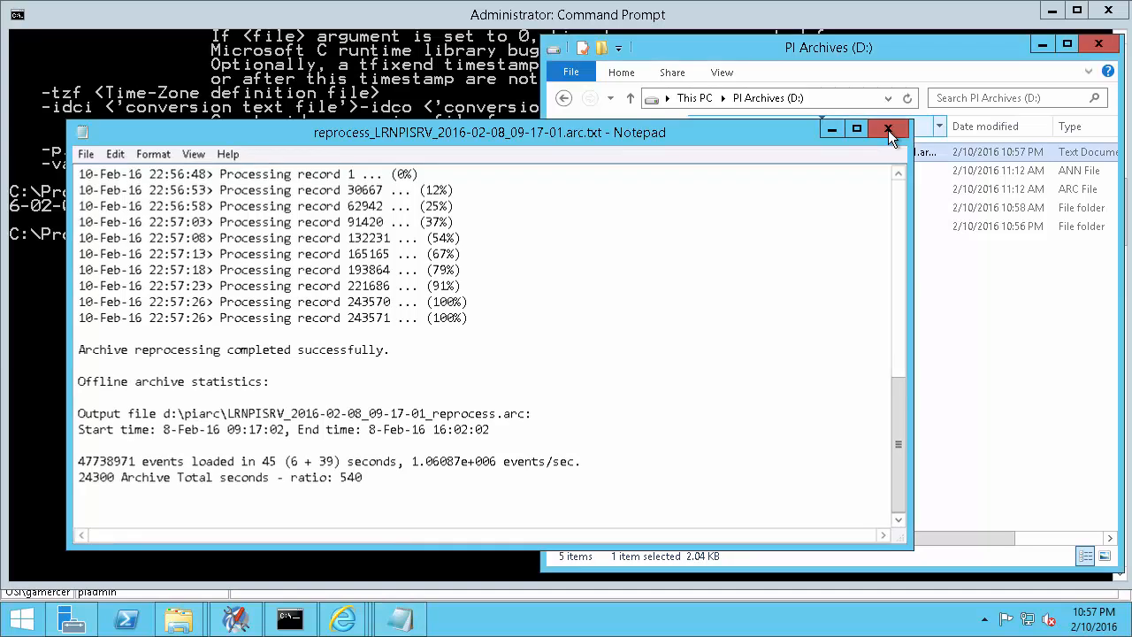
pyautogui.click(889, 129)
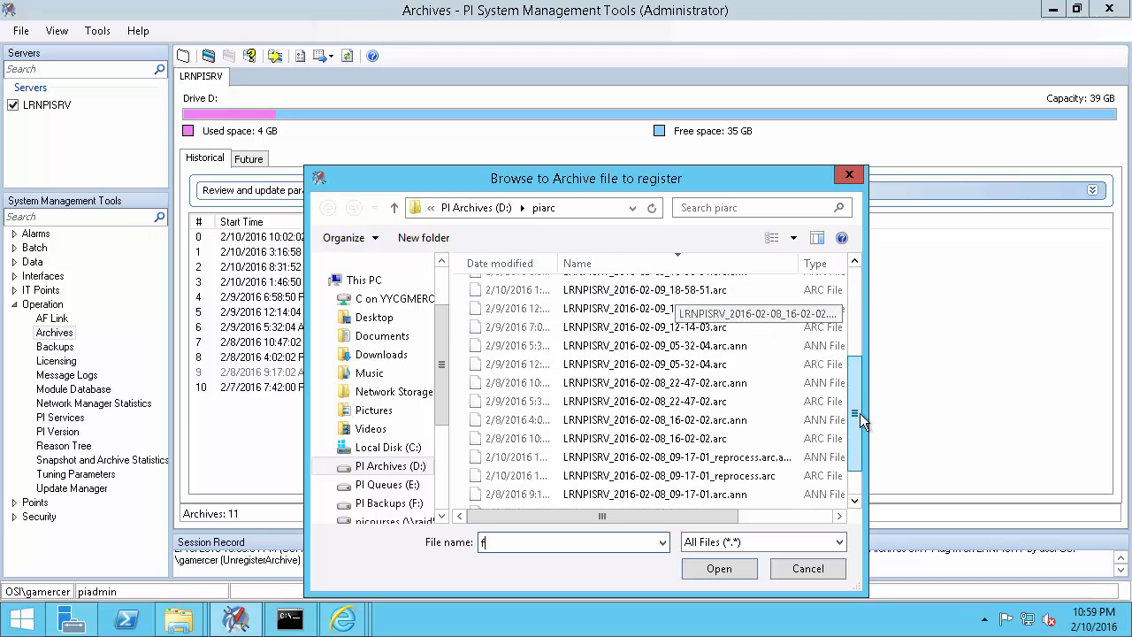
# Step: Register LRNPISRV_2016-02-08_09-17-01_reprocess.arc from the piarc folder
pyautogui.click(668, 424)
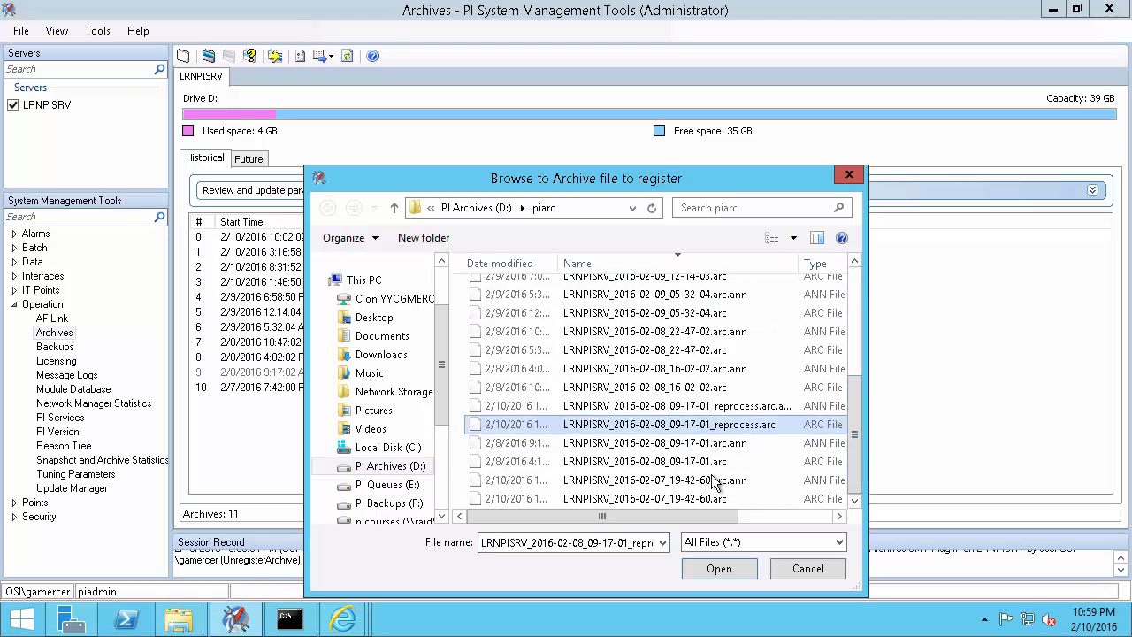
pyautogui.click(719, 567)
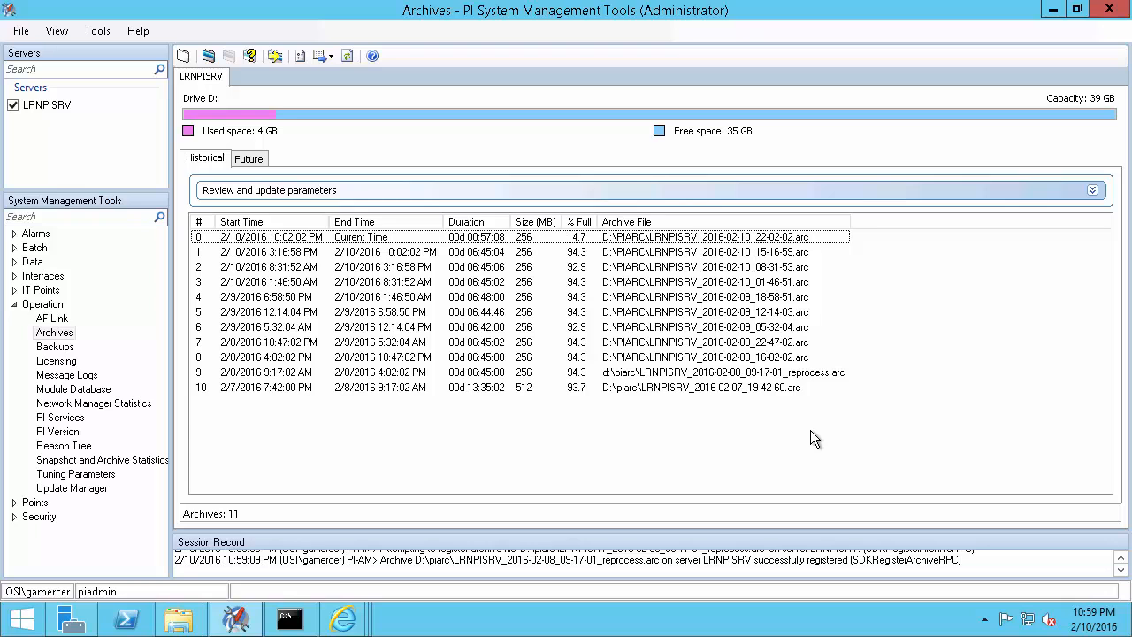
pyautogui.moveTo(818, 432)
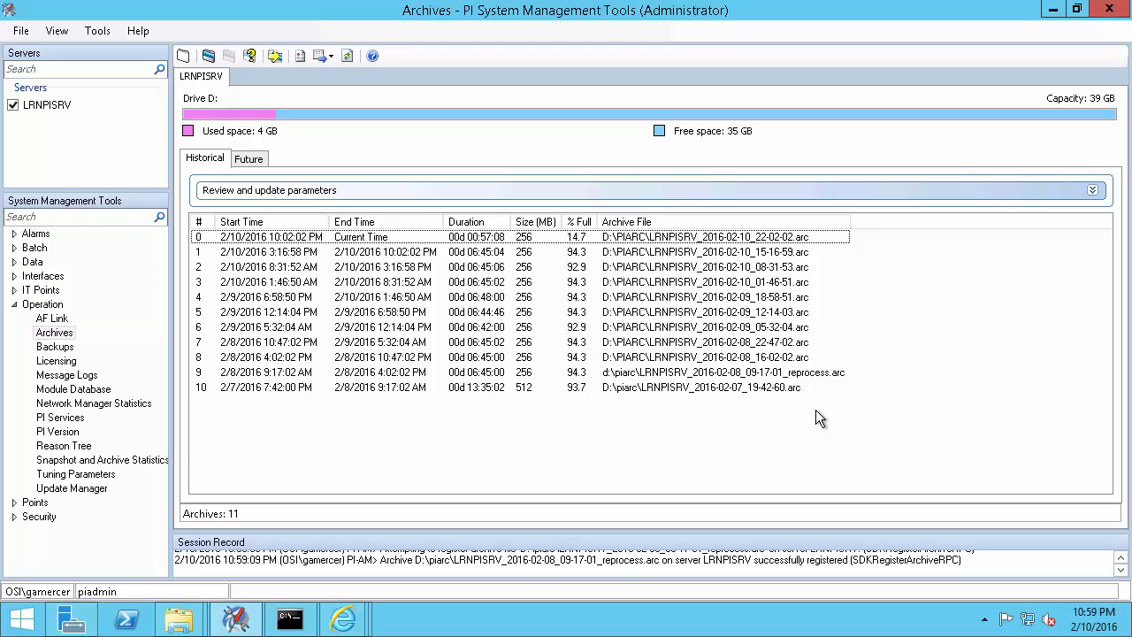
pyautogui.moveTo(814, 405)
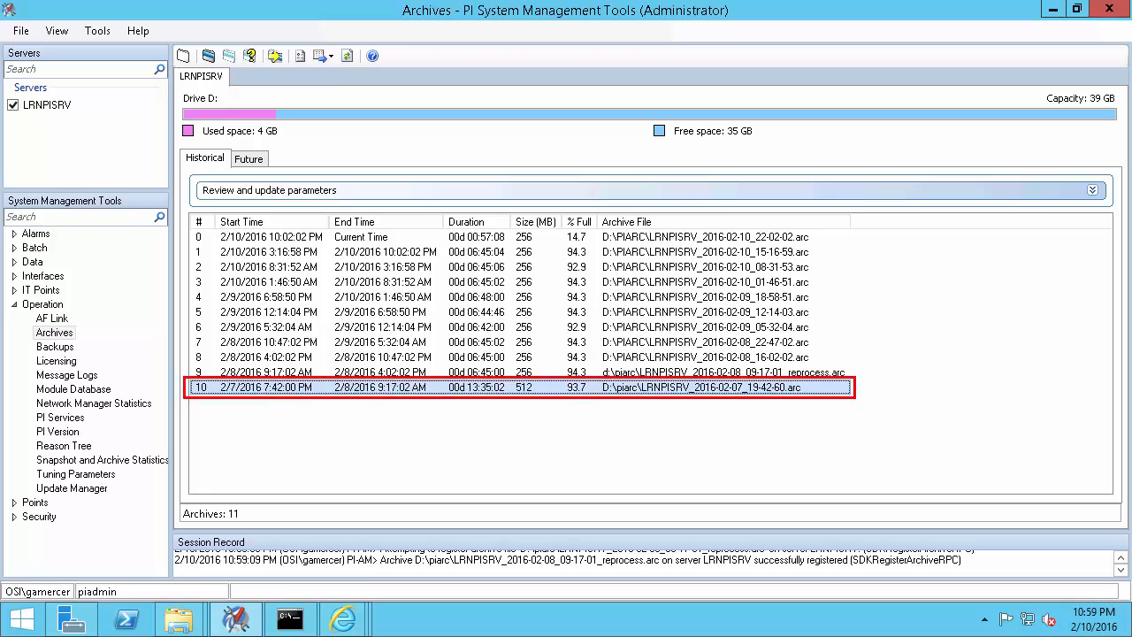
pyautogui.moveTo(525, 405)
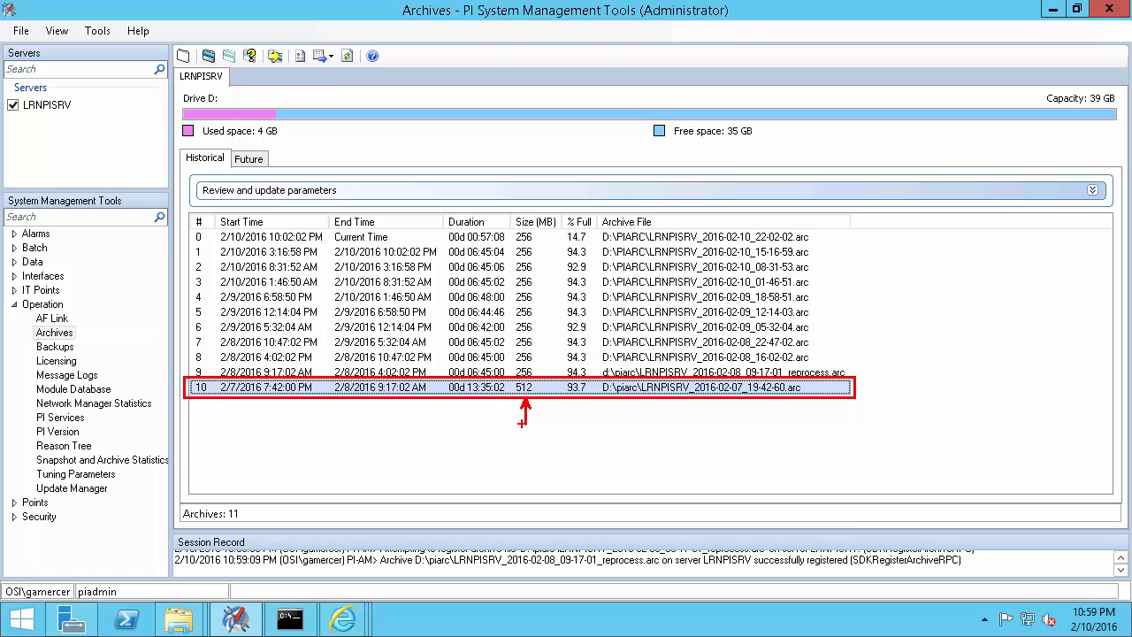
# Step: Select archive LRNPISRV_2016-02-07_19-42-60.arc for unregistering
pyautogui.click(659, 418)
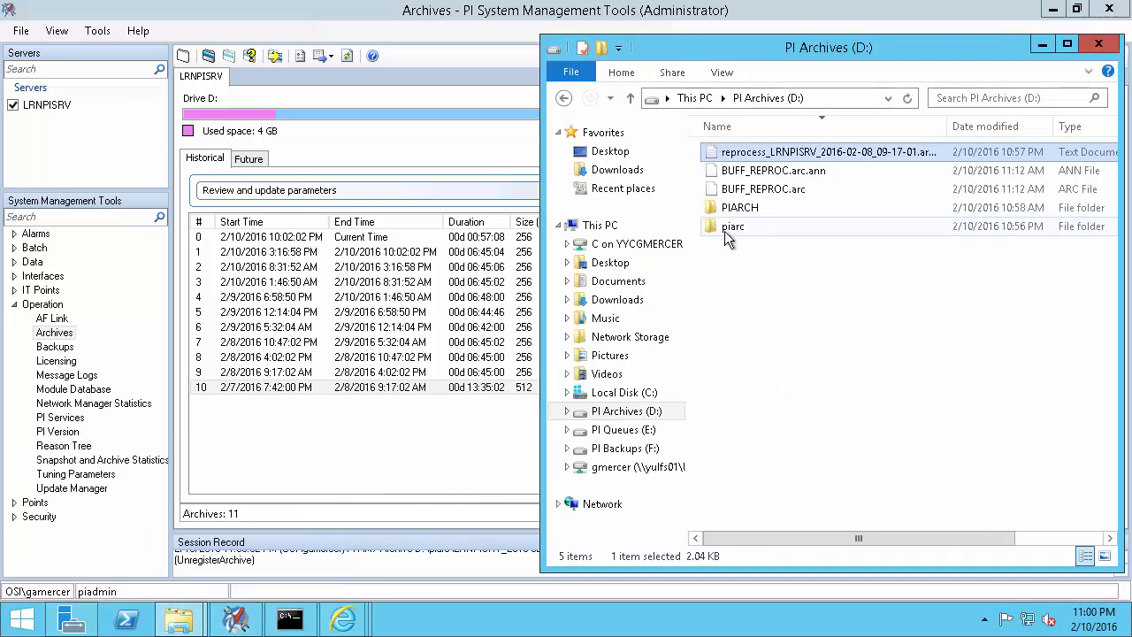
# Step: Open the piarc folder and select LRNPISRV_2016-02-07_19-42-60.arc
pyautogui.doubleClick(734, 227)
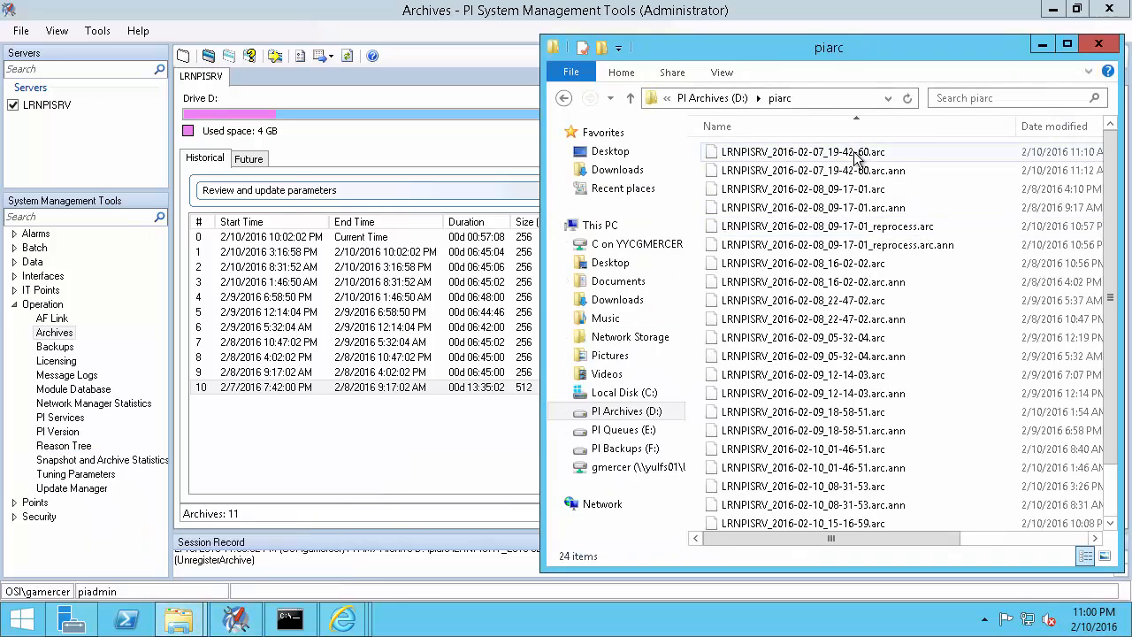
pyautogui.click(803, 151)
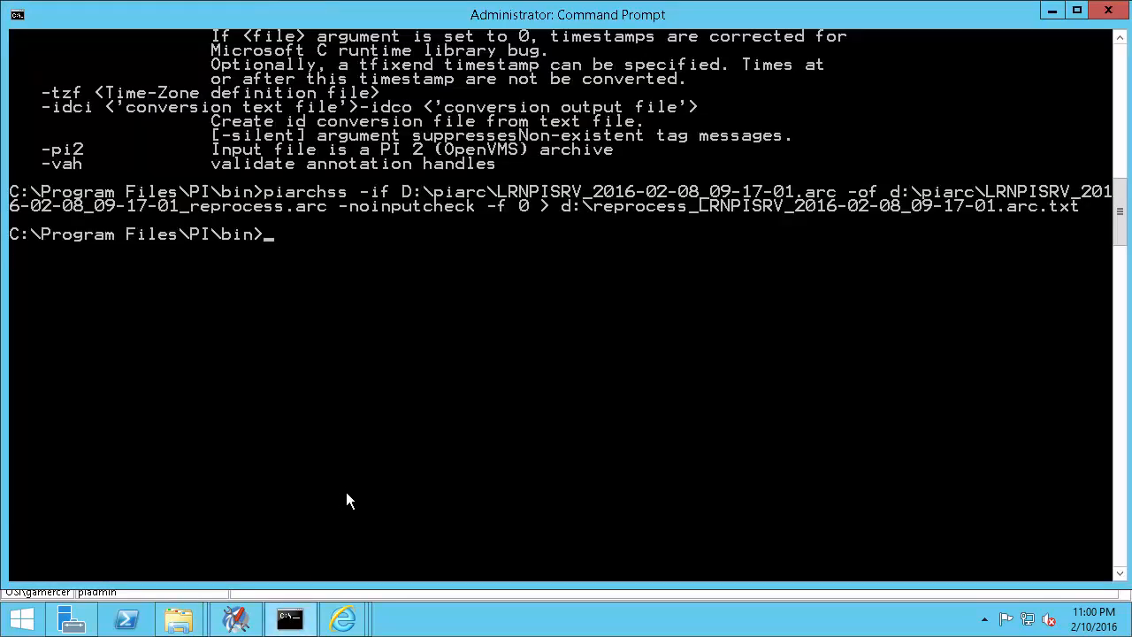
# Step: Begin a piarchss command with input archive D:\piarc\LRNPISRV_2016-02-07_19-42-60.arc
pyautogui.write('piarchss -')
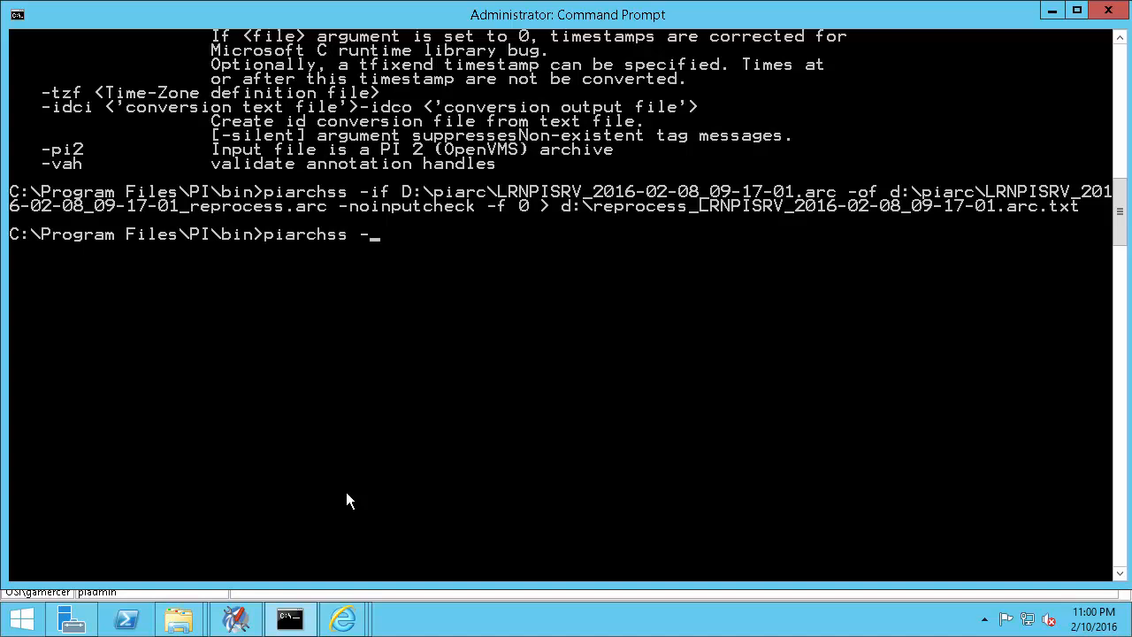
pyautogui.write('if')
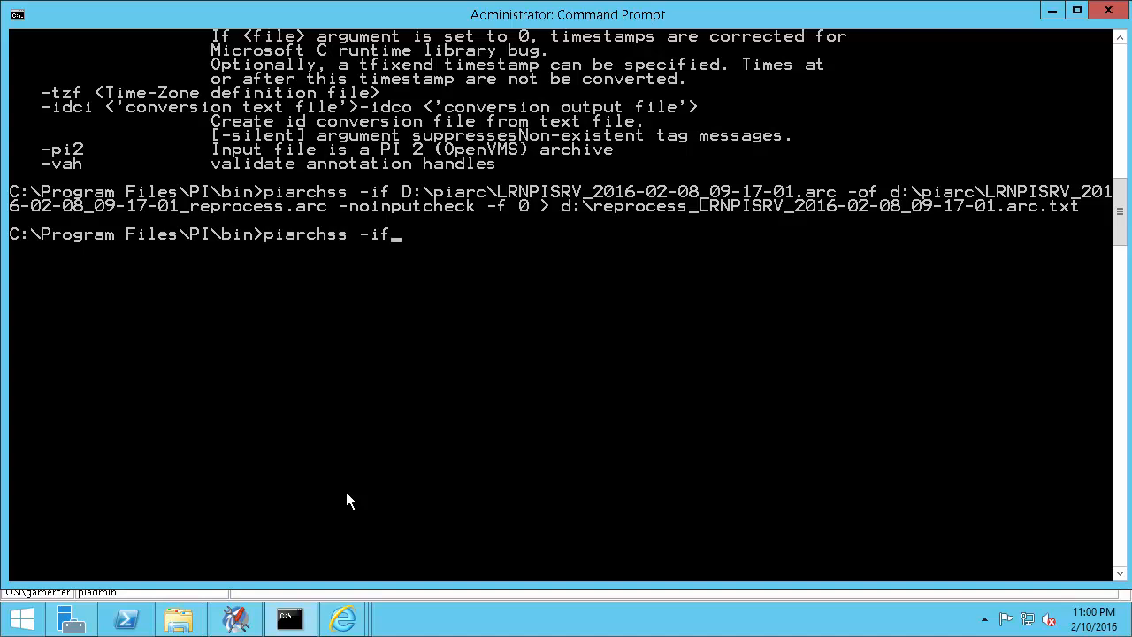
pyautogui.write('d')
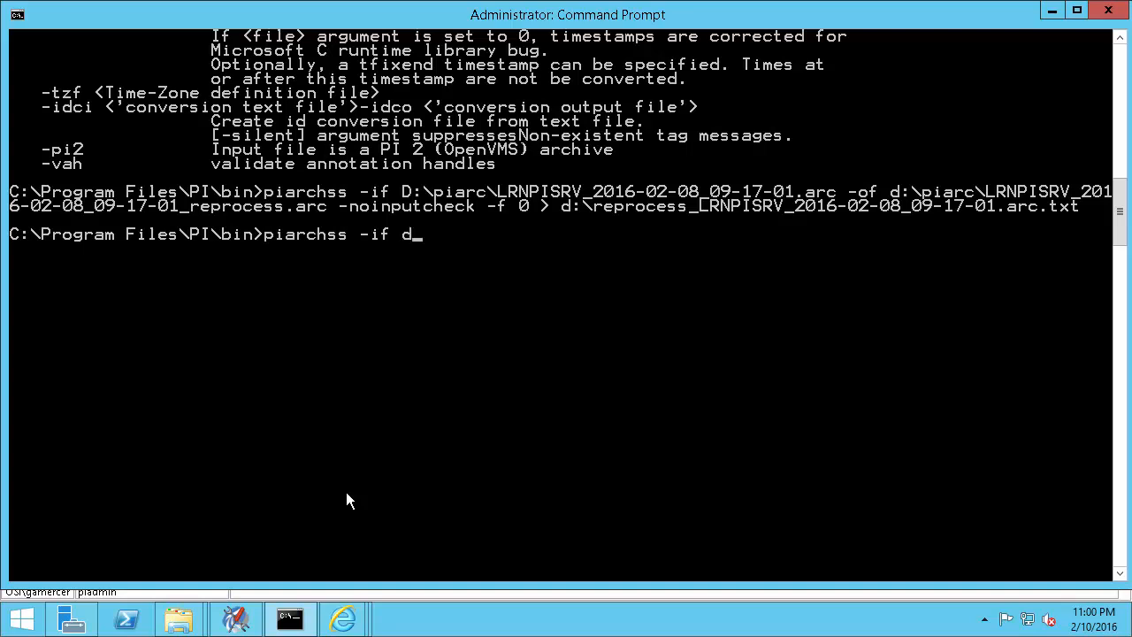
pyautogui.press('backspace')
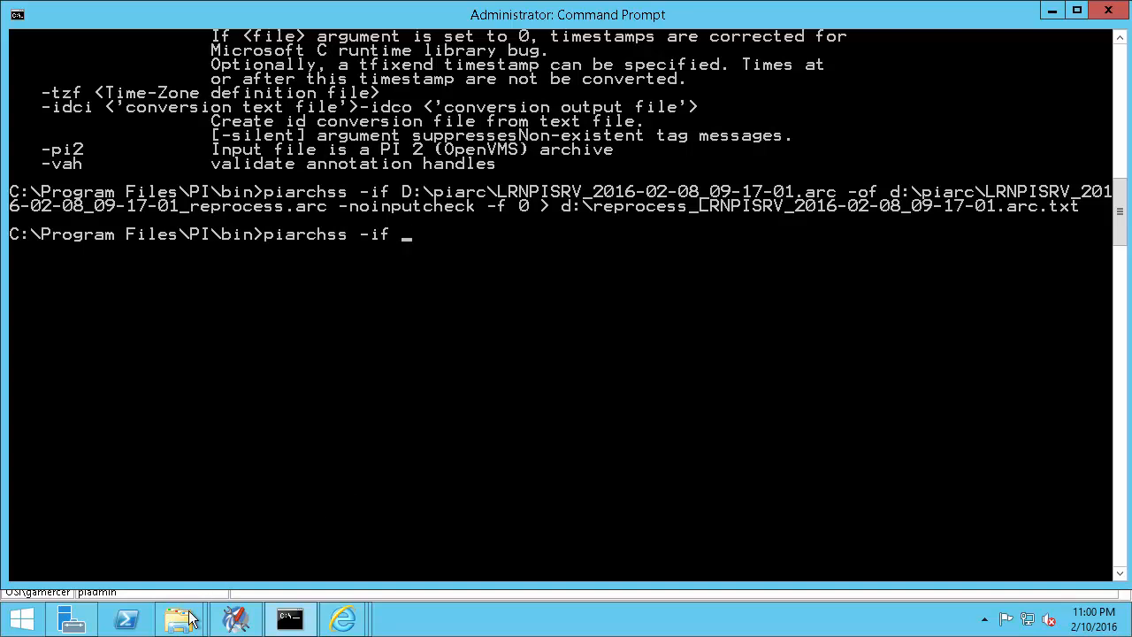
pyautogui.click(181, 617)
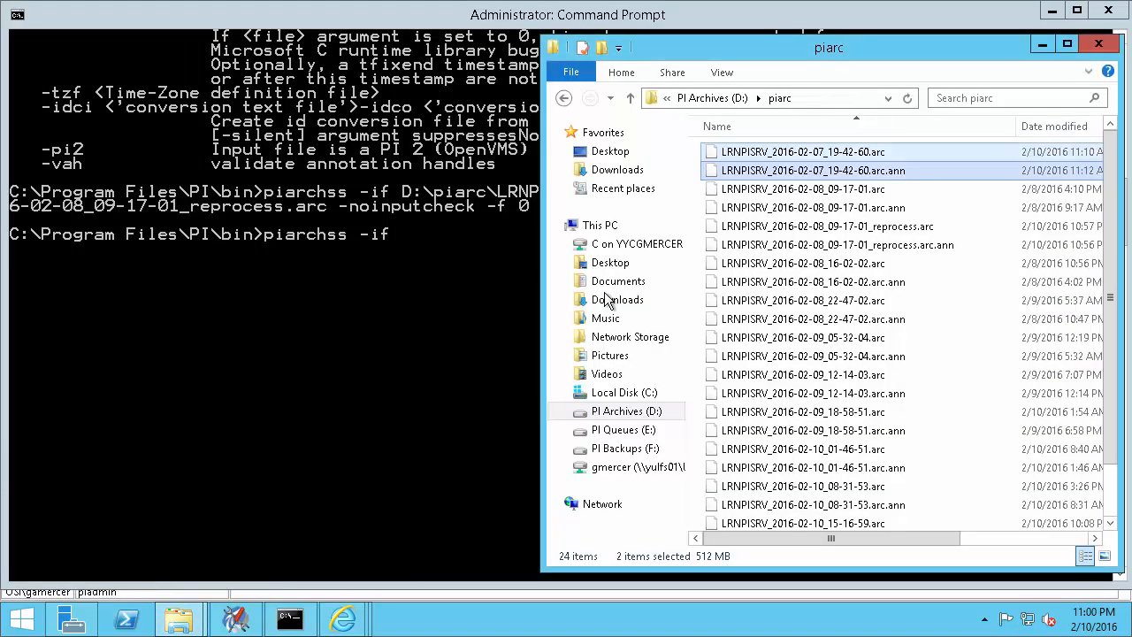
pyautogui.click(796, 98)
pyautogui.write(' D:\\piarc\\')
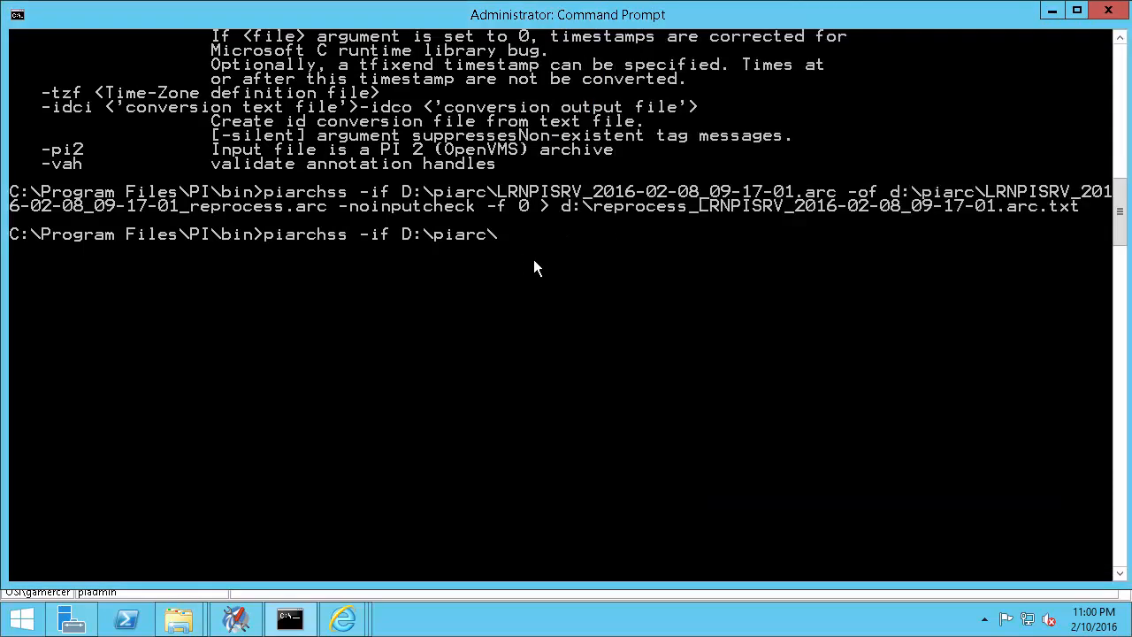
pyautogui.write('LRNPISRV_2016-02-07_19-42-60.arc')
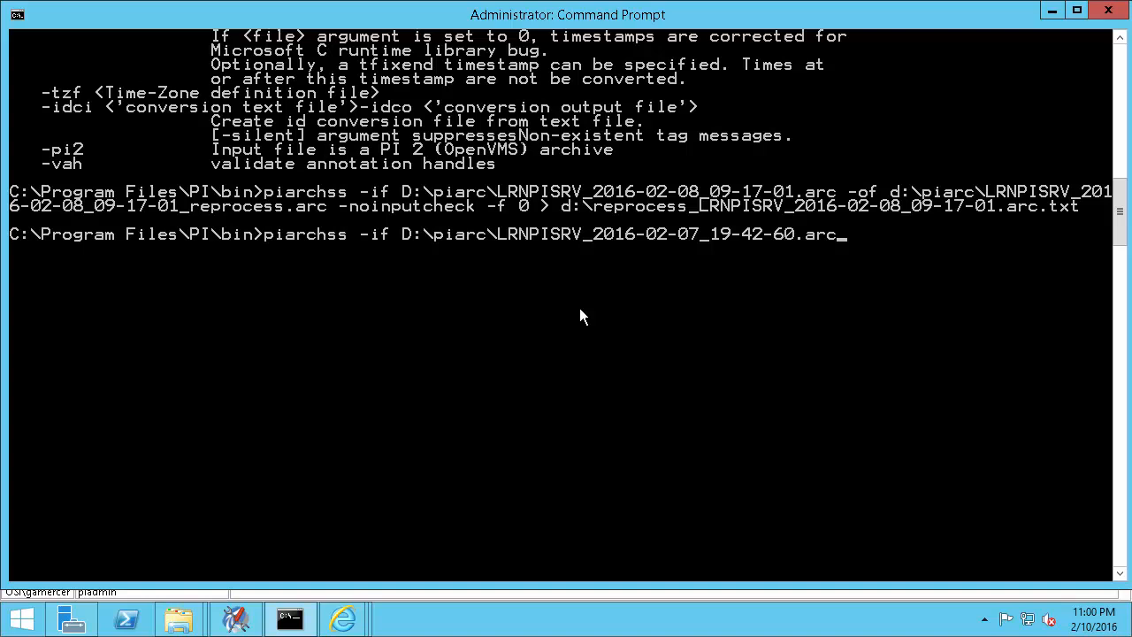
# Step: Add the D:\piarc output archive with start 7-feb-16 19:42:00 and end 8-feb-16 2:32:00
pyautogui.write('-of d')
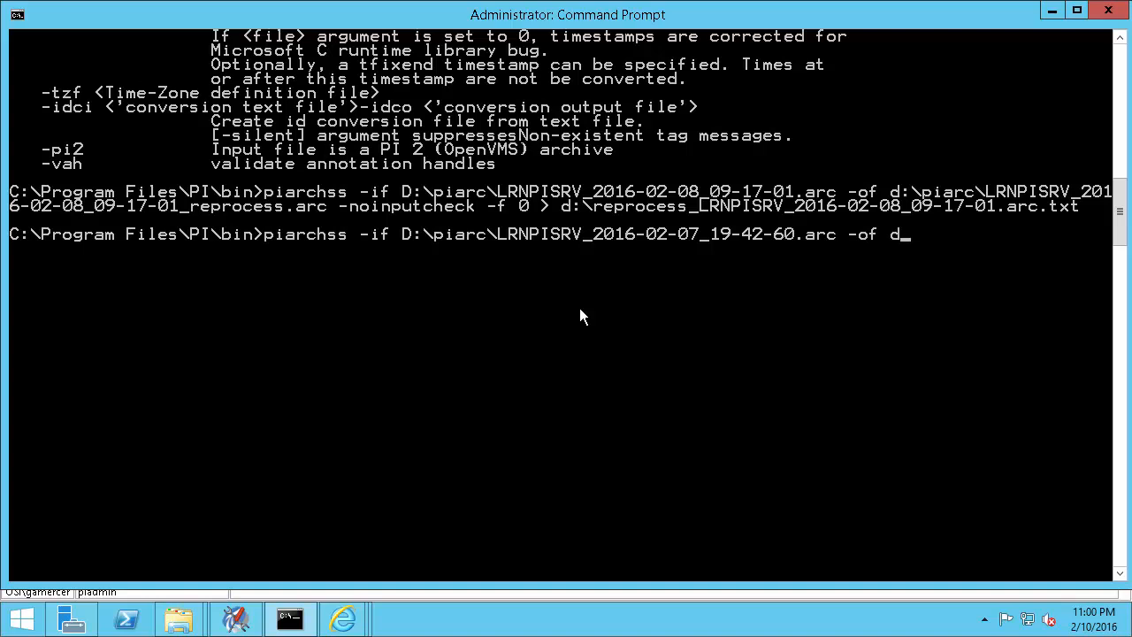
pyautogui.write(':\\piarc\\LRNPISRV_2016-02-07_19-42-60_split.arc')
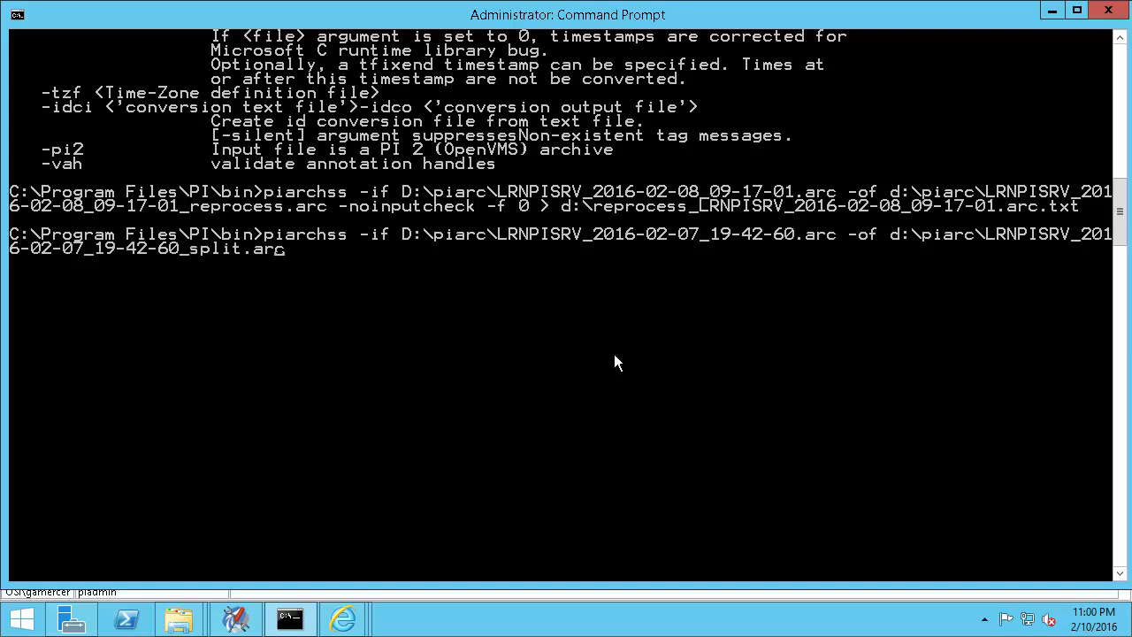
pyautogui.write('-o')
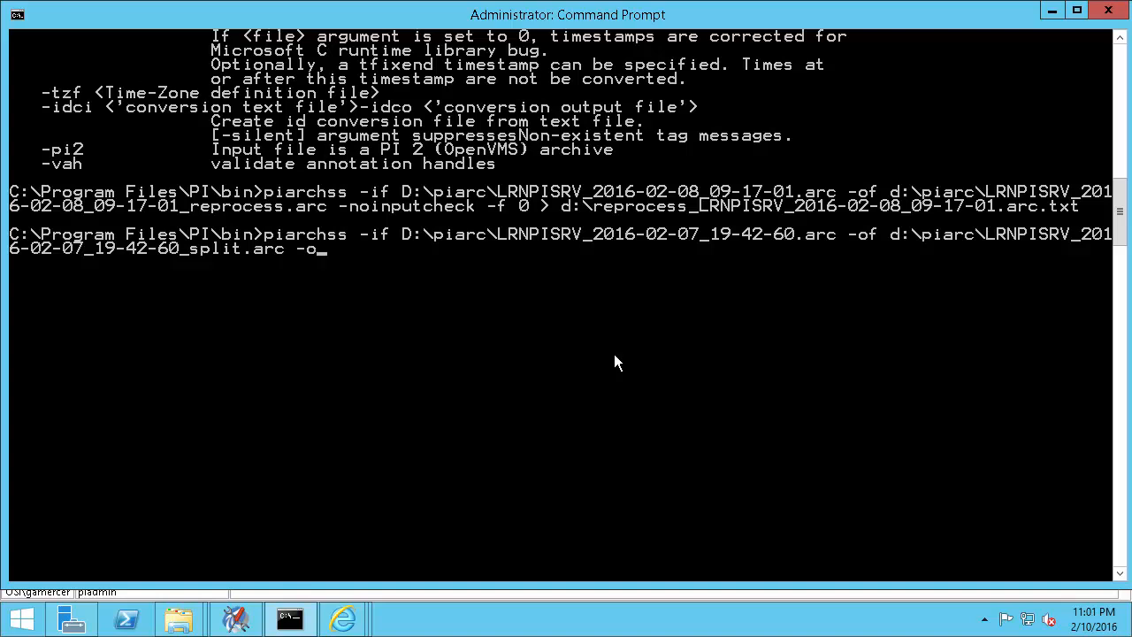
pyautogui.write('s')
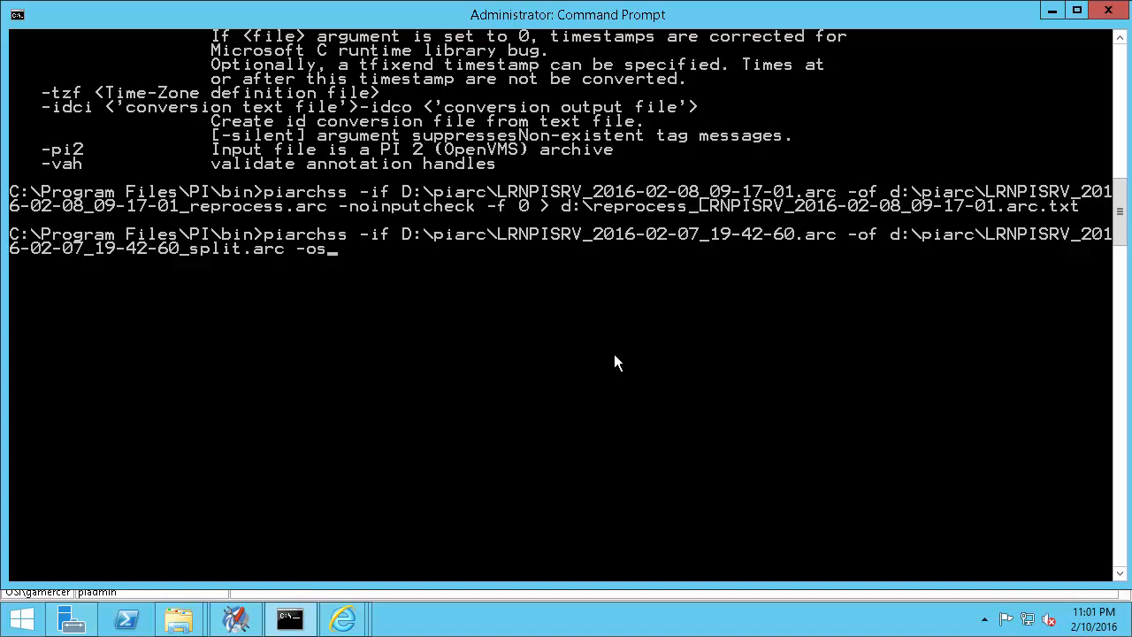
pyautogui.write('t')
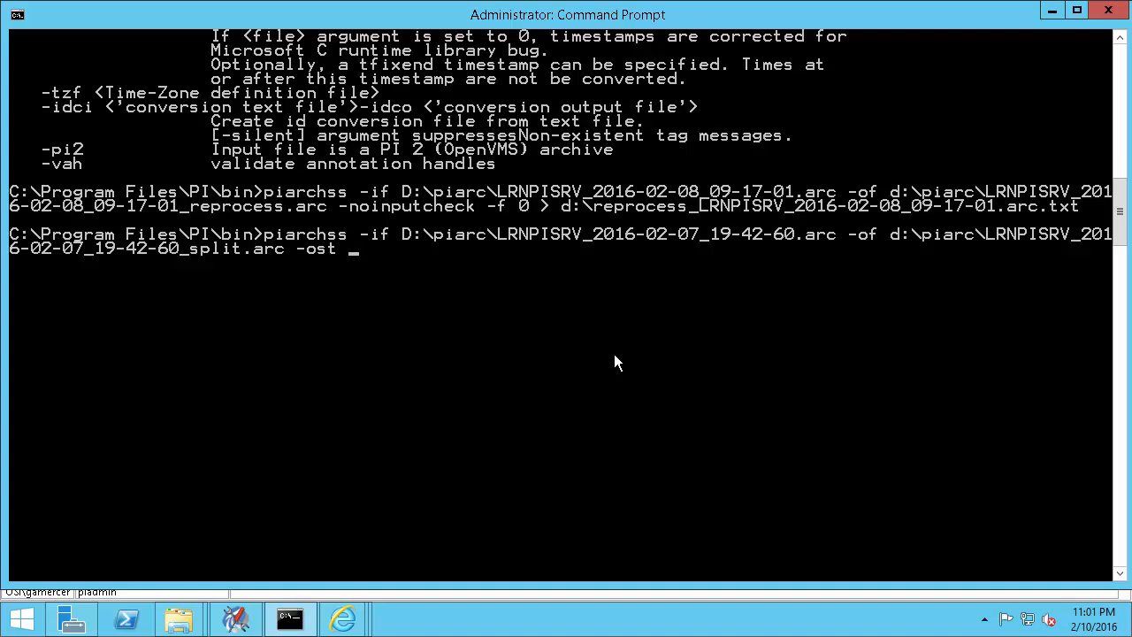
pyautogui.write('"7-')
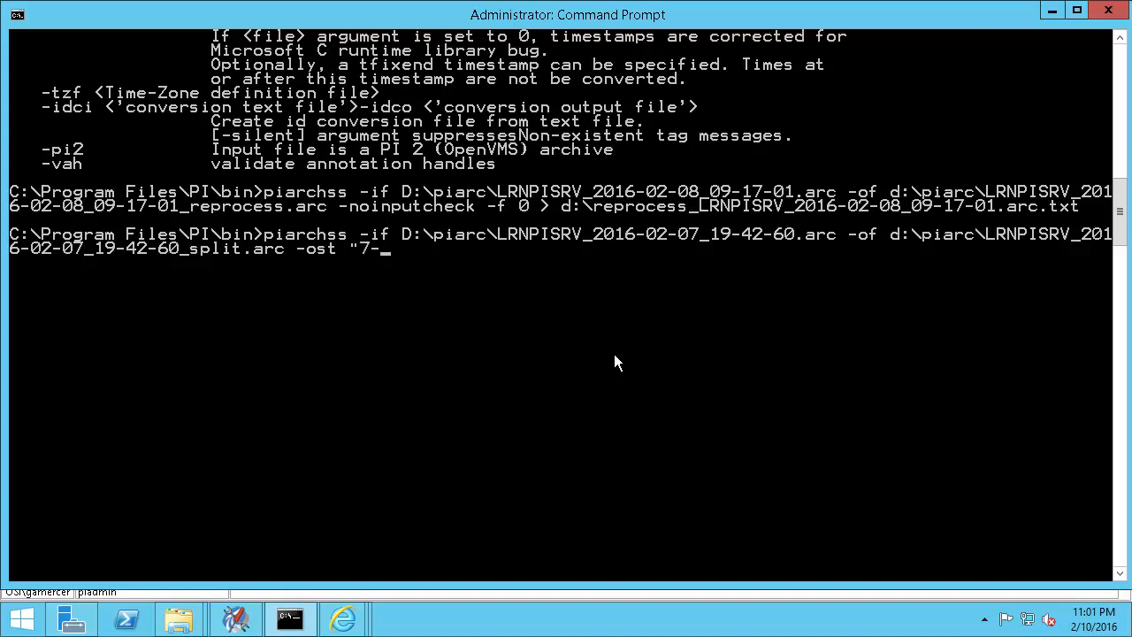
pyautogui.write('feb')
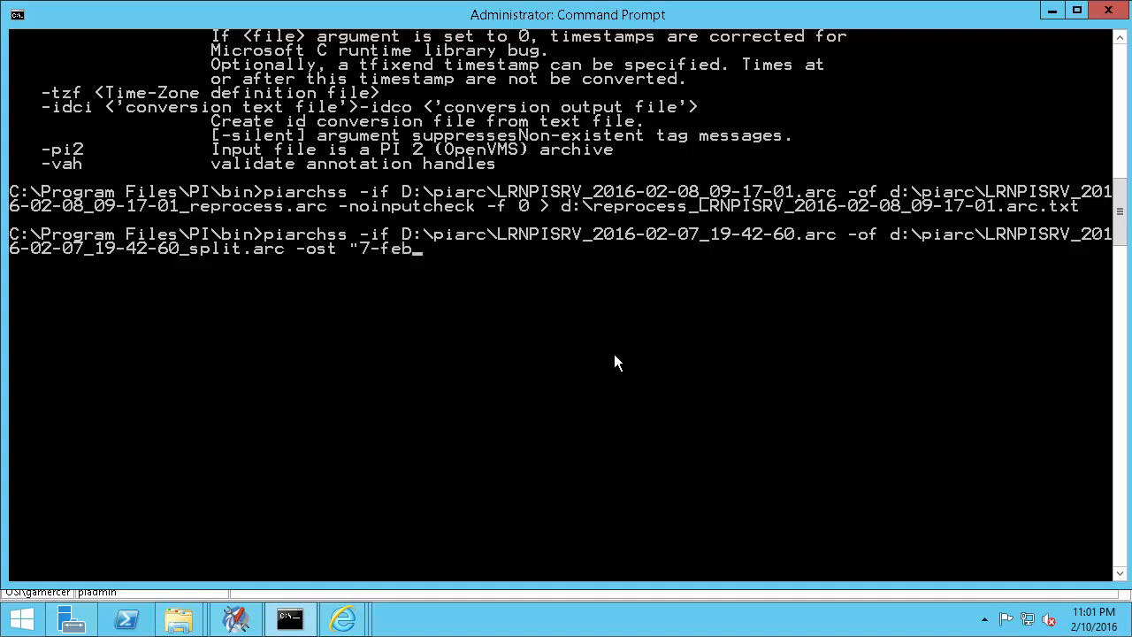
pyautogui.write('16')
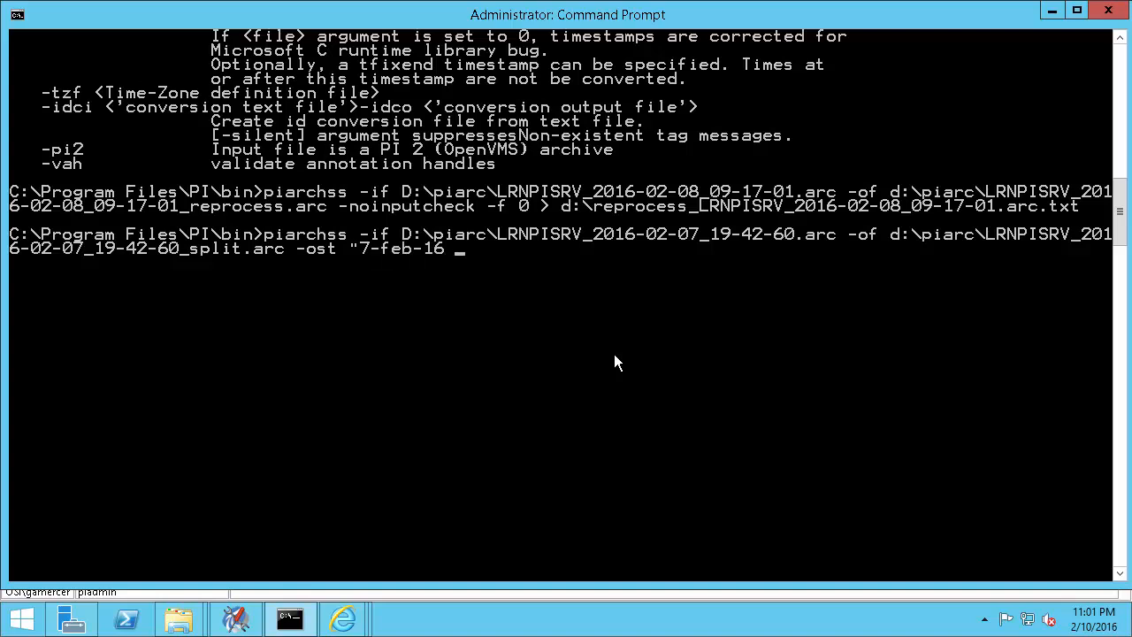
pyautogui.write('19:42')
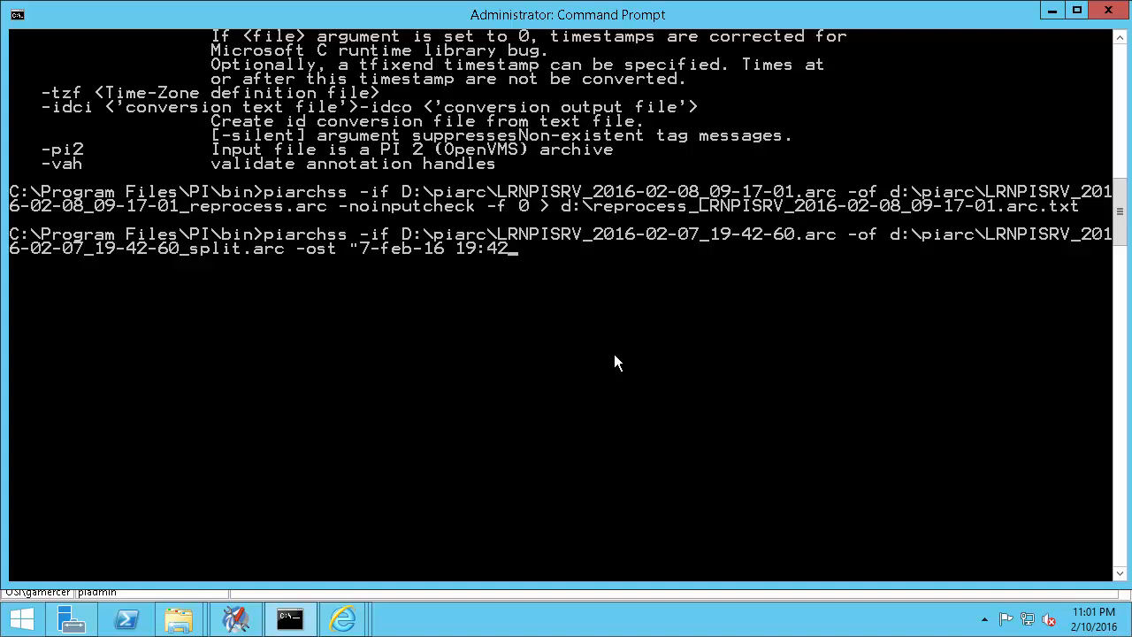
pyautogui.write('00"')
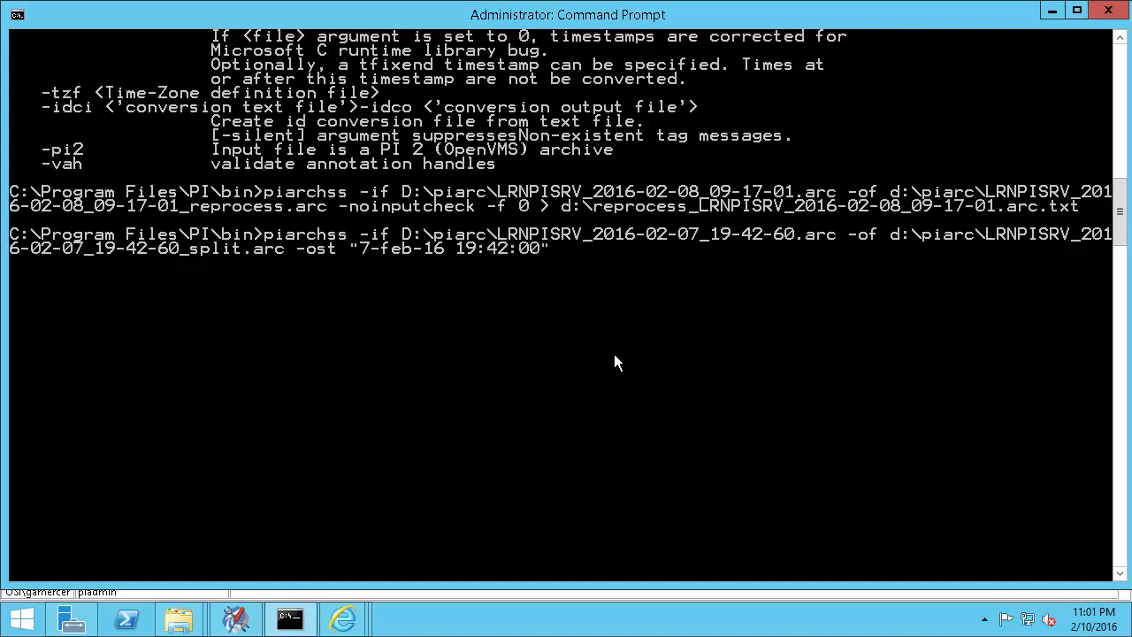
pyautogui.write('-oet "')
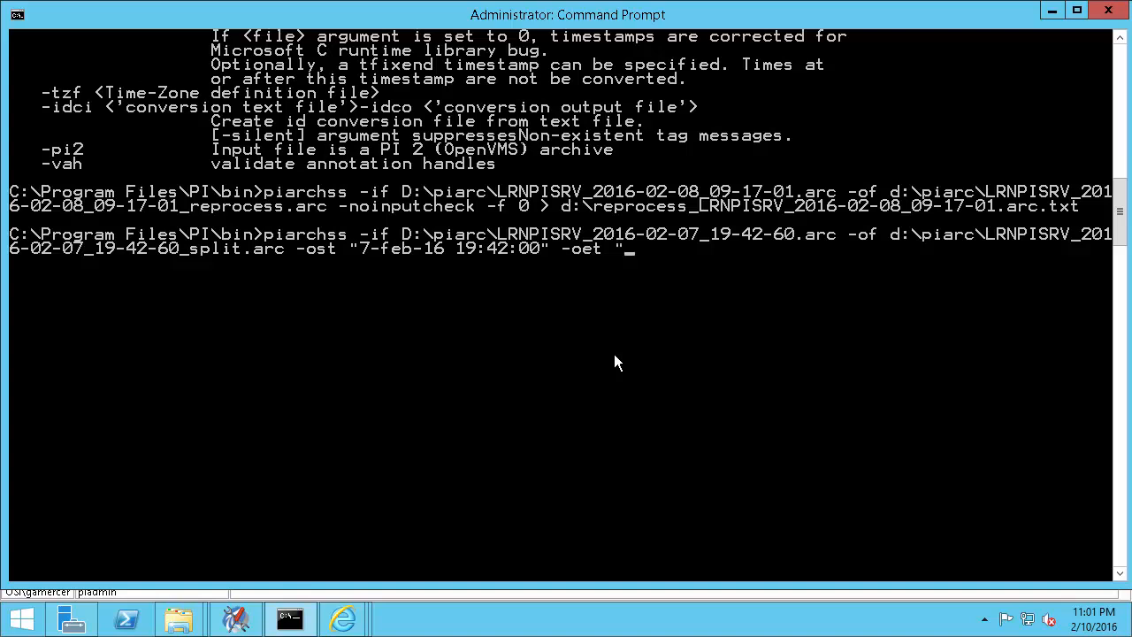
pyautogui.write('8-feb-1')
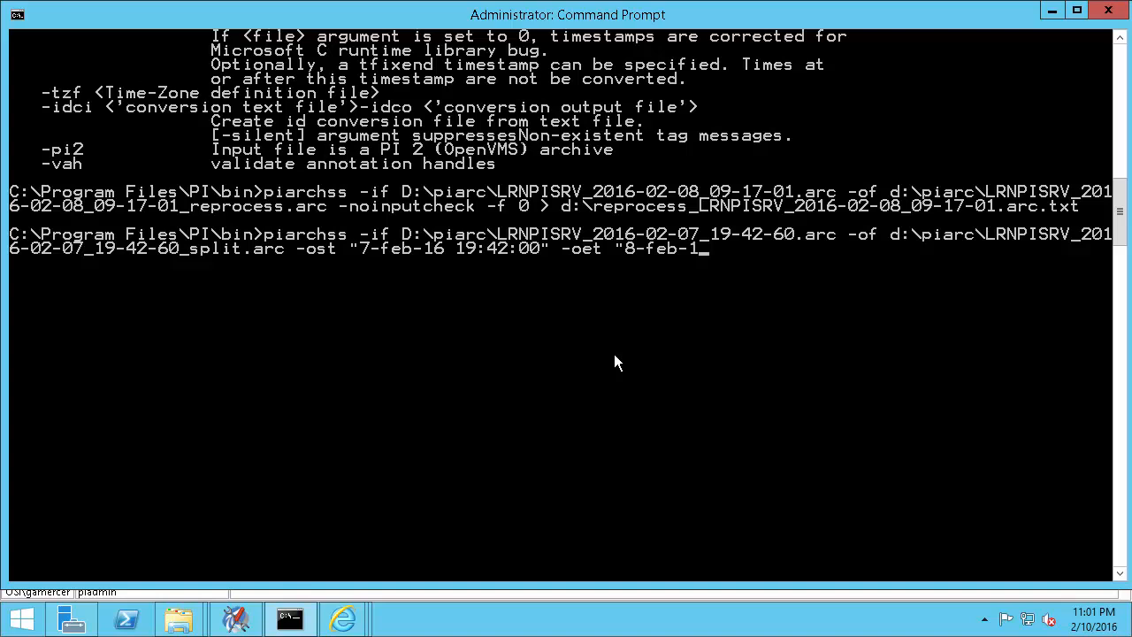
pyautogui.write('6 2:32')
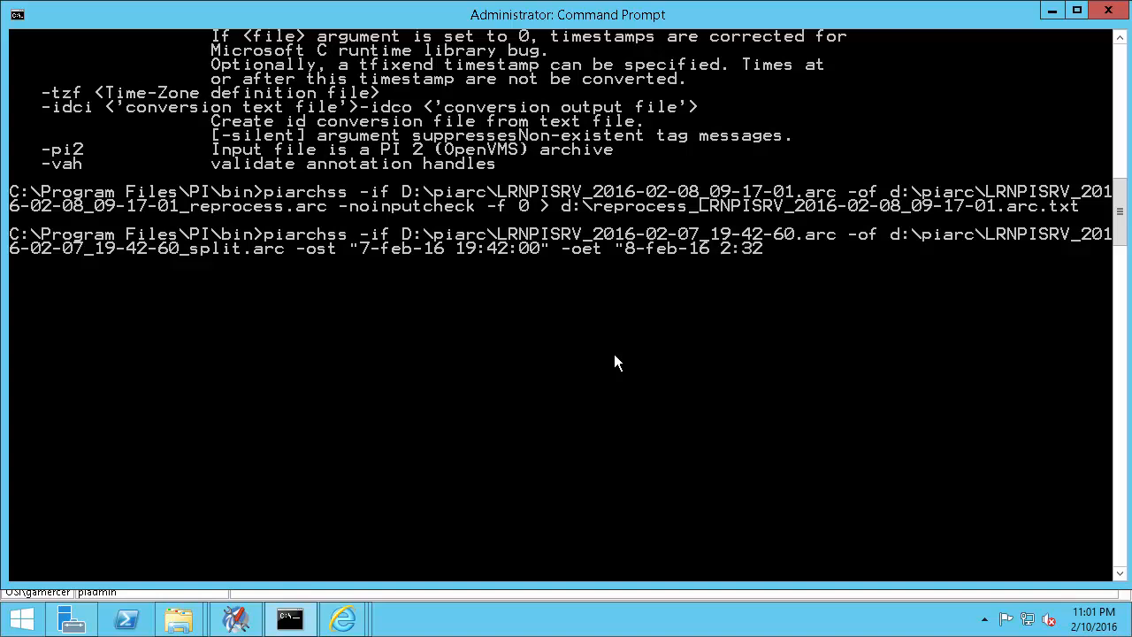
pyautogui.write(':00"')
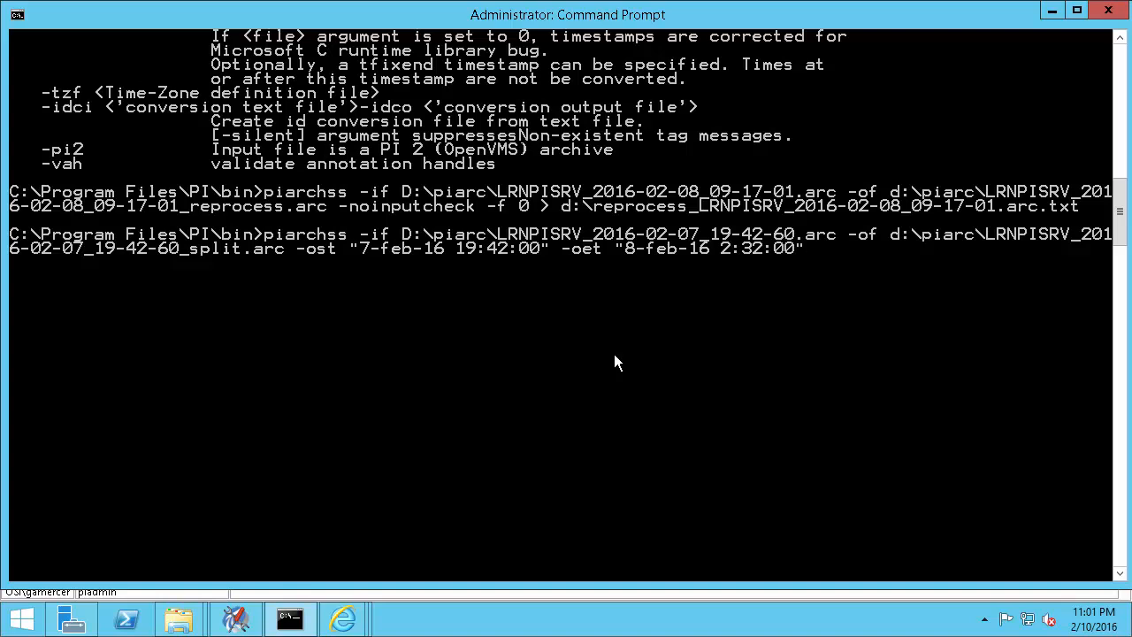
# Step: Add -f 256, the -filter_ex time range, and redirect output to the split1 log
pyautogui.write('-f 25')
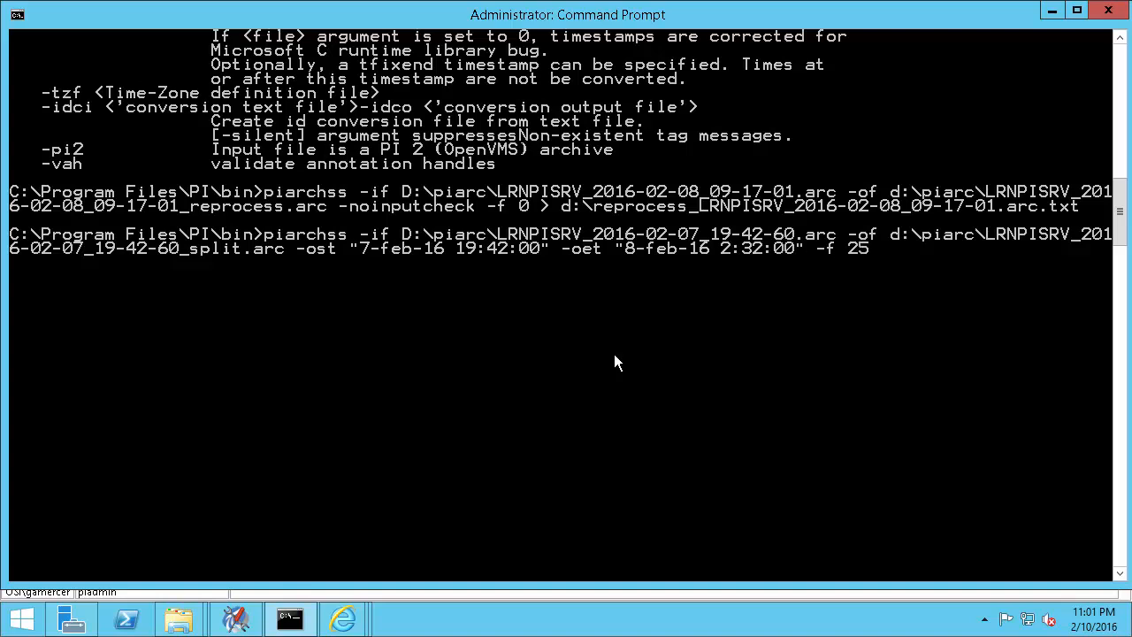
pyautogui.write('6')
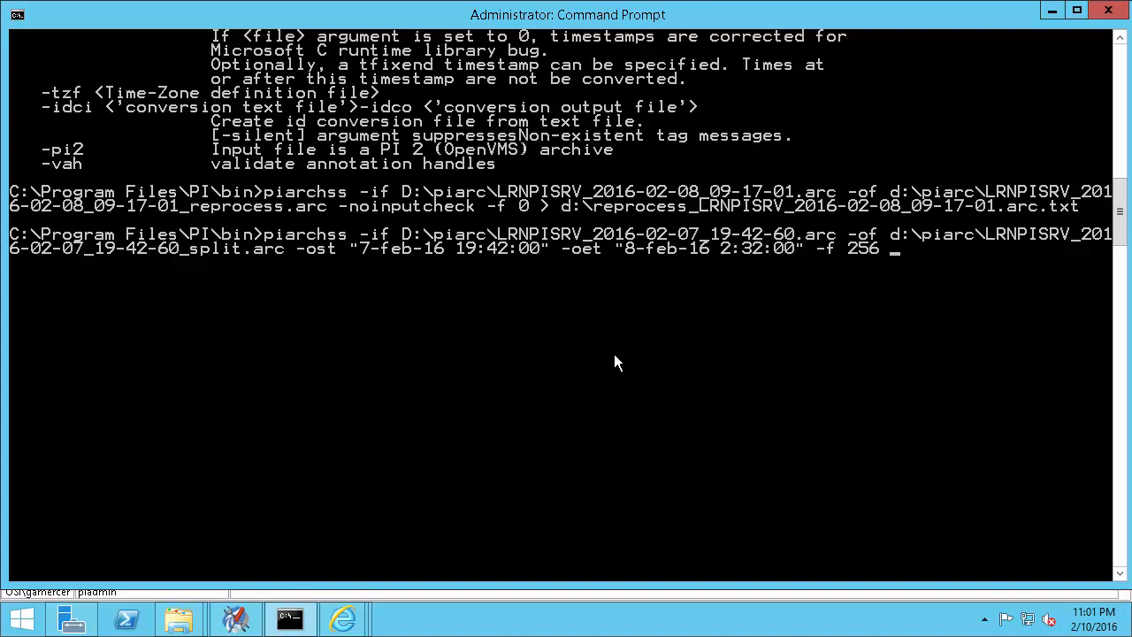
pyautogui.write('-')
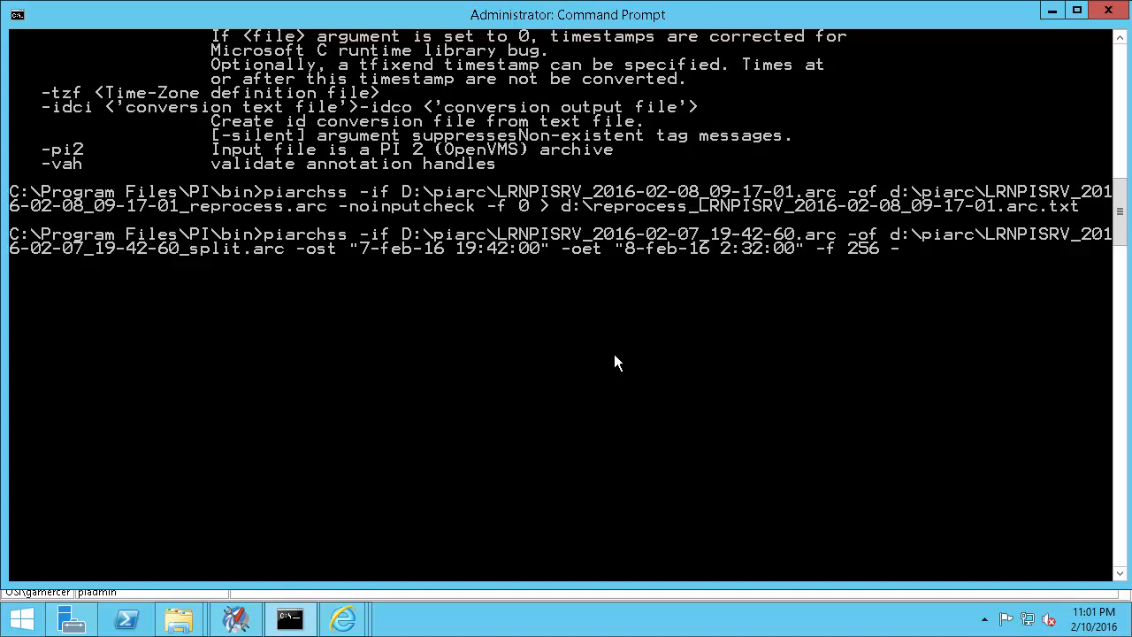
pyautogui.write('fil')
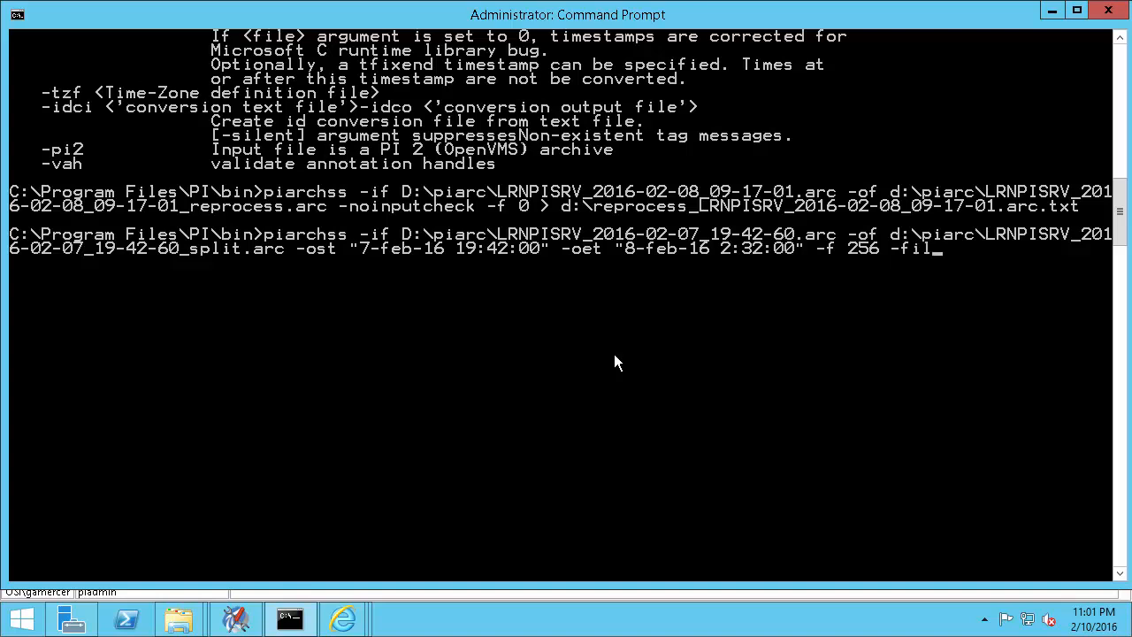
pyautogui.write('ter_ex "7-feb-16 19')
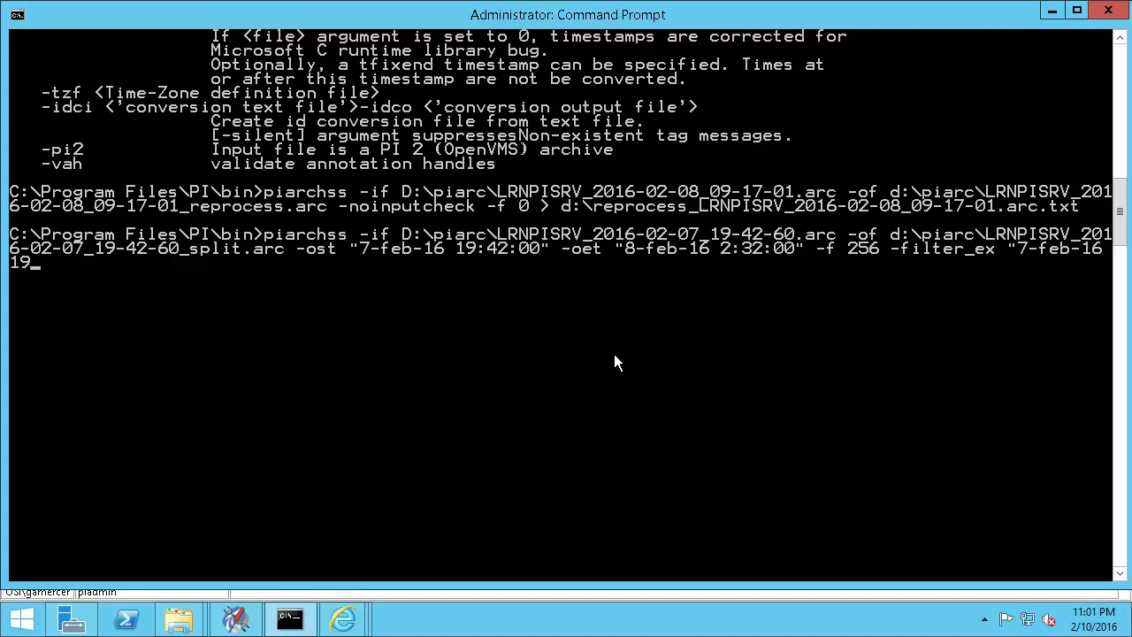
pyautogui.write('42:00')
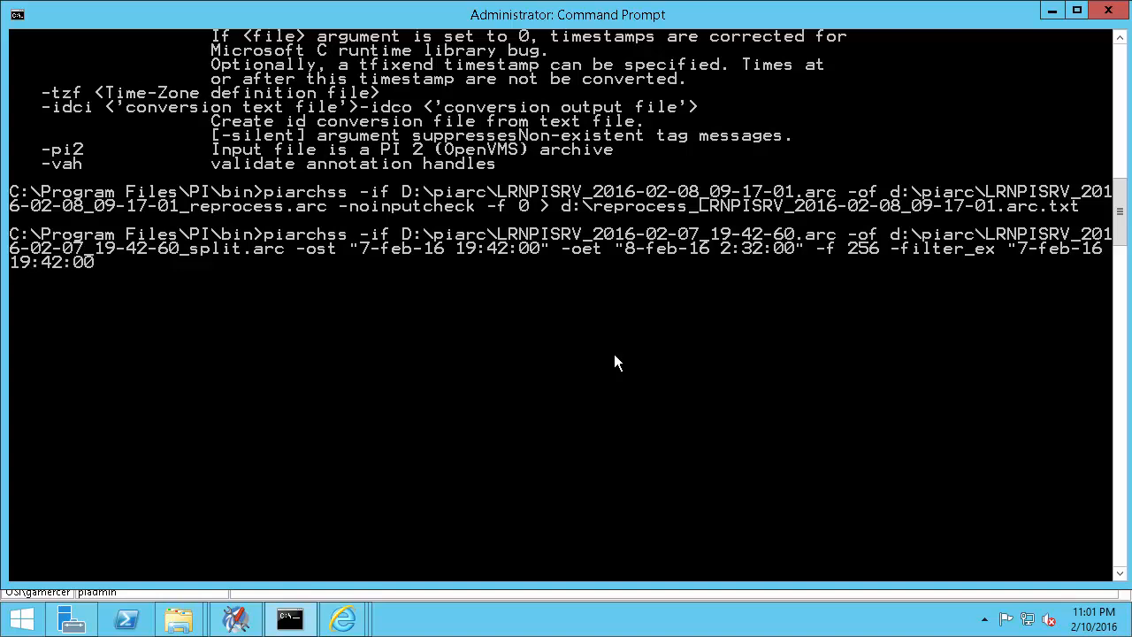
pyautogui.write('"8-feb-16 2:32:00')
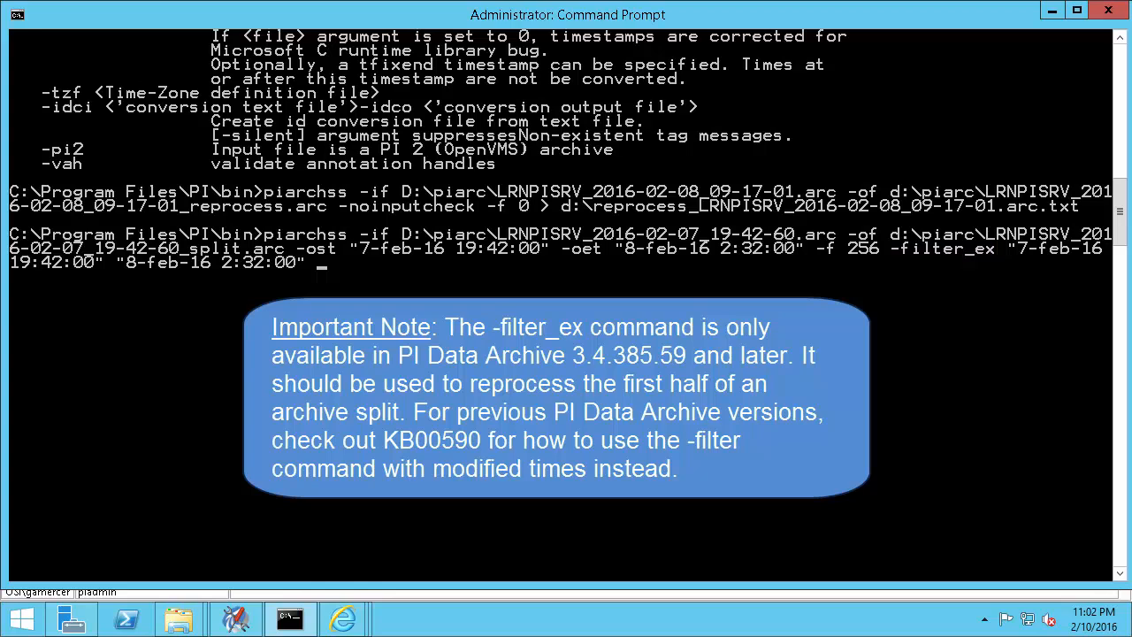
pyautogui.write('> d:\\')
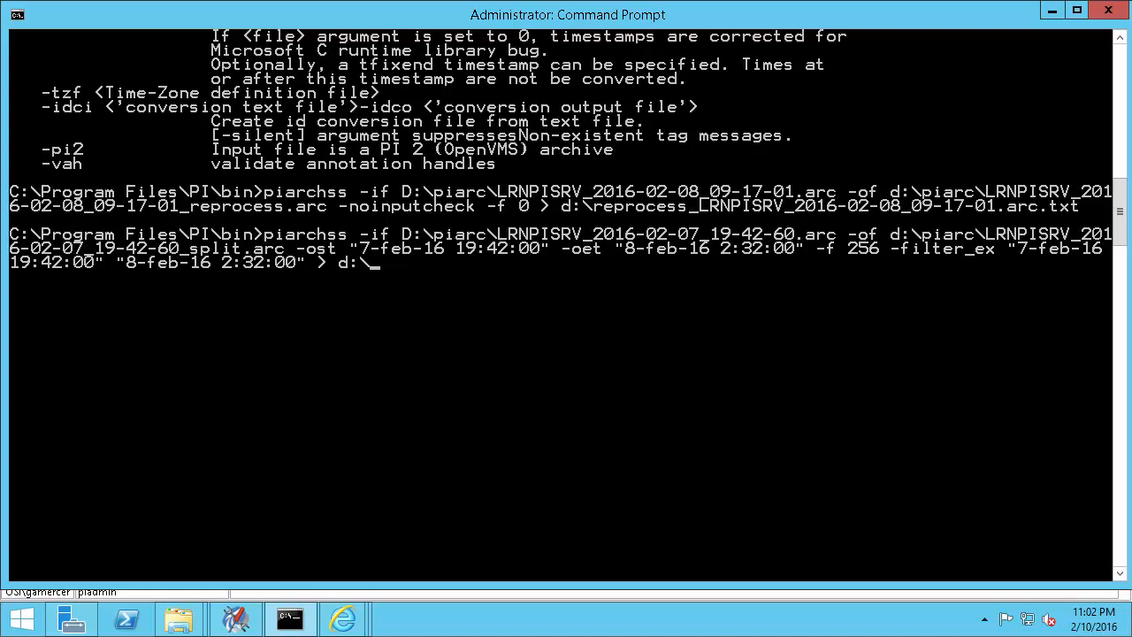
pyautogui.write('split1_LRNPISRV_')
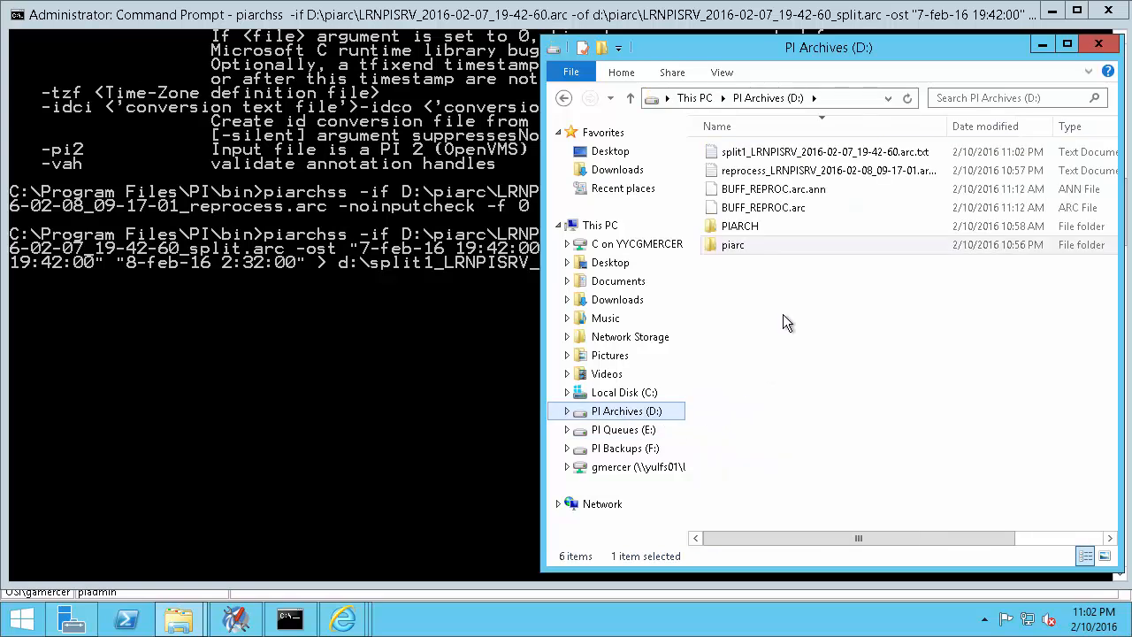
# Step: Open split1_LRNPISRV_2016-02-07_19-42-60.arc.txt in Notepad, scroll through it, and close it
pyautogui.doubleClick(824, 151)
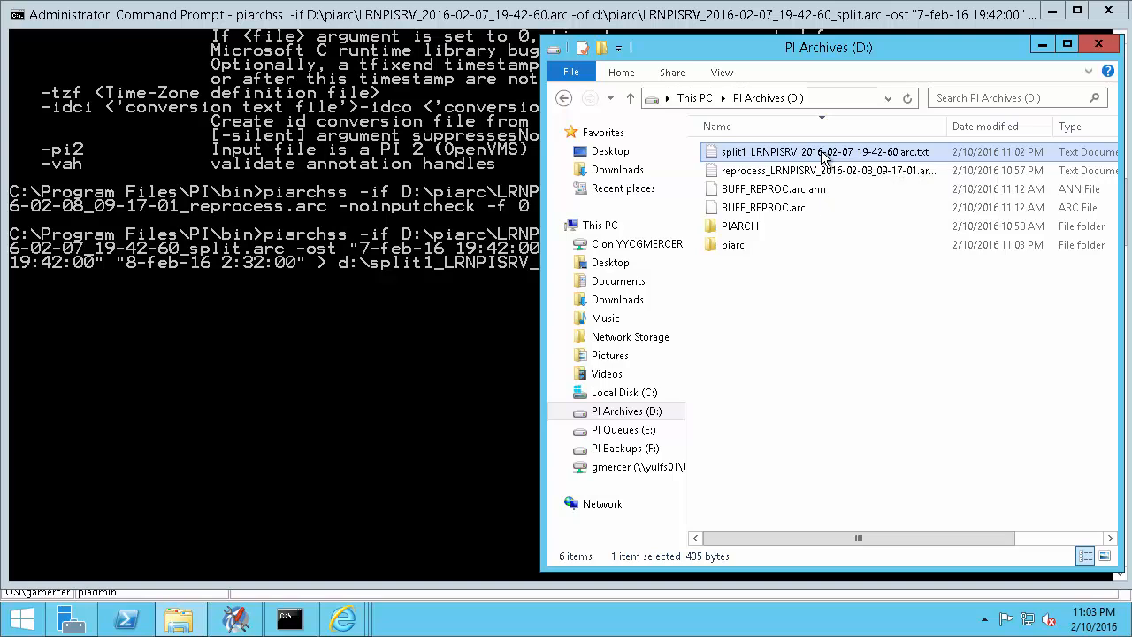
pyautogui.doubleClick(823, 152)
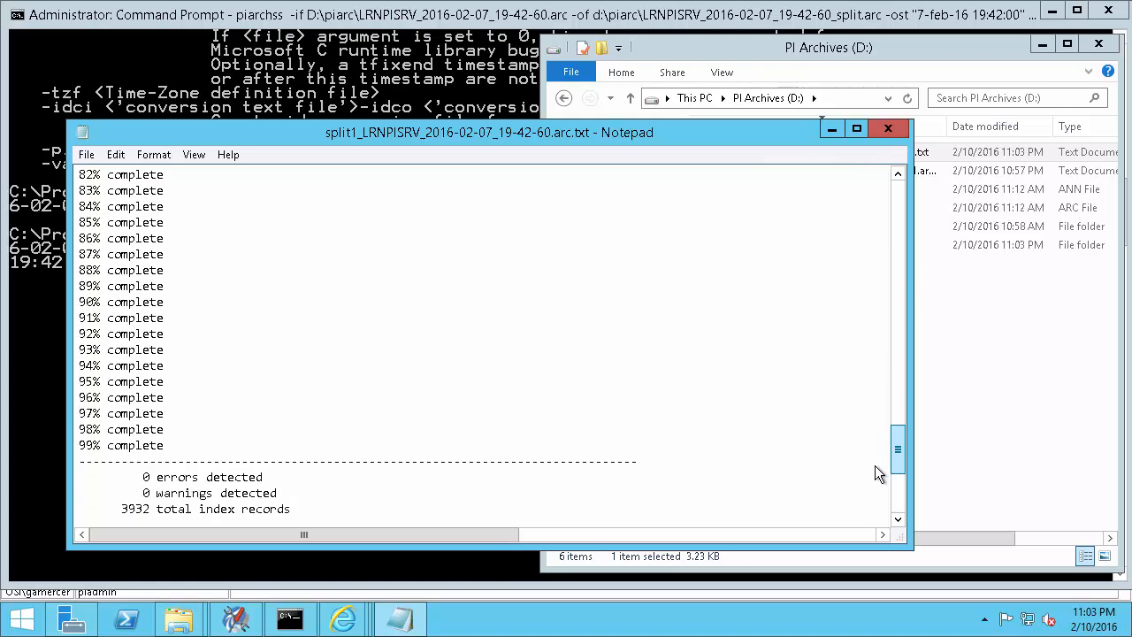
pyautogui.scroll(-3)
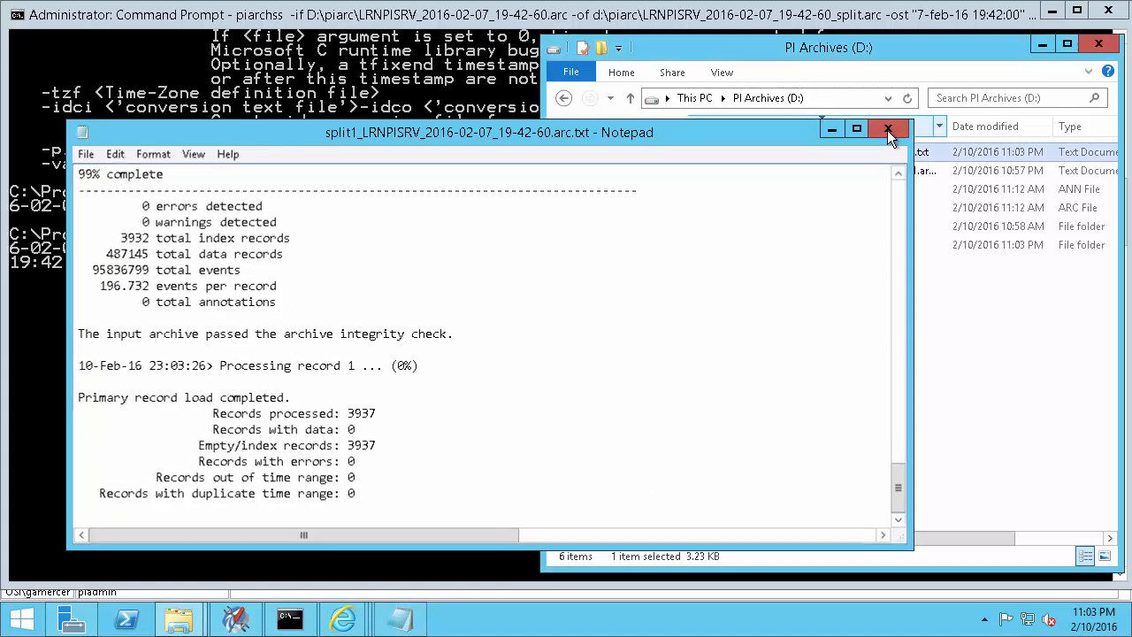
pyautogui.click(889, 131)
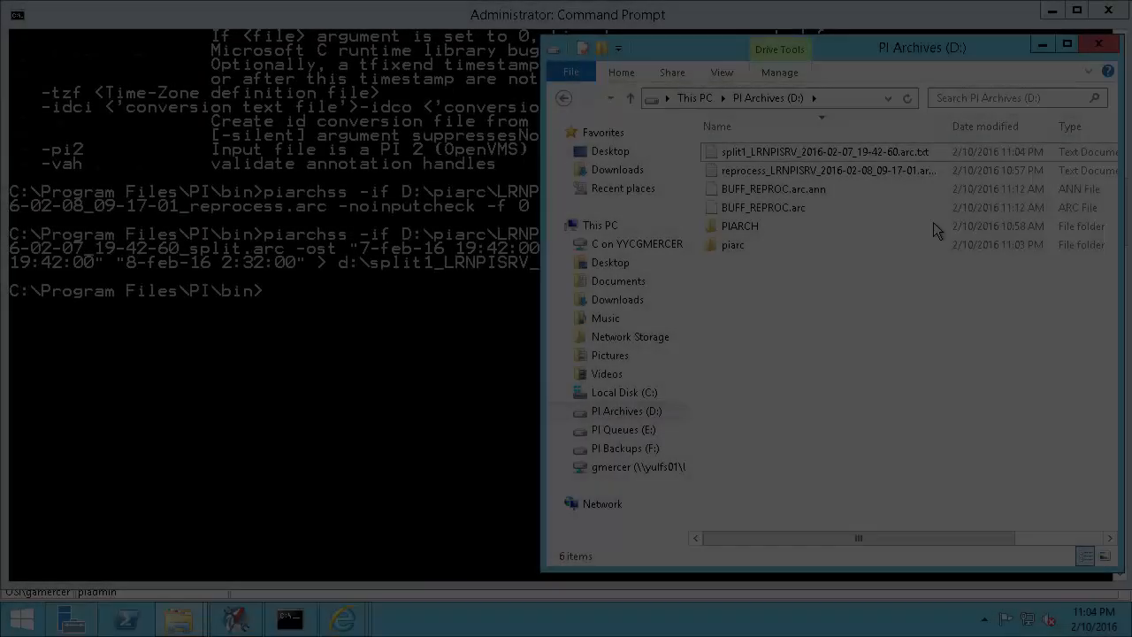
# Step: Reopen the split1 log after the run finishes to confirm success, then close it
pyautogui.doubleClick(823, 151)
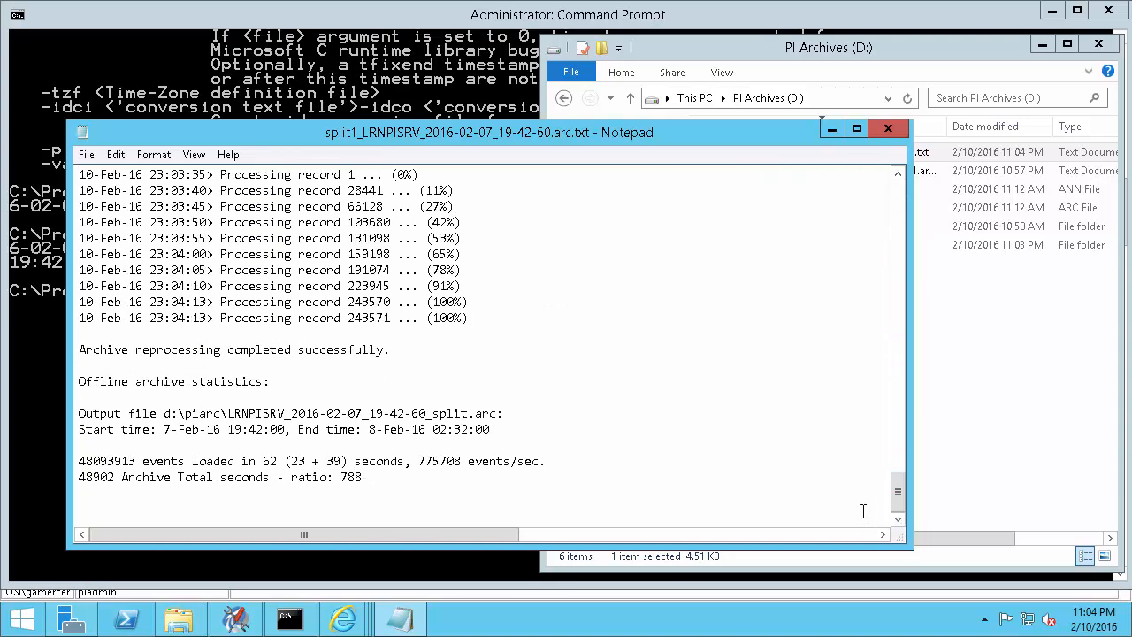
pyautogui.doubleClick(234, 349)
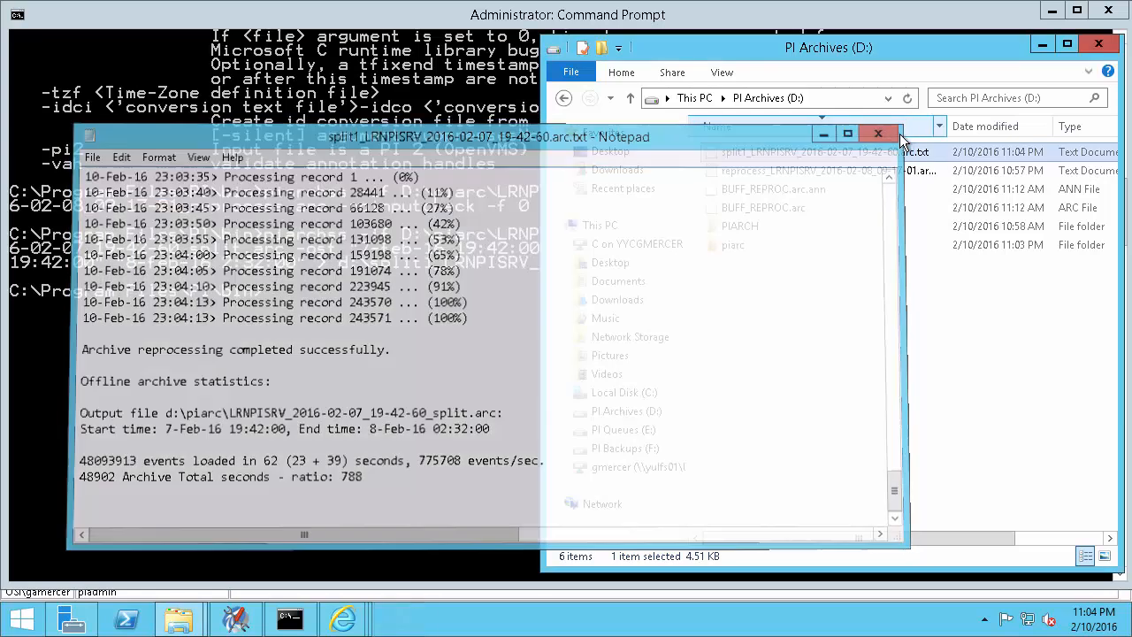
pyautogui.click(877, 133)
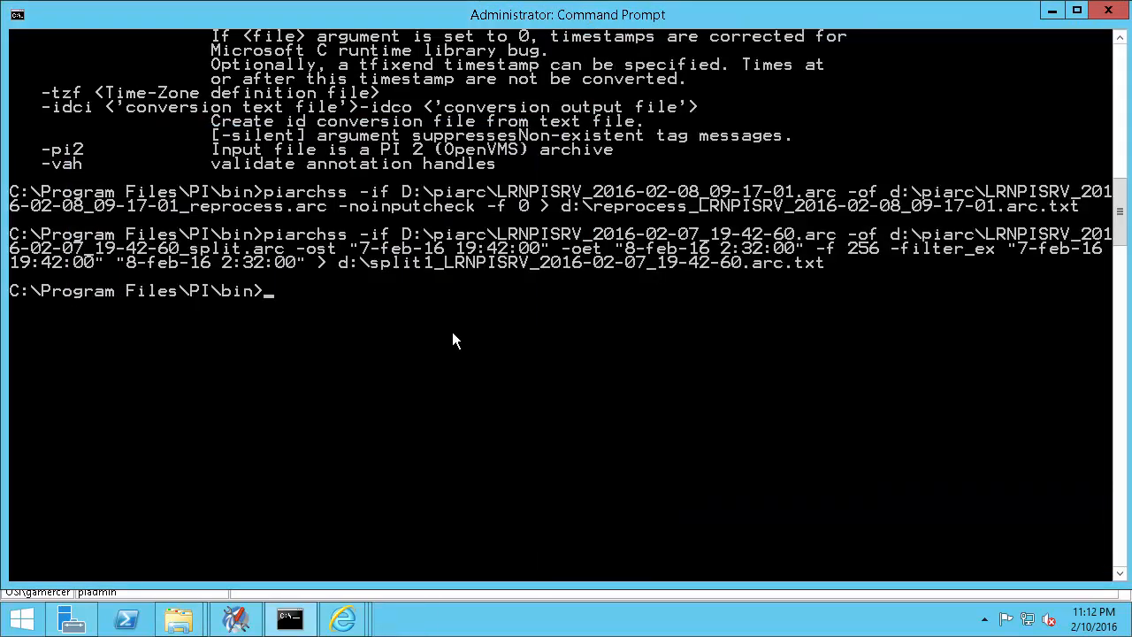
# Step: Start piarchss with the D:\piarc input archive and output LRNPISRV_2016-02-08_02-32-00.ARC
pyautogui.write('piarchss -if')
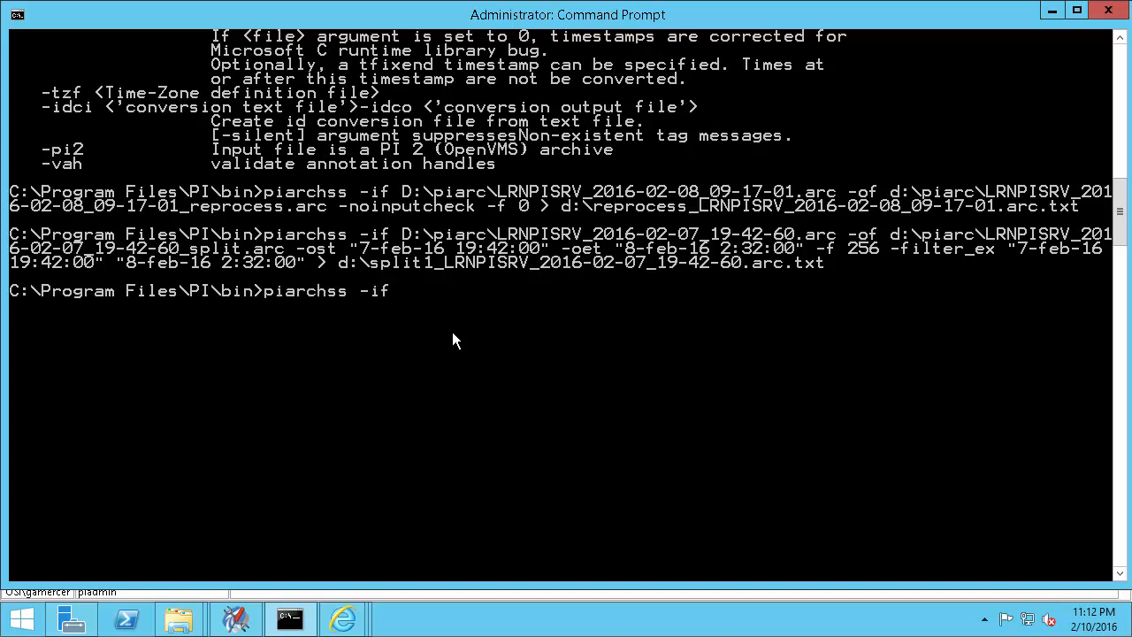
pyautogui.write('d:\\piarc\\LRNPISRV_2016-02-07_19-42-60.arc')
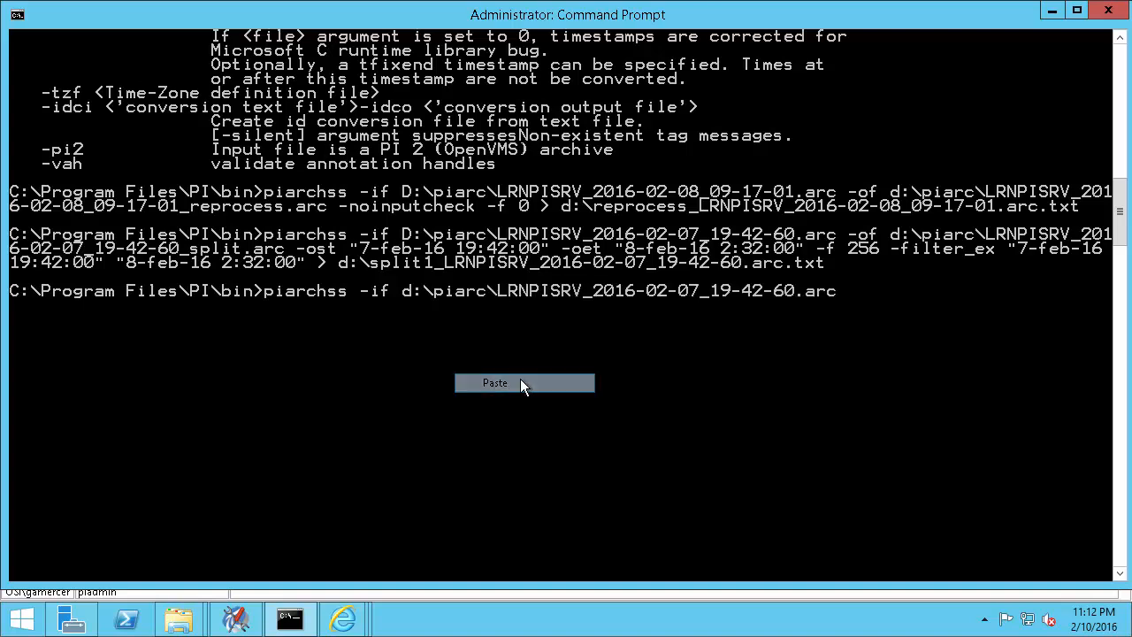
pyautogui.click(494, 382)
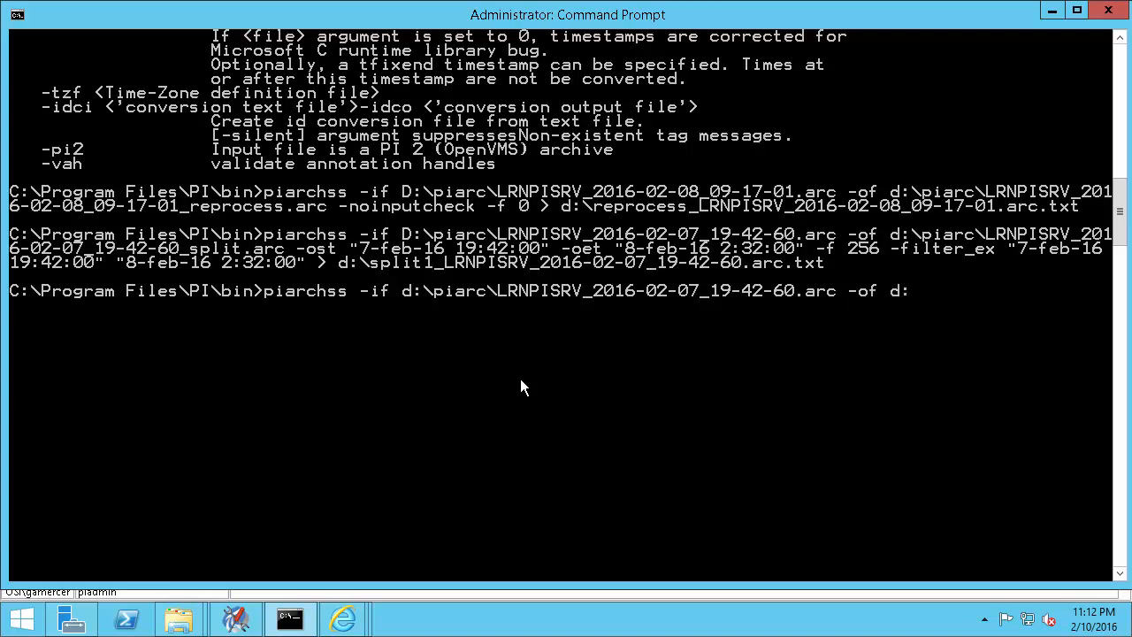
pyautogui.write('piarc\\LRNPISRV_2016-02-08_02-')
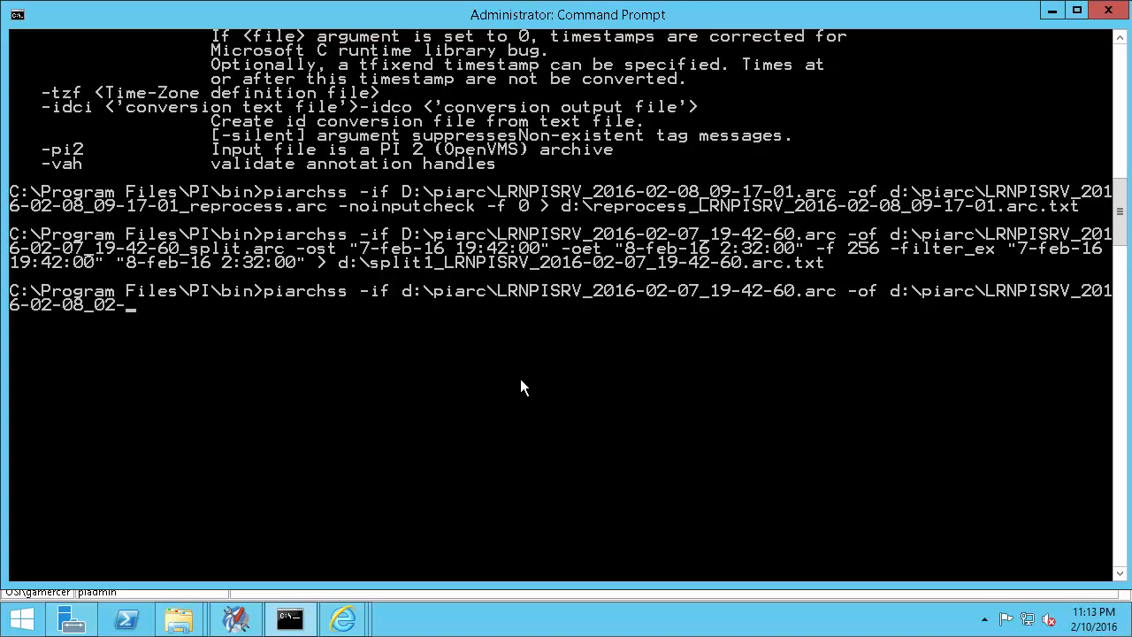
pyautogui.write('32-00.ARC')
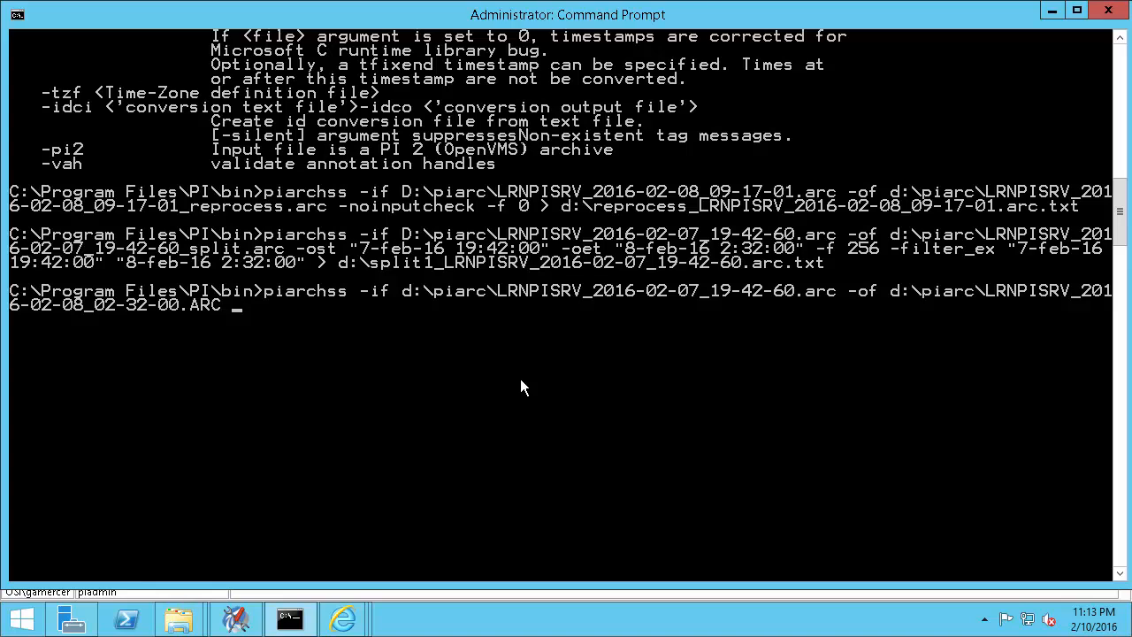
pyautogui.write('-')
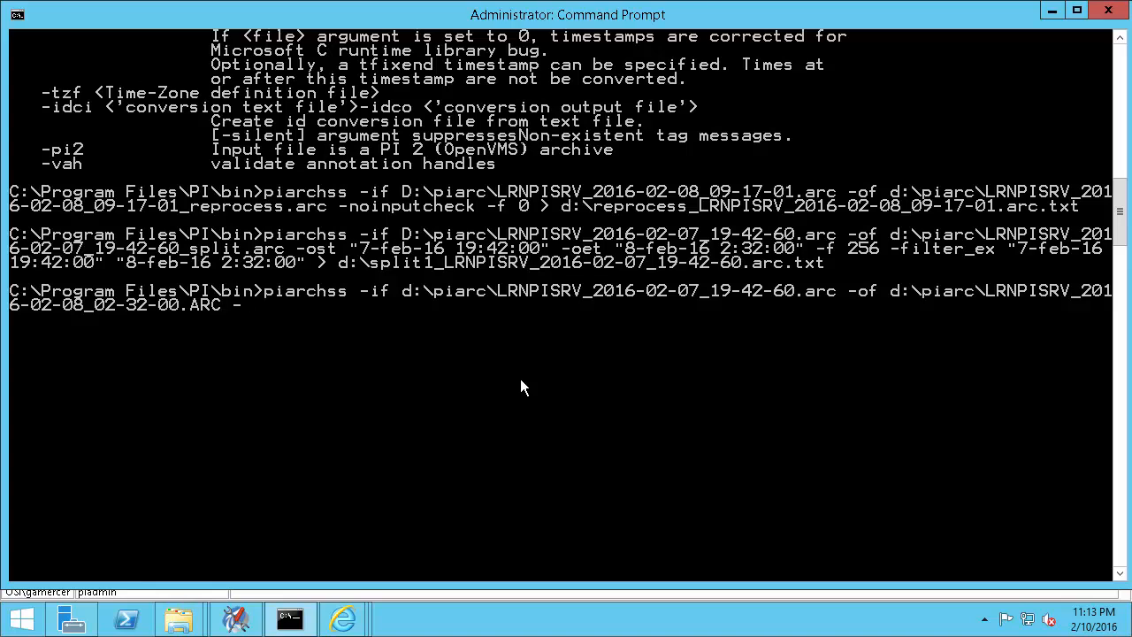
# Step: Set output start 8-feb-16 2:32:00, end 9:17:02, and the matching filter range
pyautogui.write('-ost "')
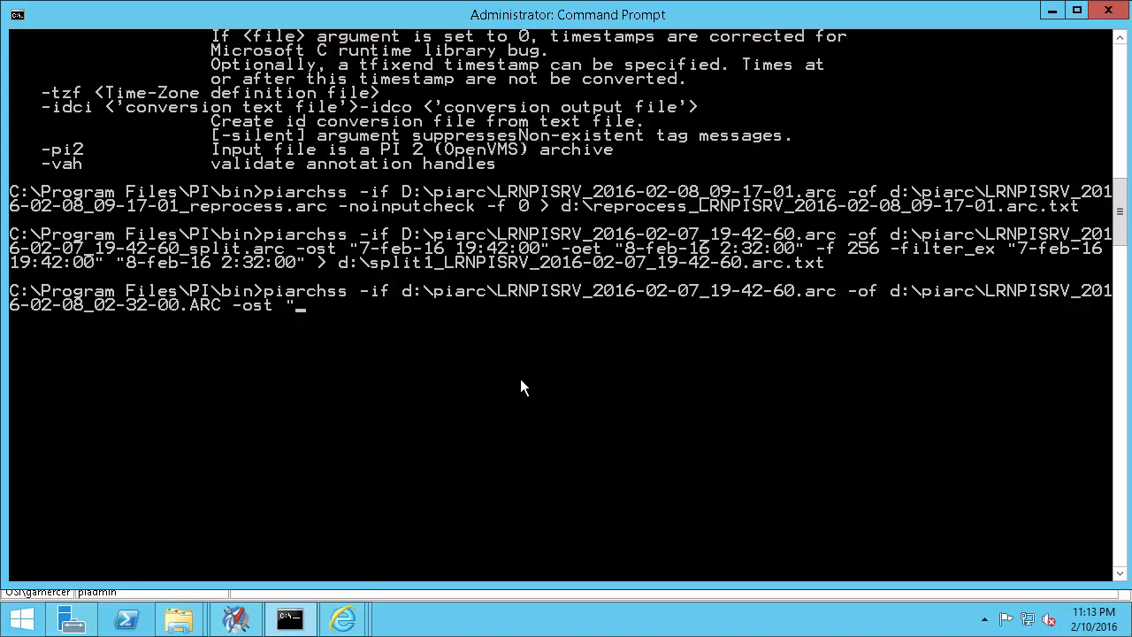
pyautogui.write('8-feb-16 2:32:00')
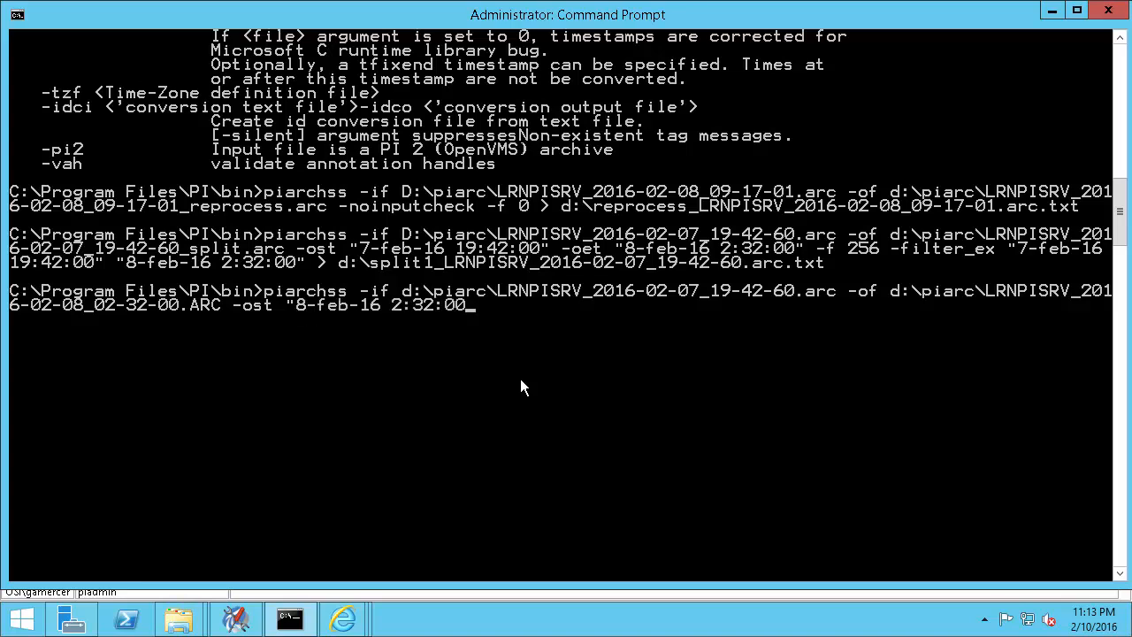
pyautogui.write('-oet')
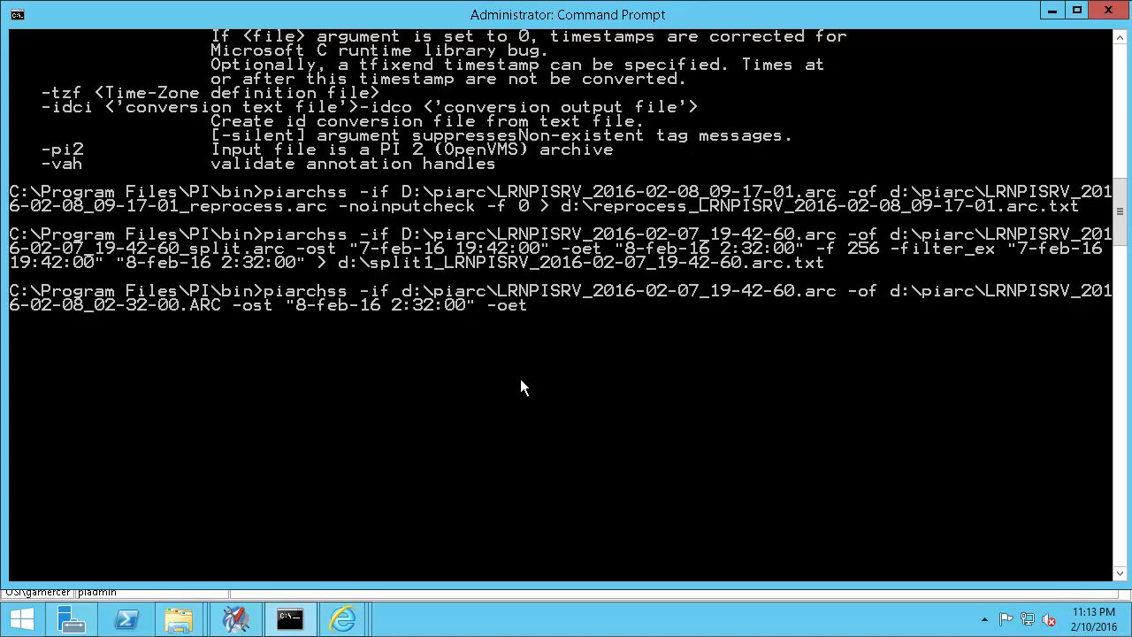
pyautogui.write('"8-feb-16 9:')
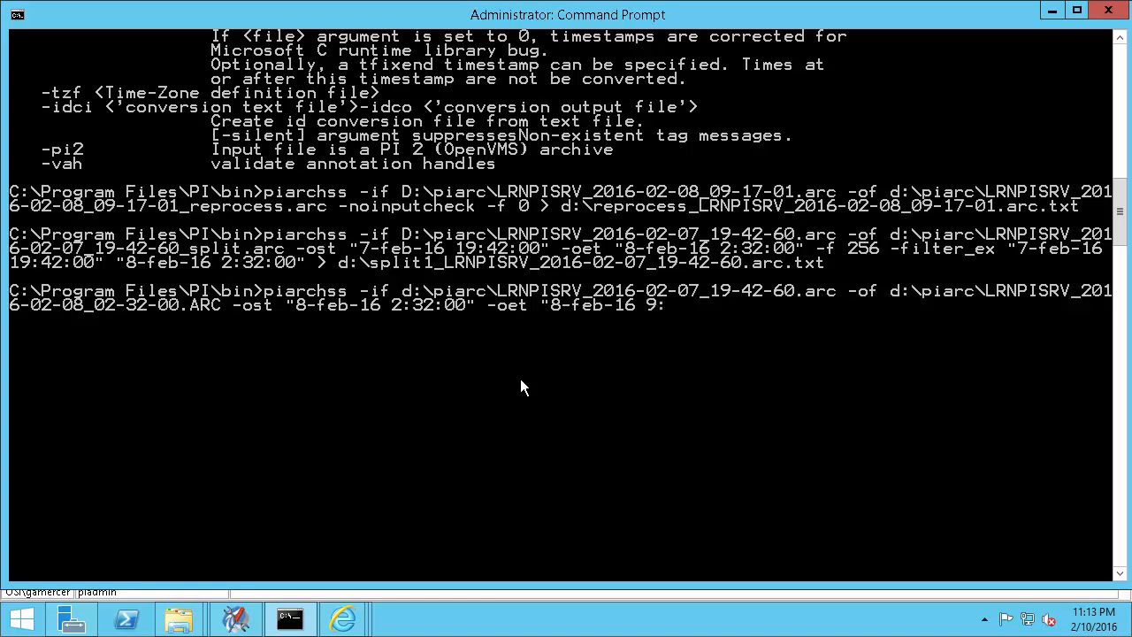
pyautogui.write('17:')
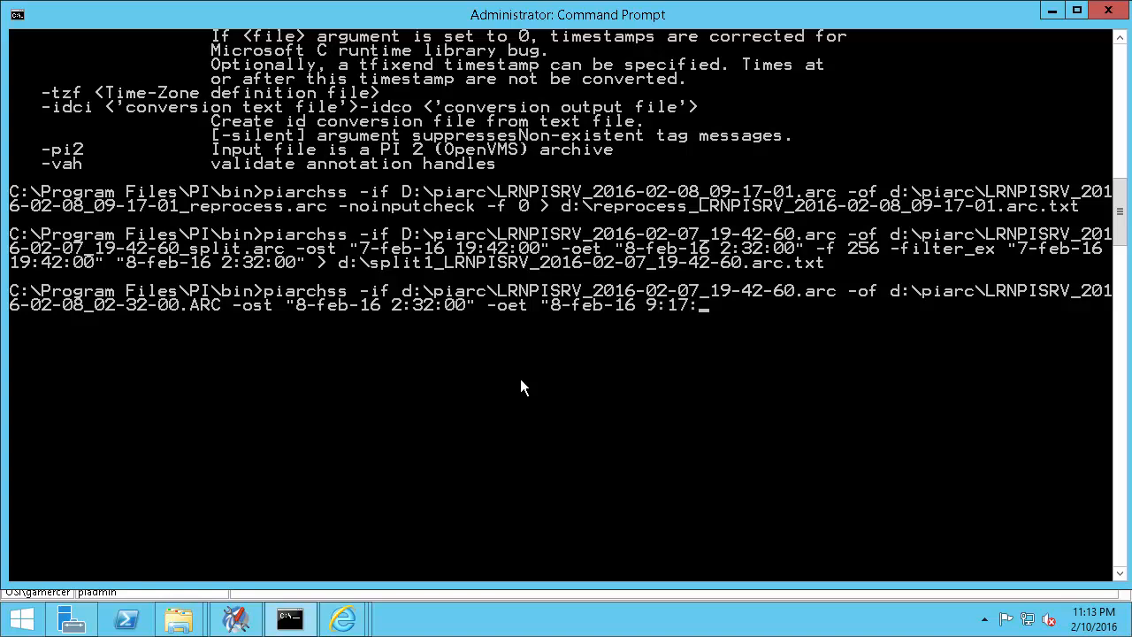
pyautogui.write('02" -')
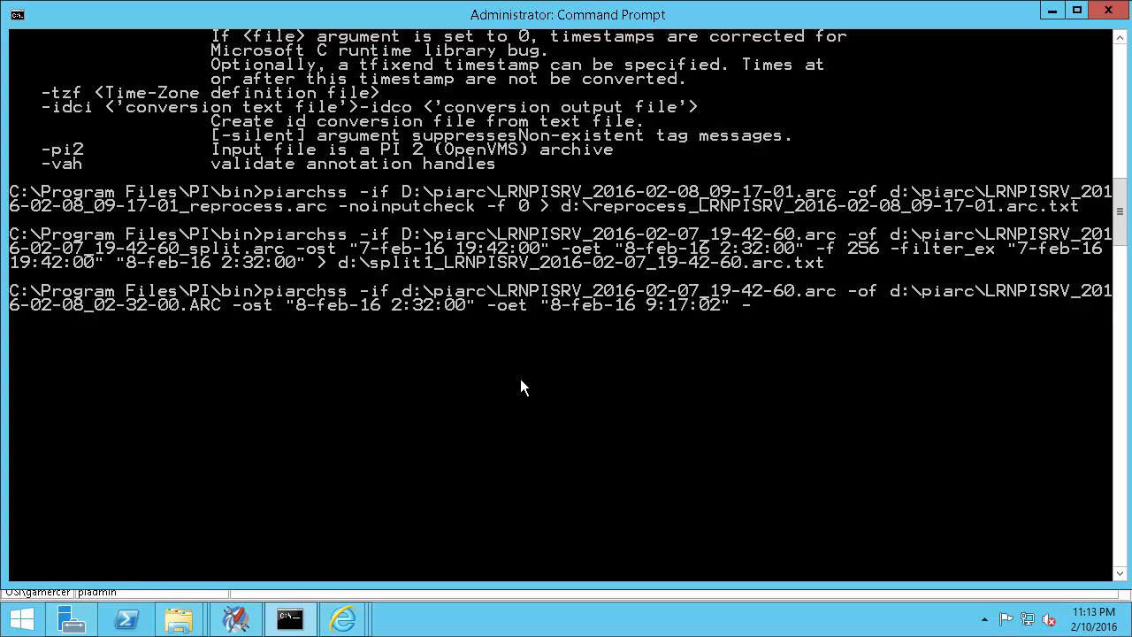
pyautogui.write('filter "')
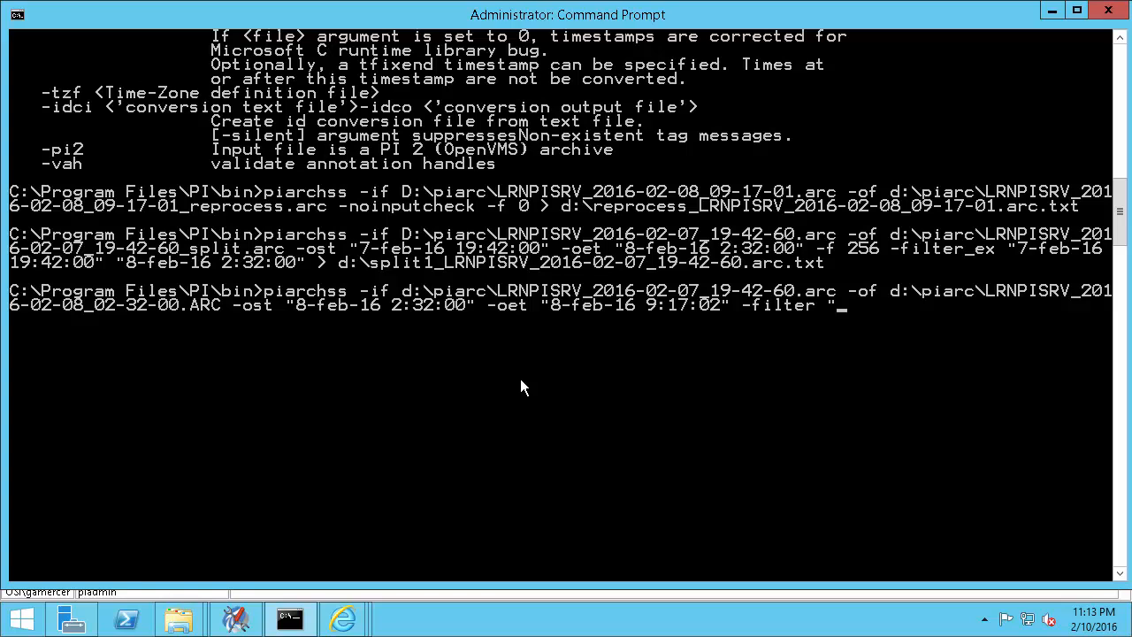
pyautogui.write('8-fe')
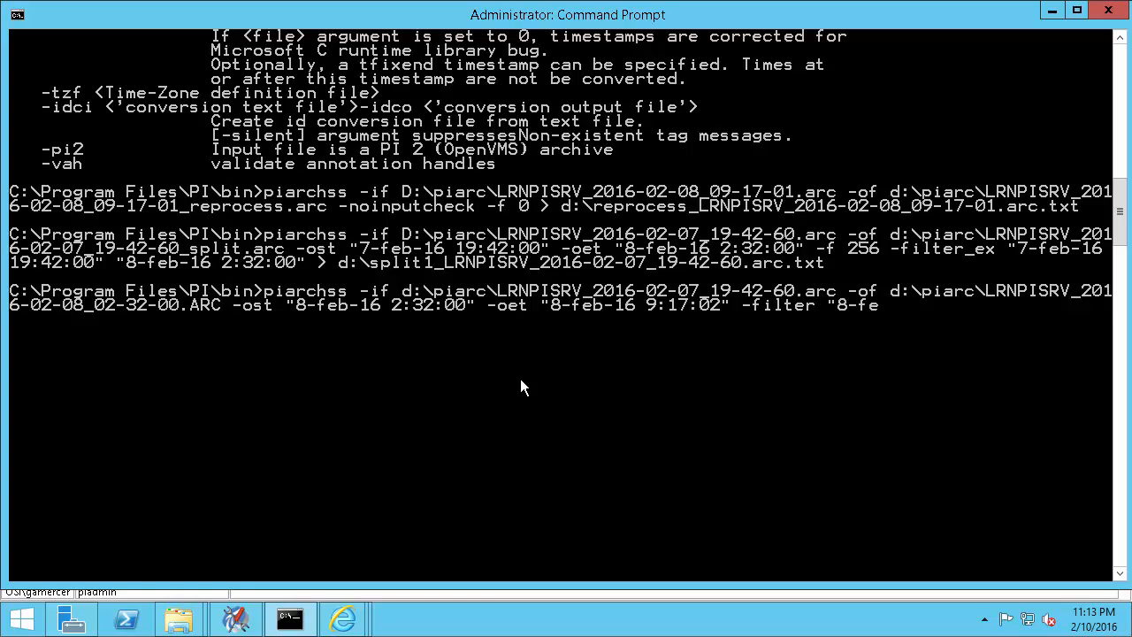
pyautogui.write('16 2:32:00"')
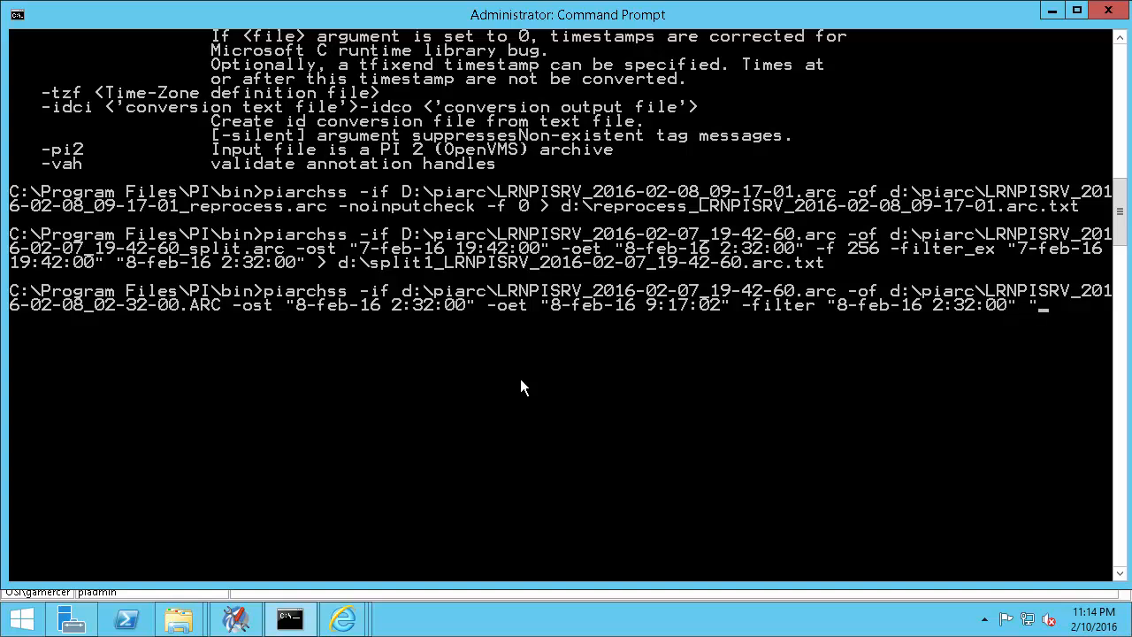
pyautogui.write('8-feb-16 9:17')
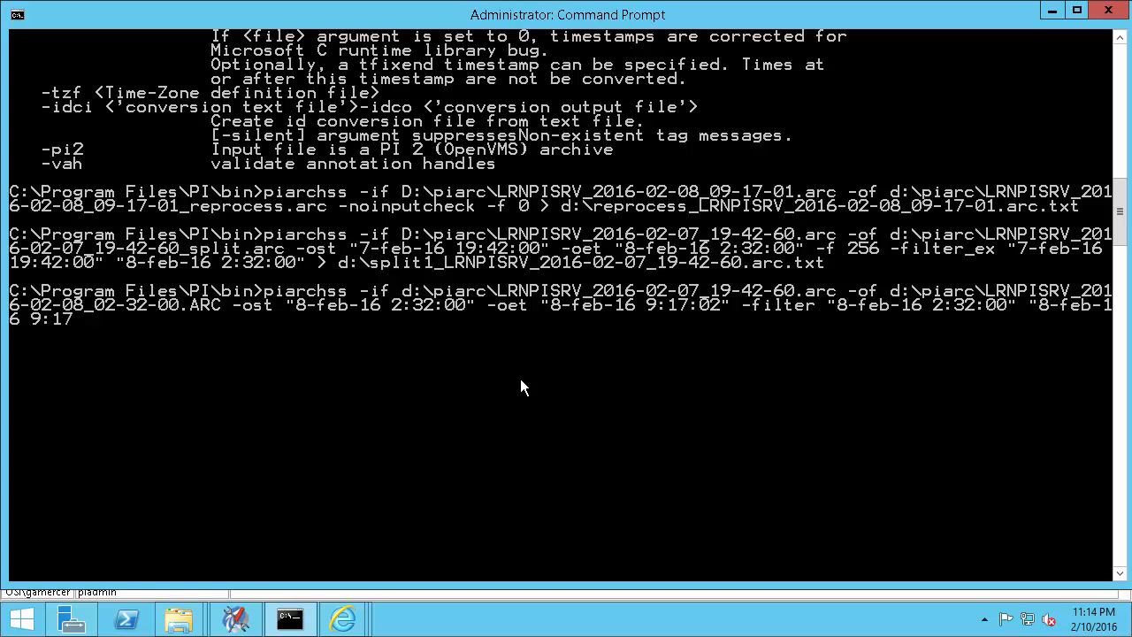
pyautogui.write(':02"')
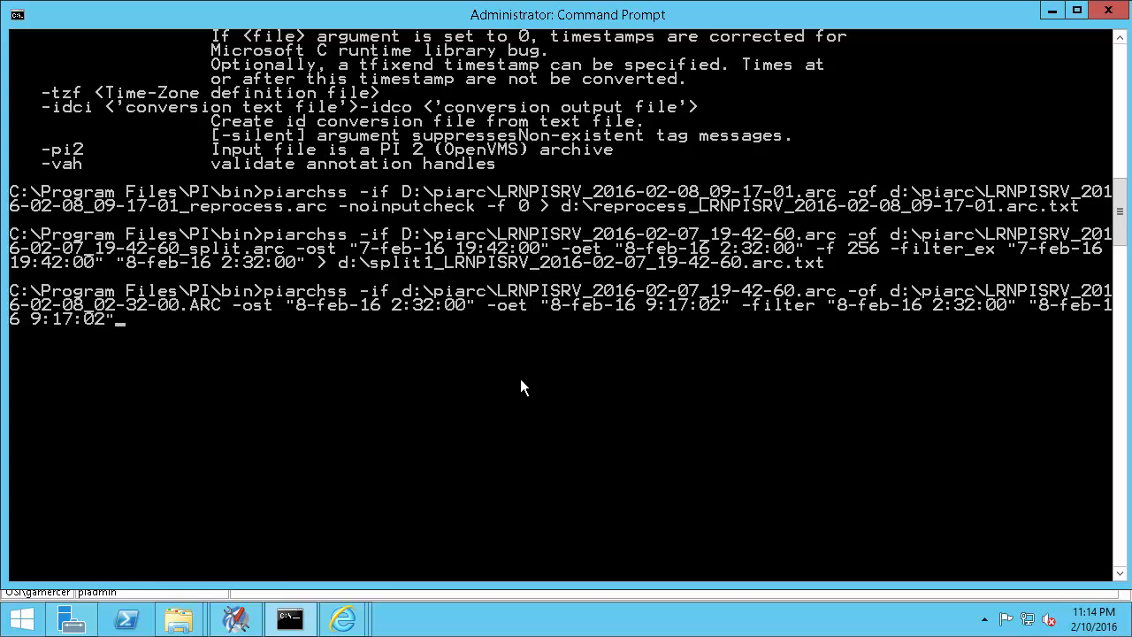
# Step: Add -f 256, redirect output to the split2 log, and run the command
pyautogui.write('-f 256')
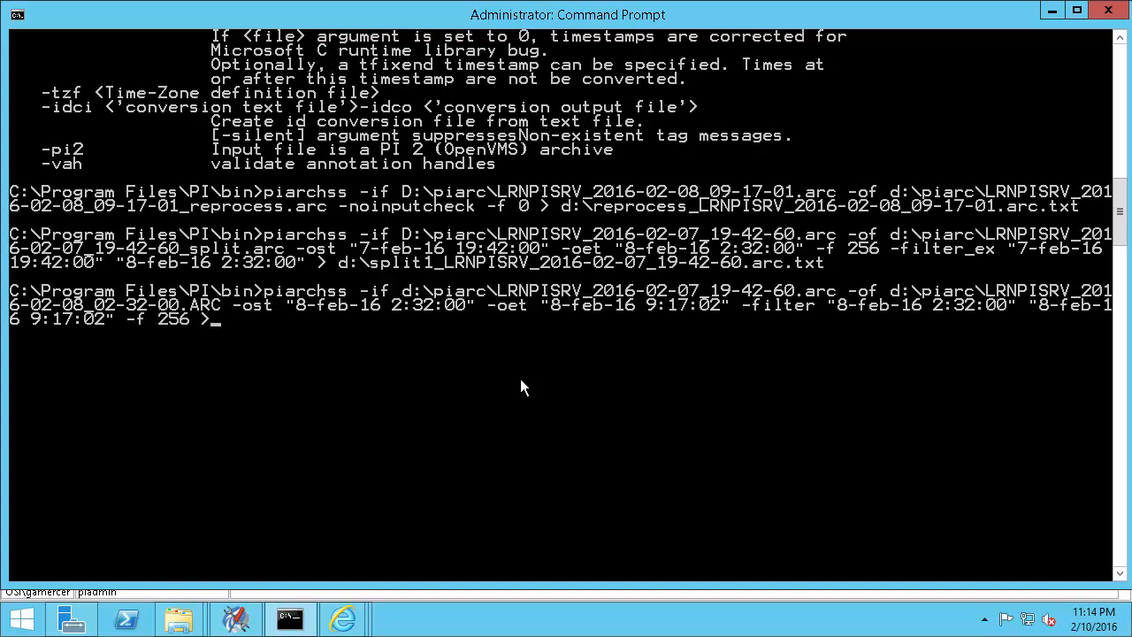
pyautogui.write('> d:\\spli')
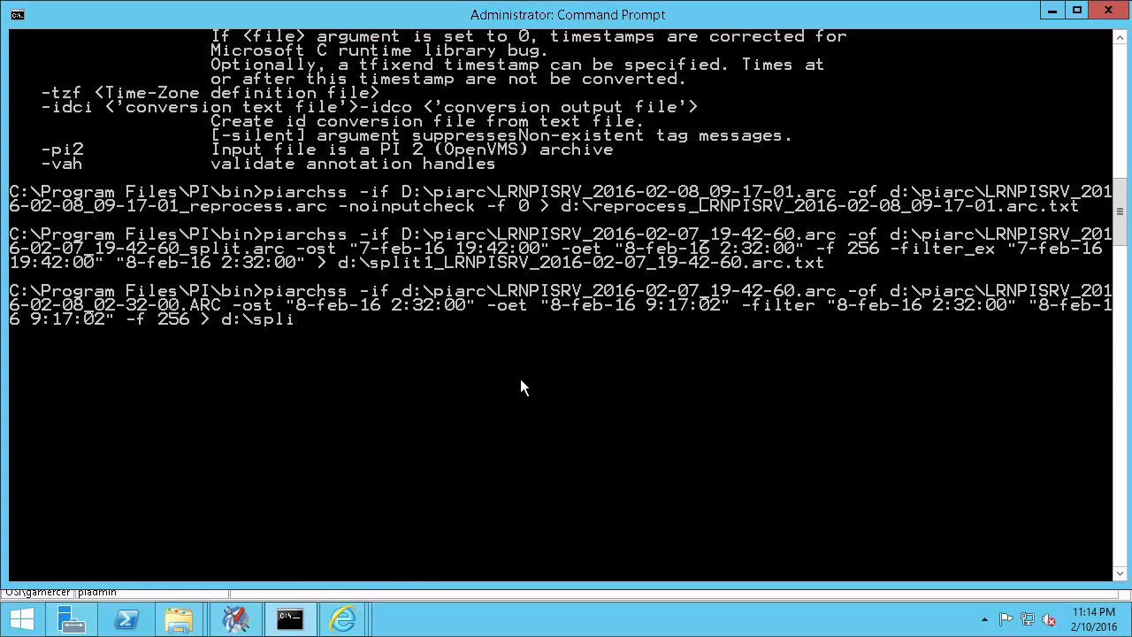
pyautogui.rightClick(522, 387)
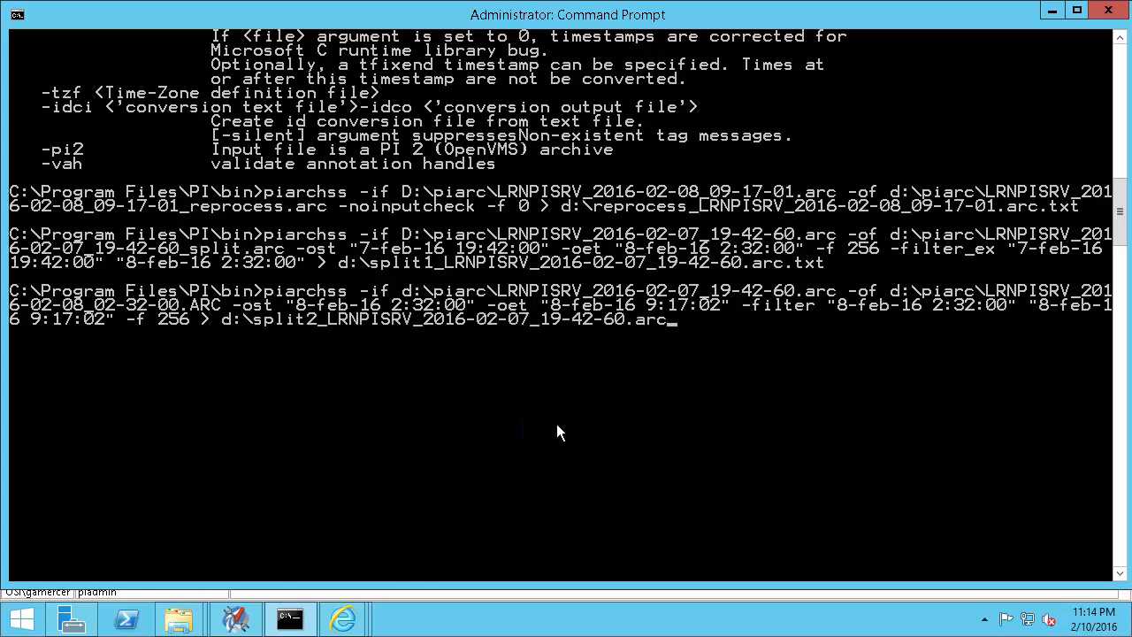
pyautogui.press('Enter')
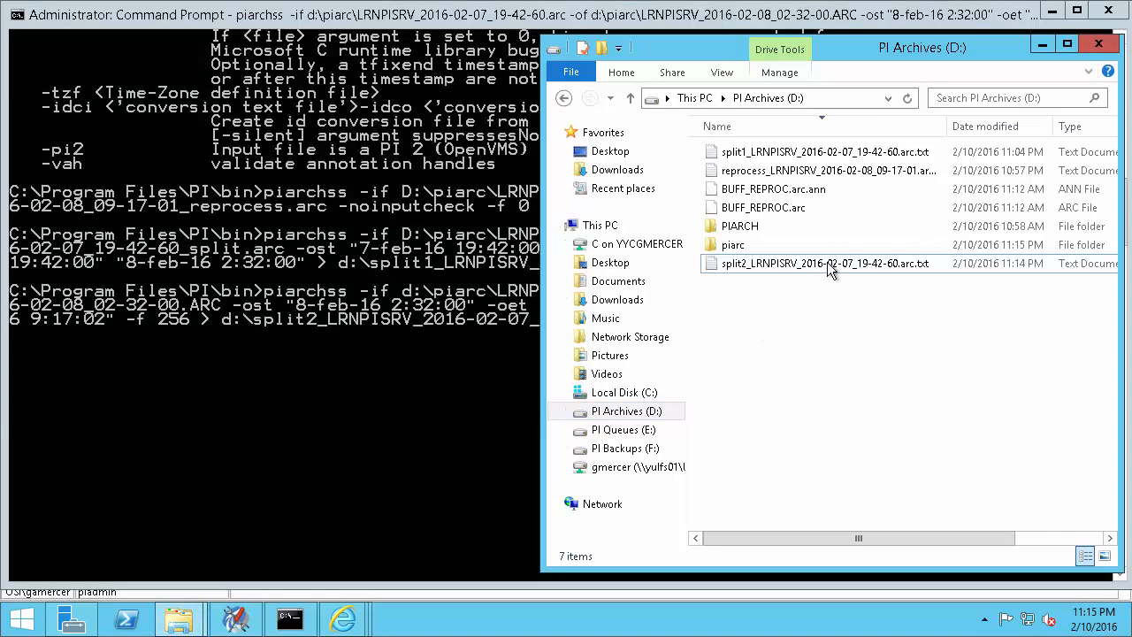
# Step: Open split2_LRNPISRV_2016-02-07_19-42-60.arc.txt in Notepad and scroll through its progress
pyautogui.doubleClick(823, 263)
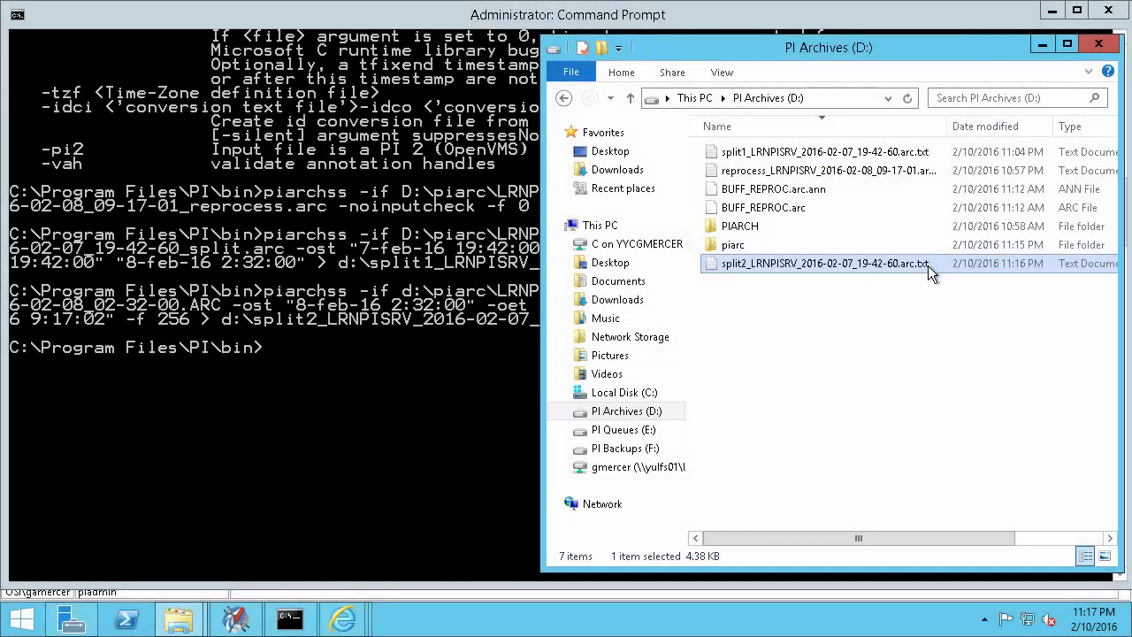
pyautogui.doubleClick(823, 263)
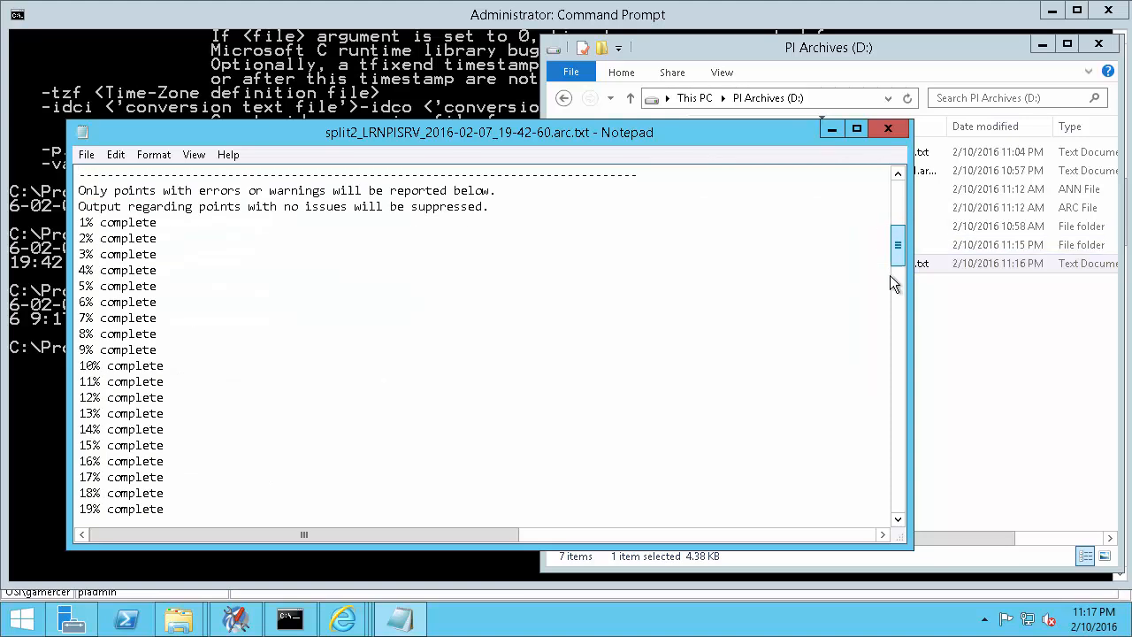
pyautogui.scroll(-3)
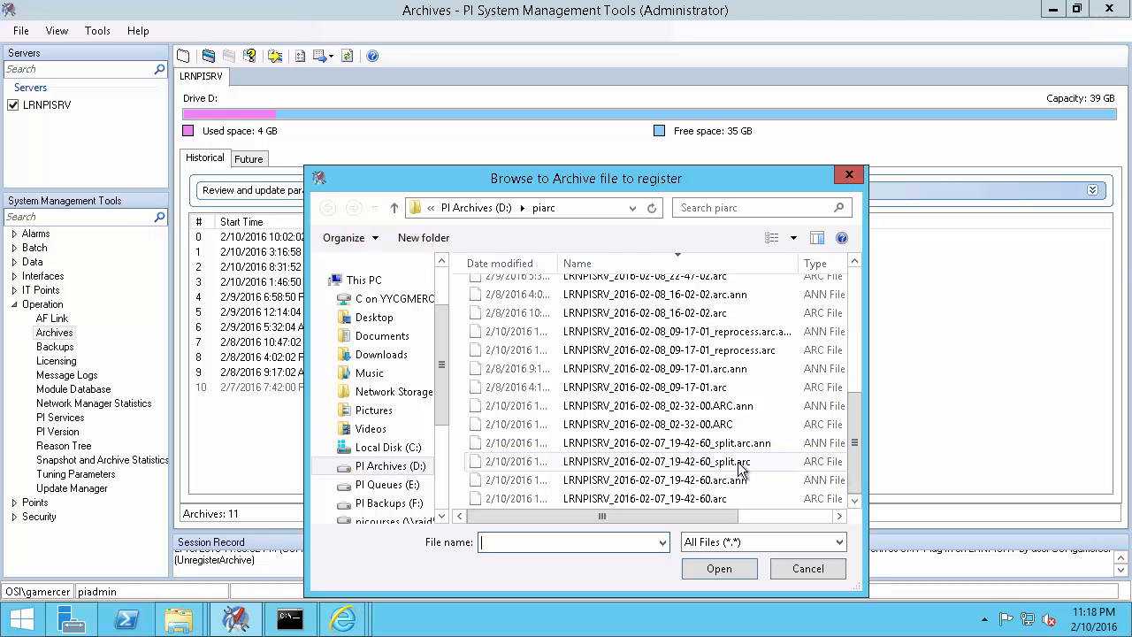
# Step: Select the 8 Feb 02-32-00 archive in D:\piarc and register it
pyautogui.click(647, 424)
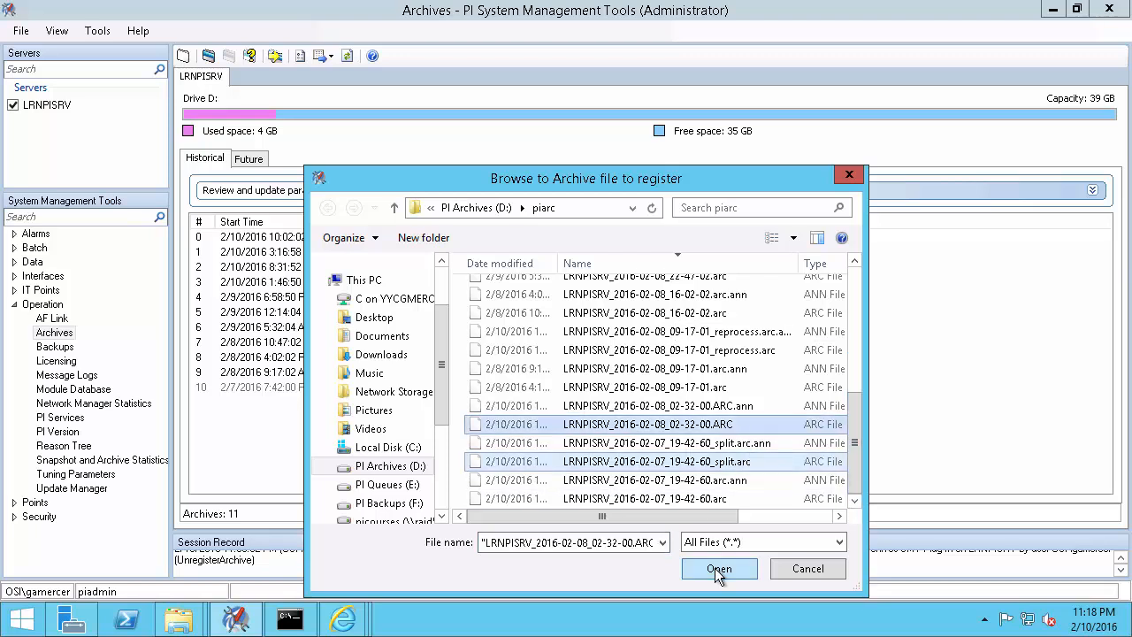
pyautogui.click(719, 569)
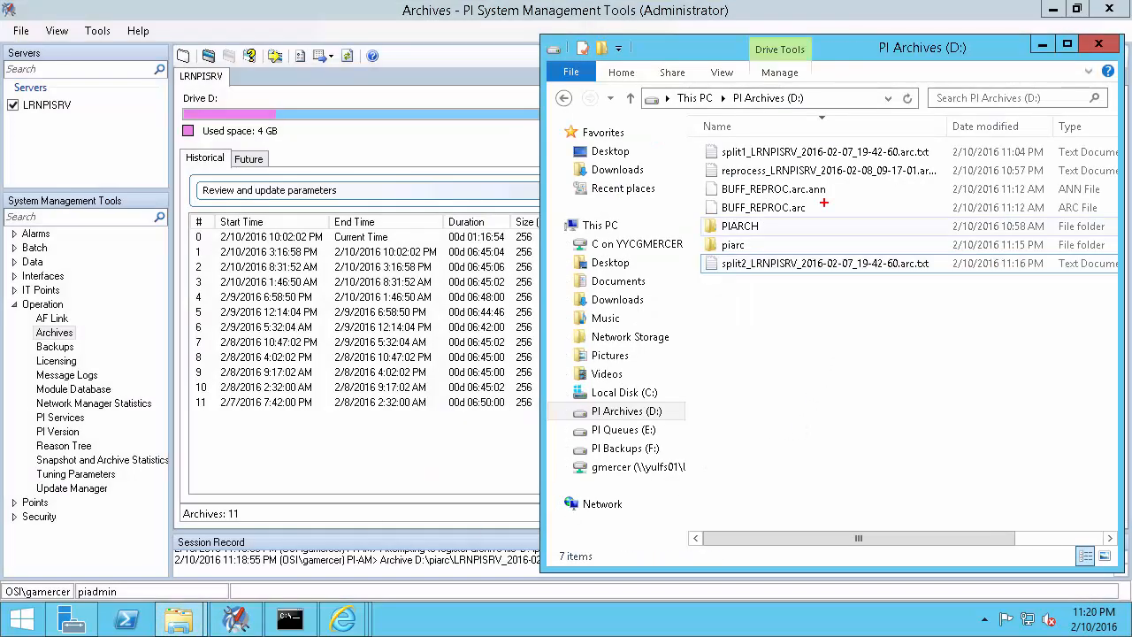
# Step: Inspect BUFF_REPROC.arc at the root of the PI Archives (D:) drive
pyautogui.click(764, 207)
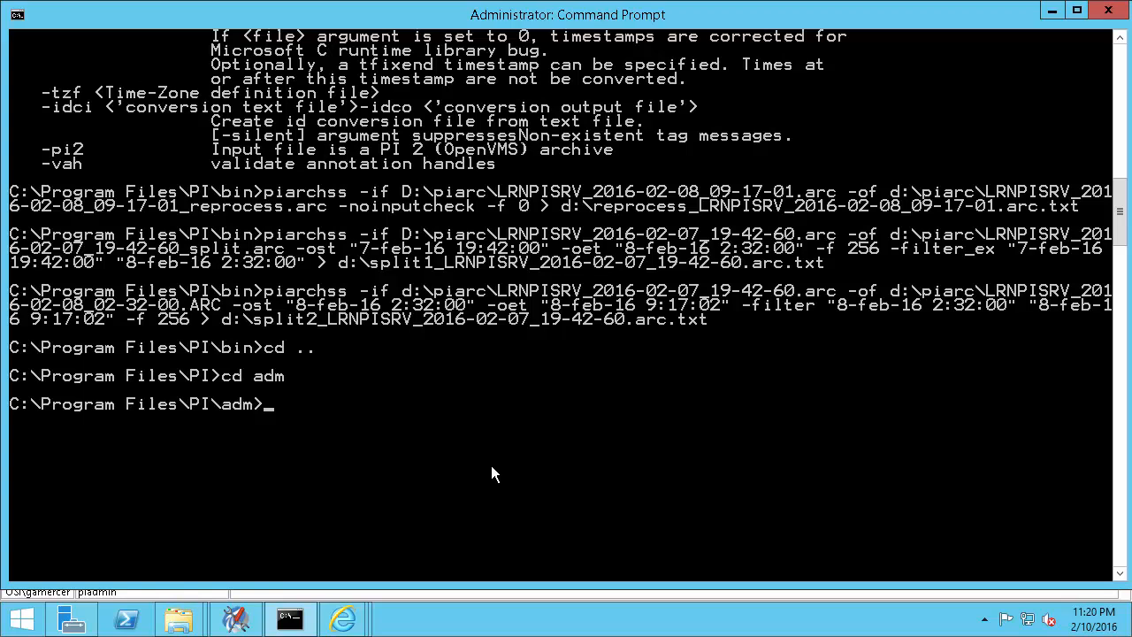
# Step: Run pidiag -ahd d:\BUFF_REPROC.arc to dump the buffer archive's header
pyautogui.write('pidiag -a')
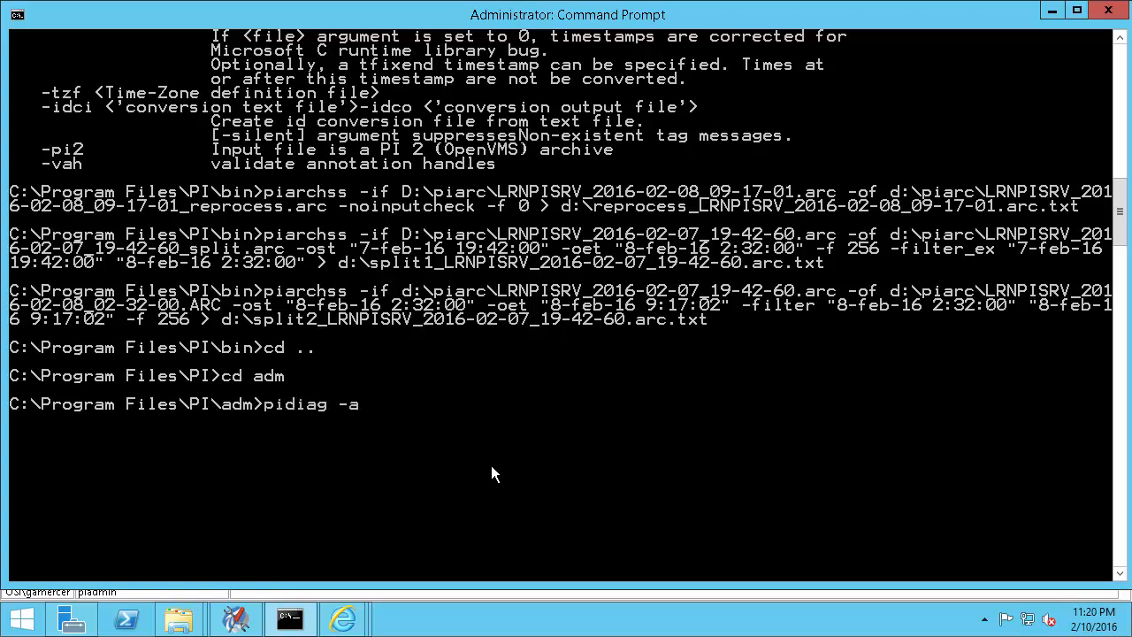
pyautogui.write('hd')
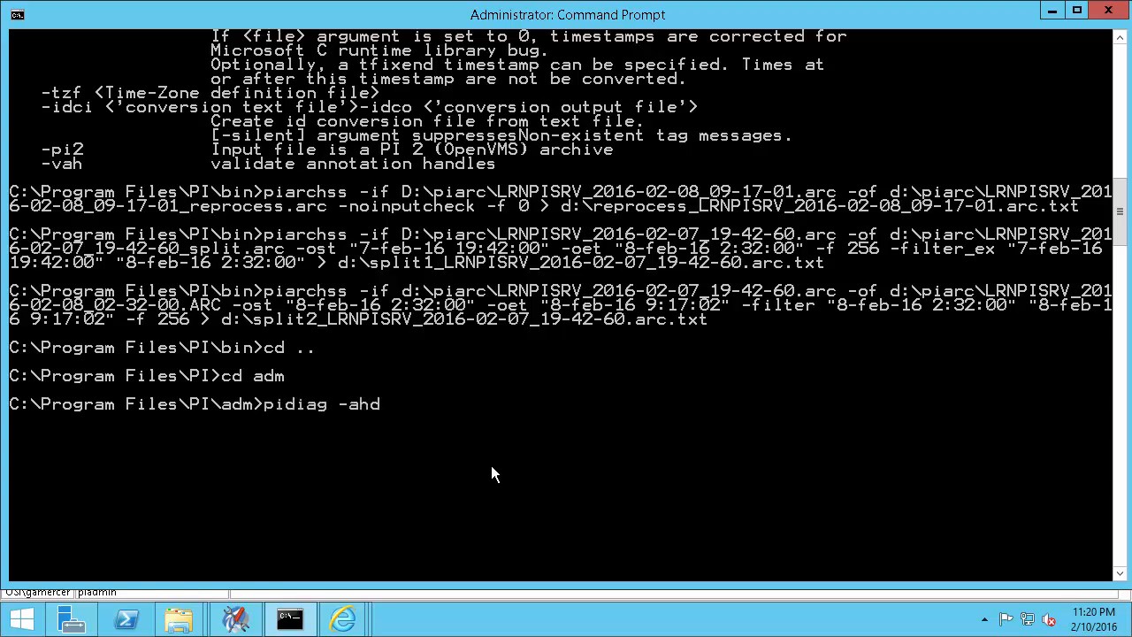
pyautogui.write('d:\\')
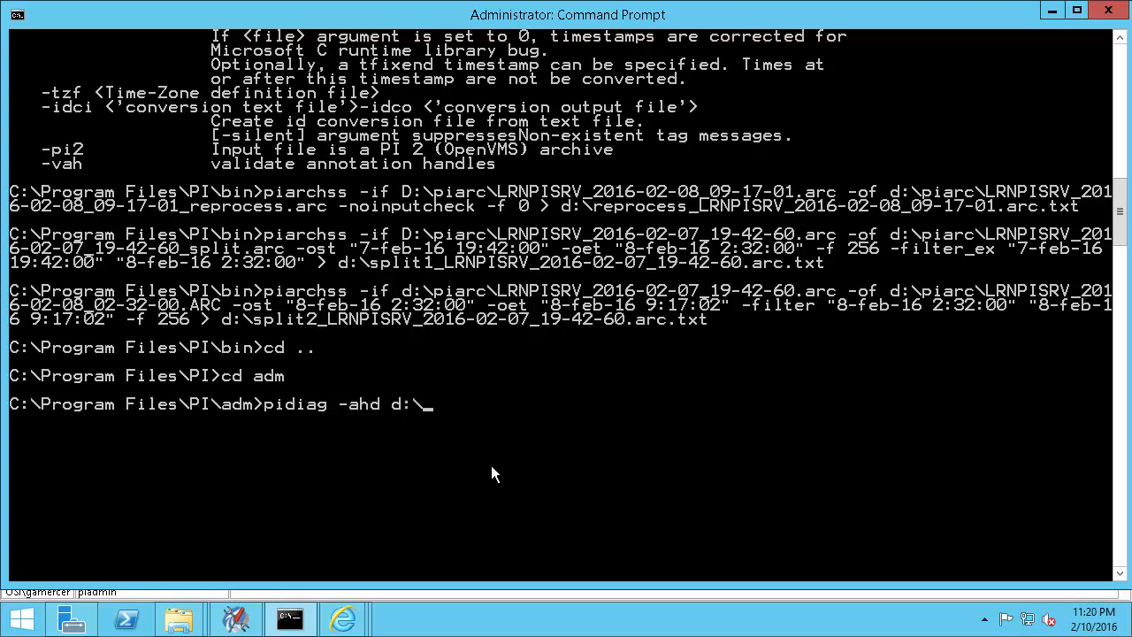
pyautogui.write('b')
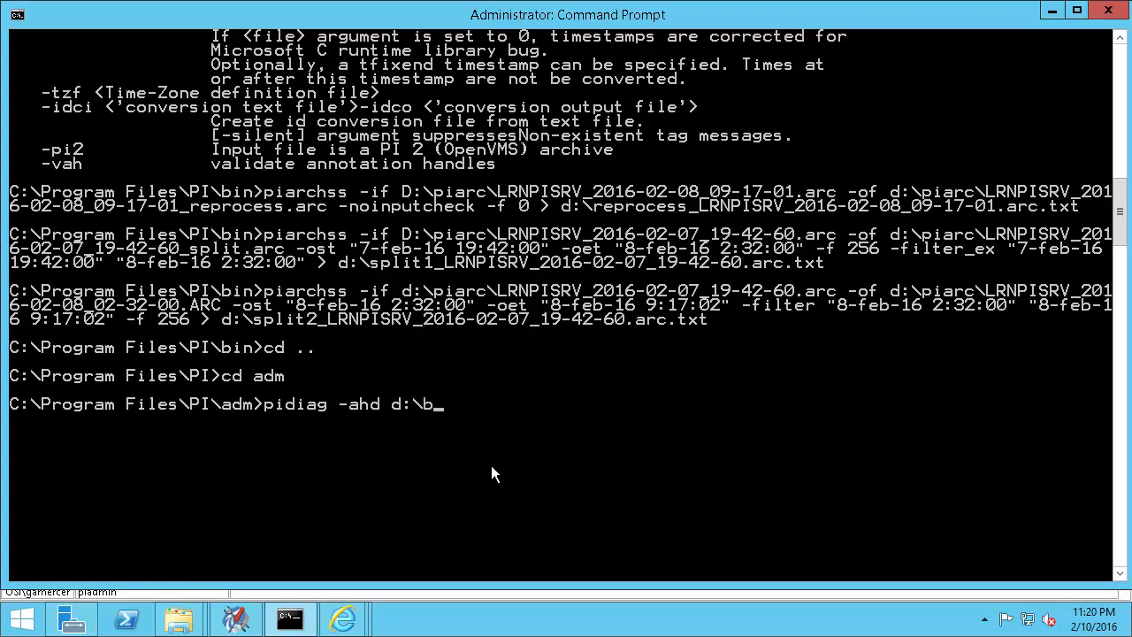
pyautogui.write('UFF_REPROC.arc')
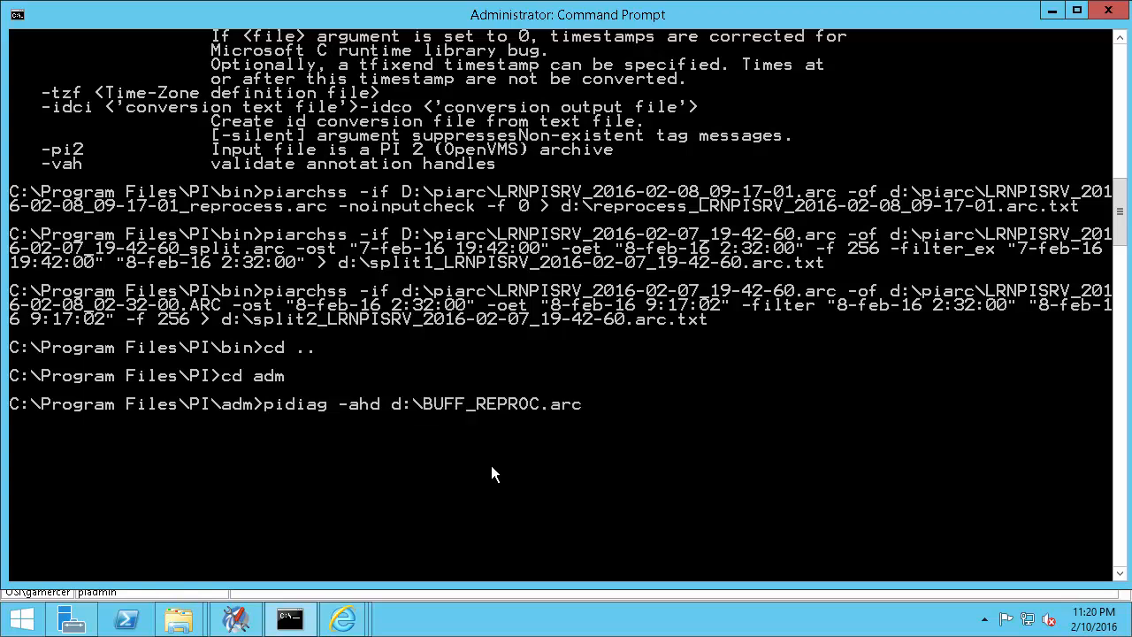
pyautogui.press('enter')
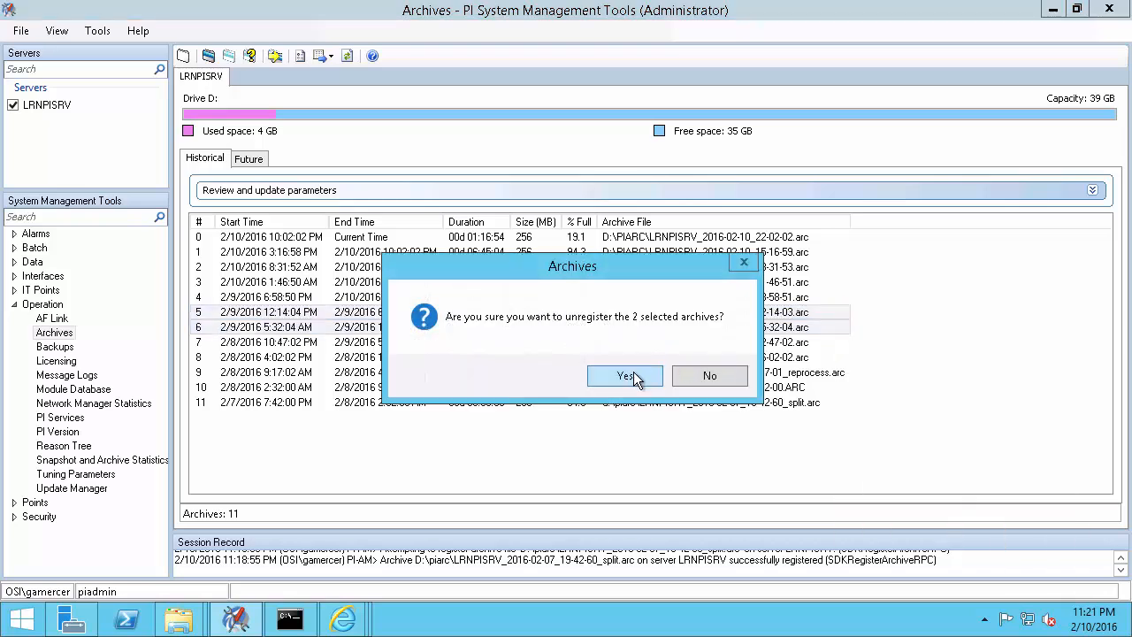
# Step: Confirm unregistering the 9 Feb 5:32 AM and 12:14 PM archives
pyautogui.click(625, 376)
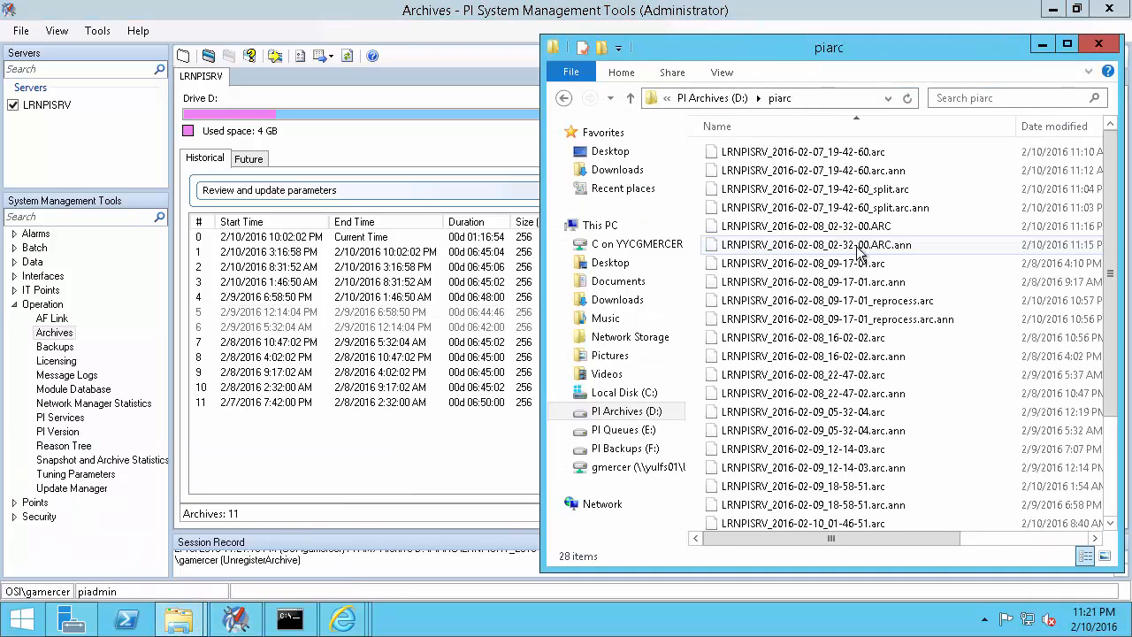
pyautogui.moveTo(902, 387)
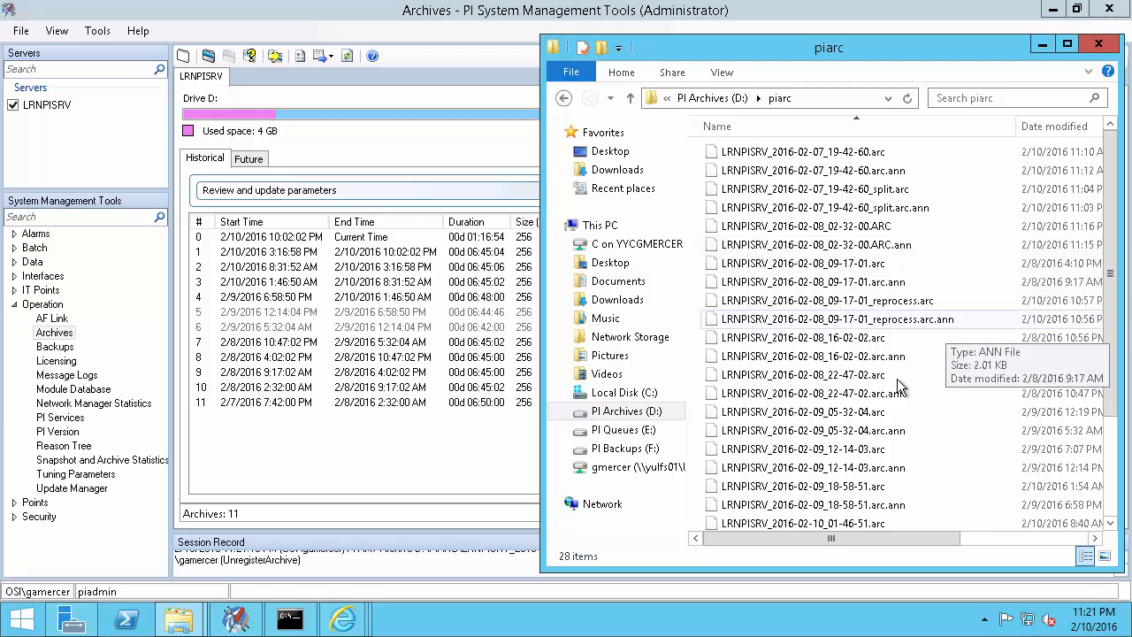
# Step: Copy the four 05-32-04 and 12-14-03 .arc/.ann files into F:\Reprocess
pyautogui.click(803, 412)
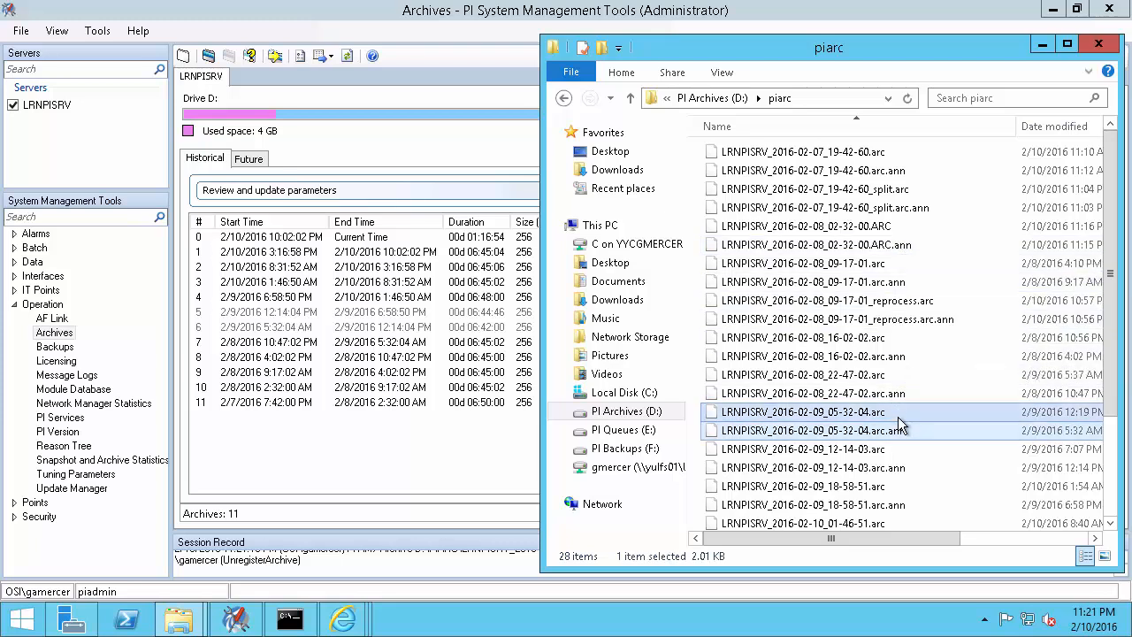
pyautogui.click(804, 448)
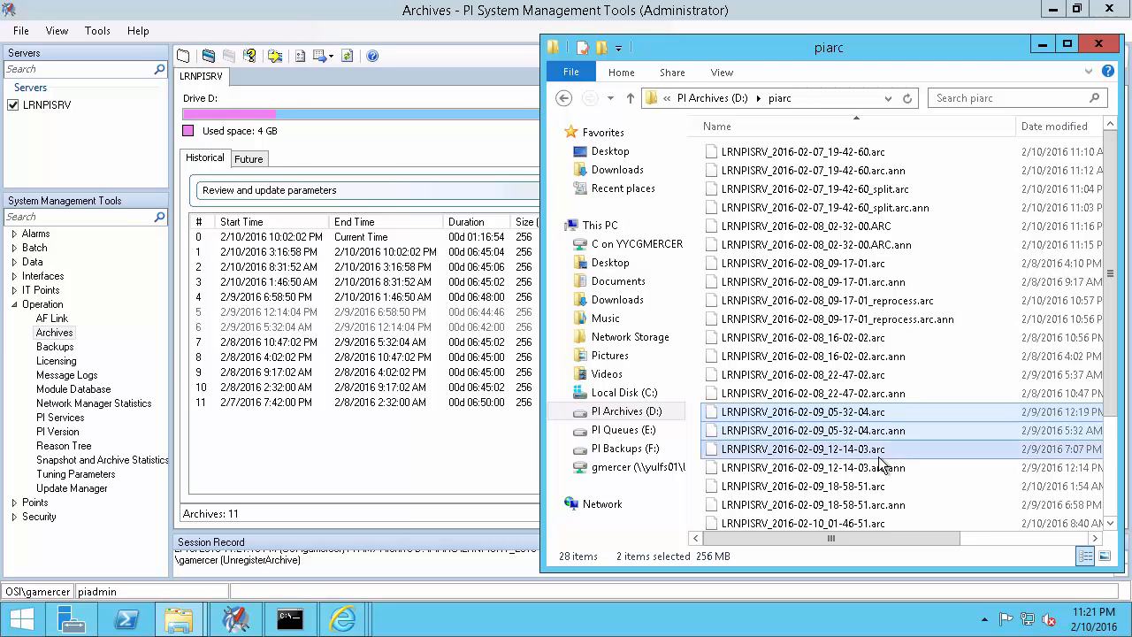
pyautogui.rightClick(804, 467)
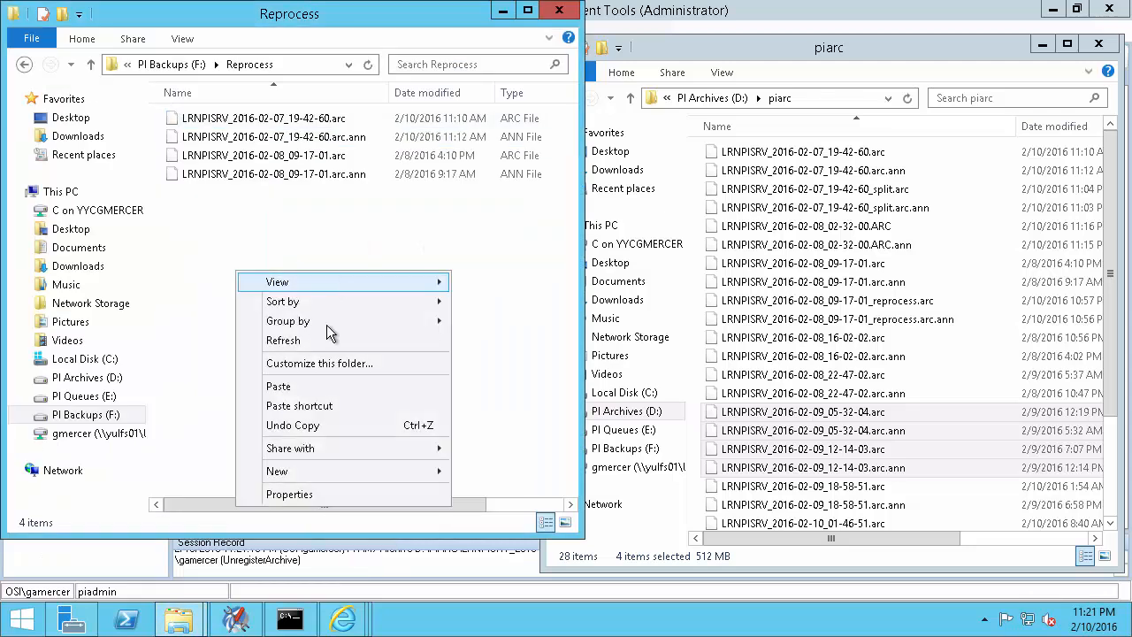
pyautogui.click(278, 386)
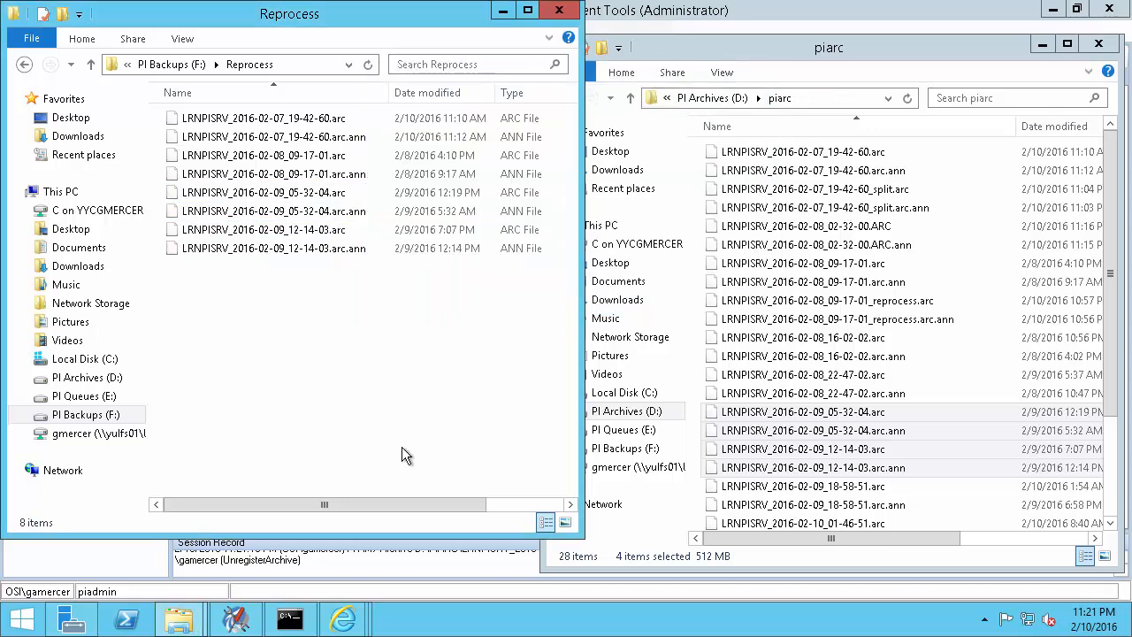
pyautogui.click(290, 619)
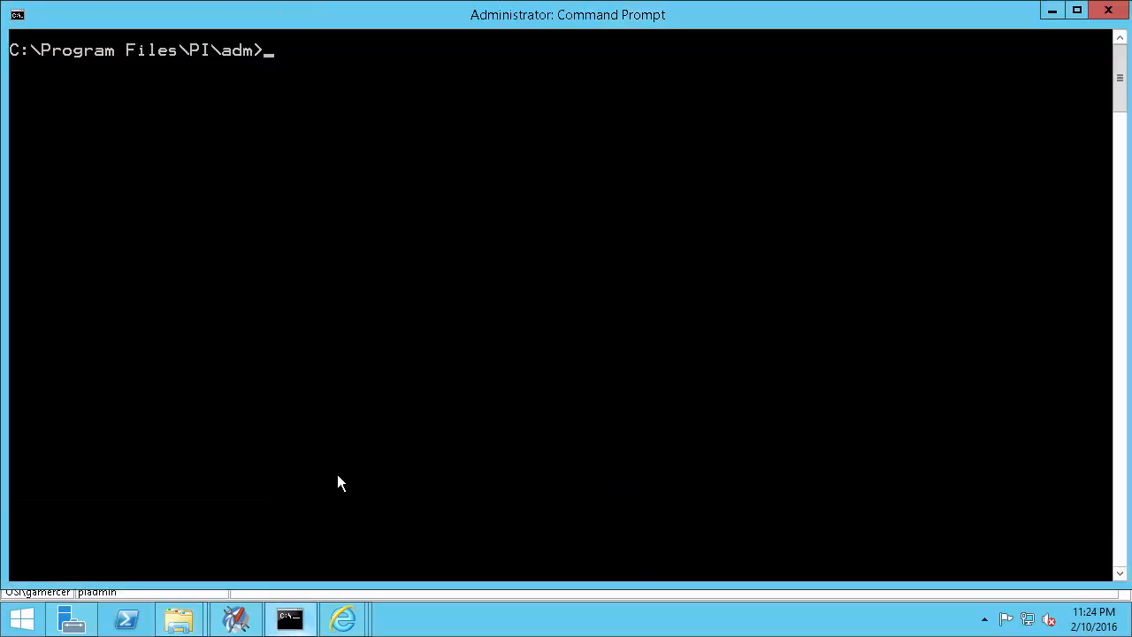
# Step: Change to the PI bin folder and begin a piarchss command reading d:\BUFF_REPROC.arc
pyautogui.write('cd ..')
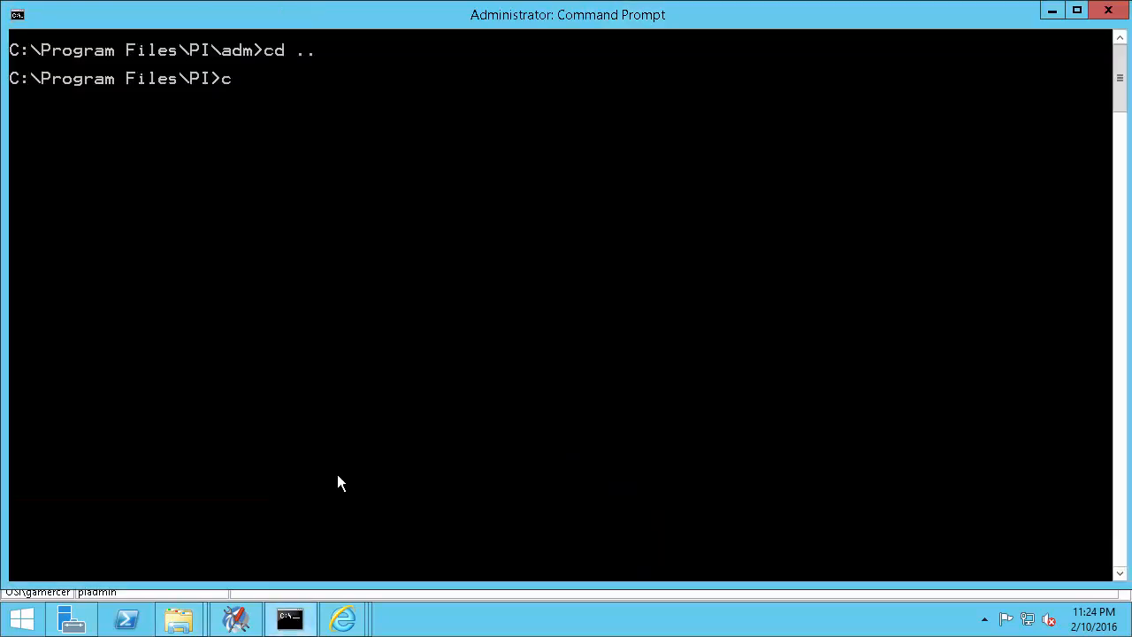
pyautogui.write('d bin')
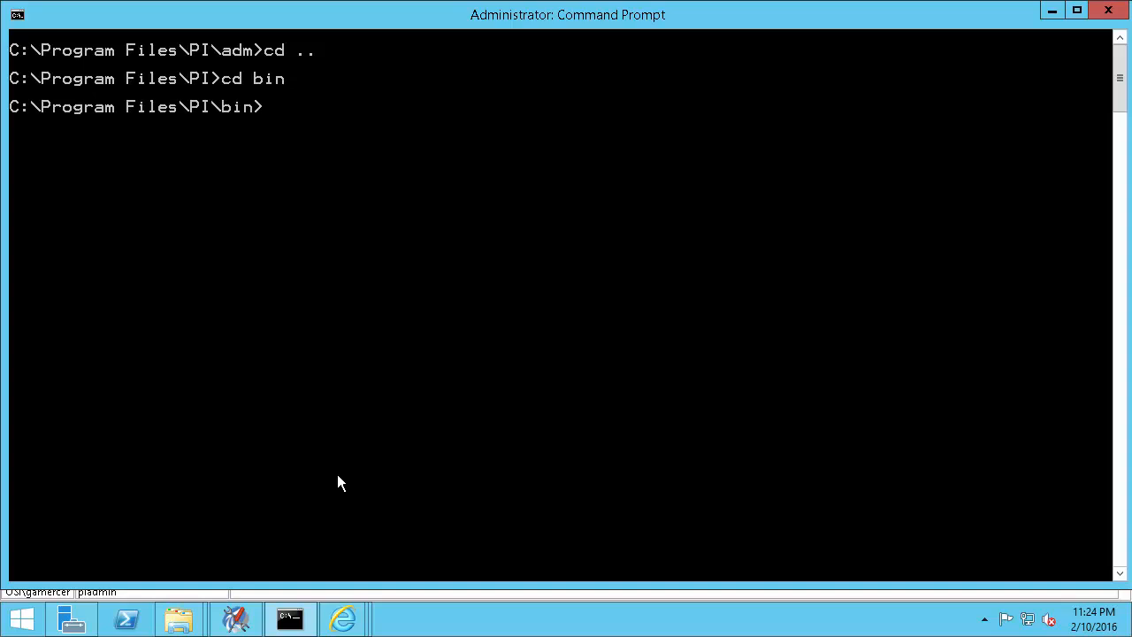
pyautogui.write('piarch')
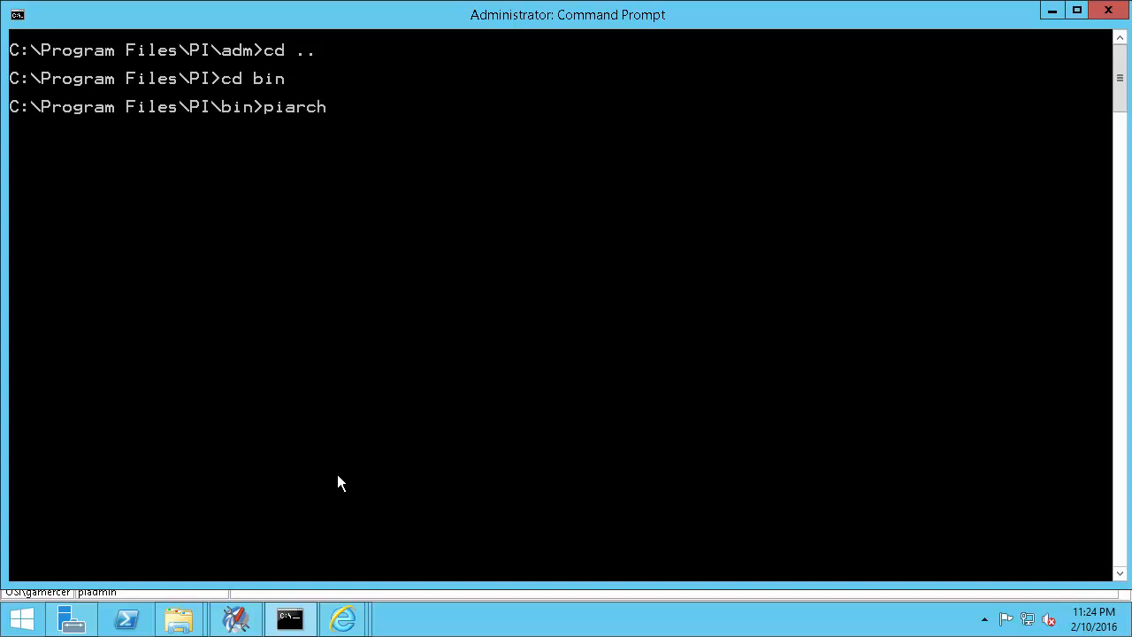
pyautogui.write('ss -if d')
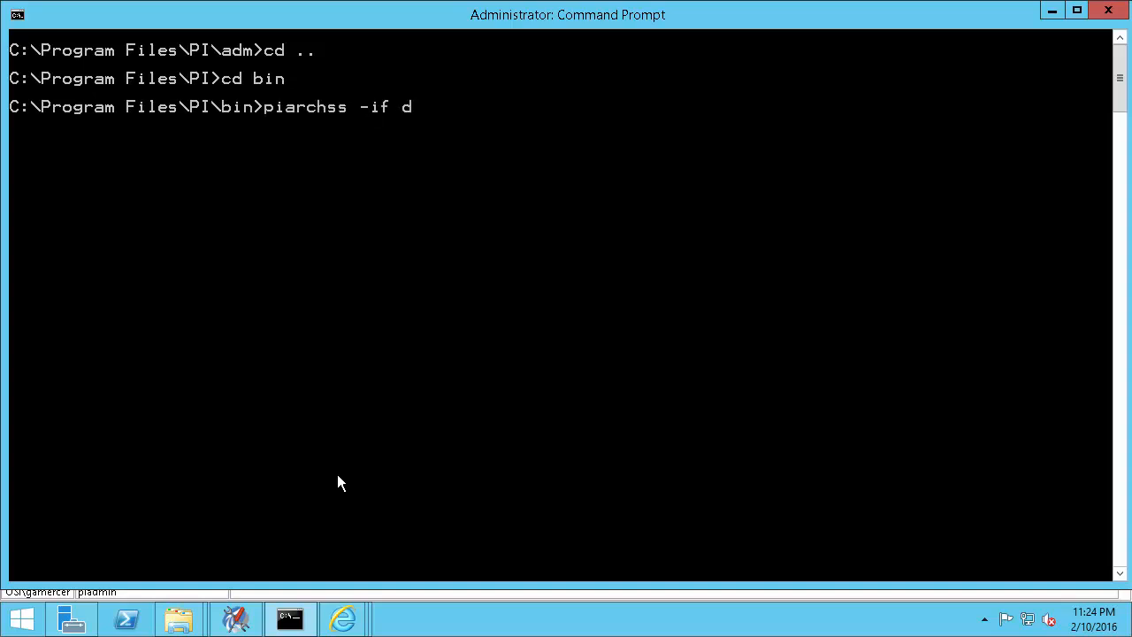
pyautogui.write(':\\piarc')
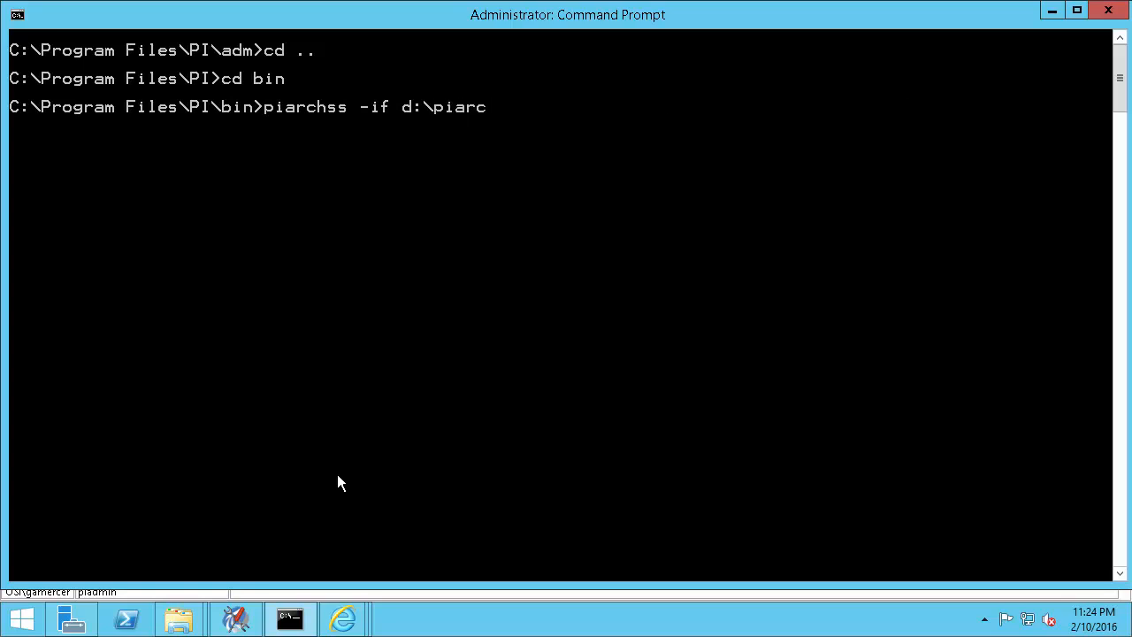
pyautogui.write('BUFF_REPROC.arc')
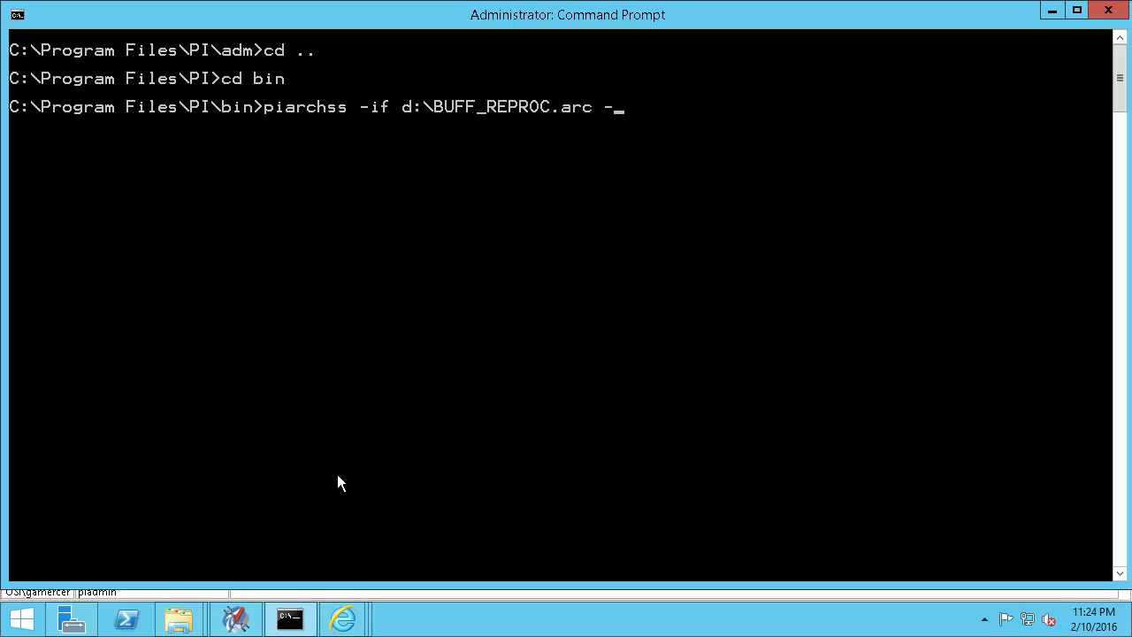
# Step: Start the -of option after checking the 05-32-04 archive file name in the piarc folder
pyautogui.write('of')
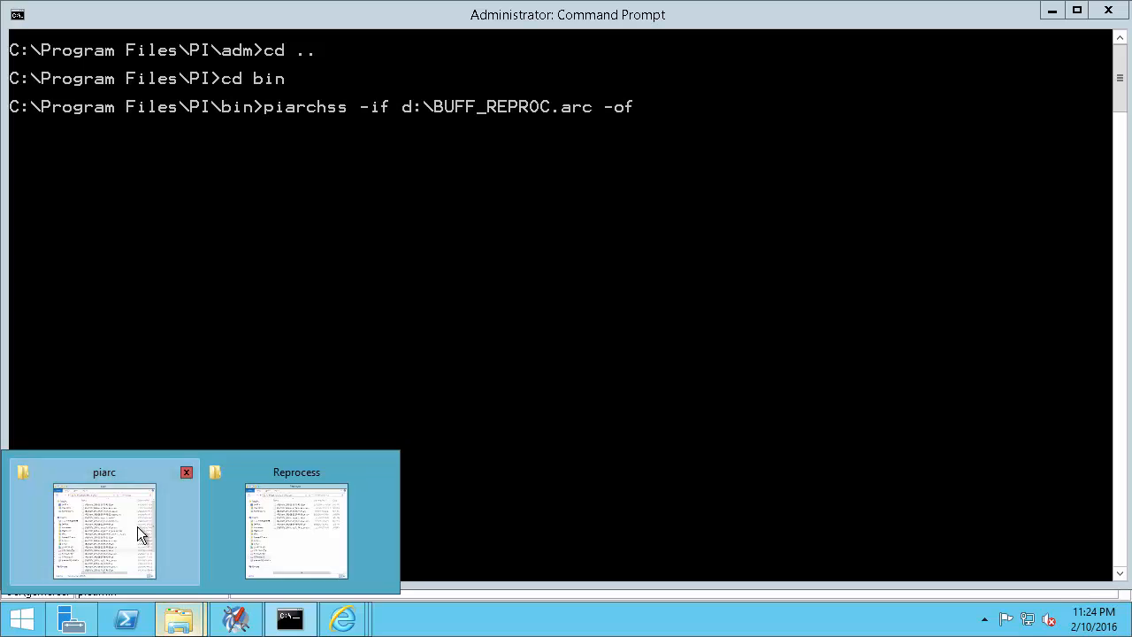
pyautogui.click(103, 531)
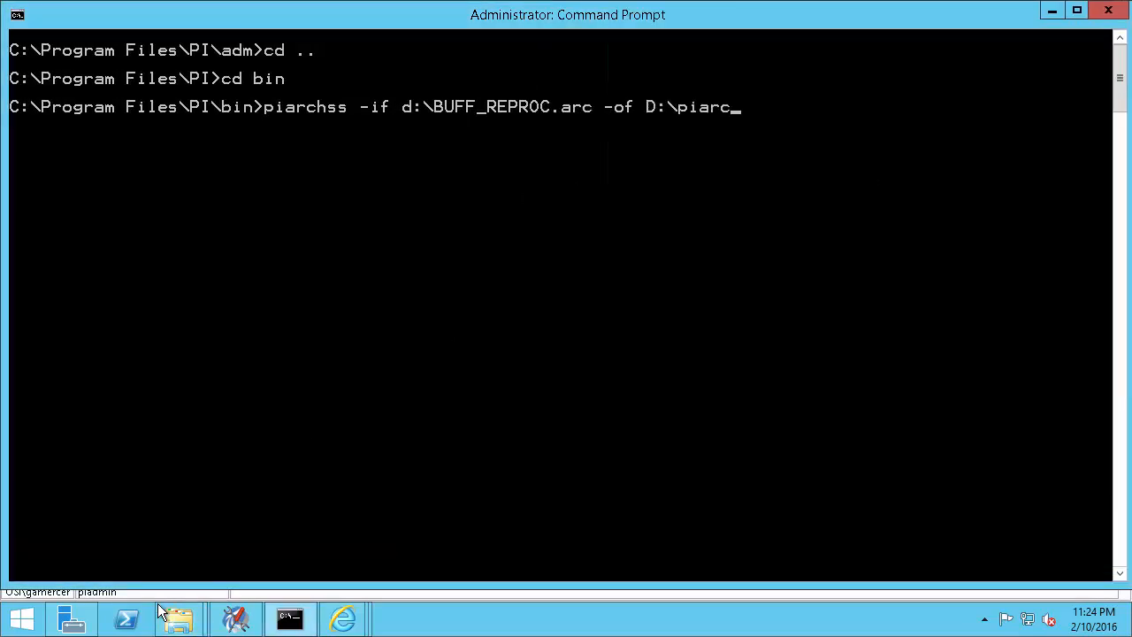
pyautogui.click(177, 617)
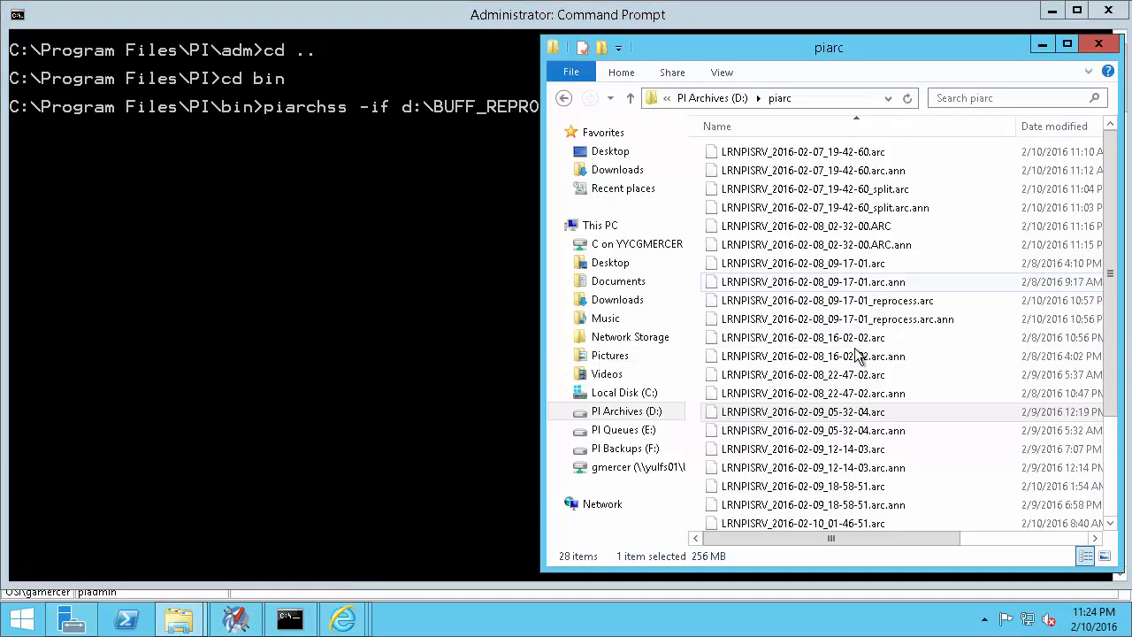
pyautogui.click(802, 411)
pyautogui.write('C.arc -of D:\\piarc\\LRNPISRV_2016-02-09_05-32-04.arc -ost "')
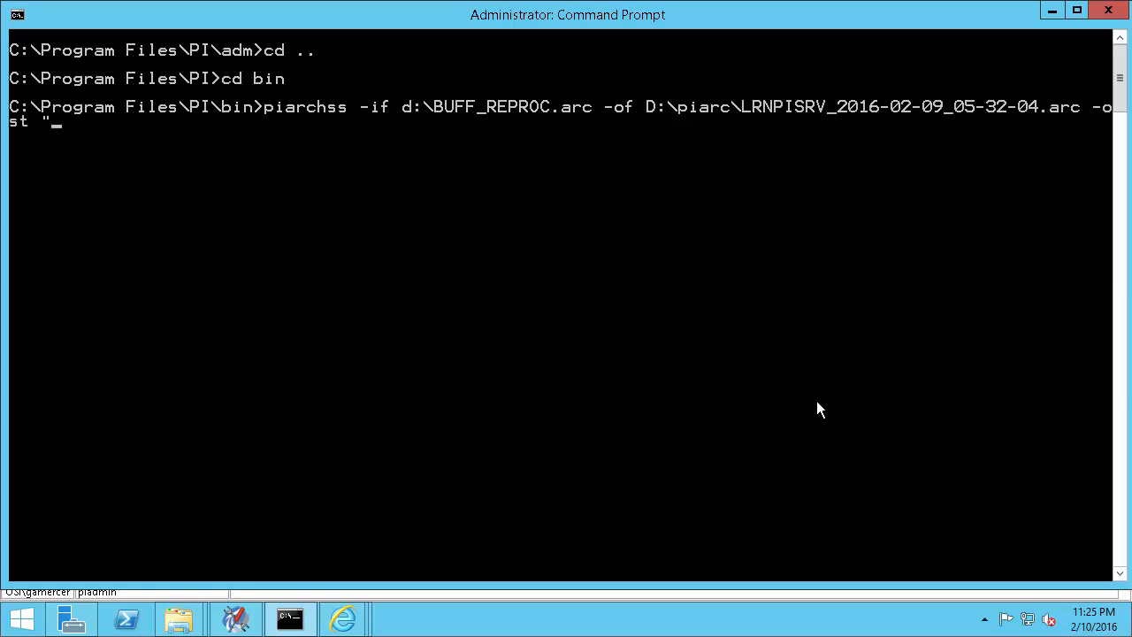
# Step: Set -ost 9-feb-16 5:32:04, -oet 9-feb-16 12:14:04 and the matching -filter_ex range
pyautogui.write('9-feb-')
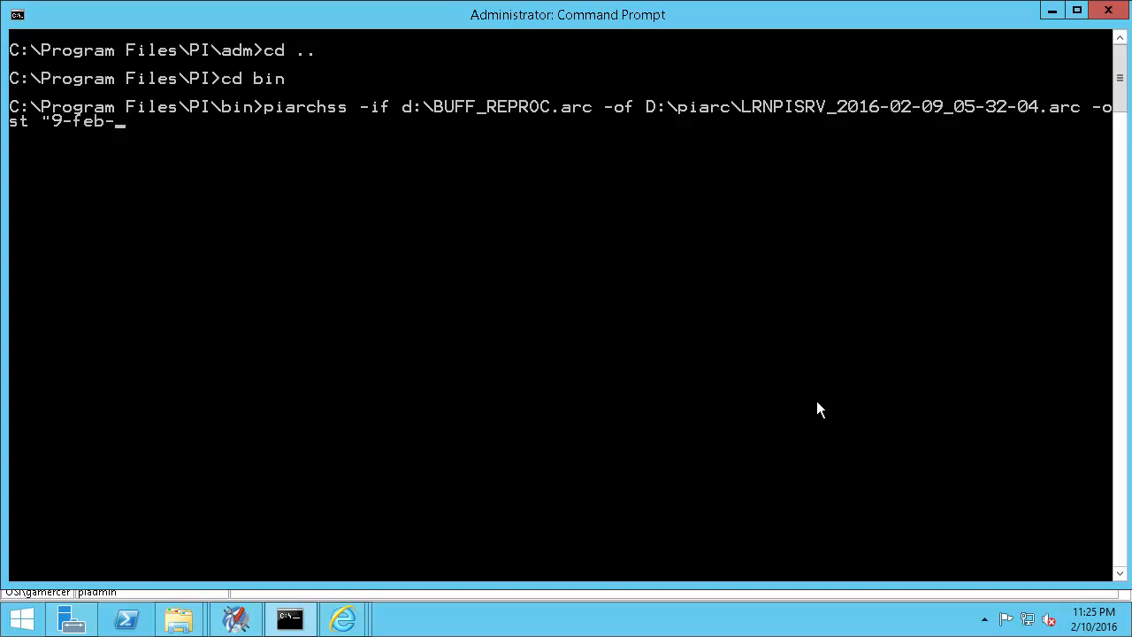
pyautogui.write('16 5:')
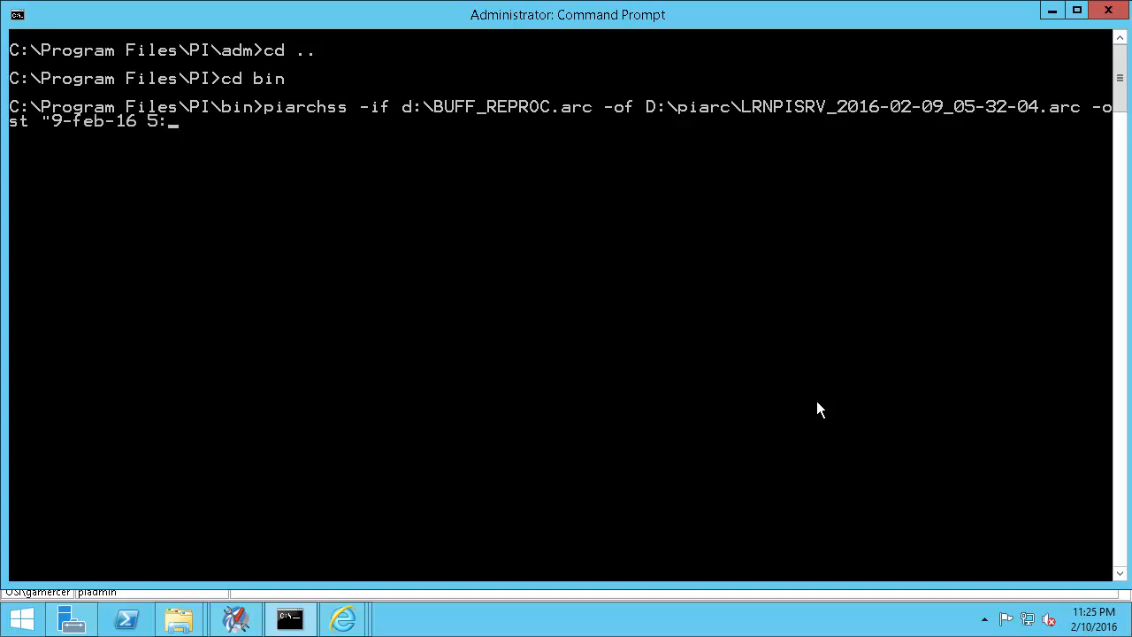
pyautogui.write('32:04')
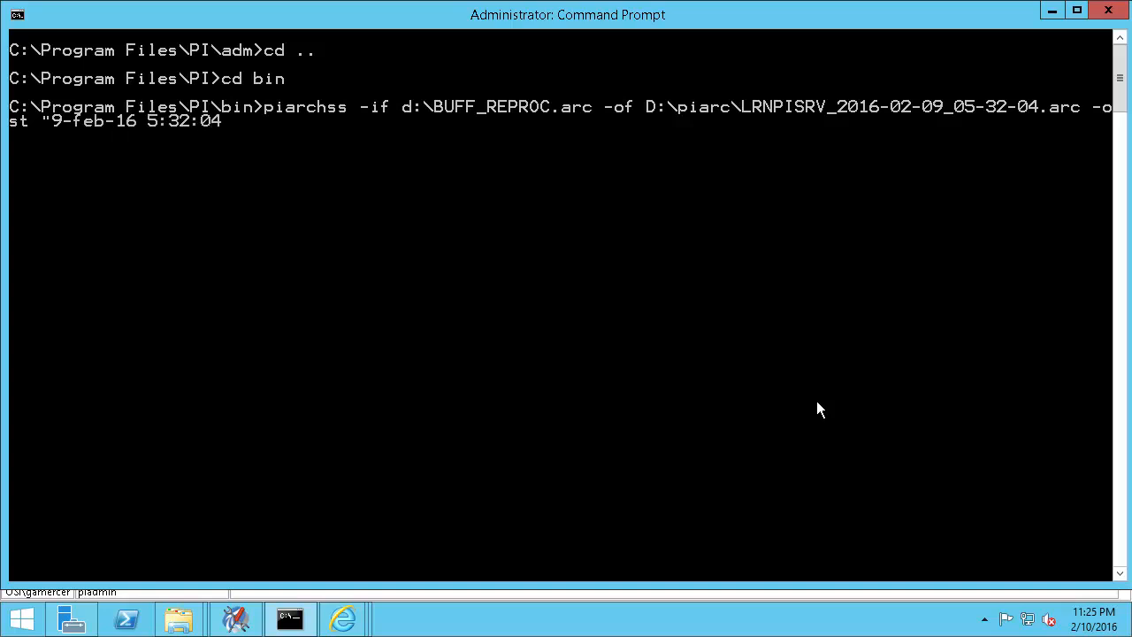
pyautogui.write('"')
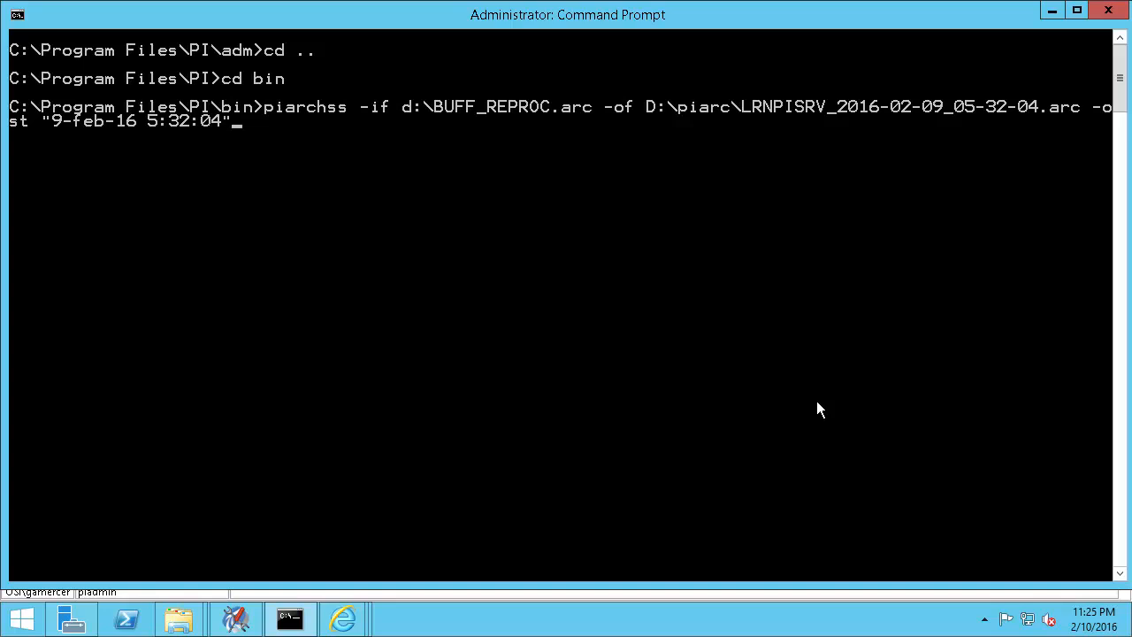
pyautogui.write('-oet')
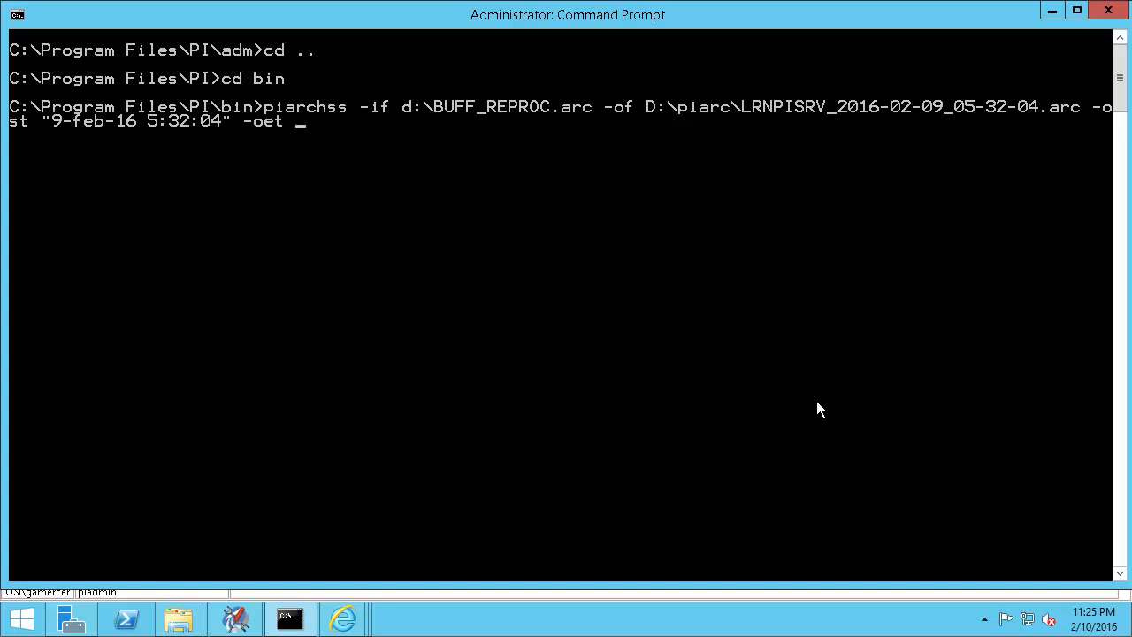
pyautogui.write('"9-')
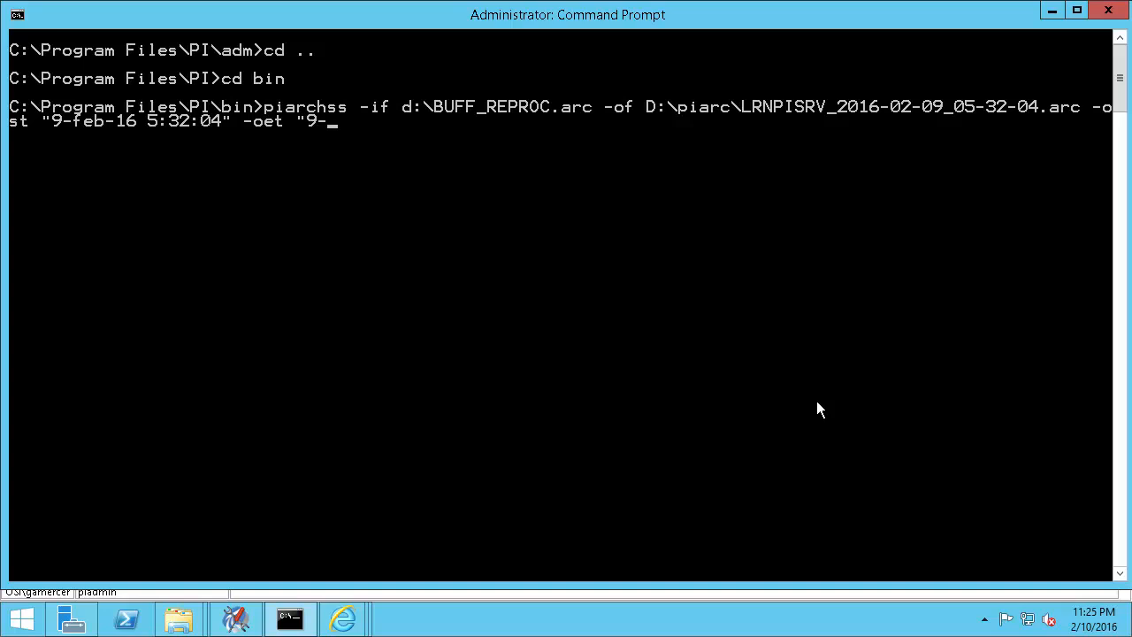
pyautogui.write('feb-16')
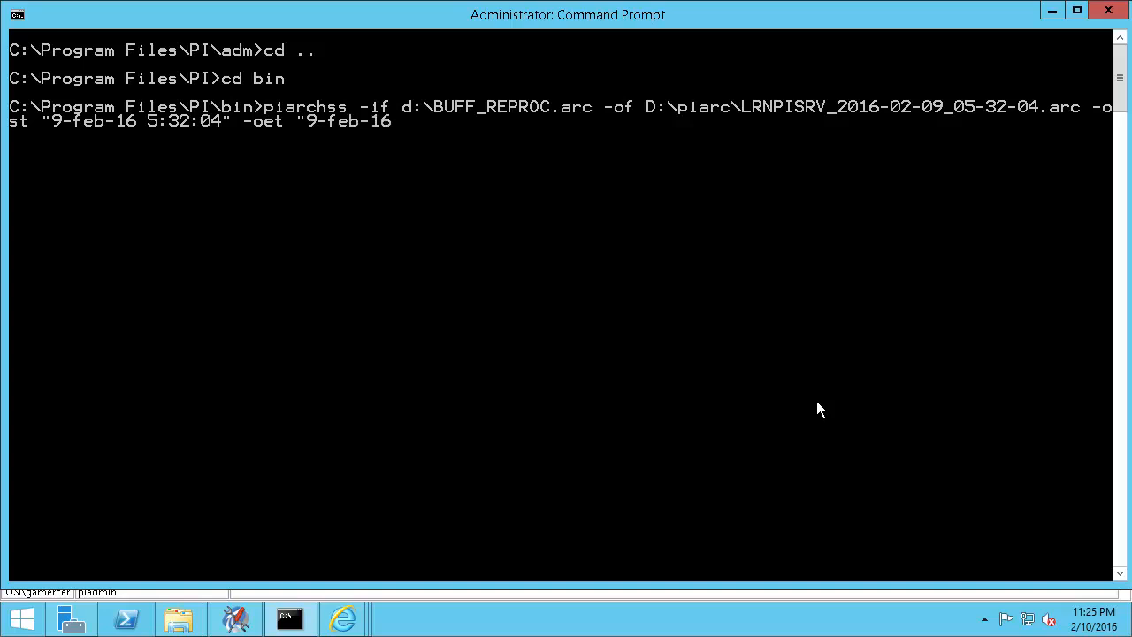
pyautogui.write('12')
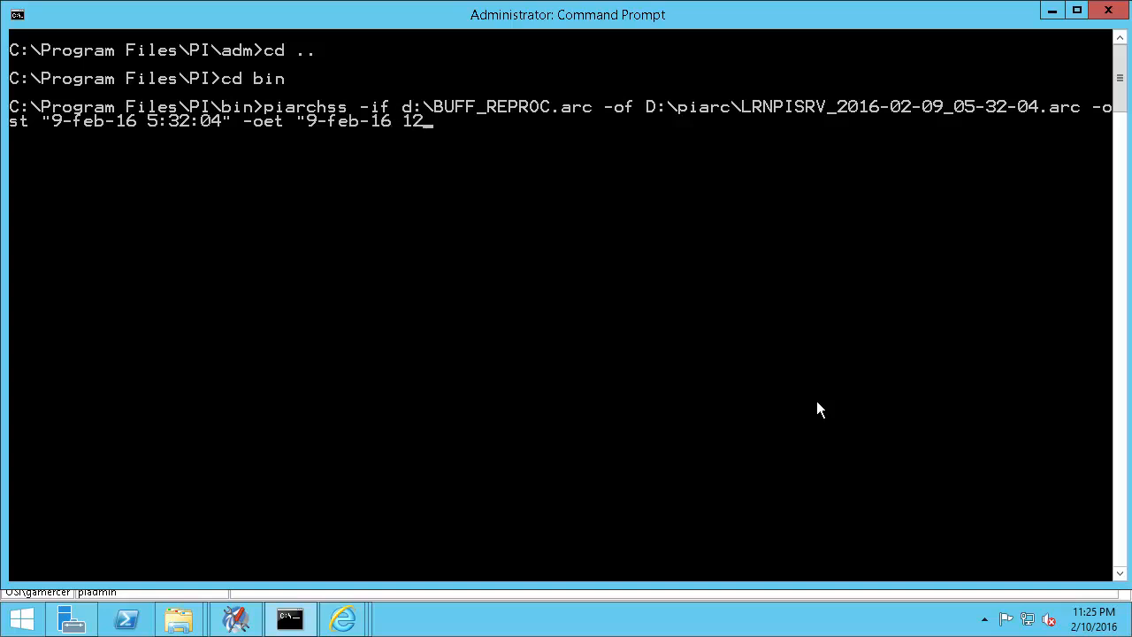
pyautogui.write(':14:04')
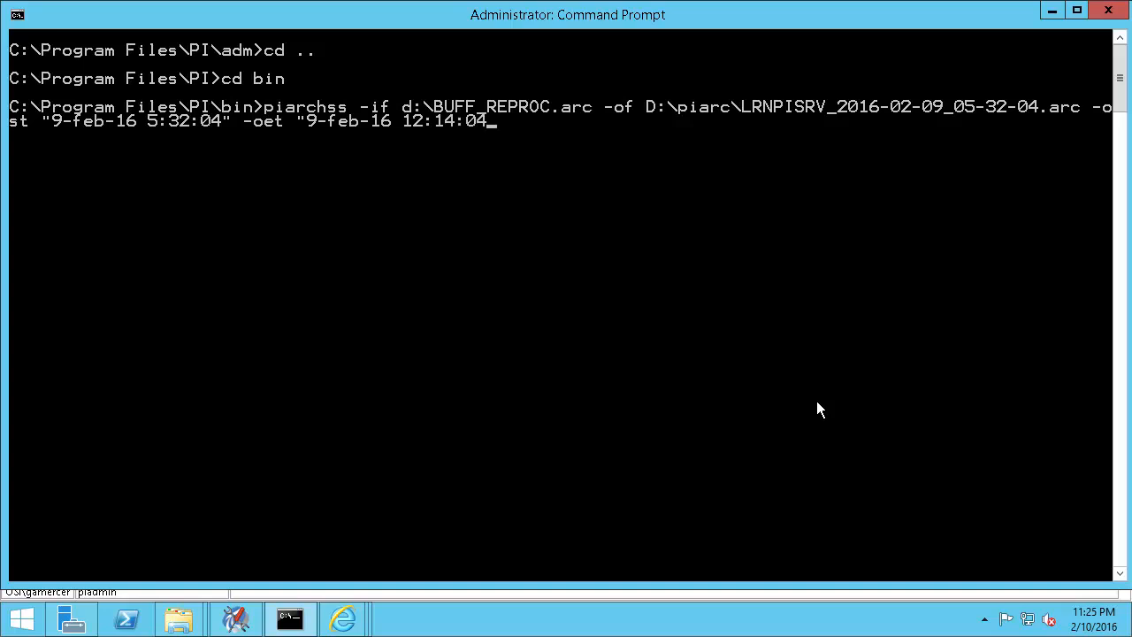
pyautogui.write('"')
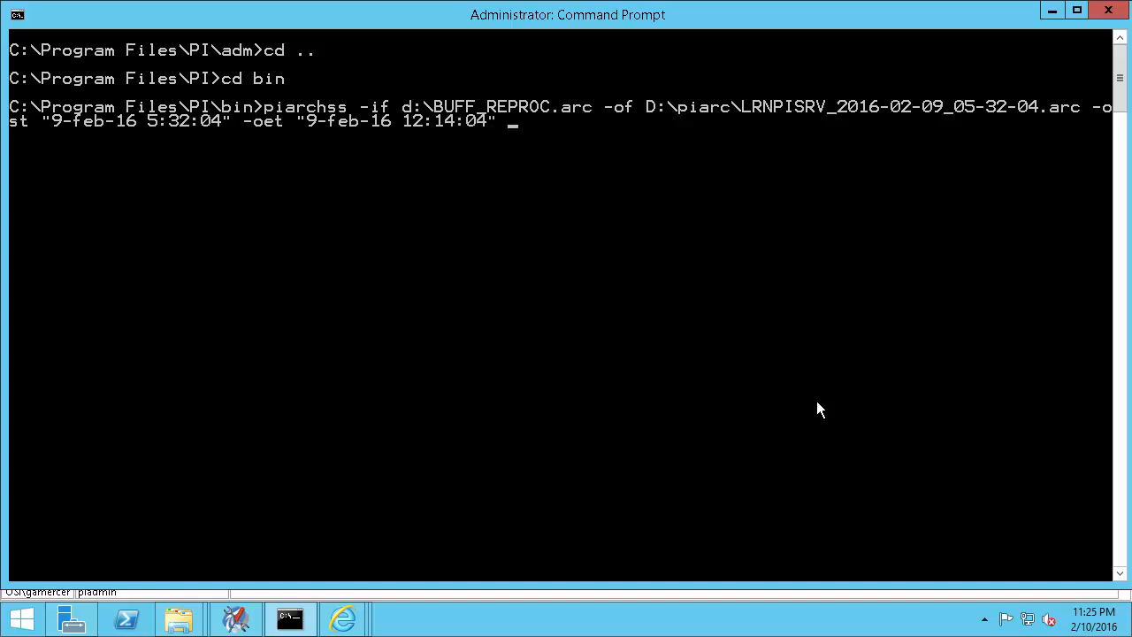
pyautogui.write('-filter')
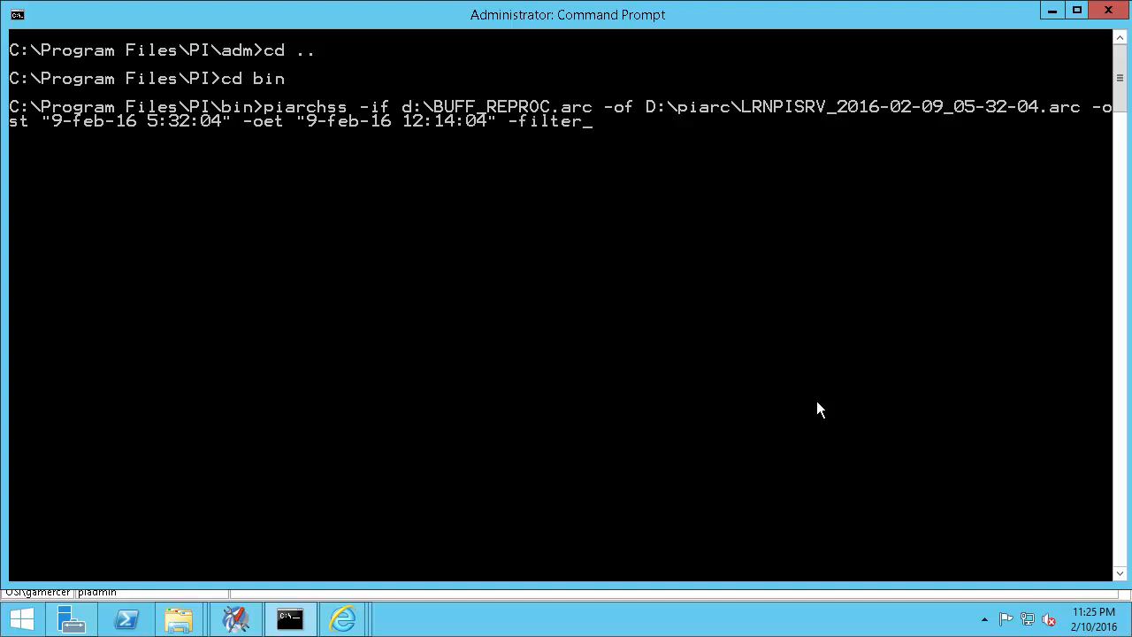
pyautogui.write('ex "9-feb-16')
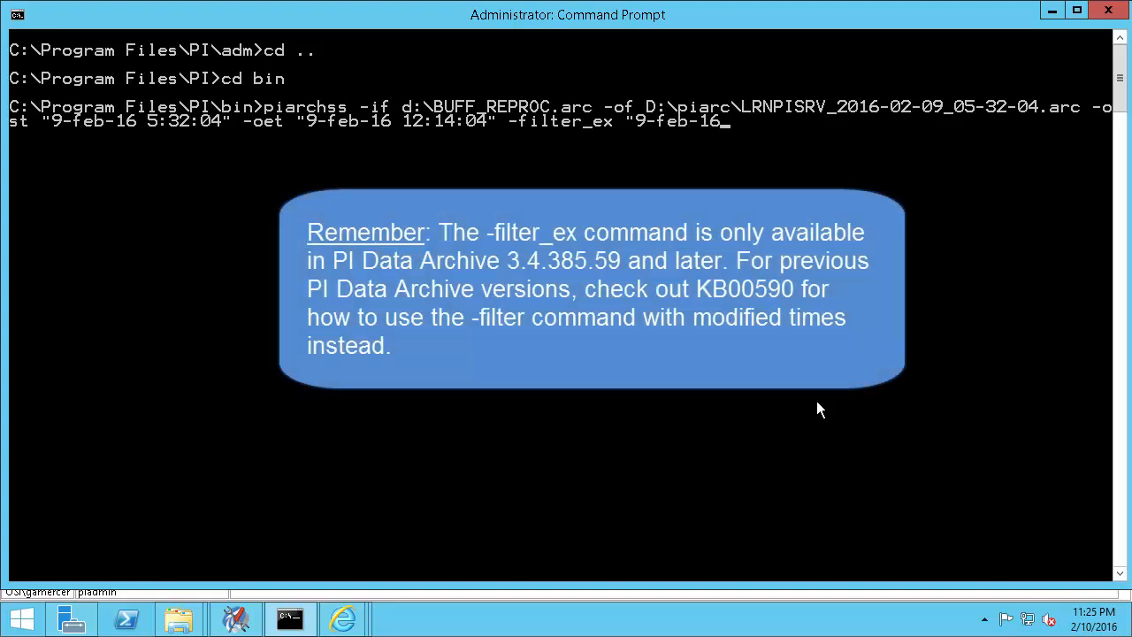
pyautogui.write('5:32:04"')
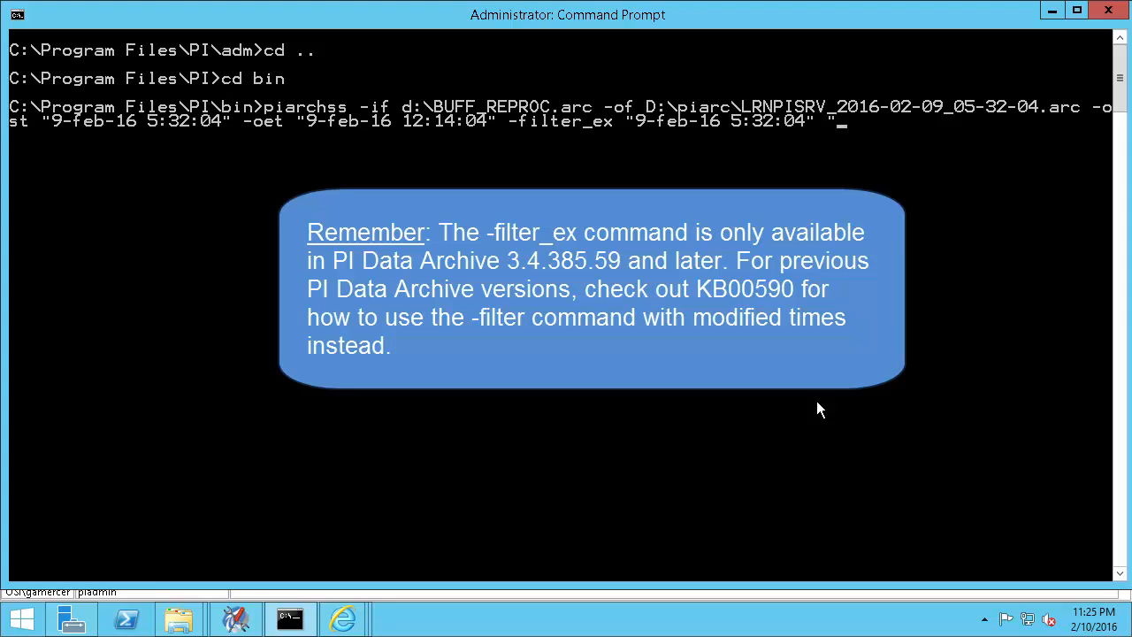
pyautogui.write('9-feb-16-12')
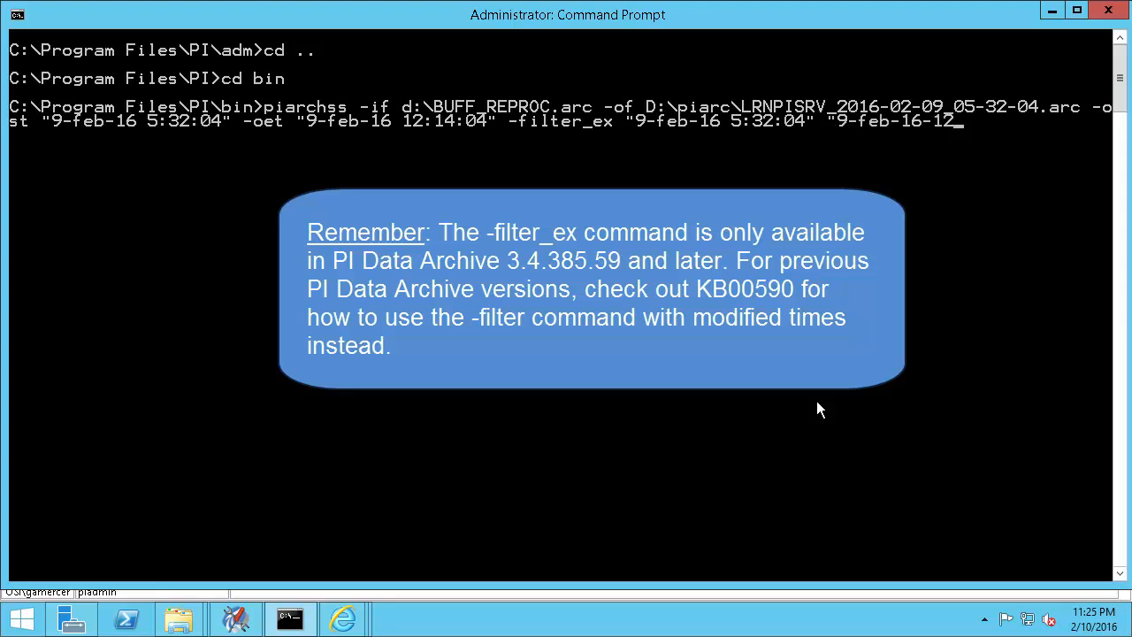
pyautogui.write(':14:04" >')
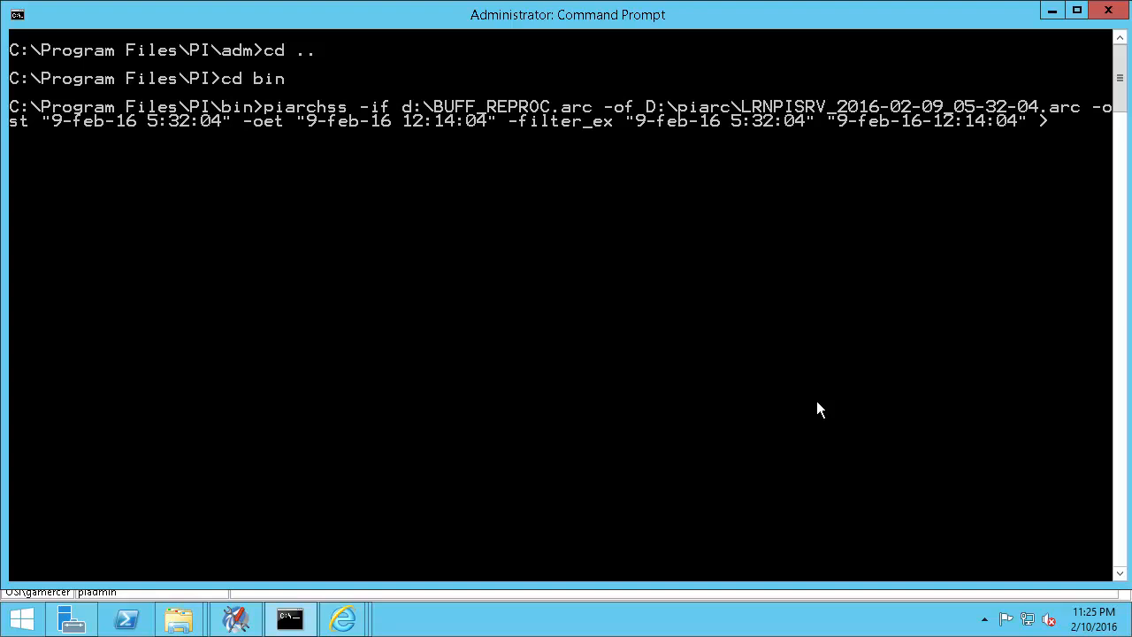
# Step: Log output to D:\reprocess_LRNPISRV_2016-02-09_05-32-04.arc.txt and run the merge
pyautogui.write('D:\\')
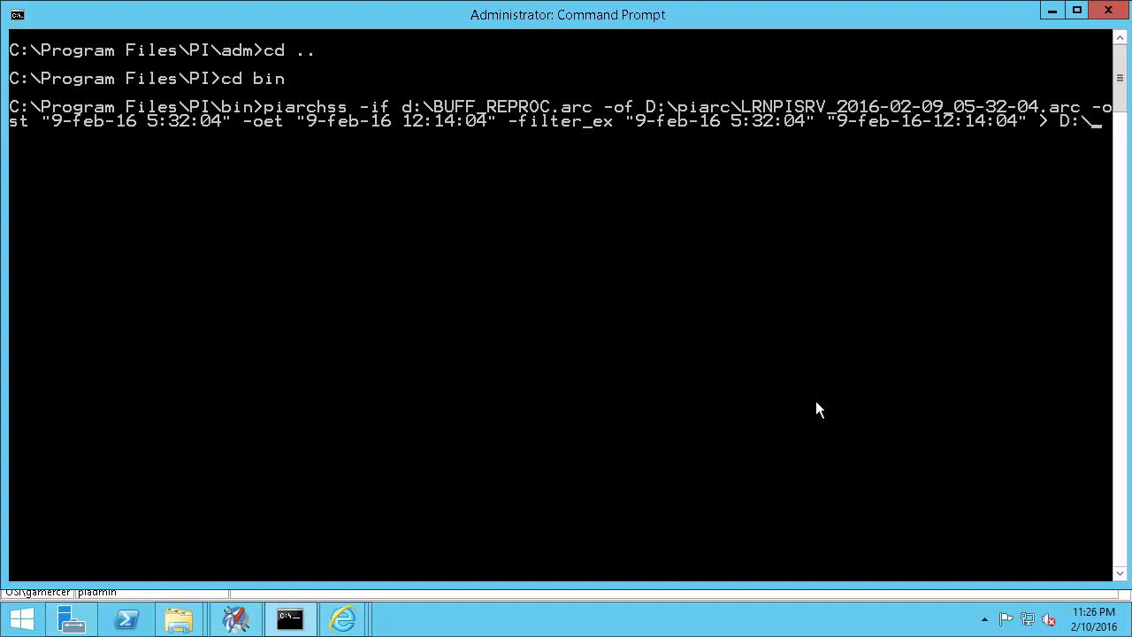
pyautogui.write('reP')
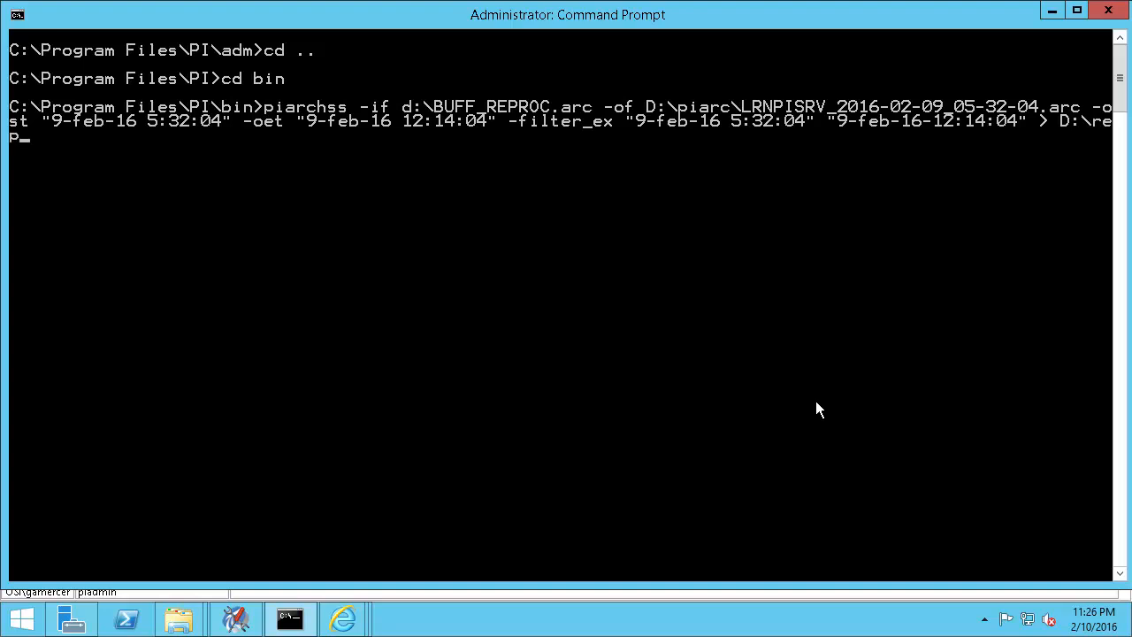
pyautogui.write('rocess')
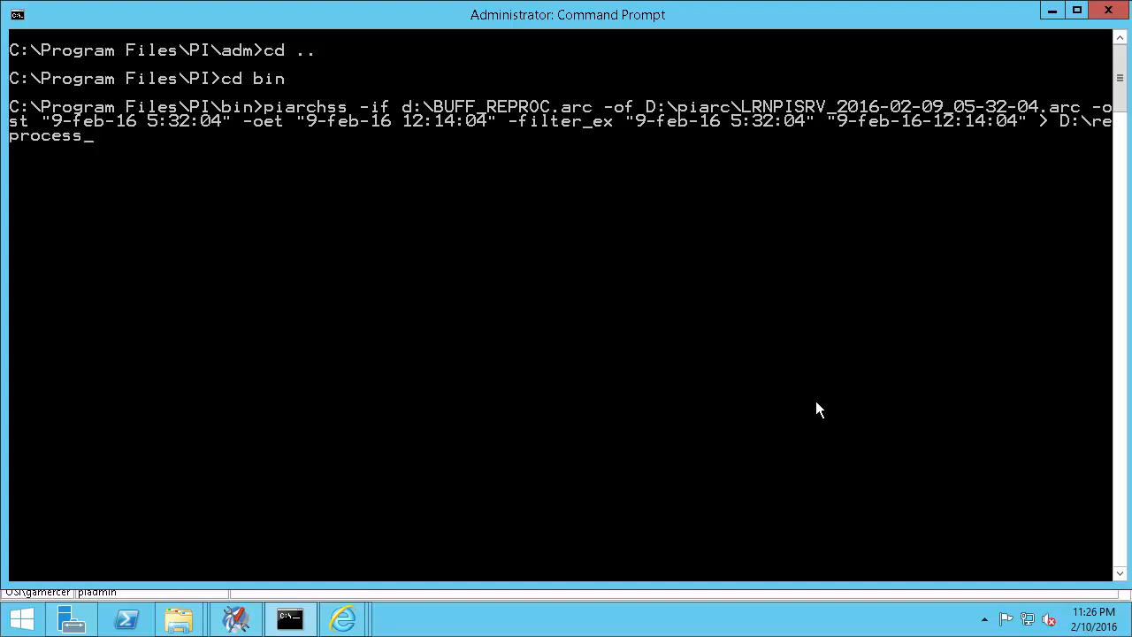
pyautogui.rightClick(819, 408)
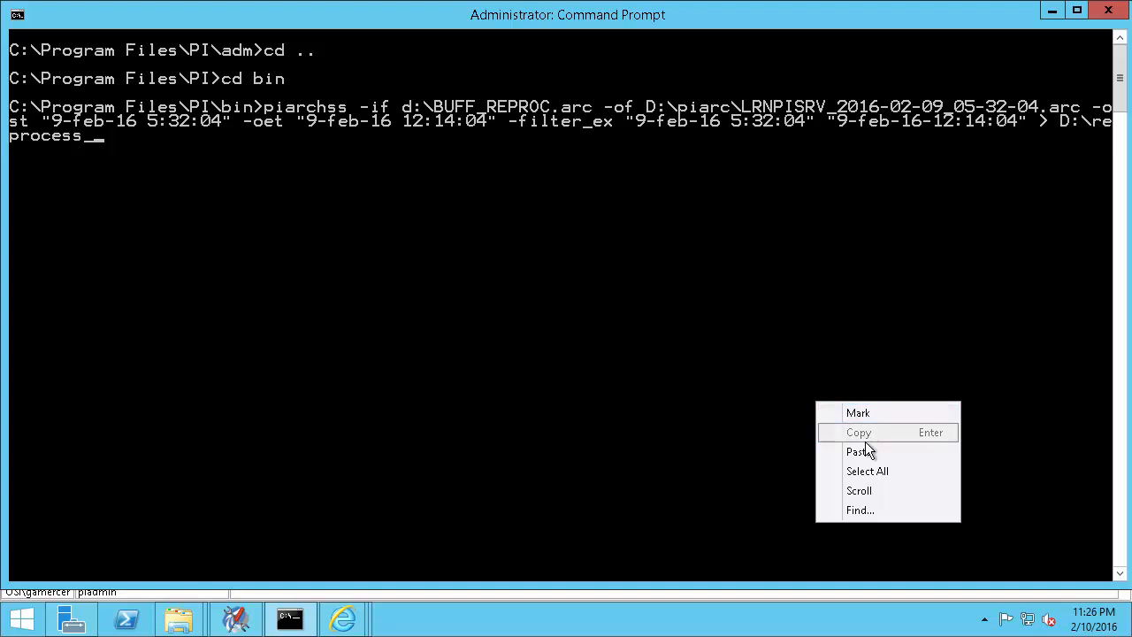
pyautogui.click(859, 451)
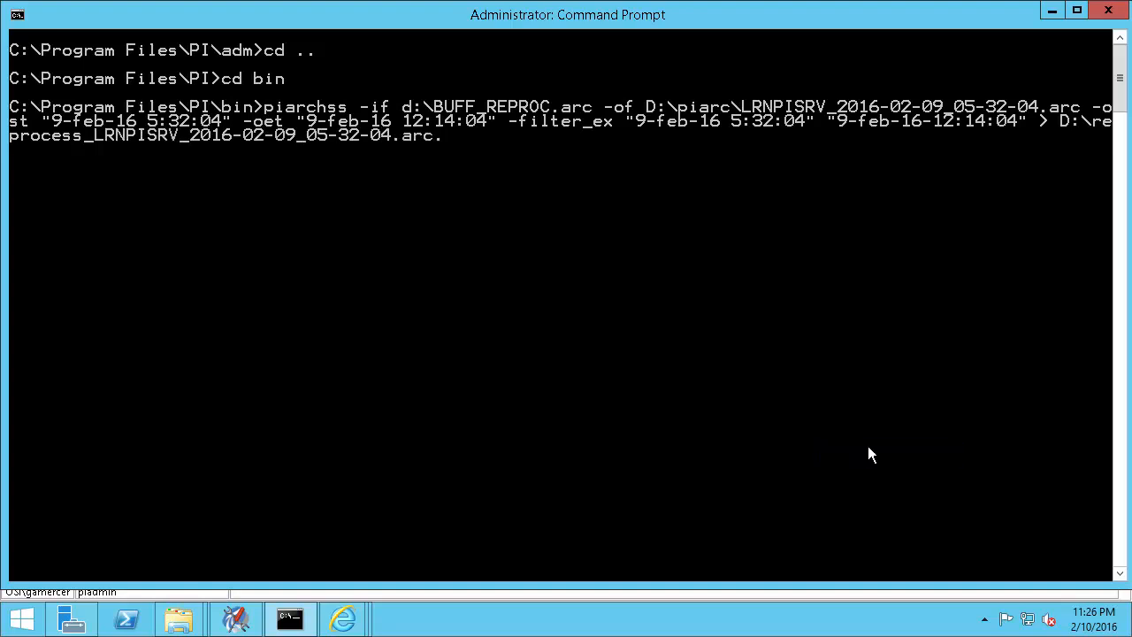
pyautogui.write('txt')
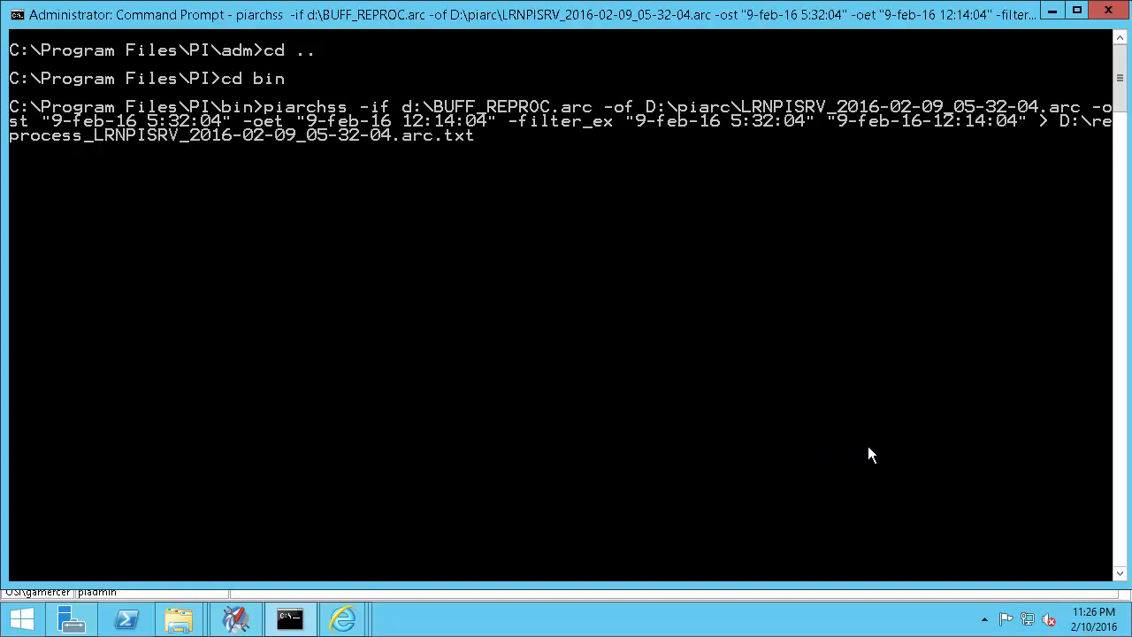
pyautogui.press('enter')
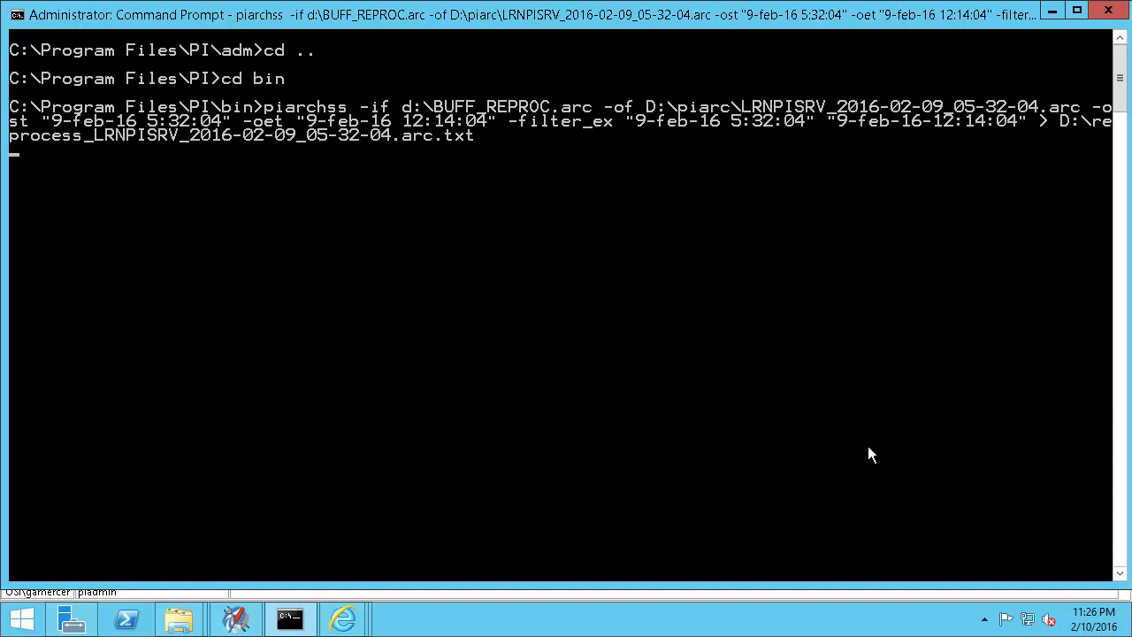
pyautogui.moveTo(195, 601)
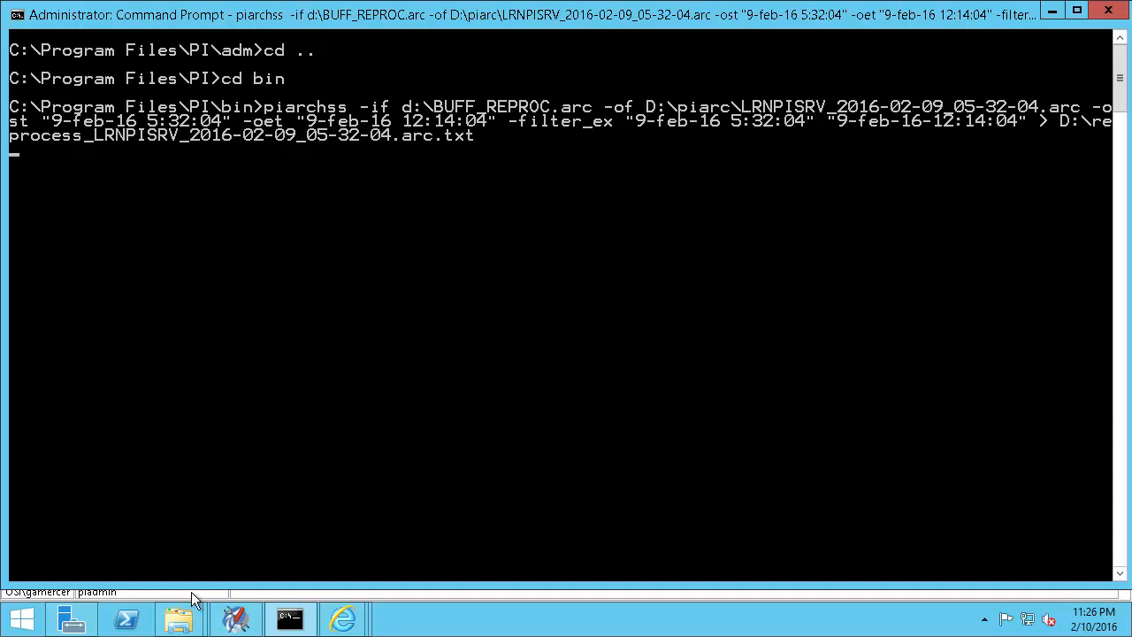
pyautogui.moveTo(179, 617)
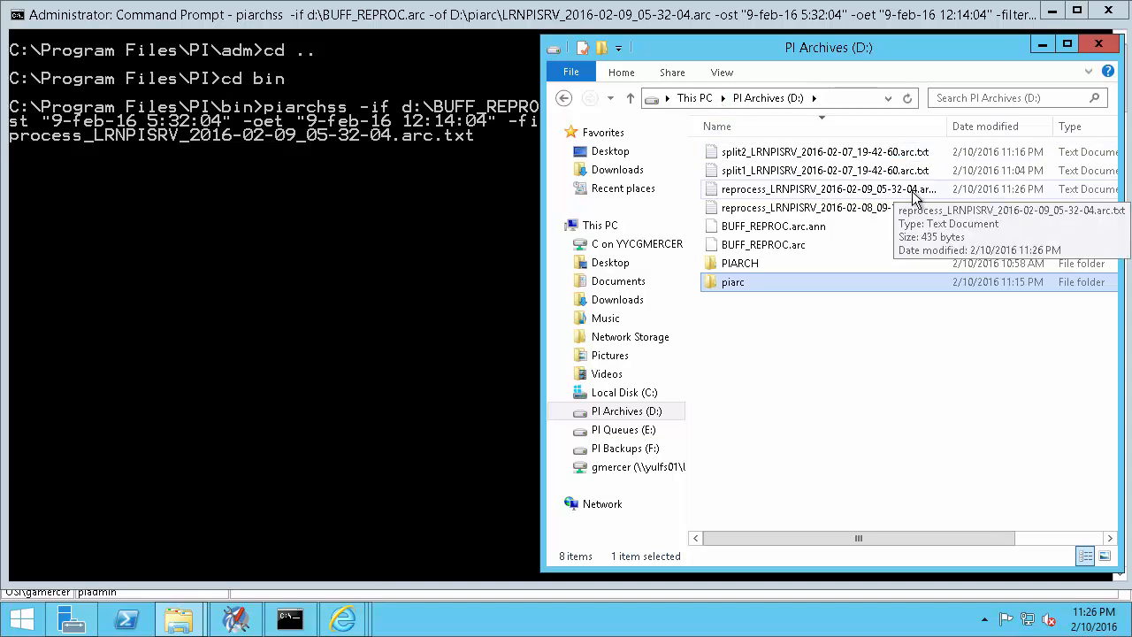
# Step: Check the reprocess log in Notepad until it reports reprocessing completed successfully
pyautogui.doubleClick(826, 188)
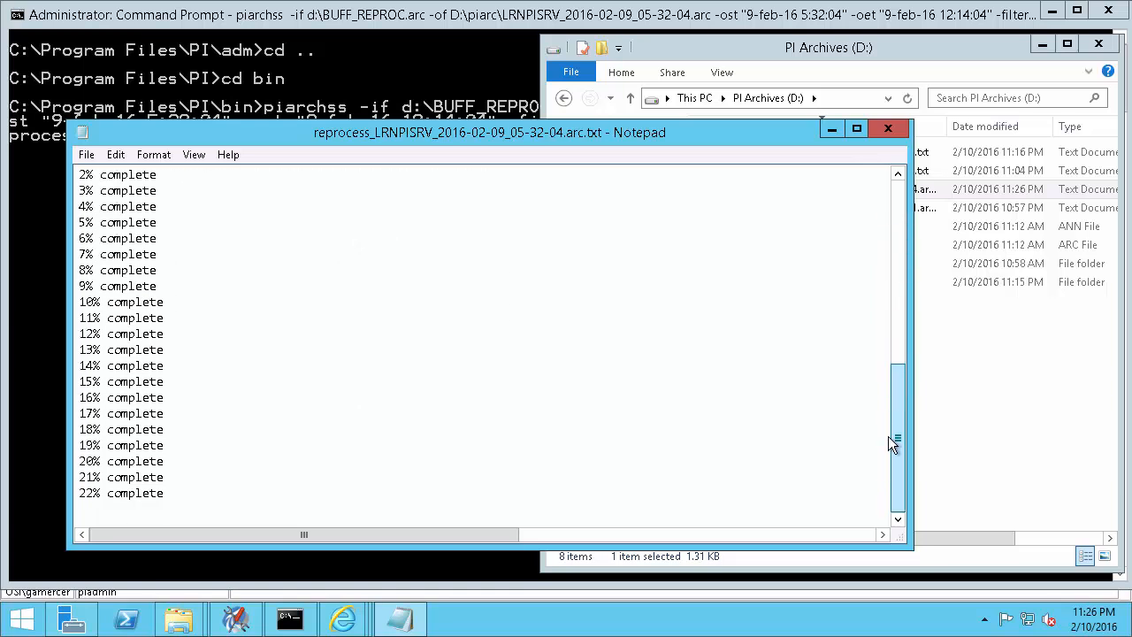
pyautogui.click(897, 174)
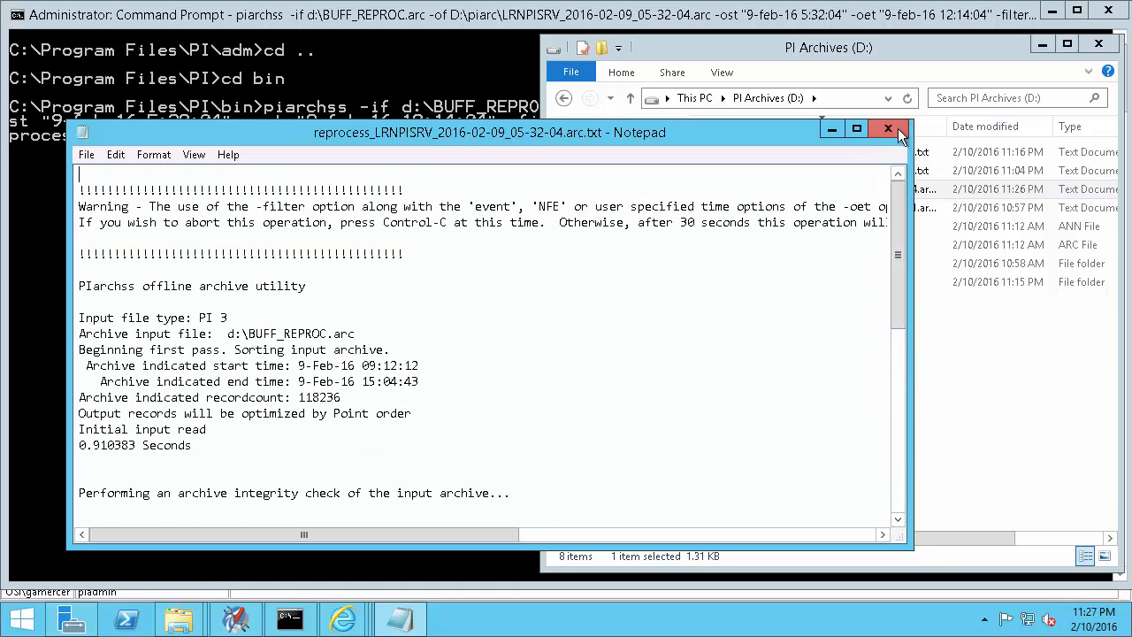
pyautogui.click(889, 128)
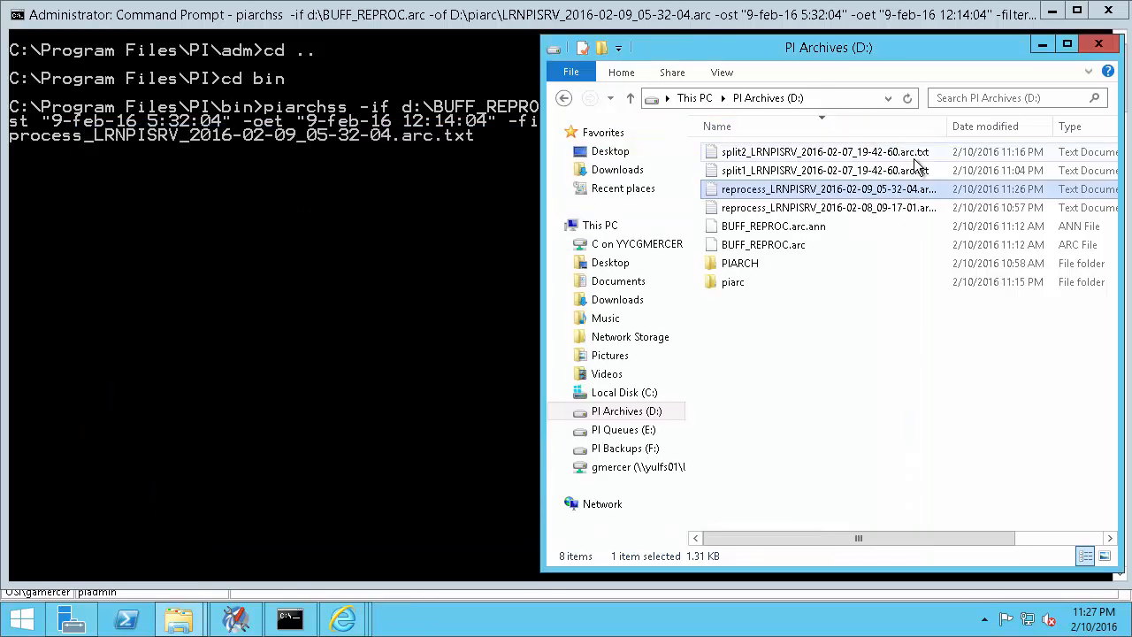
pyautogui.doubleClick(827, 188)
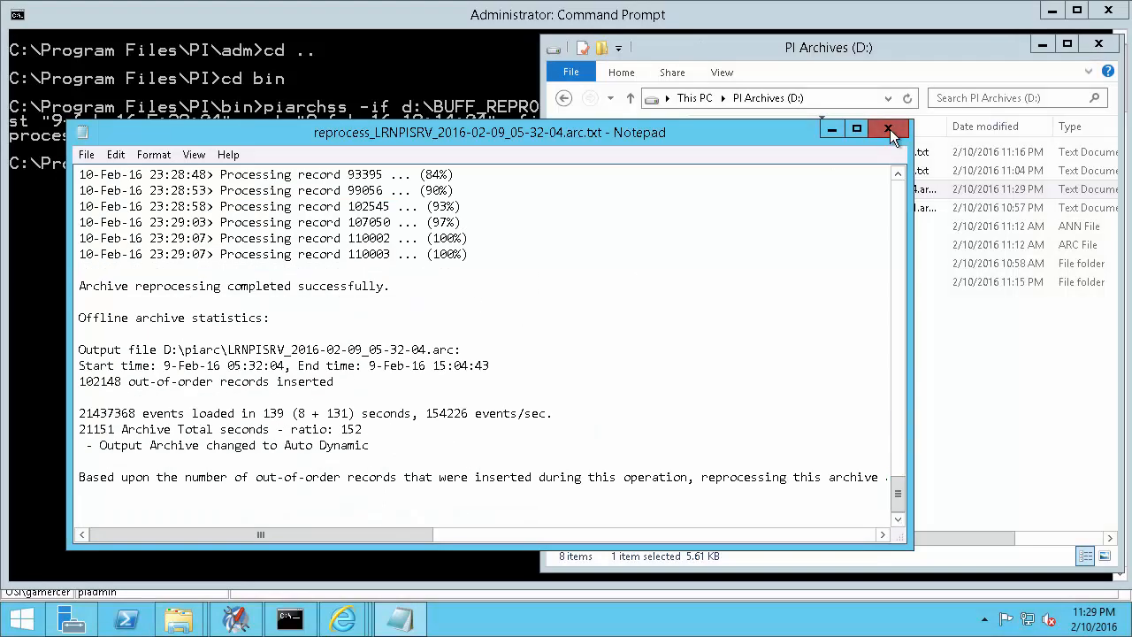
pyautogui.click(890, 129)
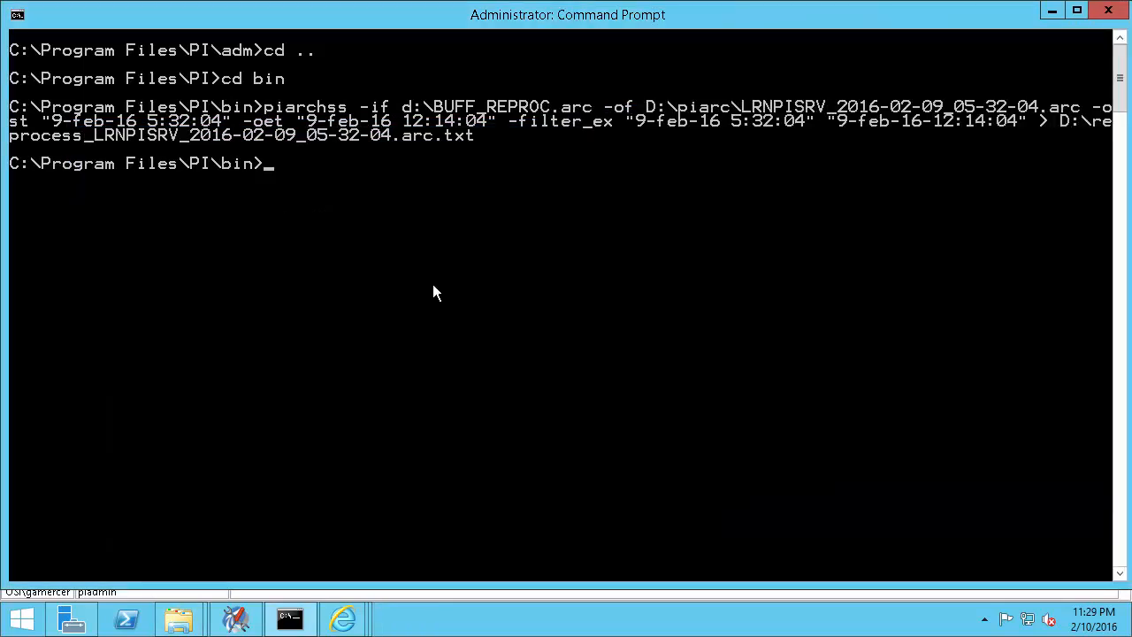
# Step: Begin a piarchss command reading d:\BUFF_REPROC.arc into the 2016-02-09_12-14-03 archive
pyautogui.write('piarchss')
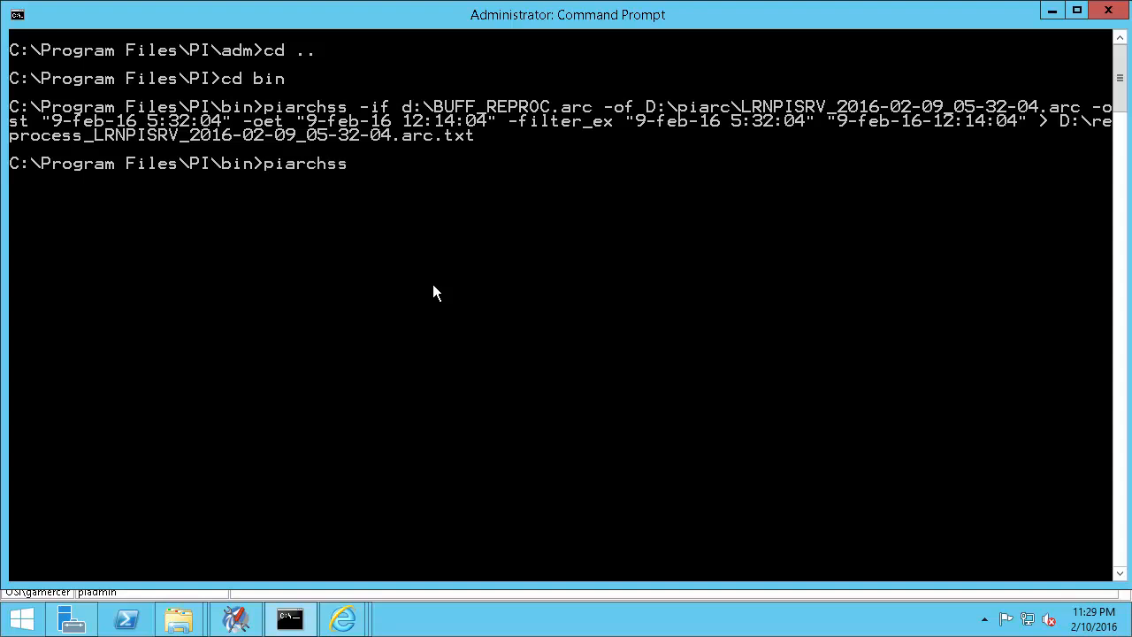
pyautogui.write('-if d:\\buf')
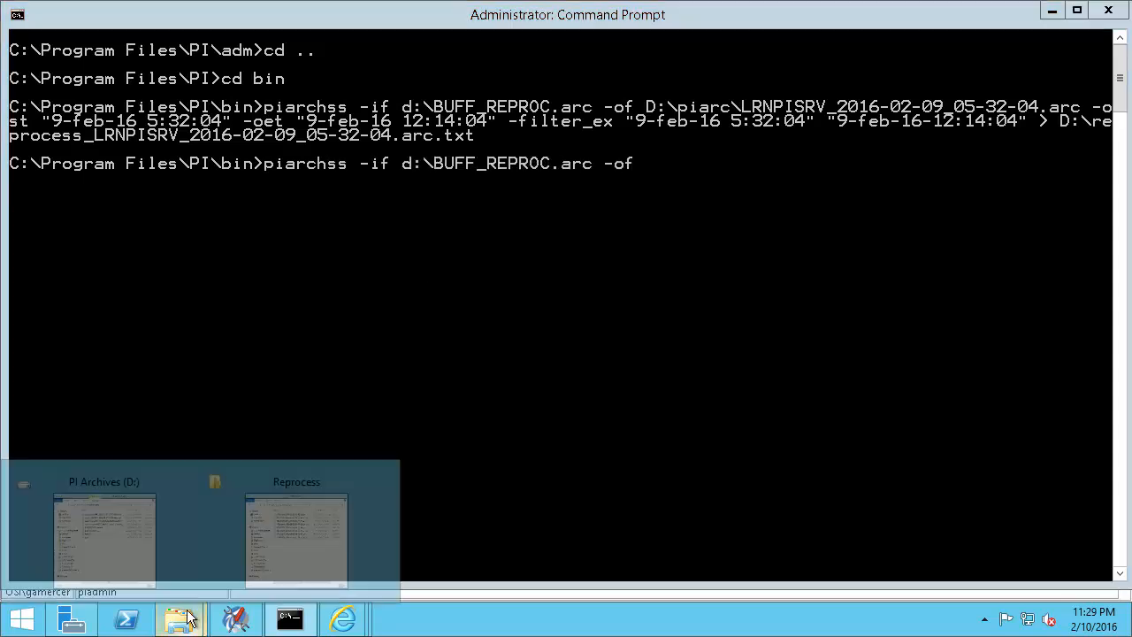
pyautogui.rightClick(748, 301)
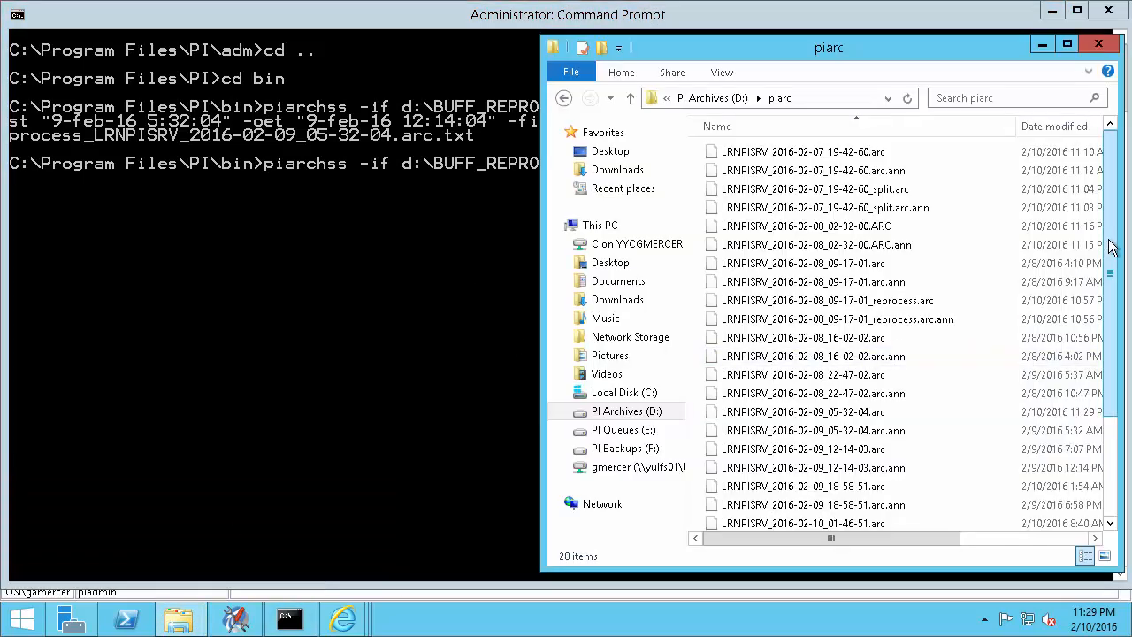
pyautogui.click(803, 330)
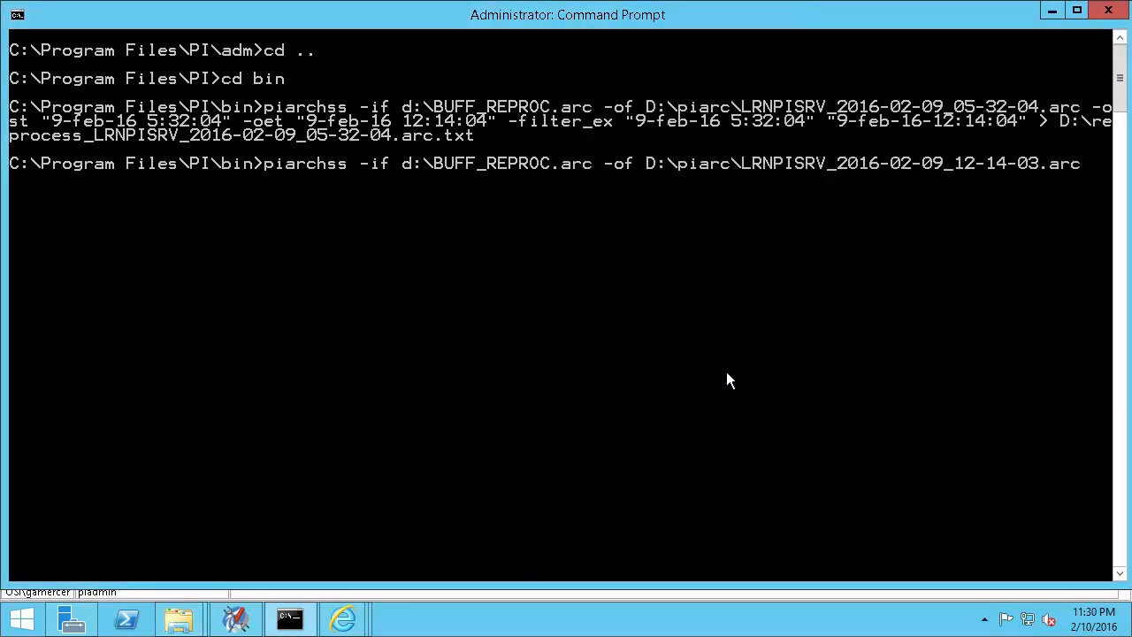
# Step: Add times 12:14:04–18:58:50 with filter, logging to reprocess_LRNPISRV_2016-02-09_12-14-03.arc.txt
pyautogui.write('-ost "')
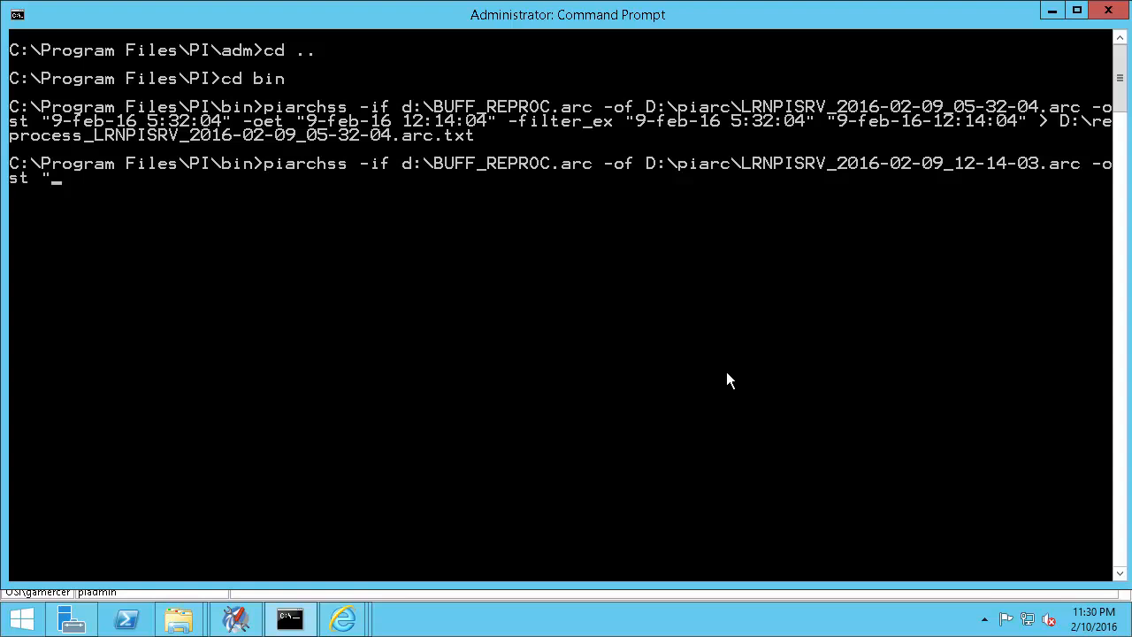
pyautogui.write('9-feb-16 12:14')
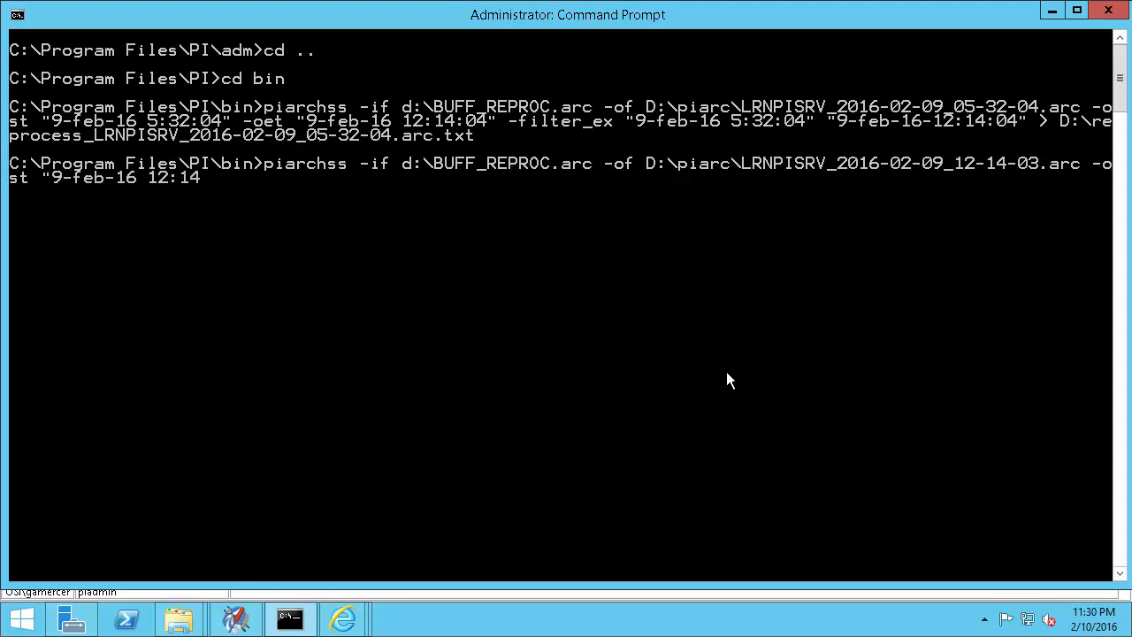
pyautogui.write(':04" -oet "')
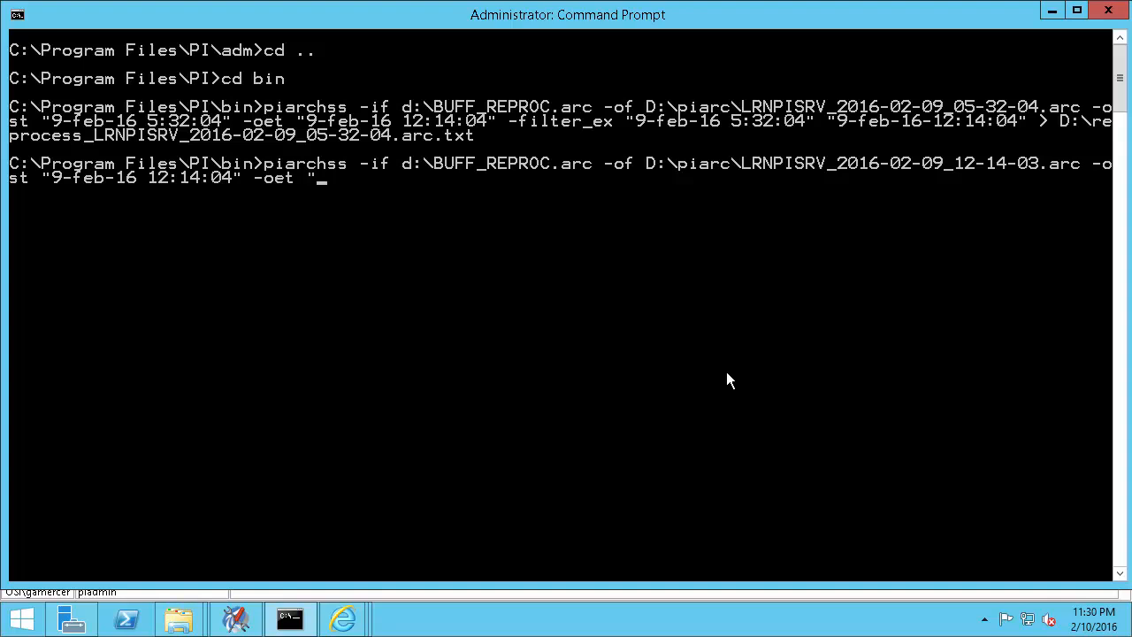
pyautogui.write('9-feb-16 18:58:50" -filter')
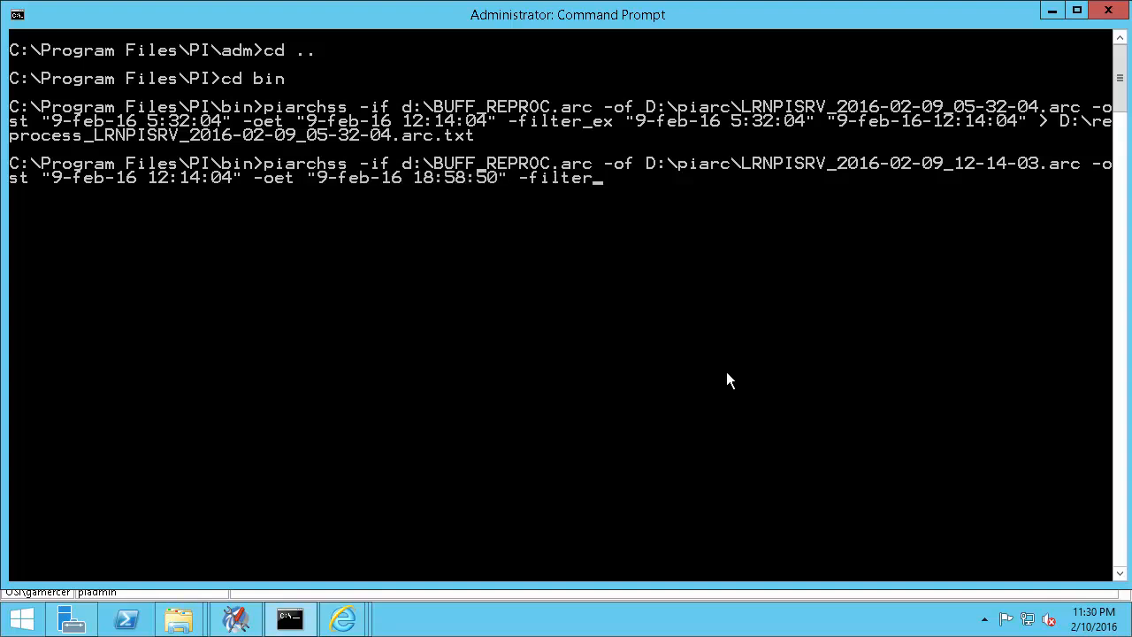
pyautogui.write('"9-feb-16')
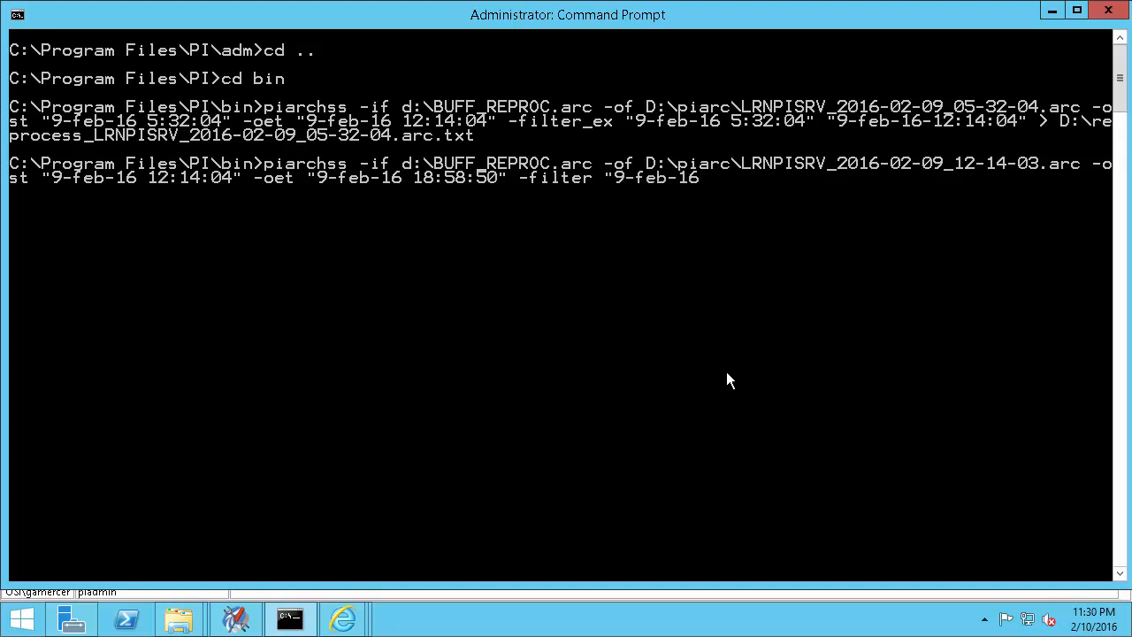
pyautogui.write('12:14:')
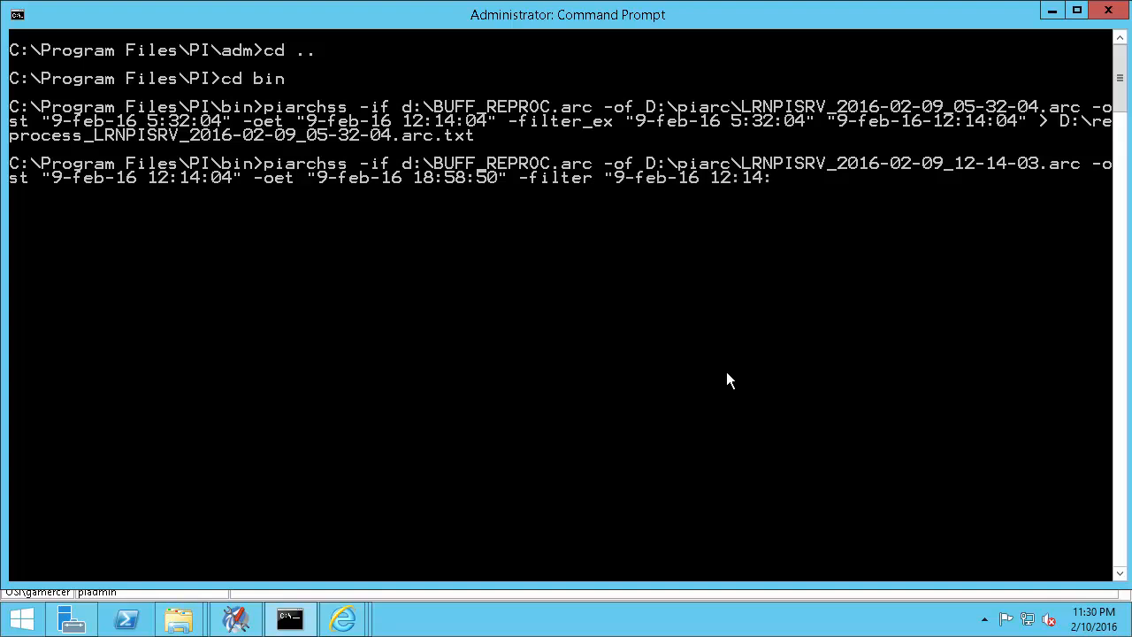
pyautogui.write("04'")
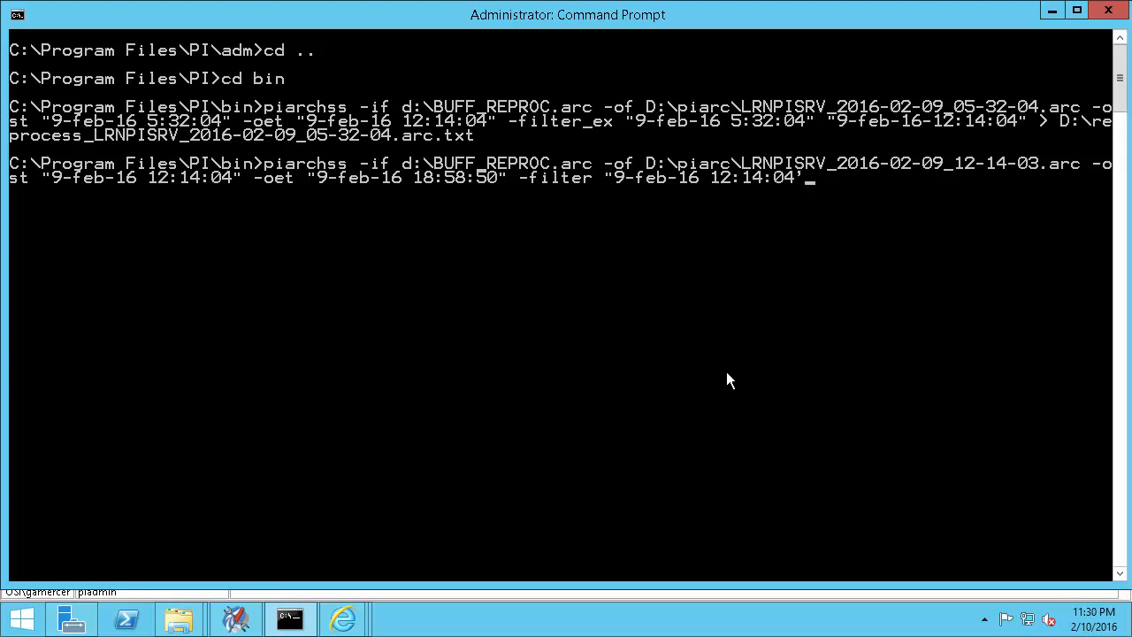
pyautogui.write('"9-feb-16 18:58:50')
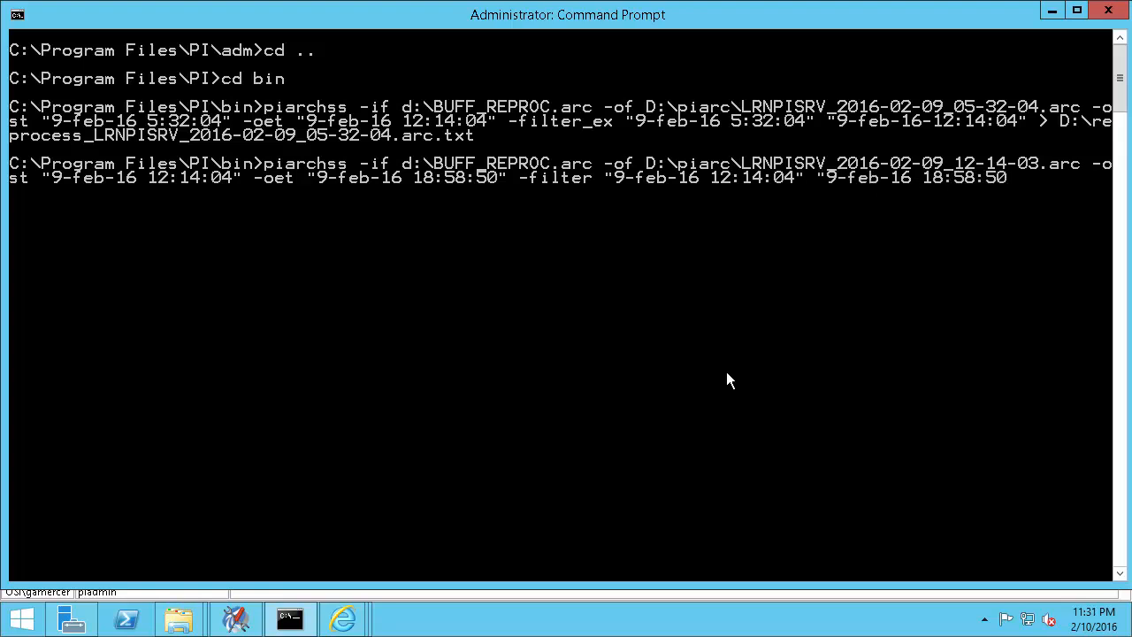
pyautogui.write('>')
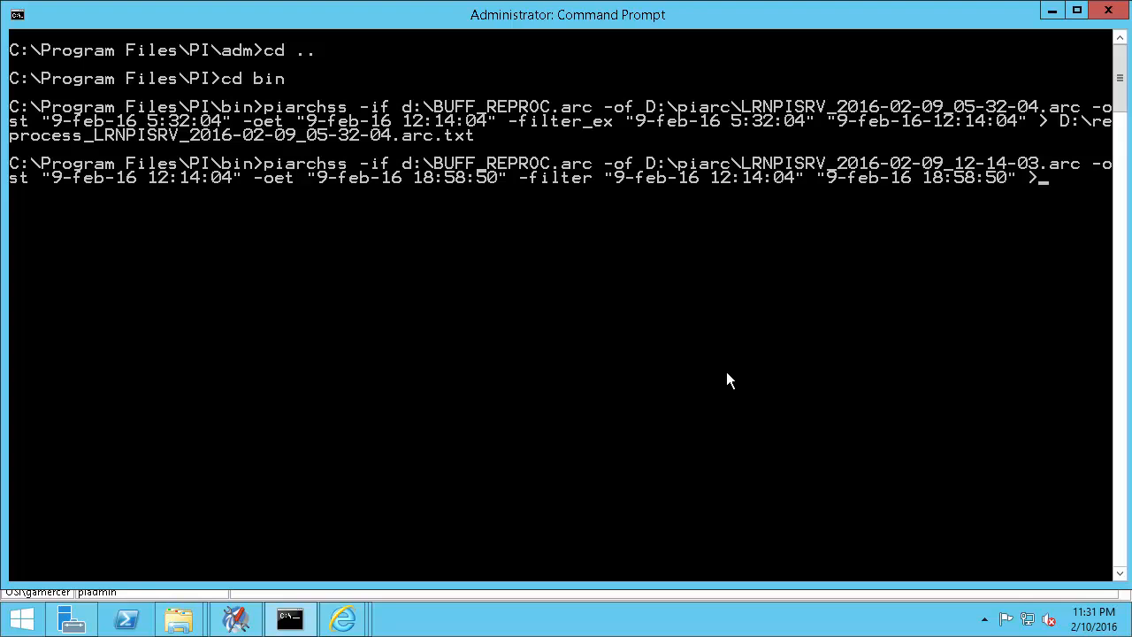
pyautogui.write('d')
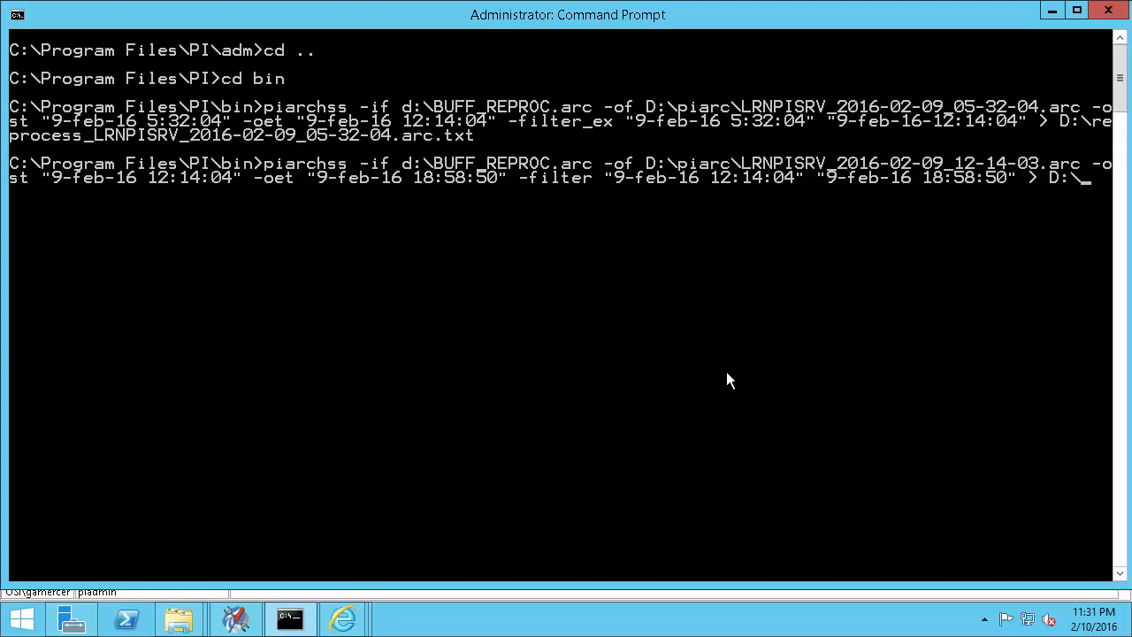
pyautogui.write('reprocess_LRNPISRV_2016-02-09_12-14-03.arc.txt')
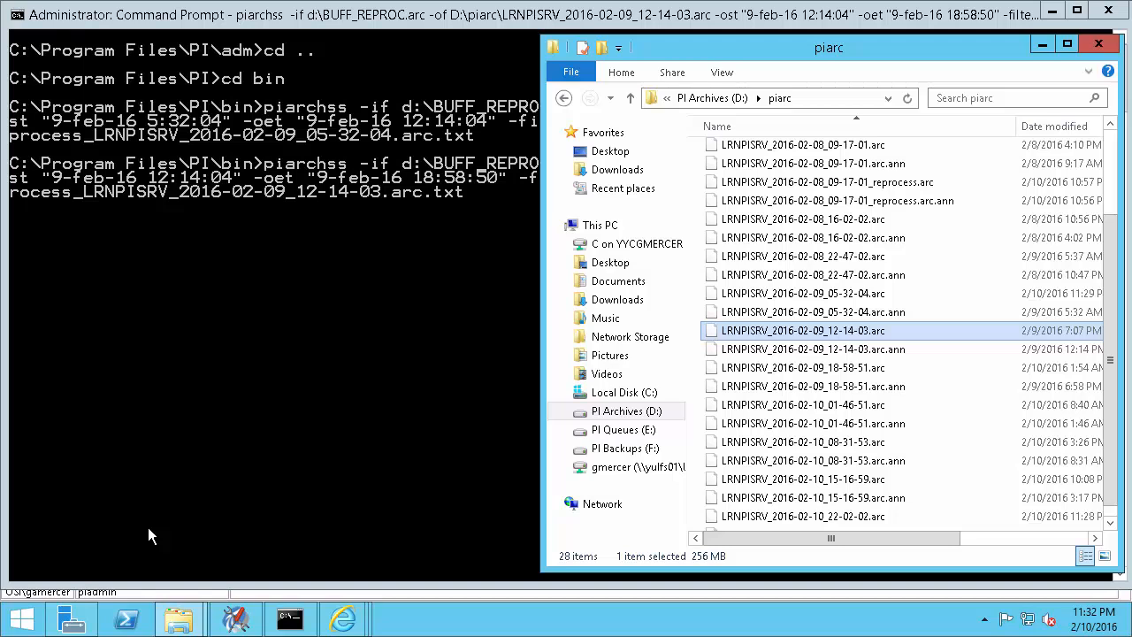
# Step: Open reprocess_LRNPISRV_2016-02-09_05-32-04.arc.txt from D:\ and scroll to its completion statistics
pyautogui.click(627, 410)
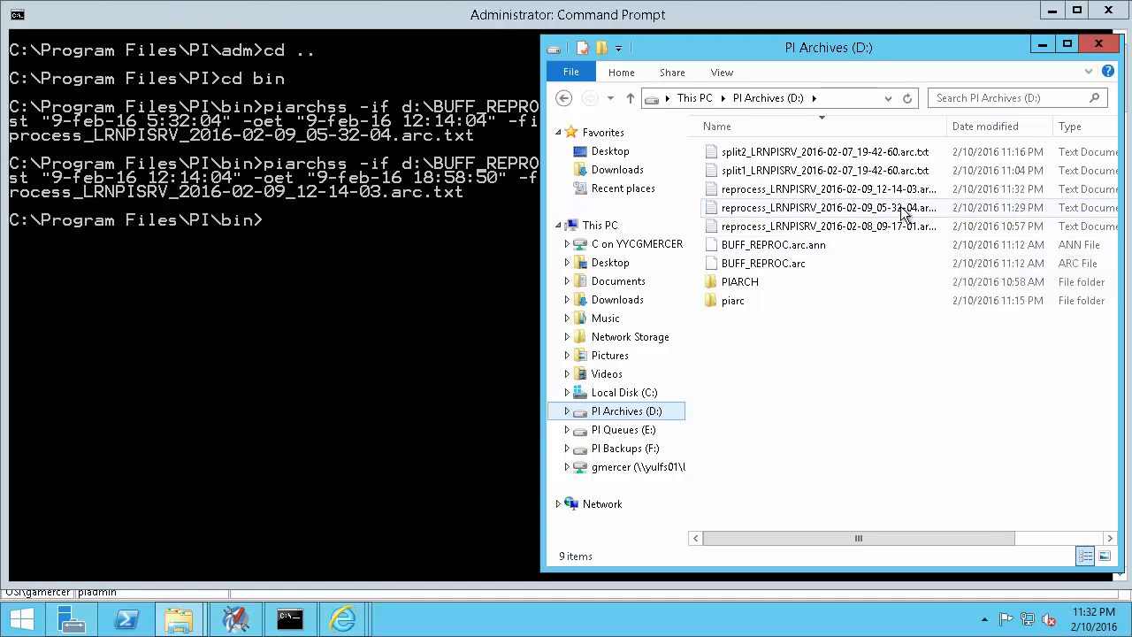
pyautogui.doubleClick(822, 207)
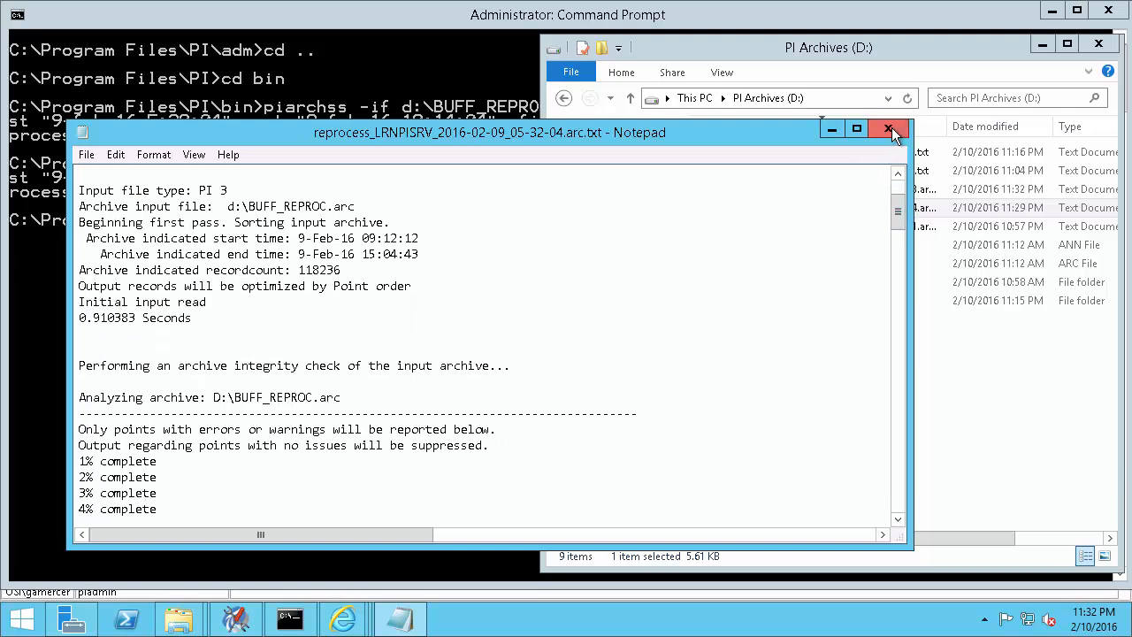
pyautogui.click(889, 129)
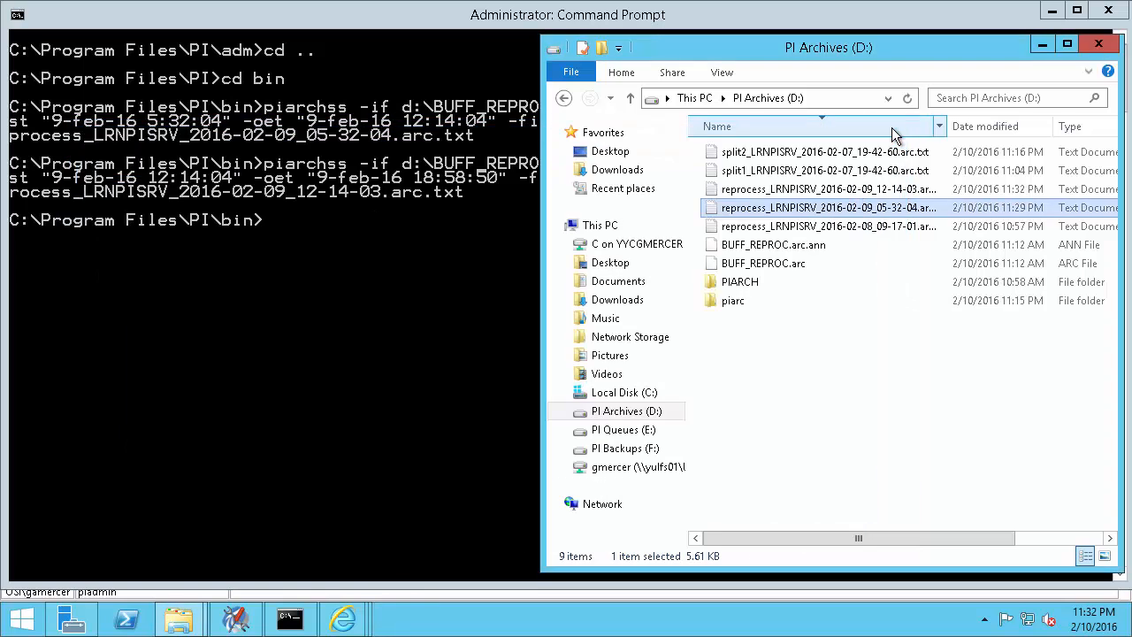
pyautogui.doubleClick(827, 207)
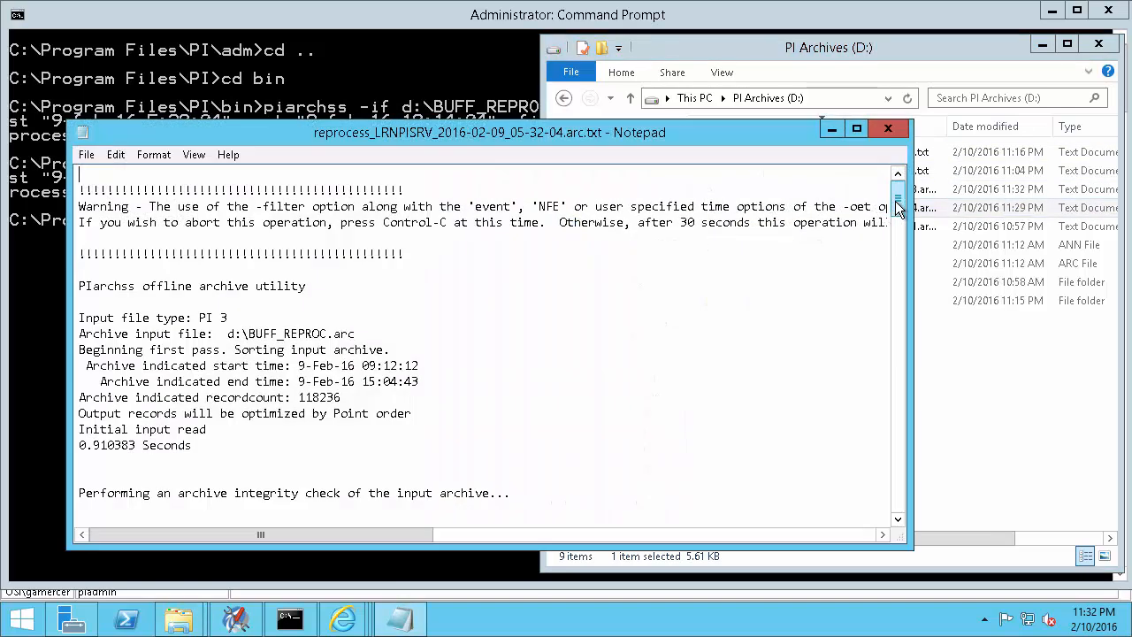
pyautogui.scroll(-3)
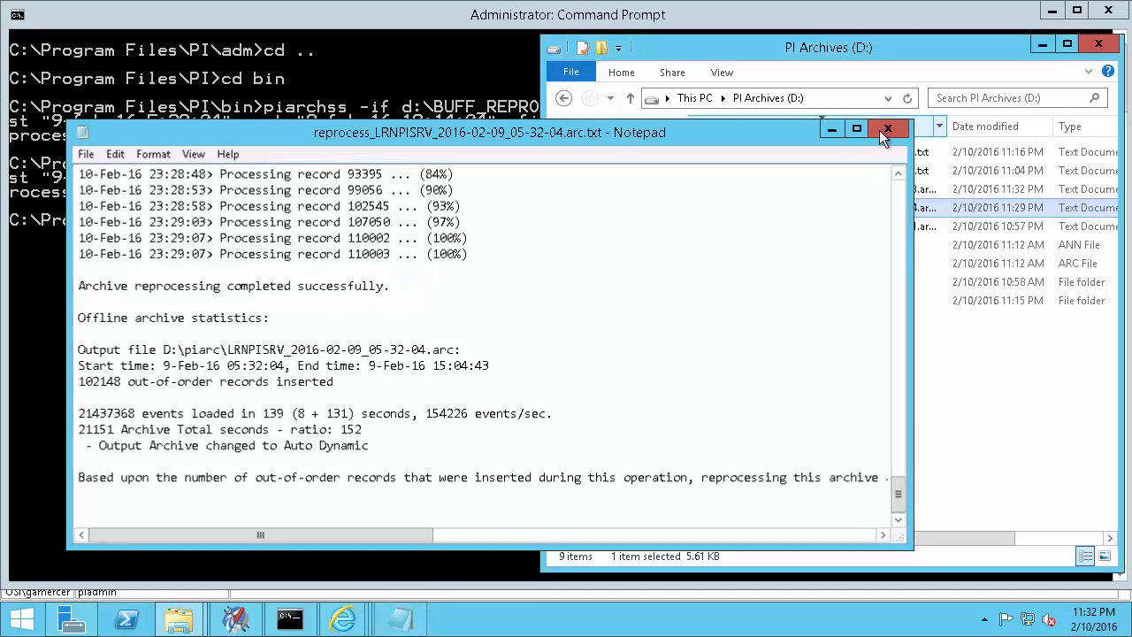
pyautogui.click(888, 129)
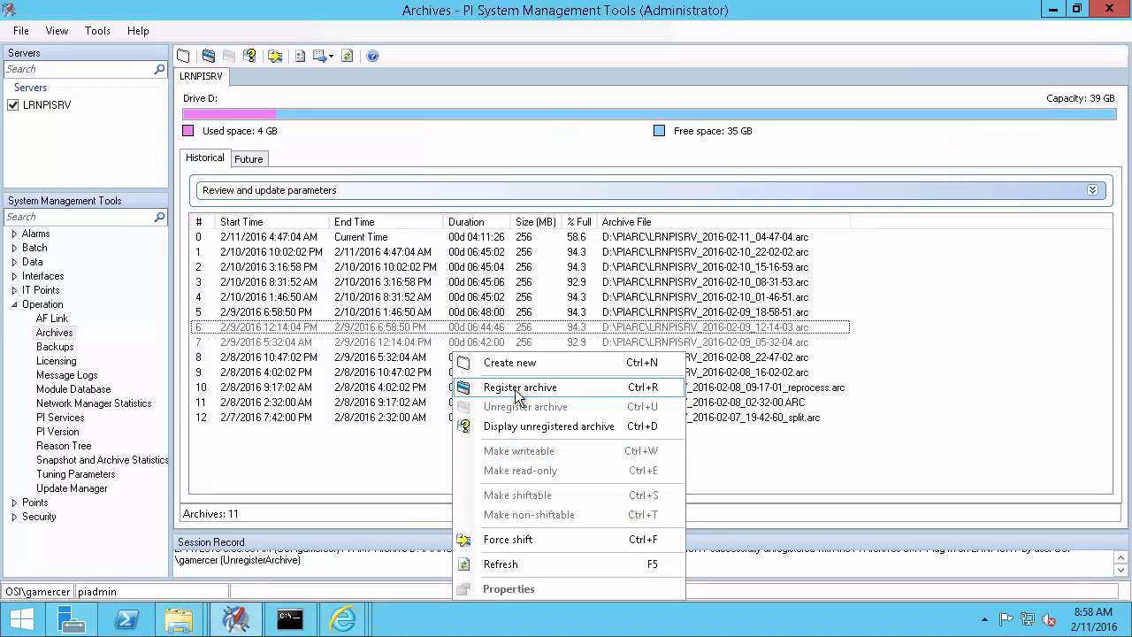
# Step: Register LRNPISRV_2016-02-09_12-14-03.arc through the archive list's Register archive command
pyautogui.click(521, 387)
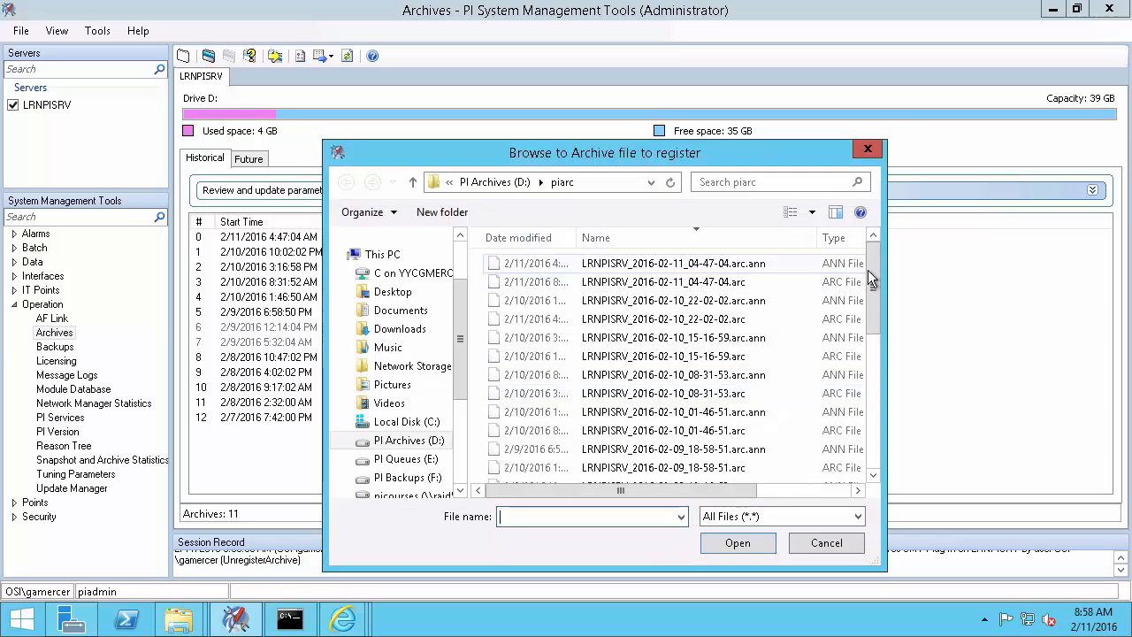
pyautogui.scroll(-3)
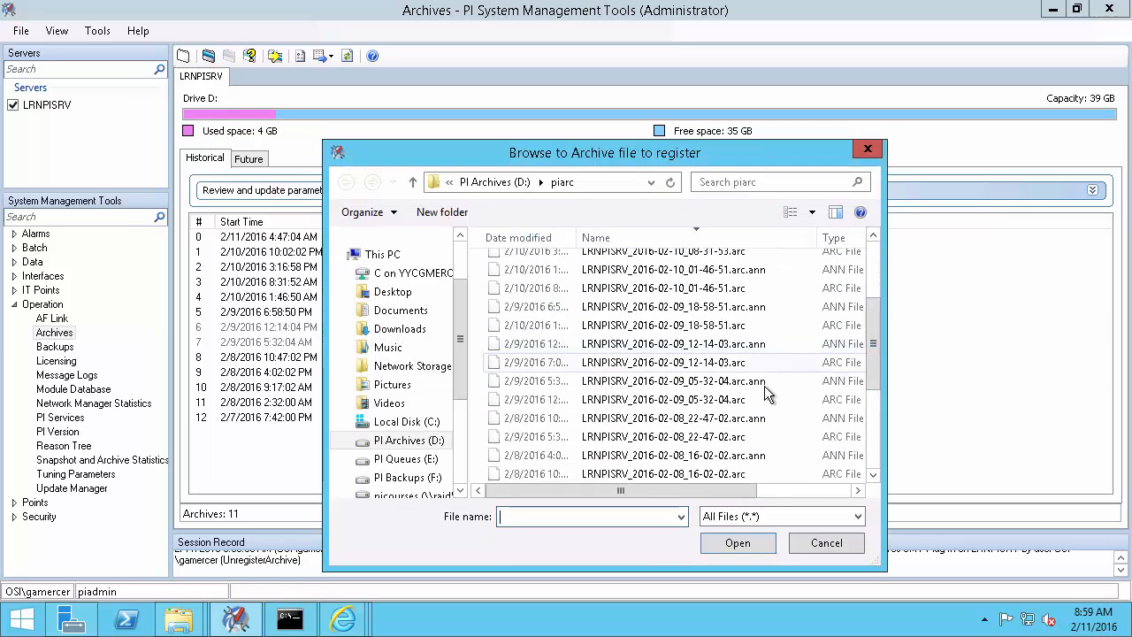
pyautogui.click(664, 362)
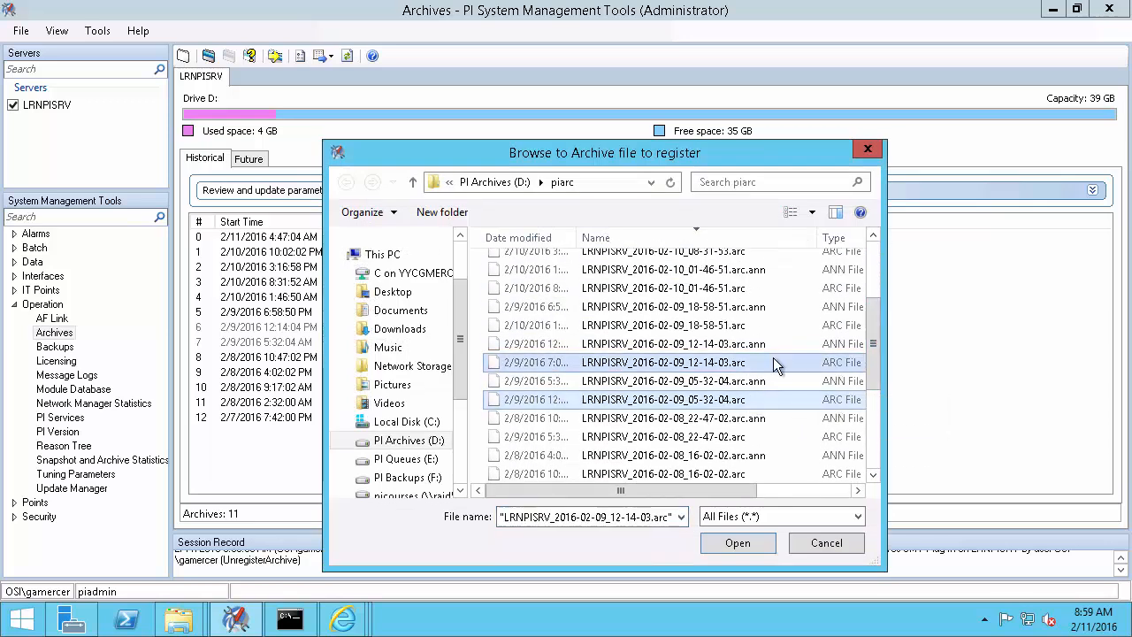
pyautogui.click(737, 542)
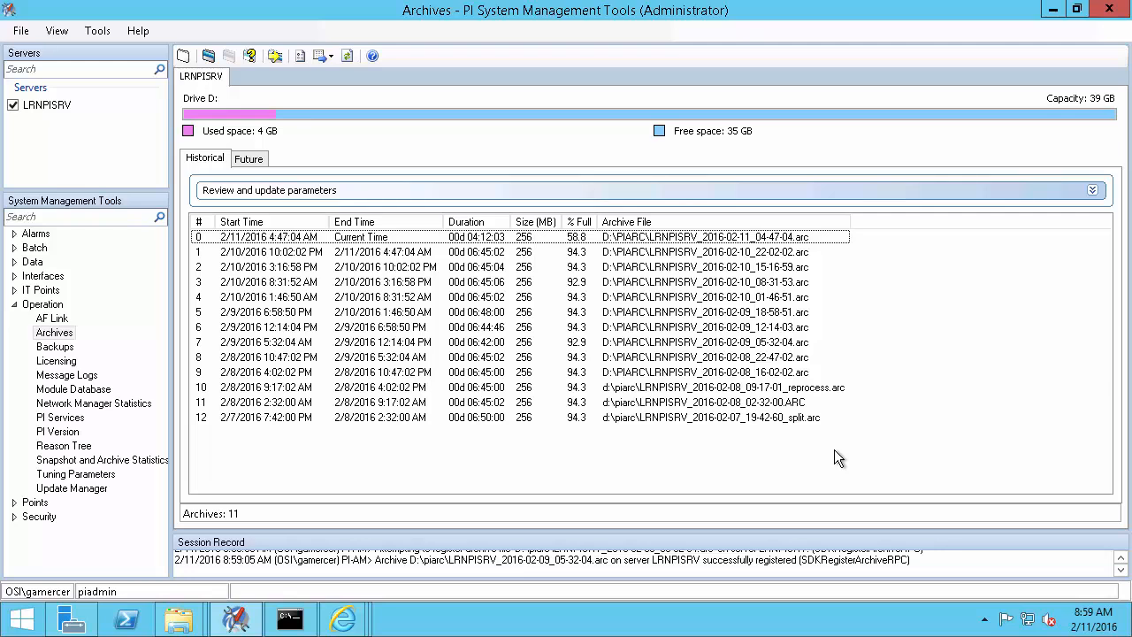
pyautogui.moveTo(343, 617)
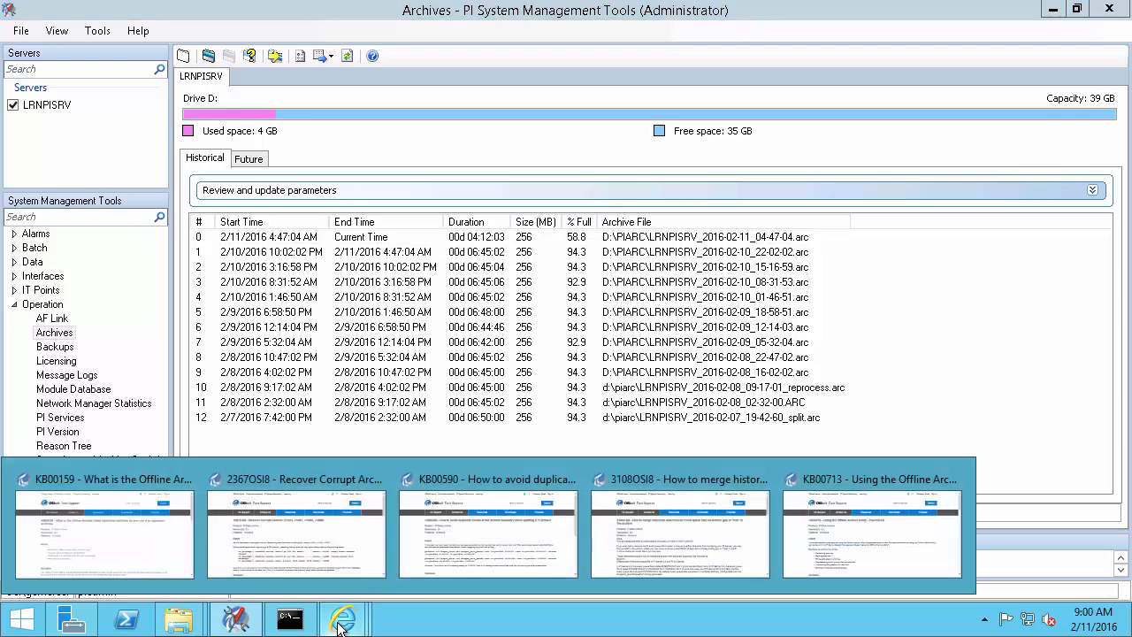
# Step: Browse the KB00159, 2367OSI8, KB00590, 3108OSI8 and KB00713 article tabs
pyautogui.click(106, 531)
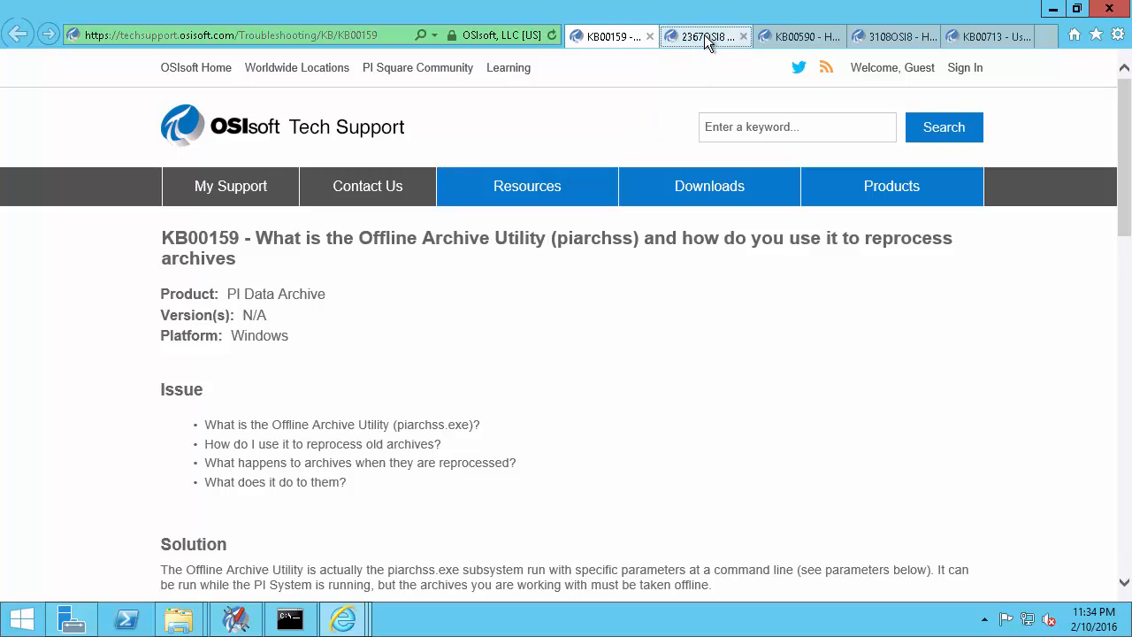
pyautogui.click(705, 36)
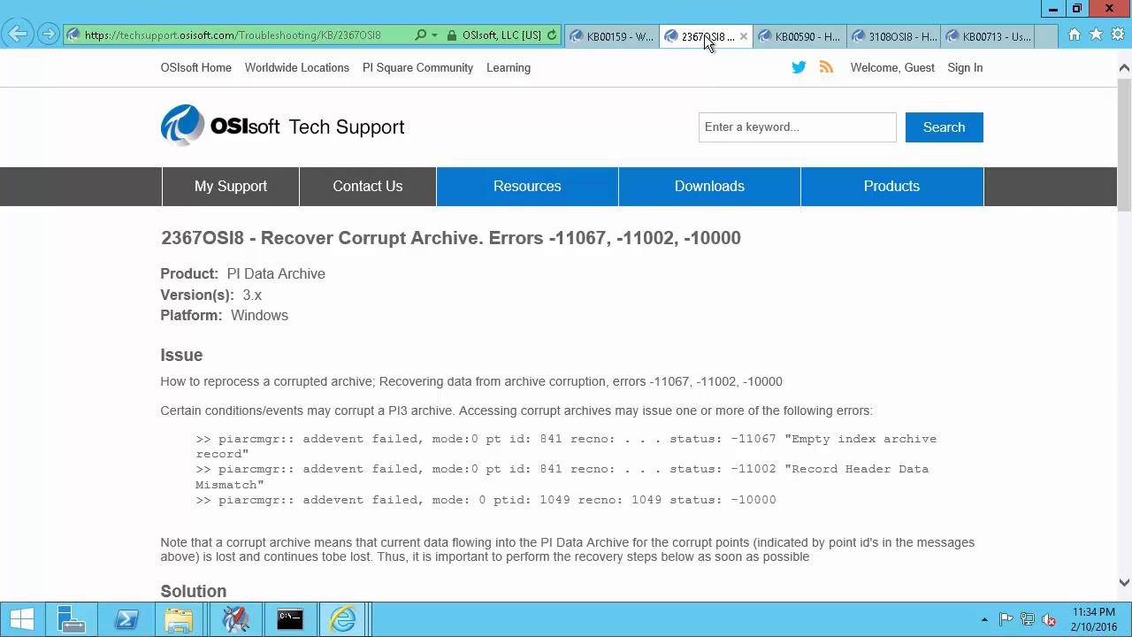
pyautogui.click(796, 36)
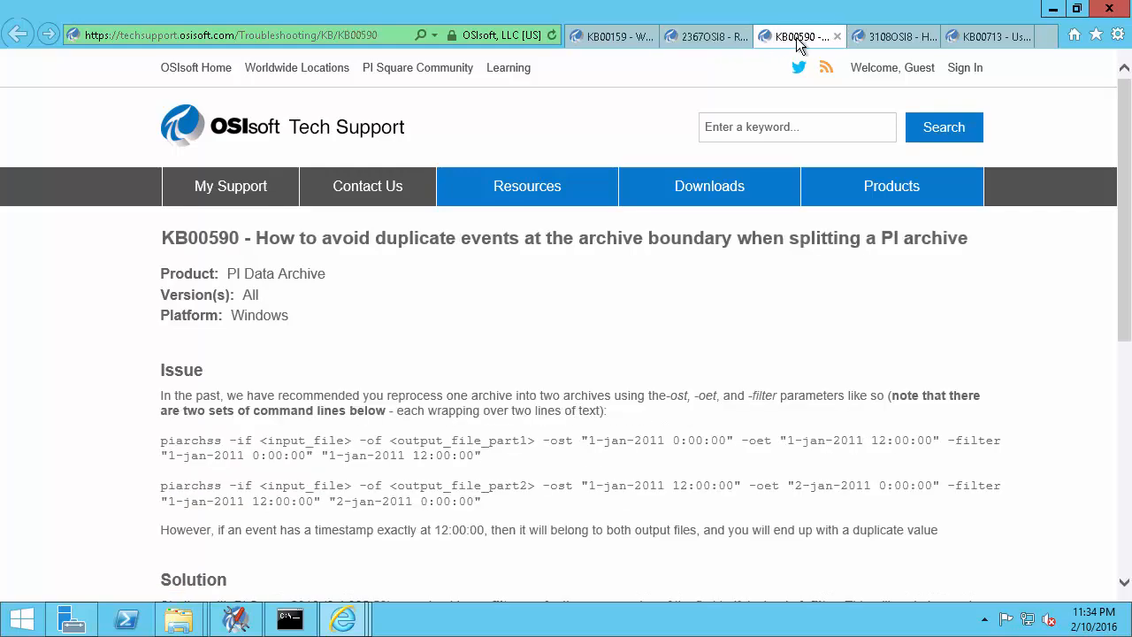
pyautogui.click(885, 36)
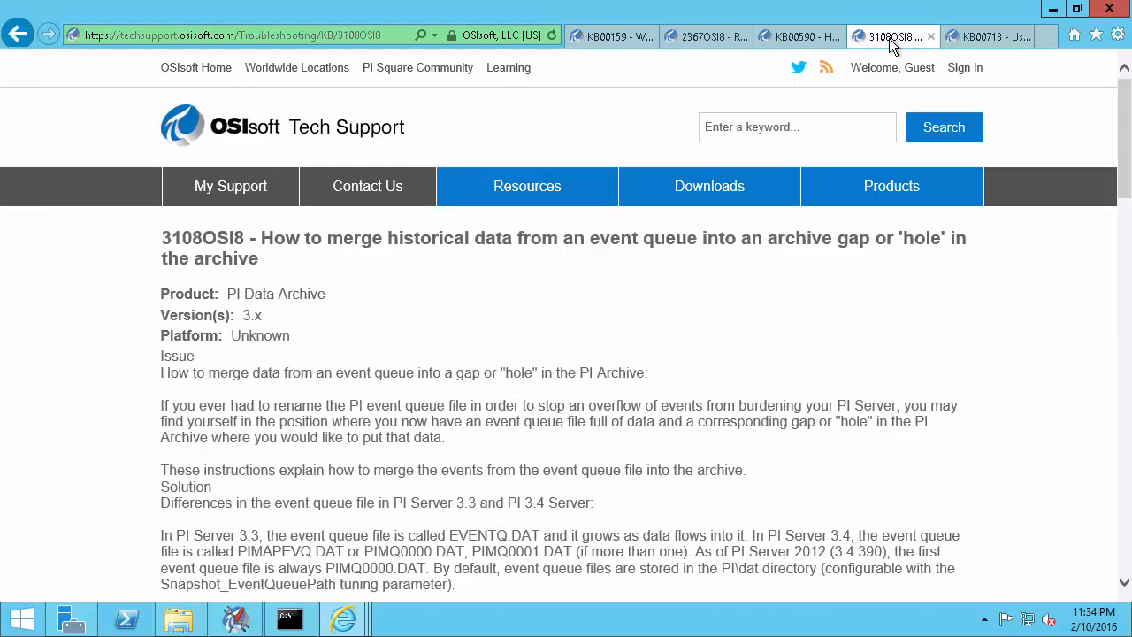
pyautogui.click(982, 36)
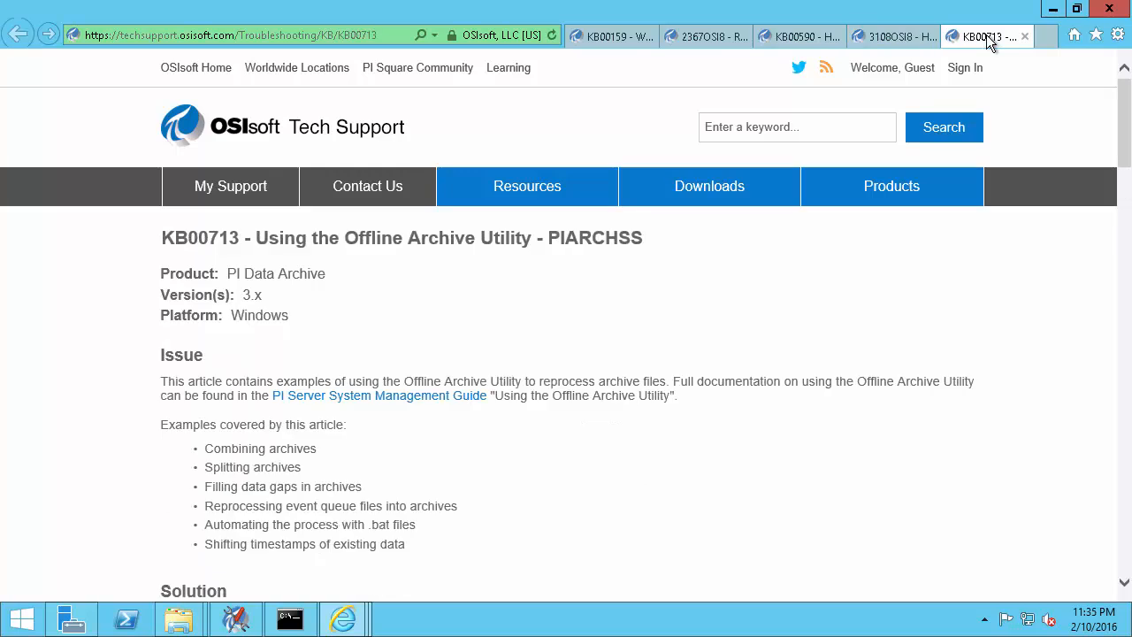